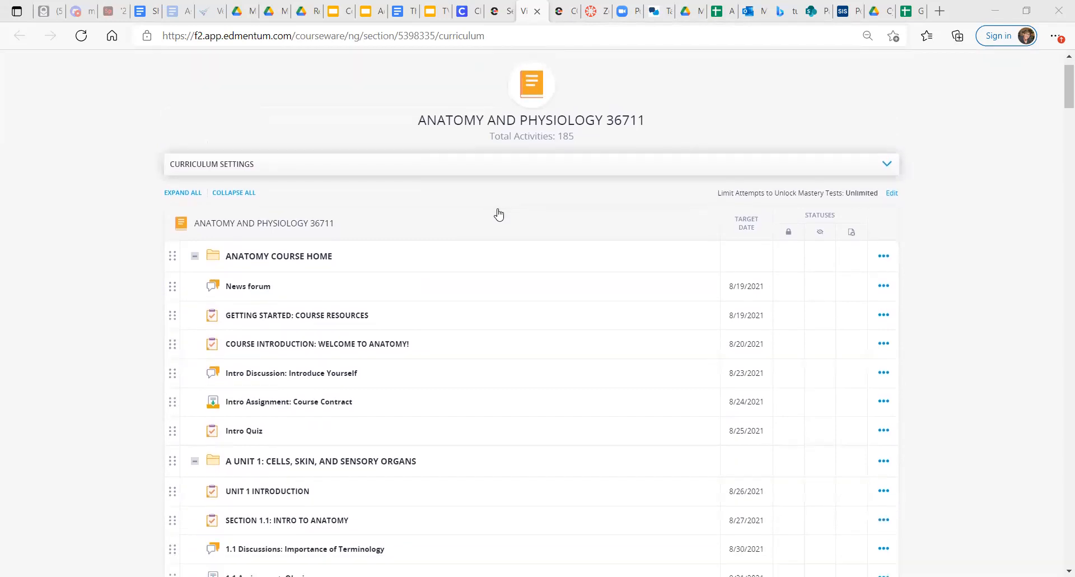
Step: Open Getting Started: Course Resources and then the Anatomy Course Syllabus document
{"action": "scroll", "scroll_direction": "down", "scroll_amount": 3}
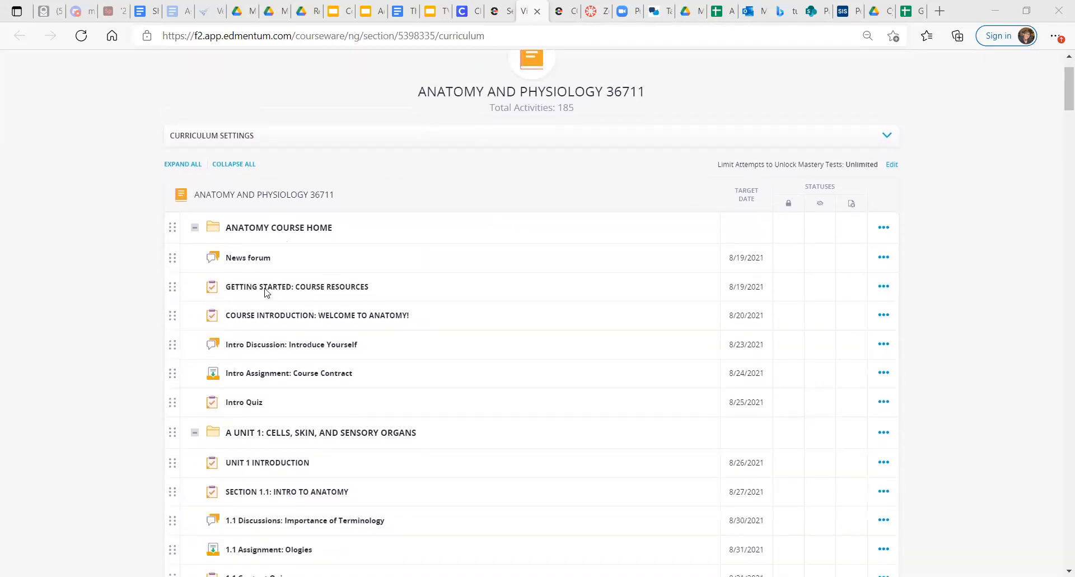
{"action": "mouse_move", "coordinate": [265, 291]}
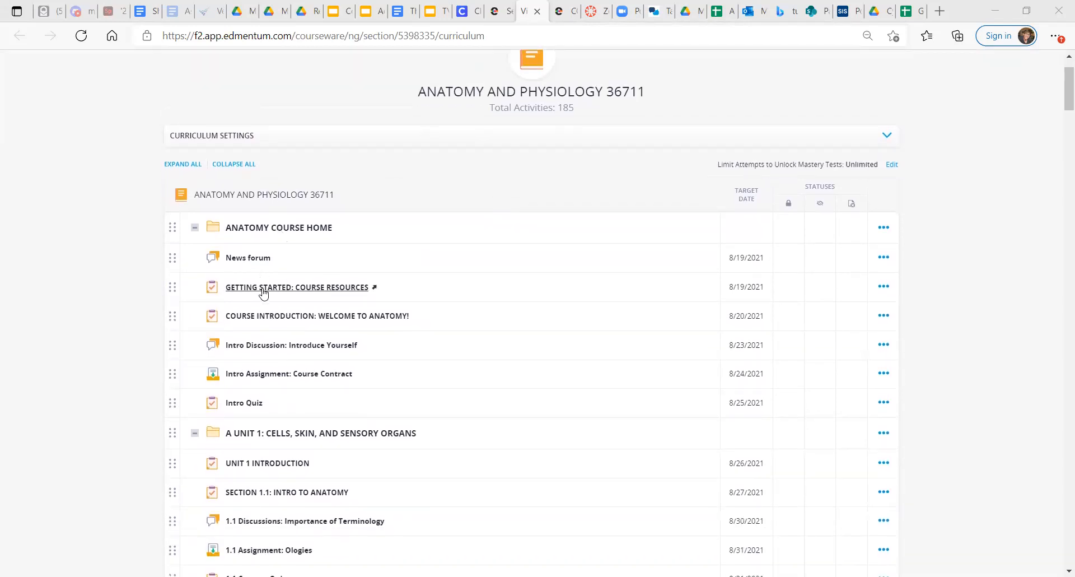
{"action": "left_click", "coordinate": [296, 287]}
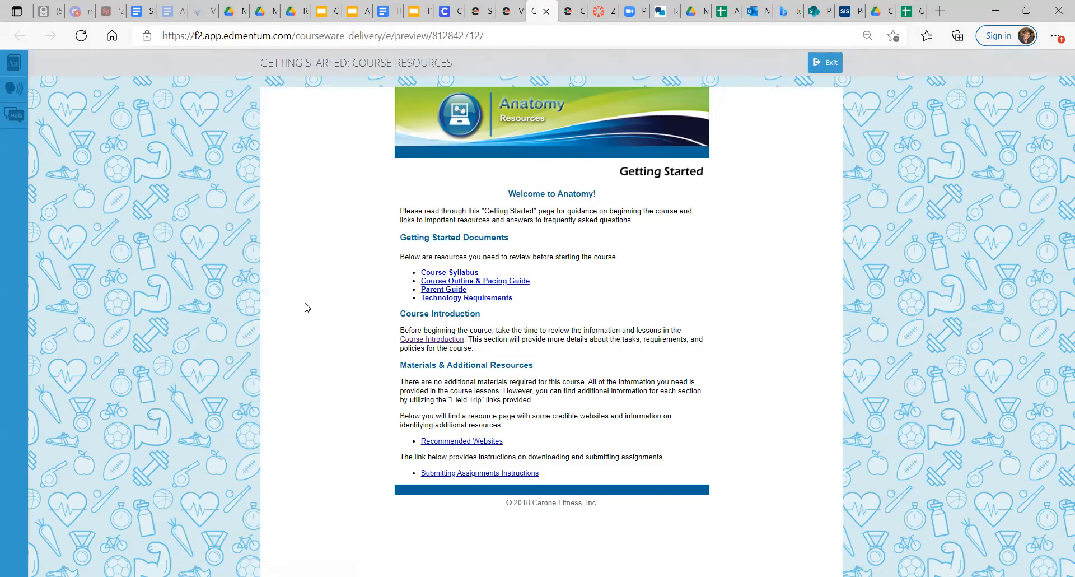
{"action": "left_click", "coordinate": [449, 273]}
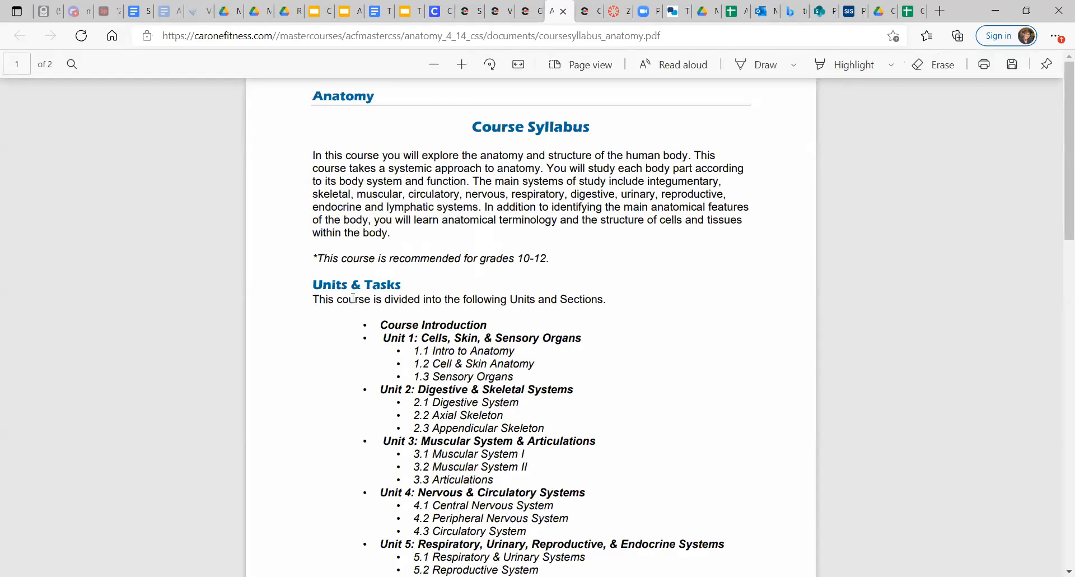
Step: Scroll the syllabus past Units & Tasks to the eight section task types at page 1's end
{"action": "scroll", "scroll_direction": "up", "scroll_amount": 3}
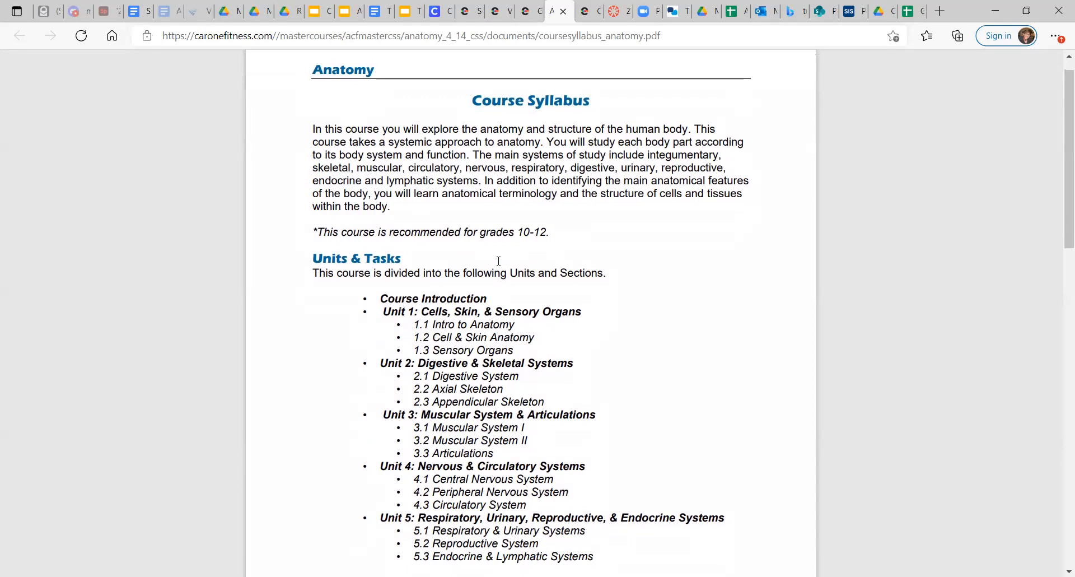
{"action": "scroll", "scroll_direction": "up", "scroll_amount": 3}
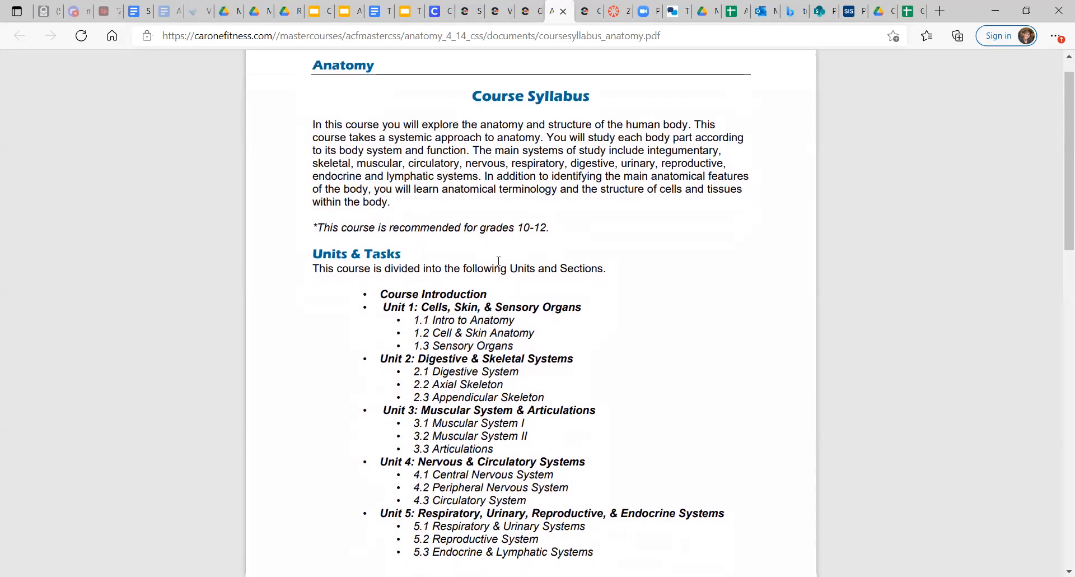
{"action": "scroll", "scroll_direction": "down", "scroll_amount": 3}
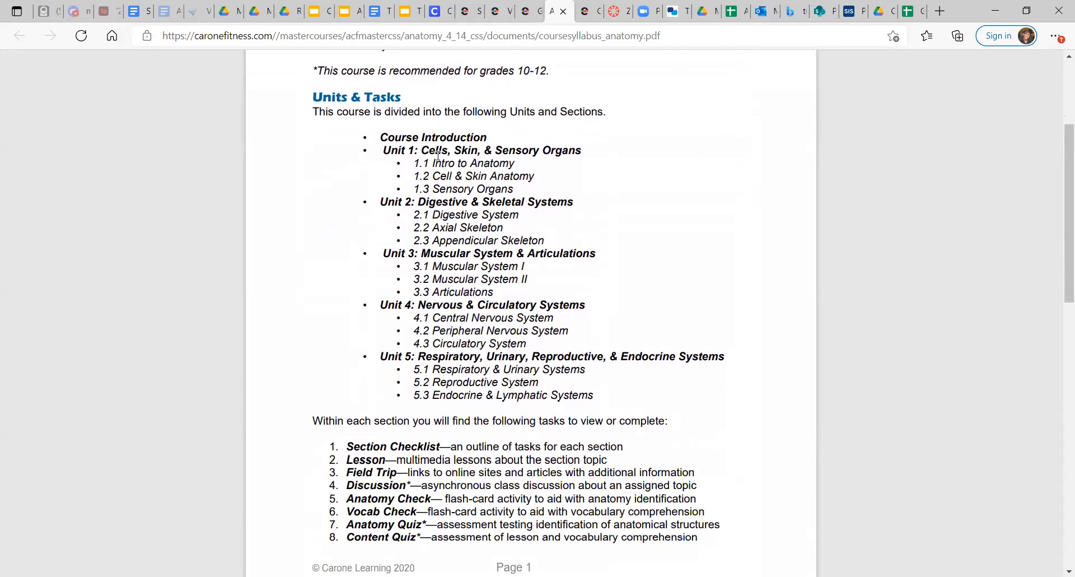
{"action": "mouse_move", "coordinate": [546, 153]}
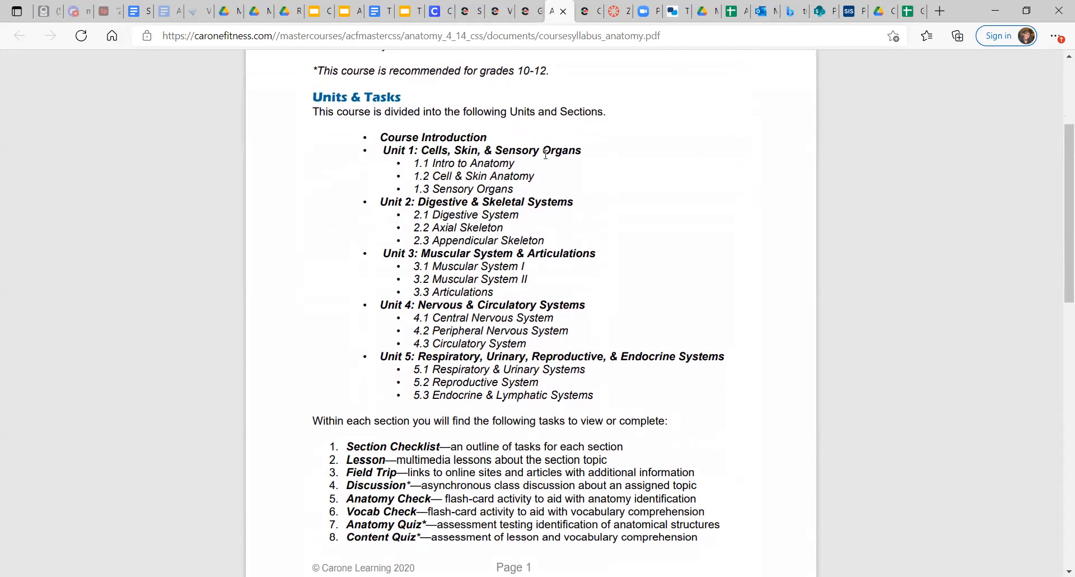
{"action": "scroll", "scroll_direction": "down", "scroll_amount": 3}
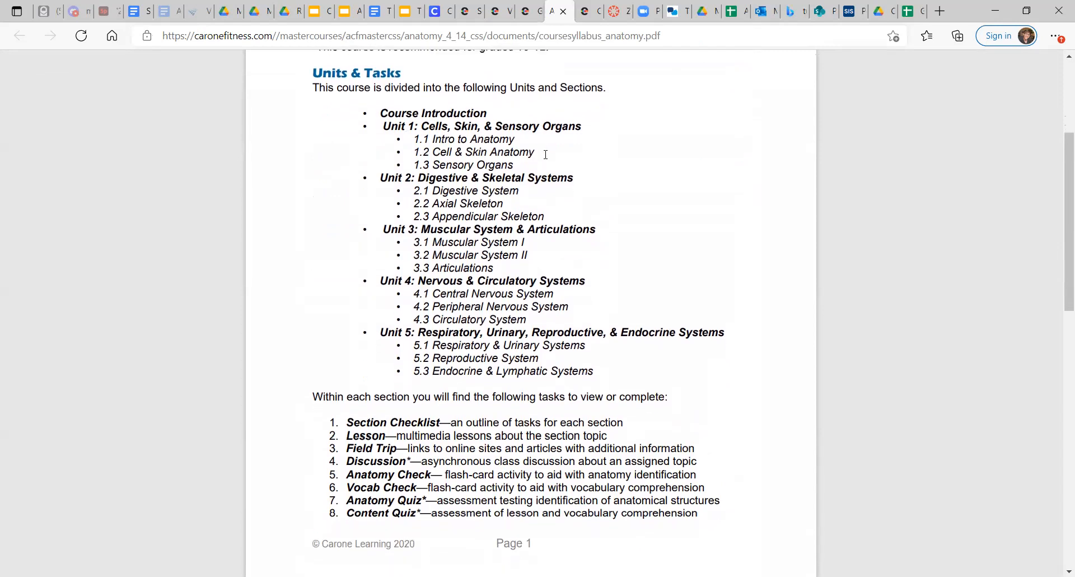
{"action": "scroll", "scroll_direction": "down", "scroll_amount": 3}
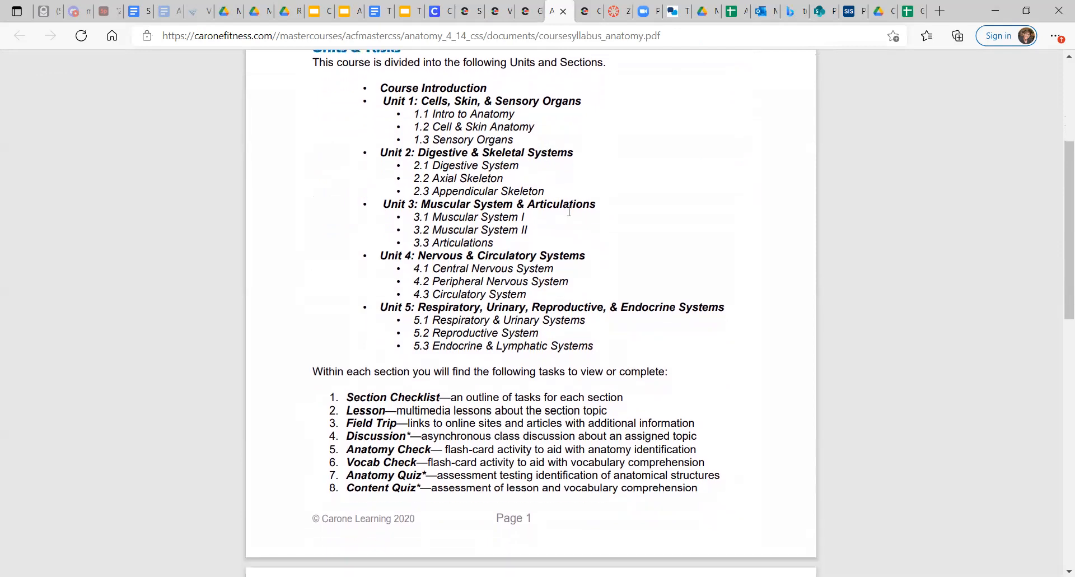
{"action": "mouse_move", "coordinate": [555, 233]}
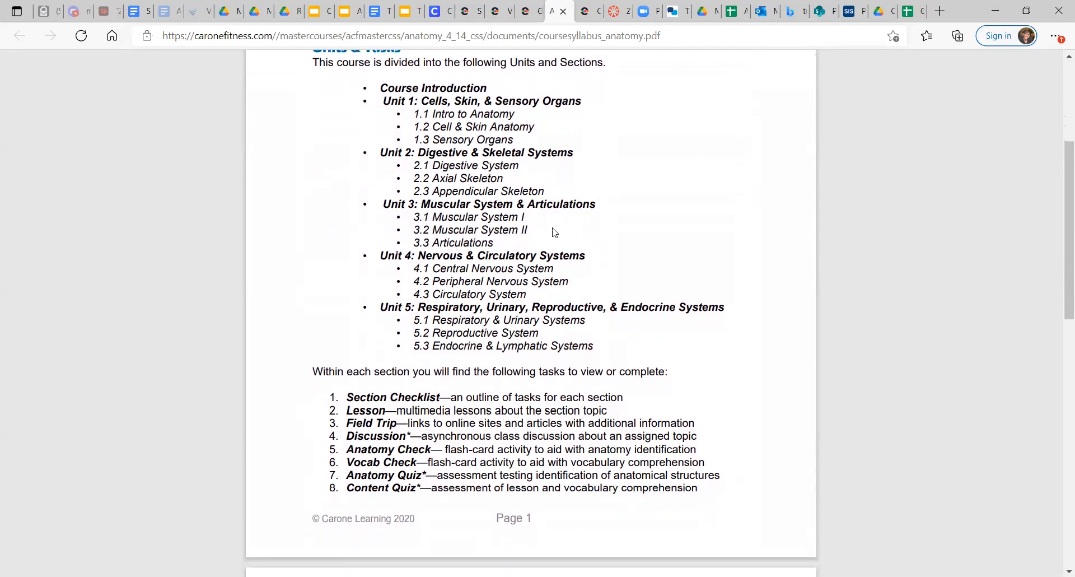
{"action": "mouse_move", "coordinate": [521, 259]}
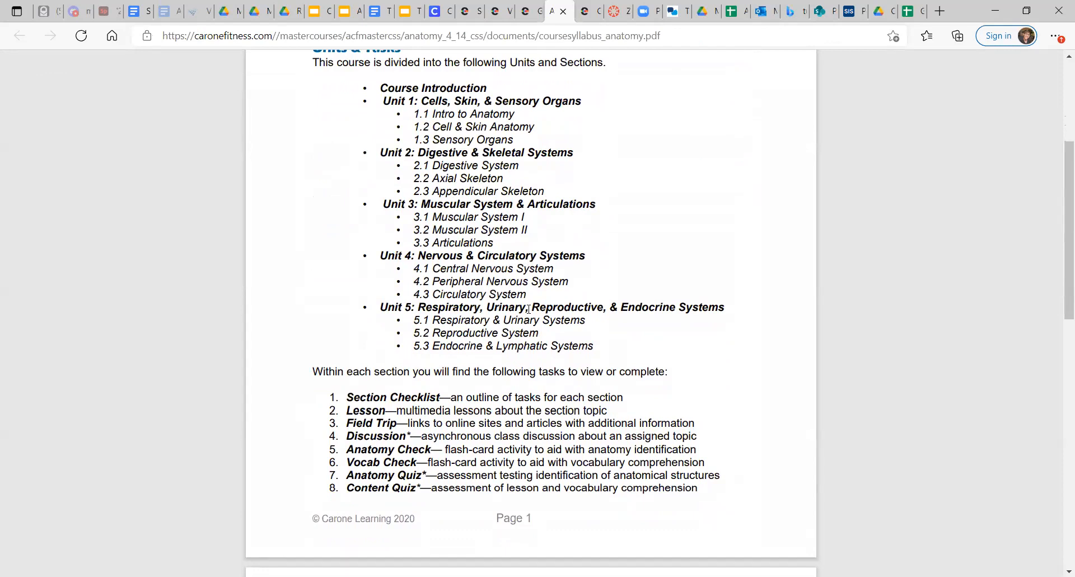
{"action": "mouse_move", "coordinate": [636, 301]}
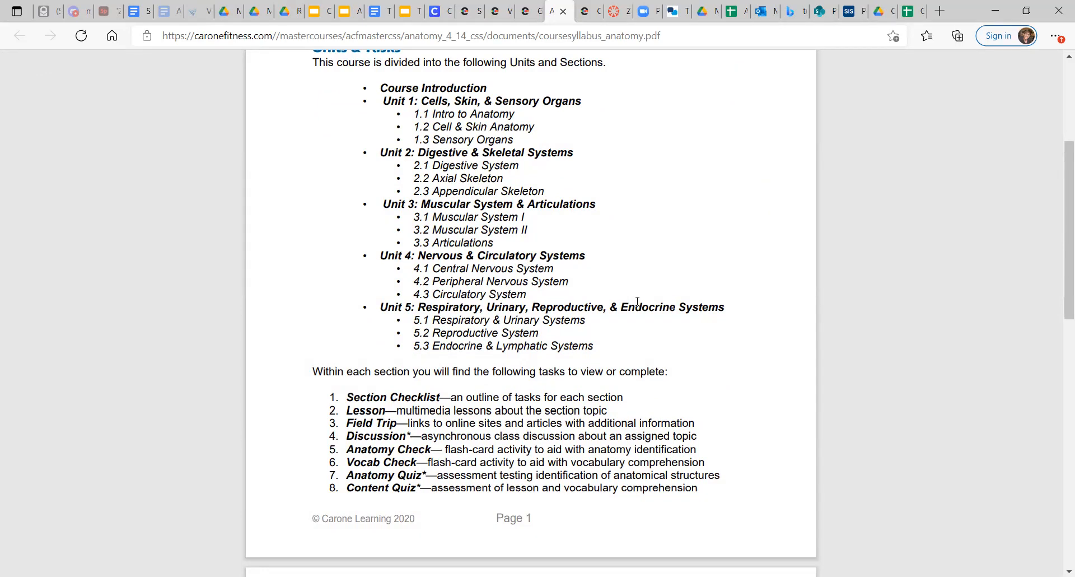
{"action": "scroll", "scroll_direction": "down", "scroll_amount": 3}
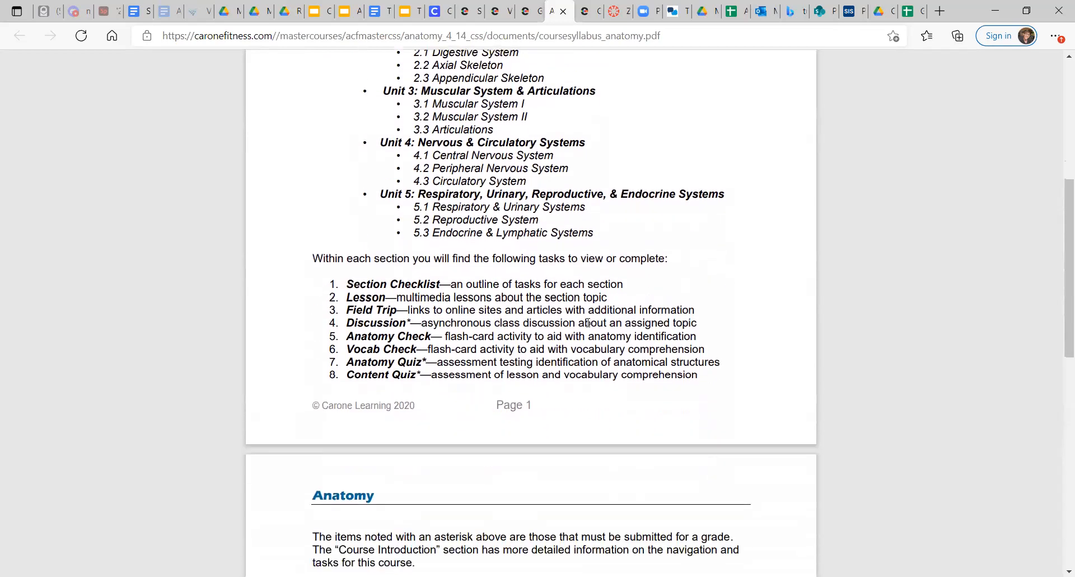
{"action": "scroll", "scroll_direction": "up", "scroll_amount": 3}
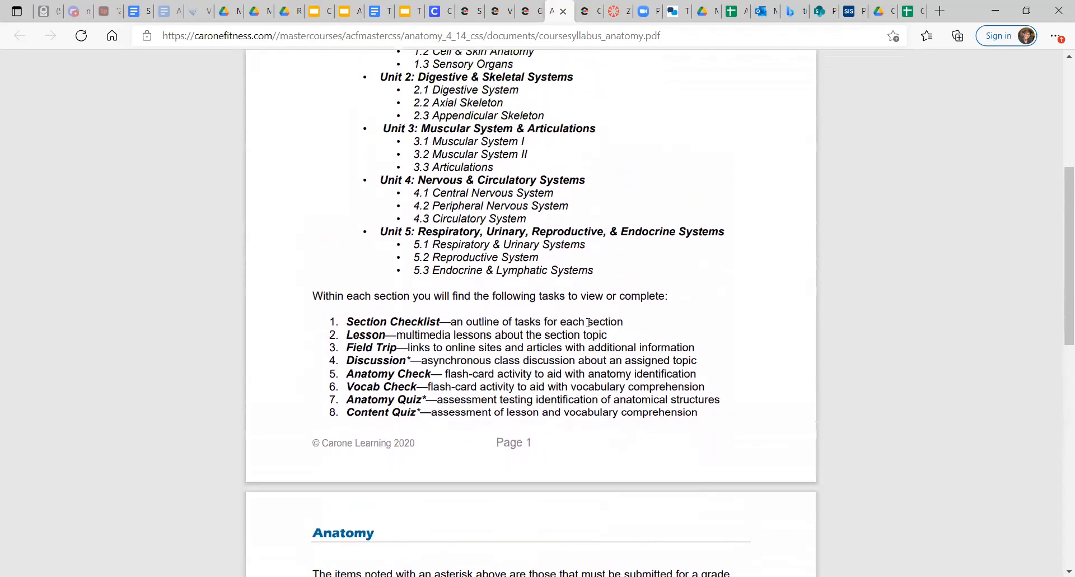
{"action": "scroll", "scroll_direction": "down", "scroll_amount": 3}
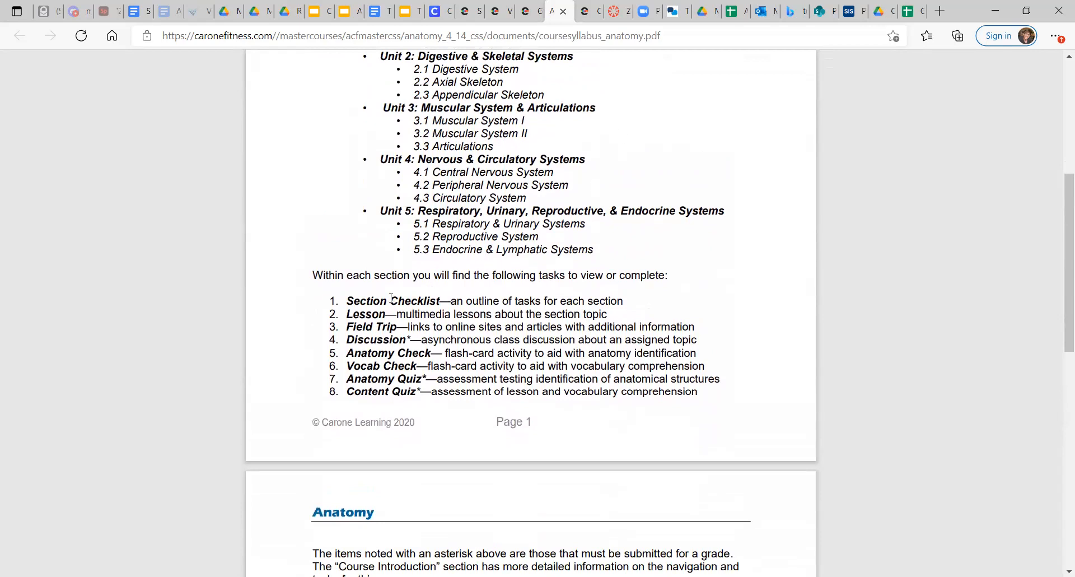
{"action": "mouse_move", "coordinate": [499, 324]}
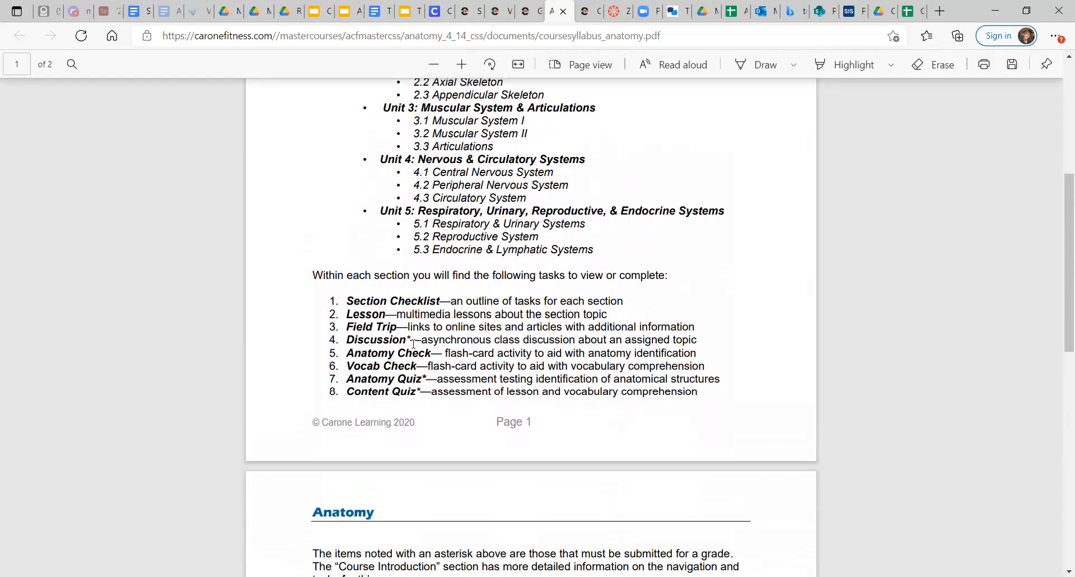
{"action": "scroll", "scroll_direction": "up", "scroll_amount": 3}
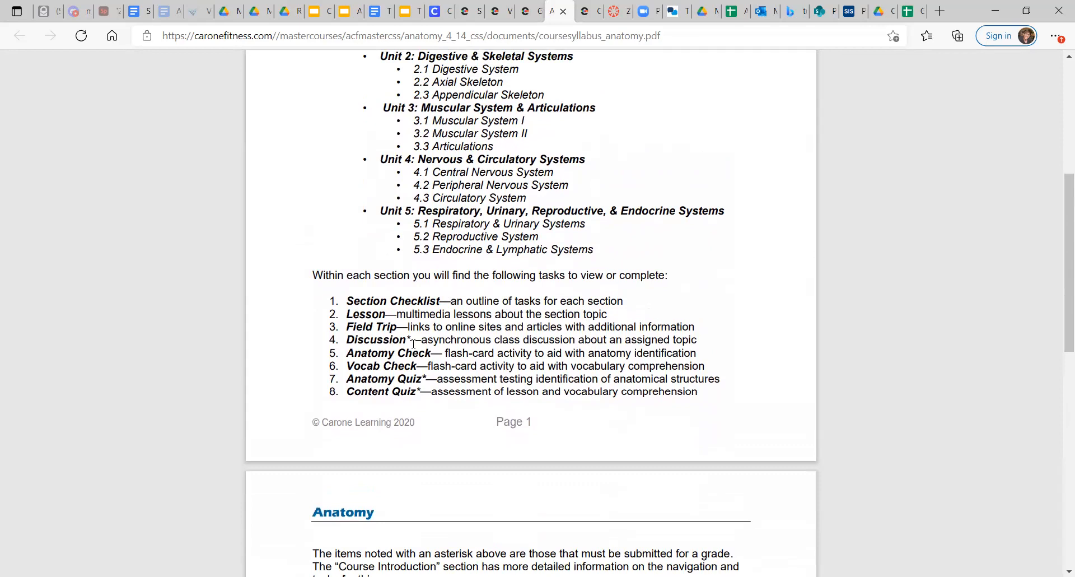
{"action": "mouse_move", "coordinate": [391, 318]}
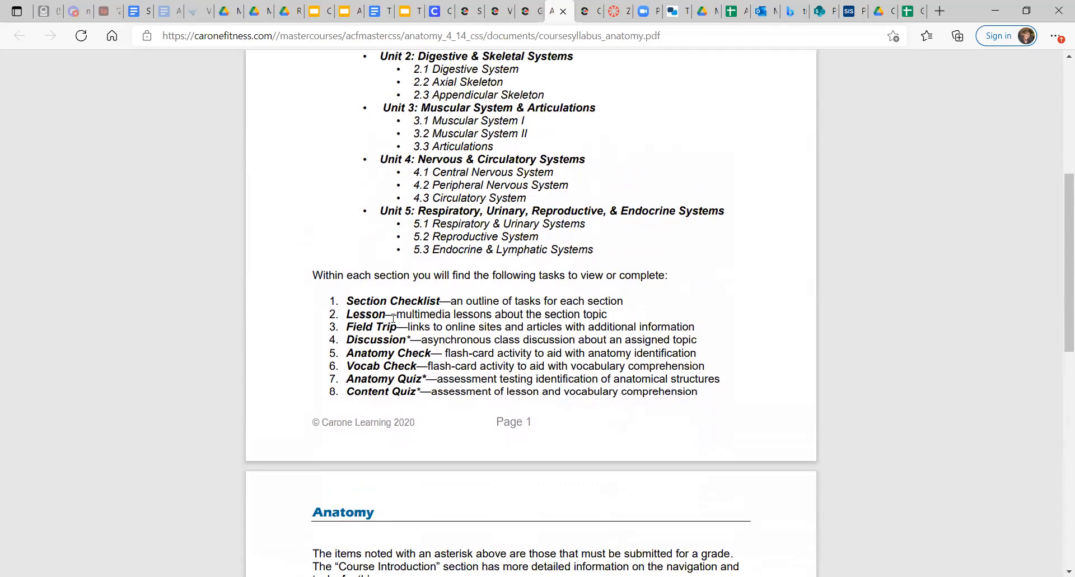
{"action": "scroll", "scroll_direction": "down", "scroll_amount": 3}
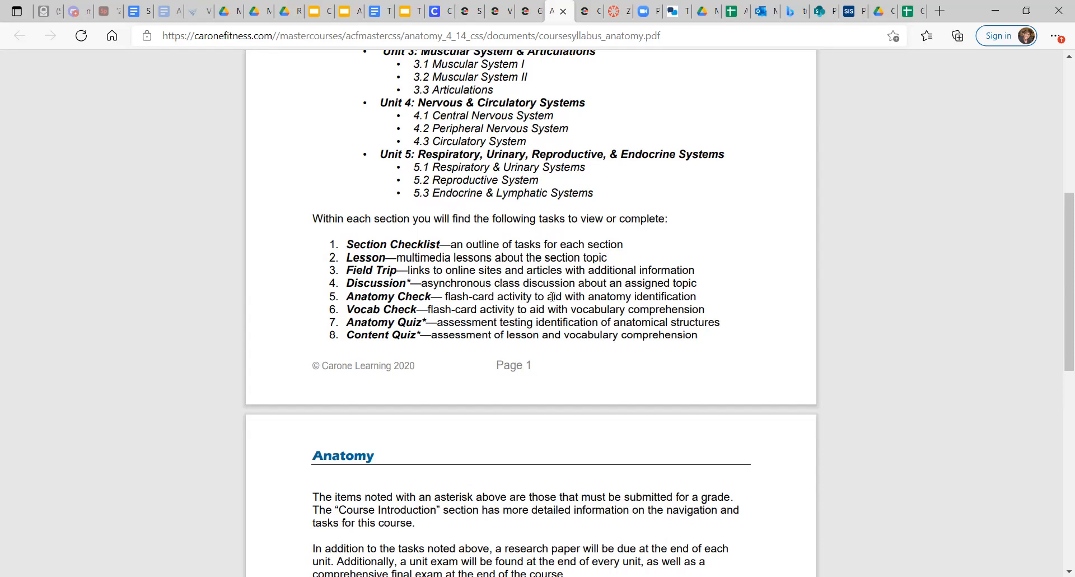
{"action": "mouse_move", "coordinate": [576, 283]}
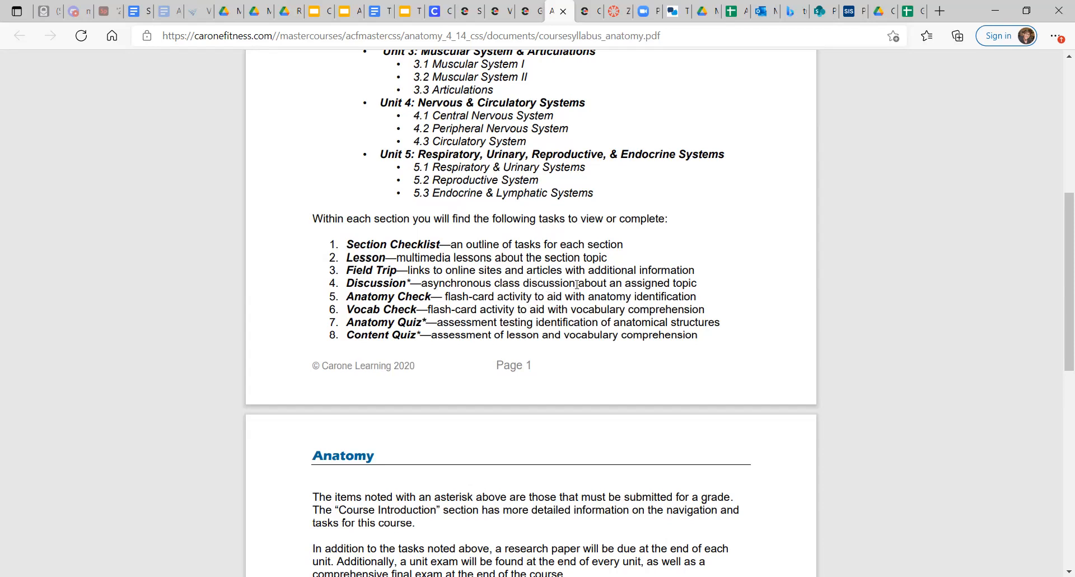
{"action": "mouse_move", "coordinate": [450, 291]}
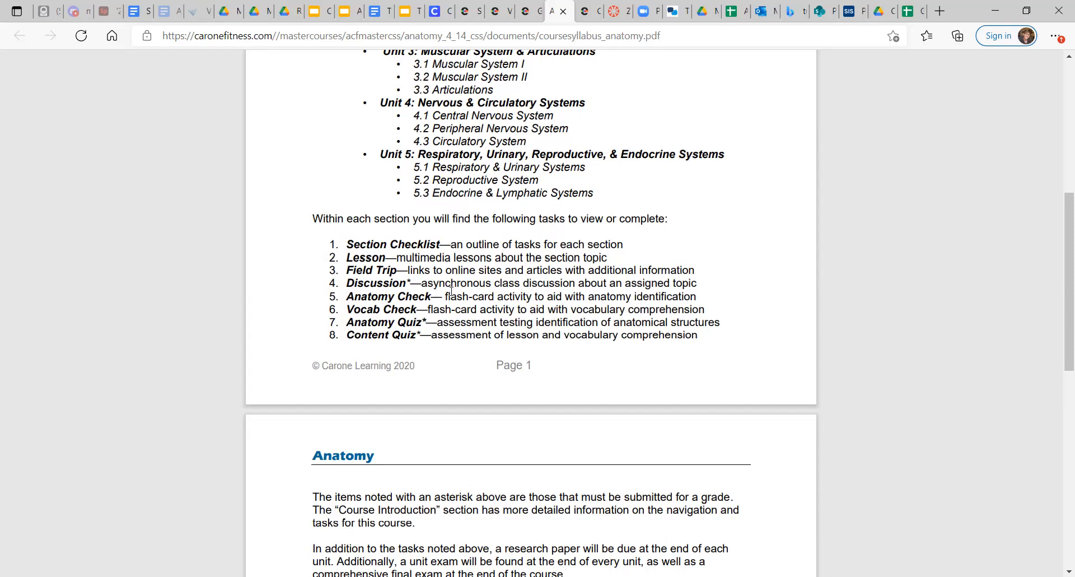
{"action": "double_click", "coordinate": [453, 284]}
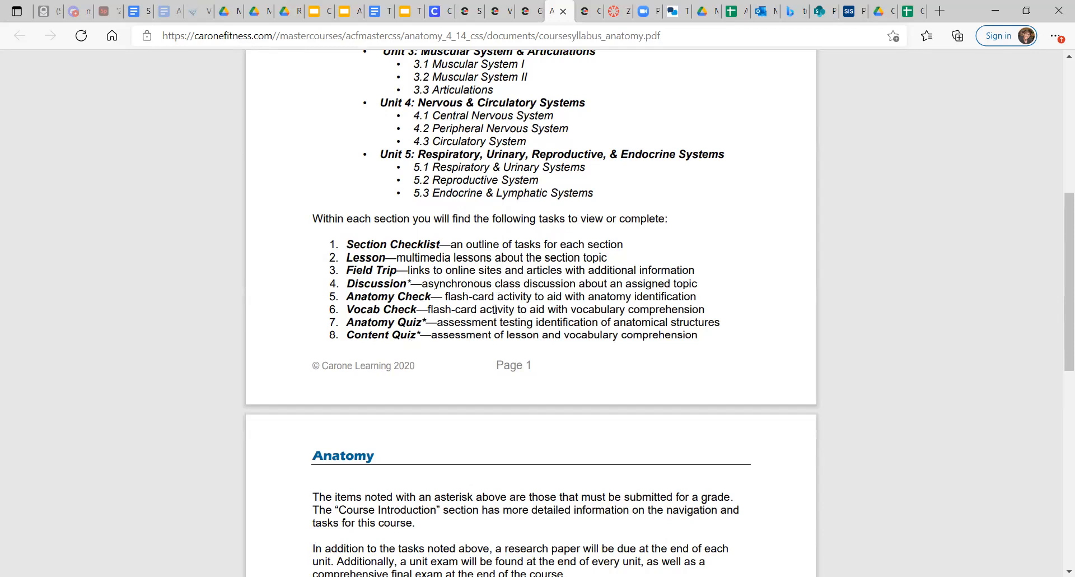
{"action": "mouse_move", "coordinate": [481, 387]}
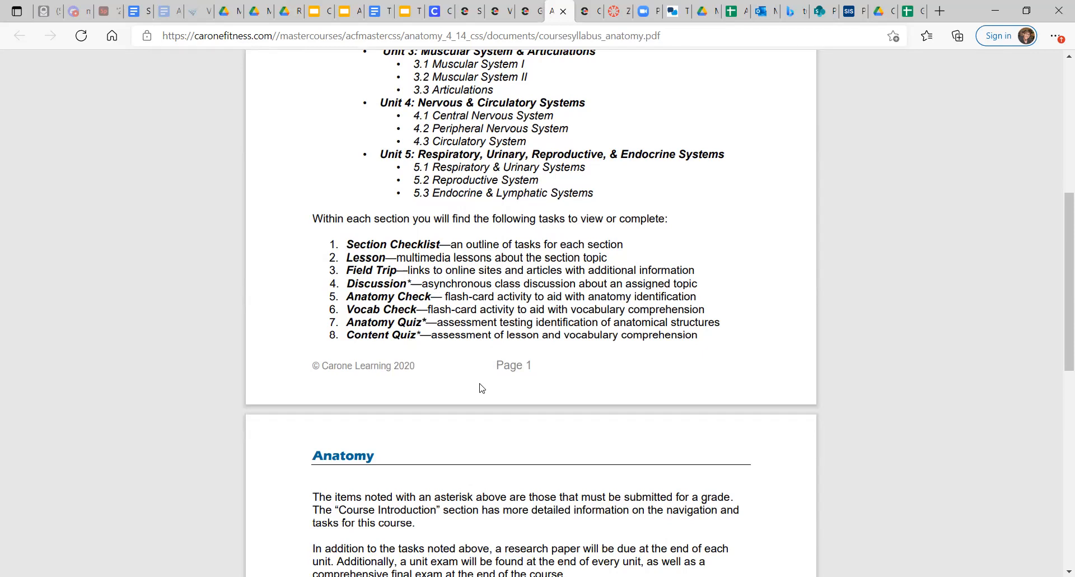
{"action": "mouse_move", "coordinate": [514, 283]}
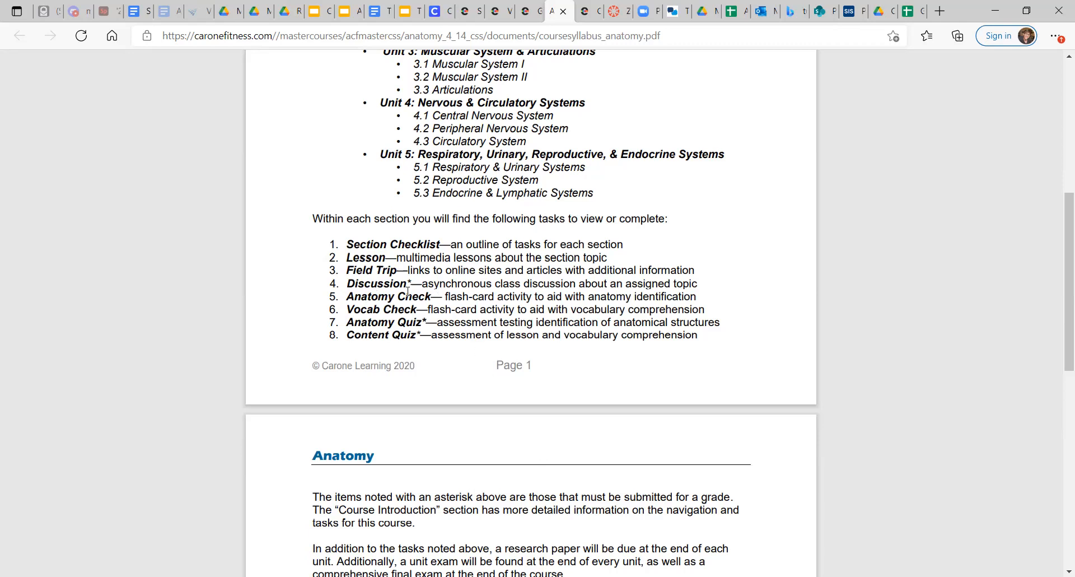
{"action": "mouse_move", "coordinate": [423, 281]}
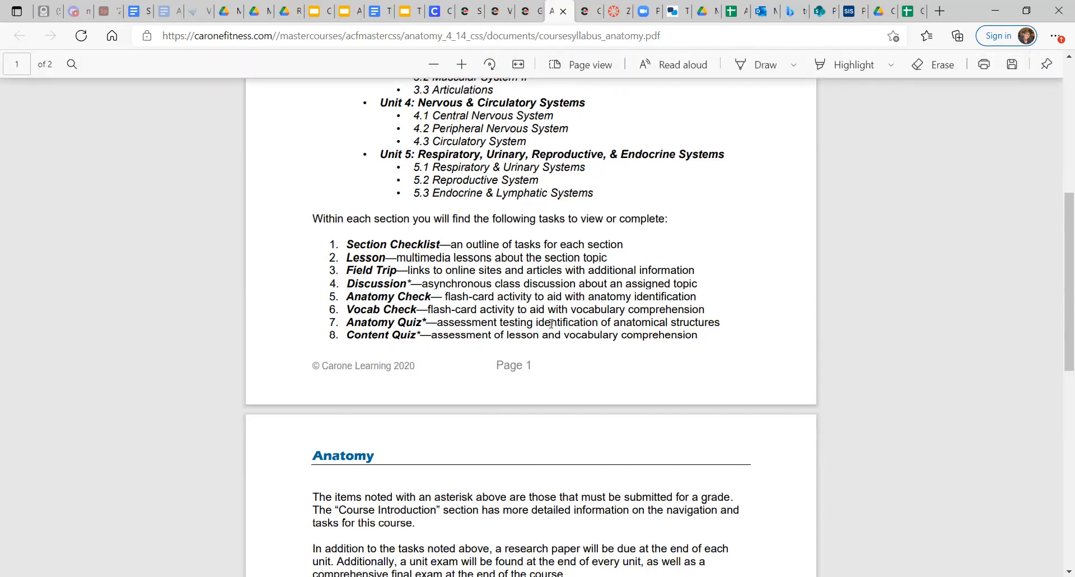
{"action": "scroll", "scroll_direction": "up", "scroll_amount": 3}
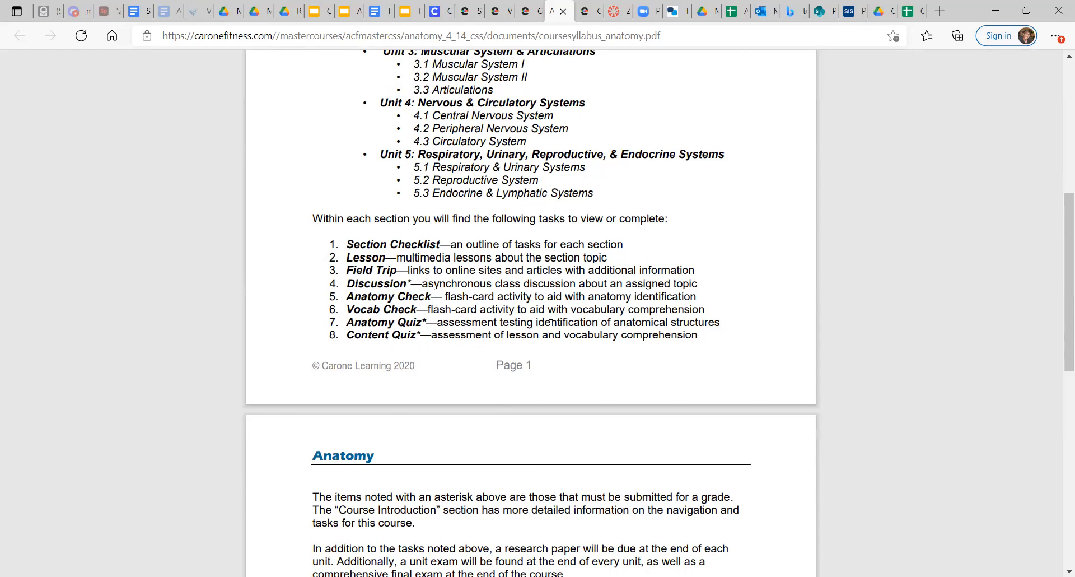
Step: Scroll to syllabus page 2 with Pacing & Grading, Required Materials and Technical Requirements
{"action": "scroll", "scroll_direction": "down", "scroll_amount": 3}
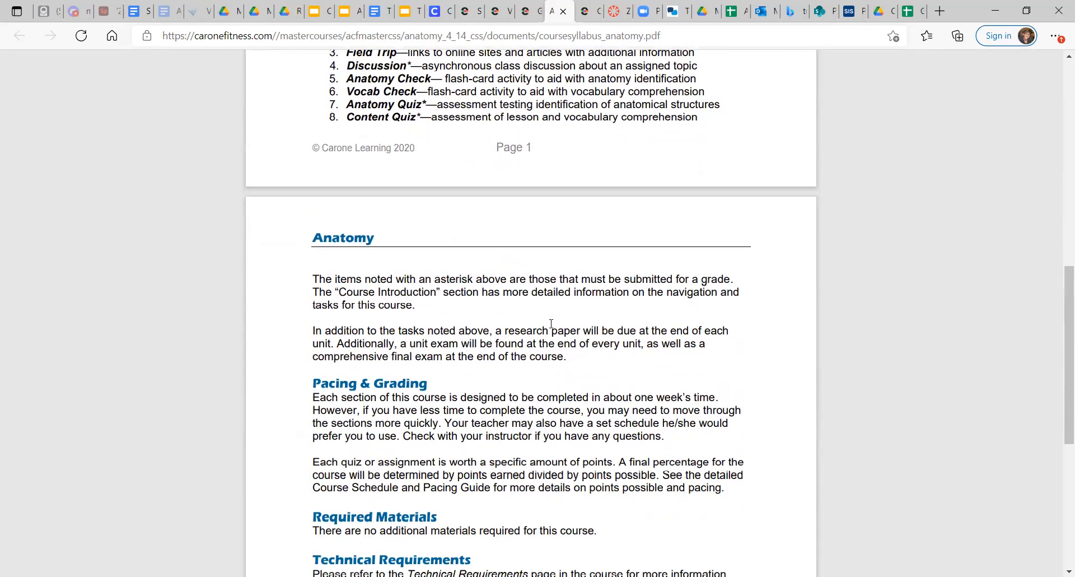
{"action": "scroll", "scroll_direction": "down", "scroll_amount": 3}
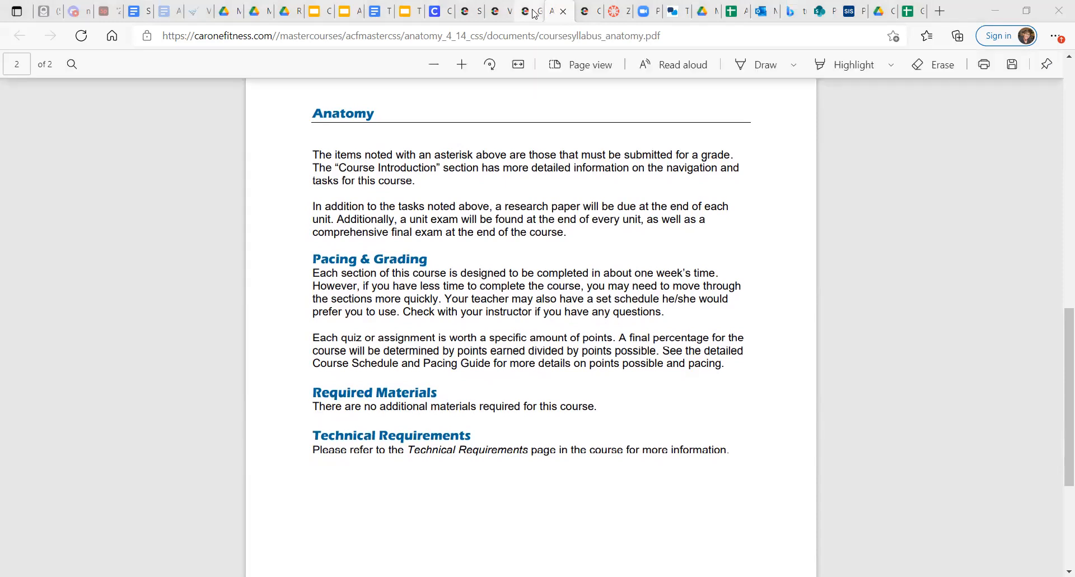
Step: Return to Getting Started and download the Course Outline & Pacing Guide as courseschedule_anatomy.docx
{"action": "left_click", "coordinate": [530, 11]}
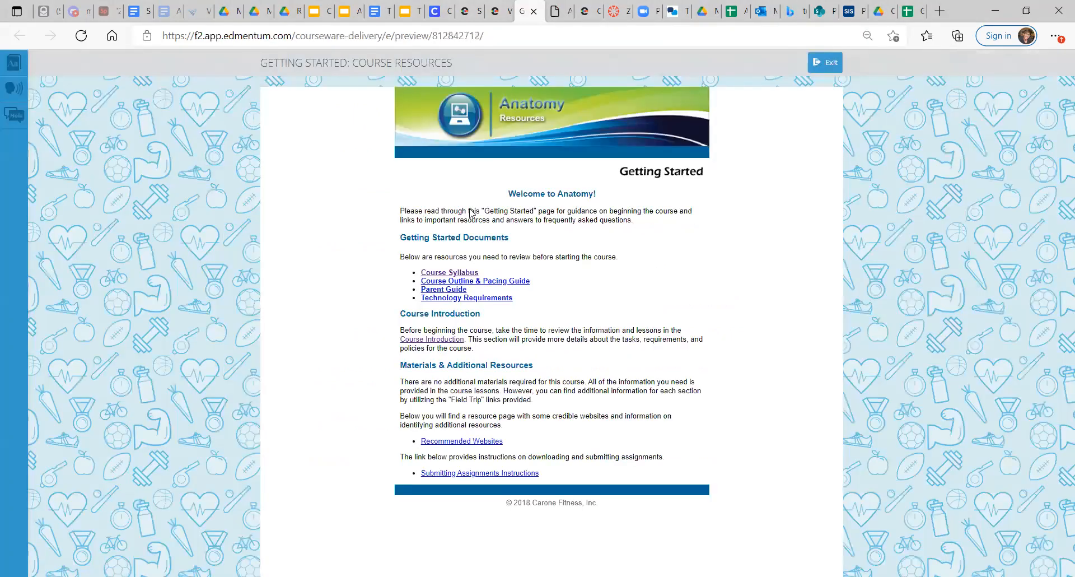
{"action": "mouse_move", "coordinate": [485, 288]}
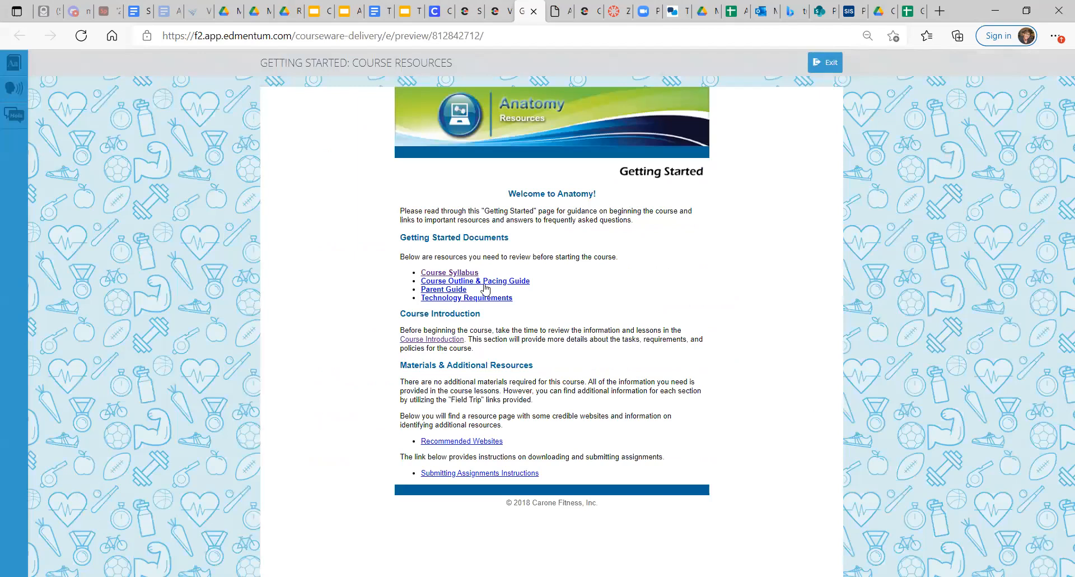
{"action": "left_click", "coordinate": [957, 36]}
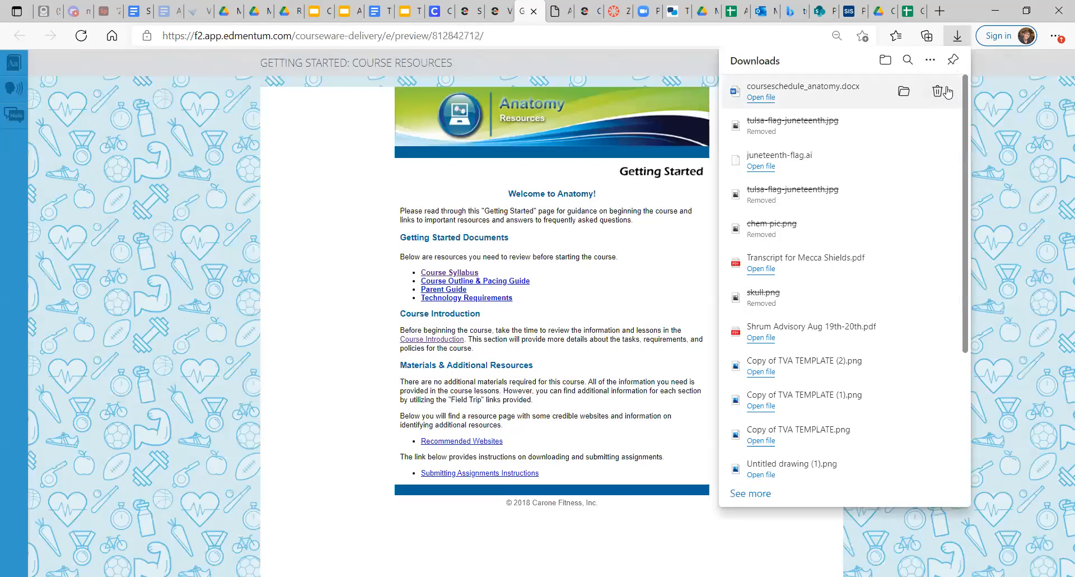
{"action": "mouse_move", "coordinate": [820, 89]}
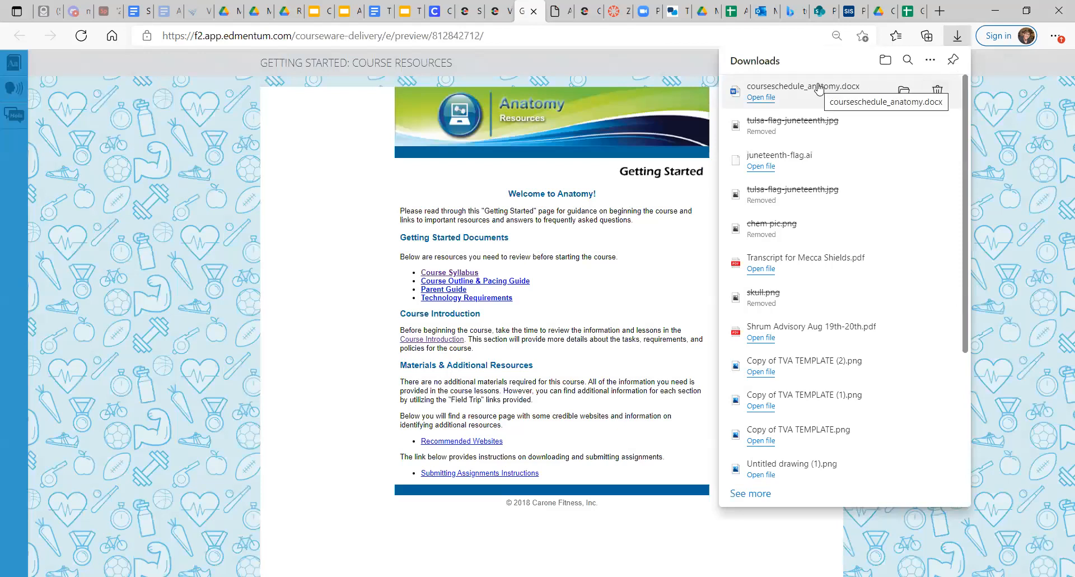
{"action": "mouse_move", "coordinate": [726, 145]}
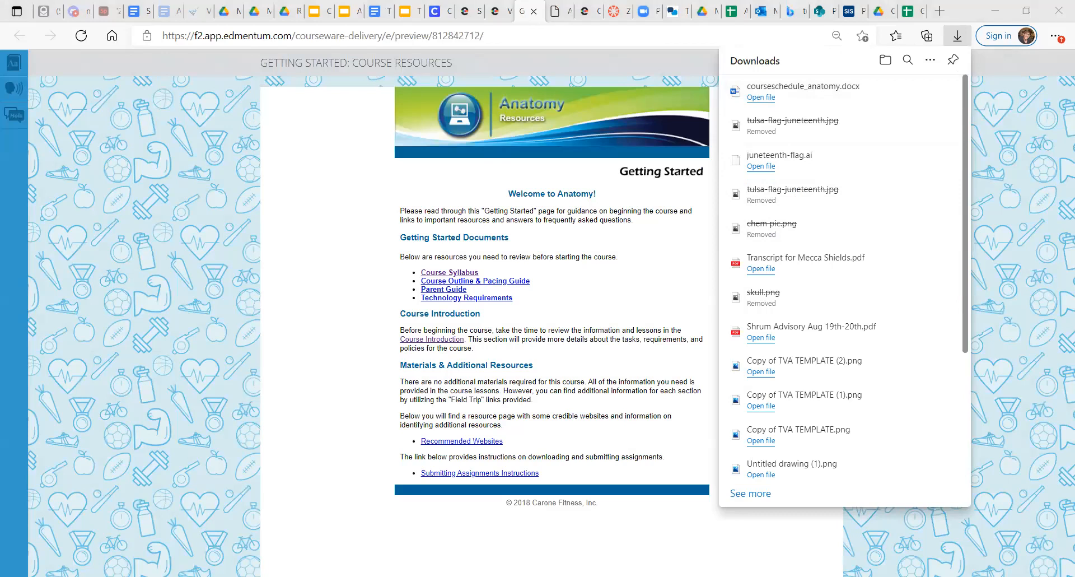
{"action": "mouse_move", "coordinate": [511, 455]}
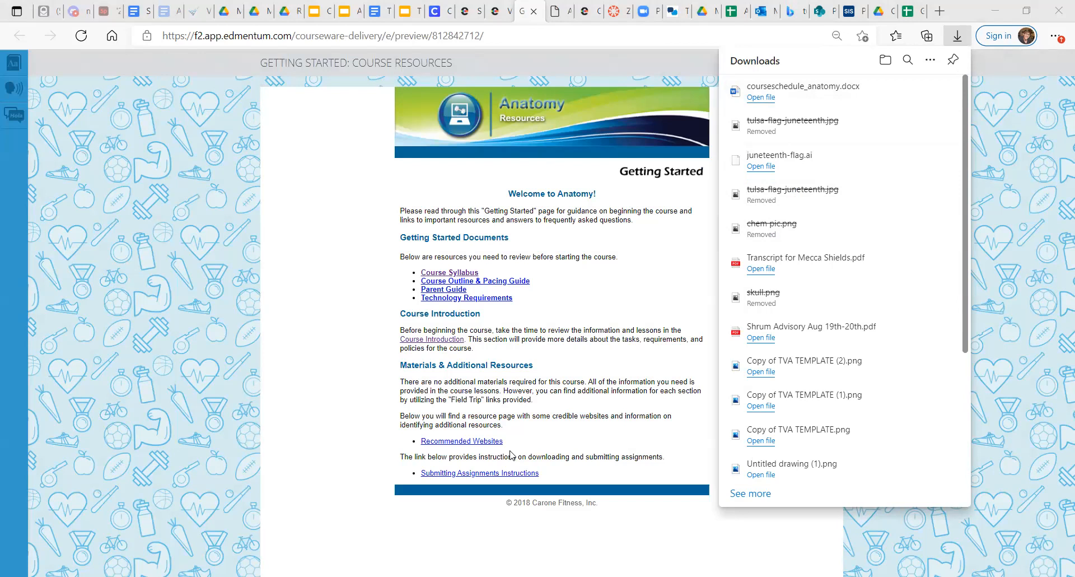
Step: Open courseschedule_anatomy.docx in Word and review its assignment and due date table
{"action": "left_click", "coordinate": [760, 96]}
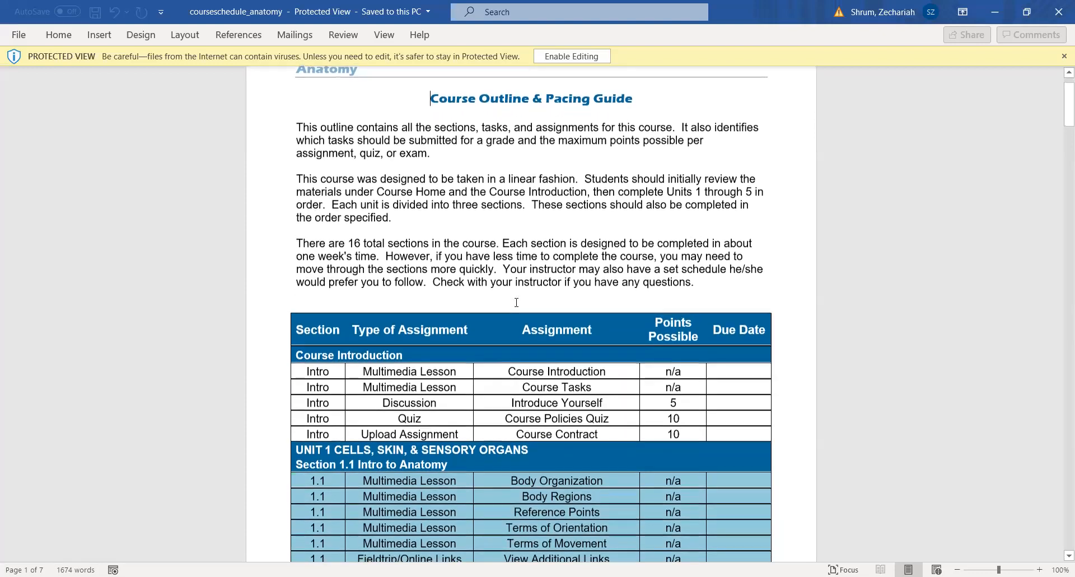
{"action": "scroll", "scroll_direction": "down", "scroll_amount": 3}
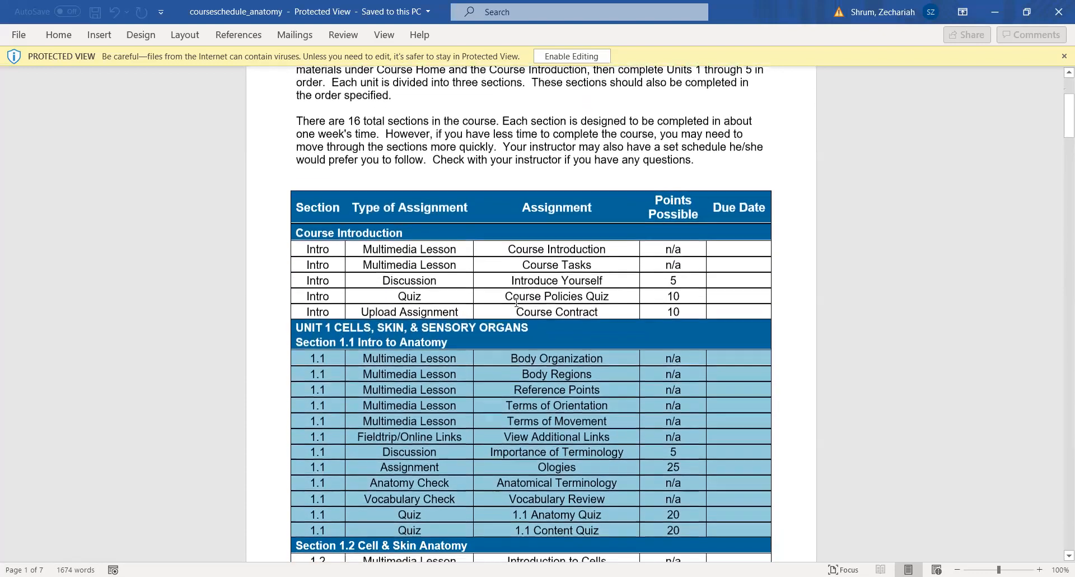
{"action": "scroll", "scroll_direction": "down", "scroll_amount": 3}
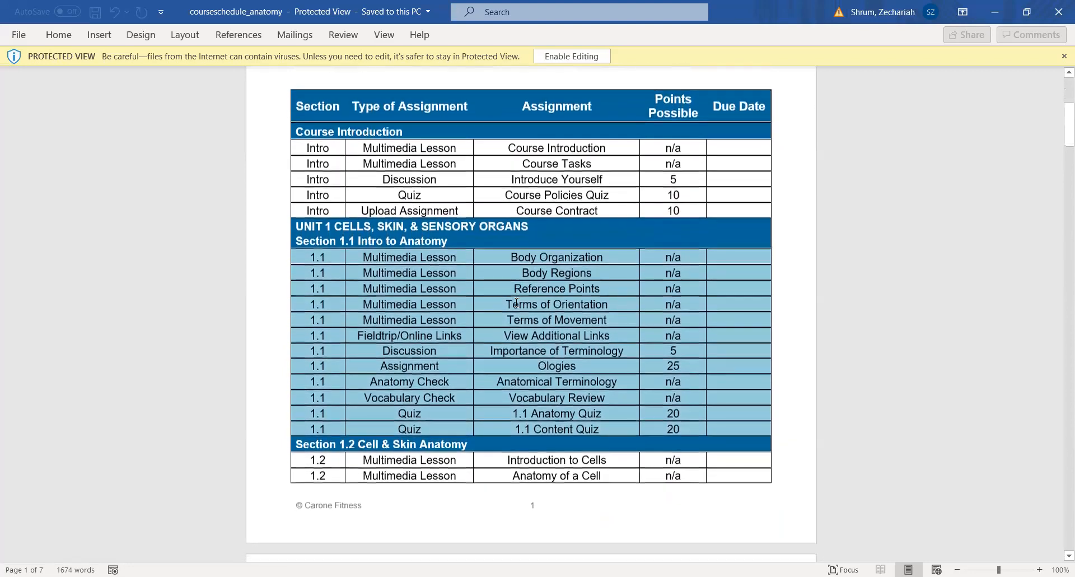
{"action": "scroll", "scroll_direction": "down", "scroll_amount": 3}
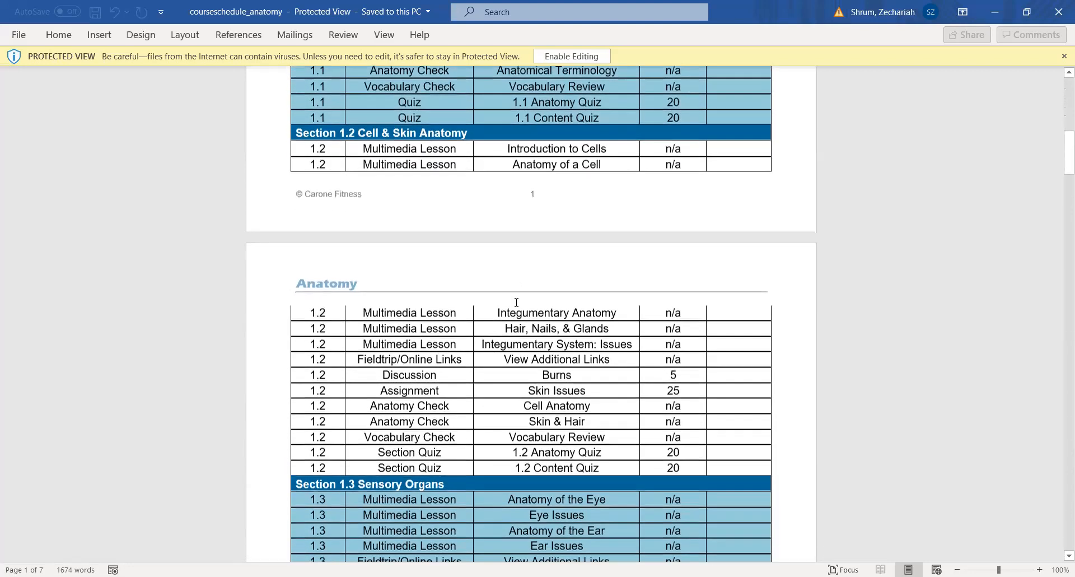
{"action": "scroll", "scroll_direction": "up", "scroll_amount": 3}
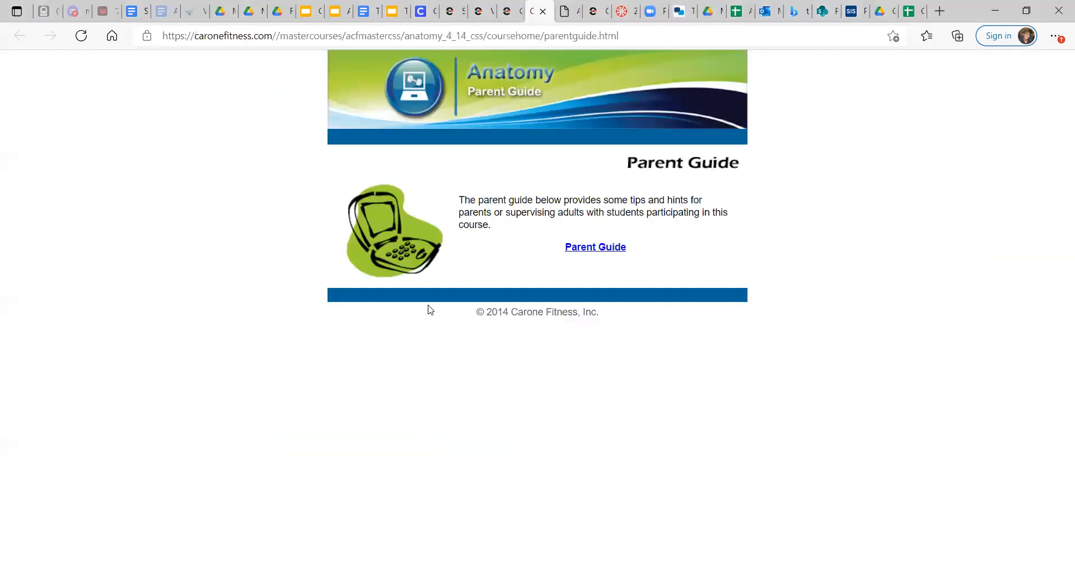
{"action": "mouse_move", "coordinate": [571, 275]}
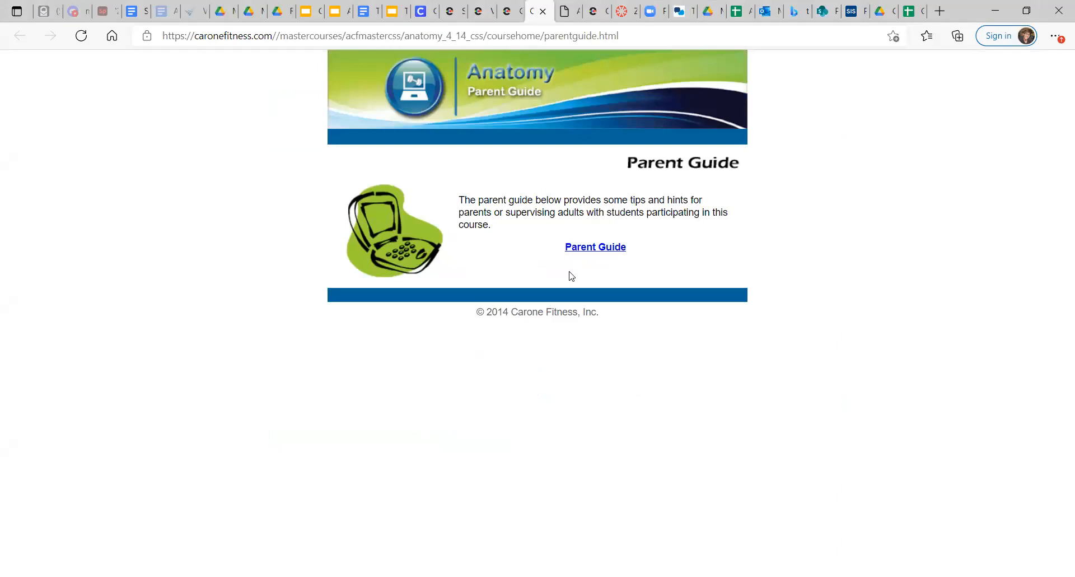
{"action": "mouse_move", "coordinate": [595, 246]}
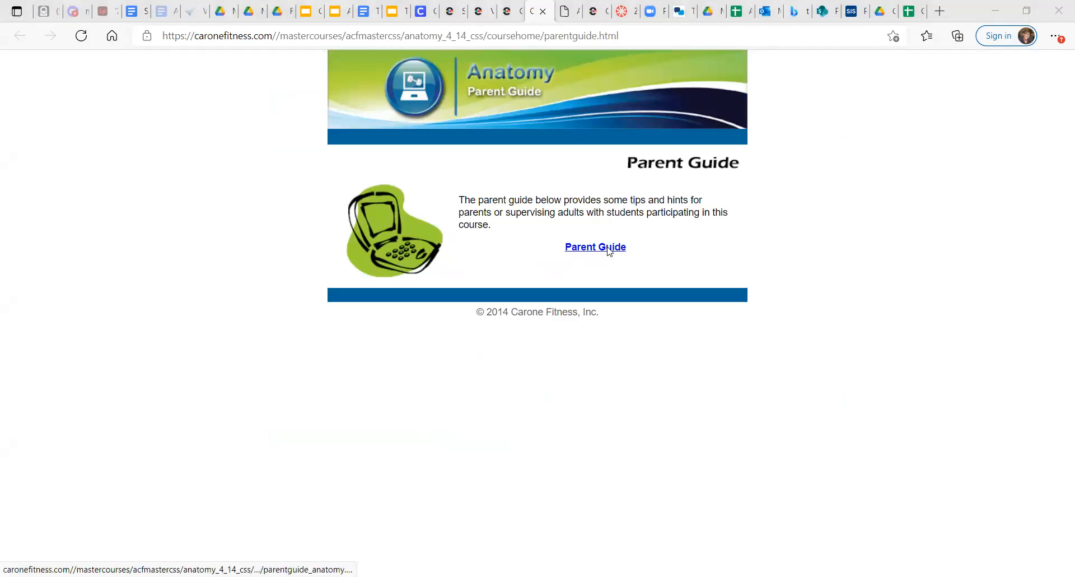
Step: Open the Anatomy Parent Guide PDF and read through to its Expectations and Questions section
{"action": "left_click", "coordinate": [595, 247]}
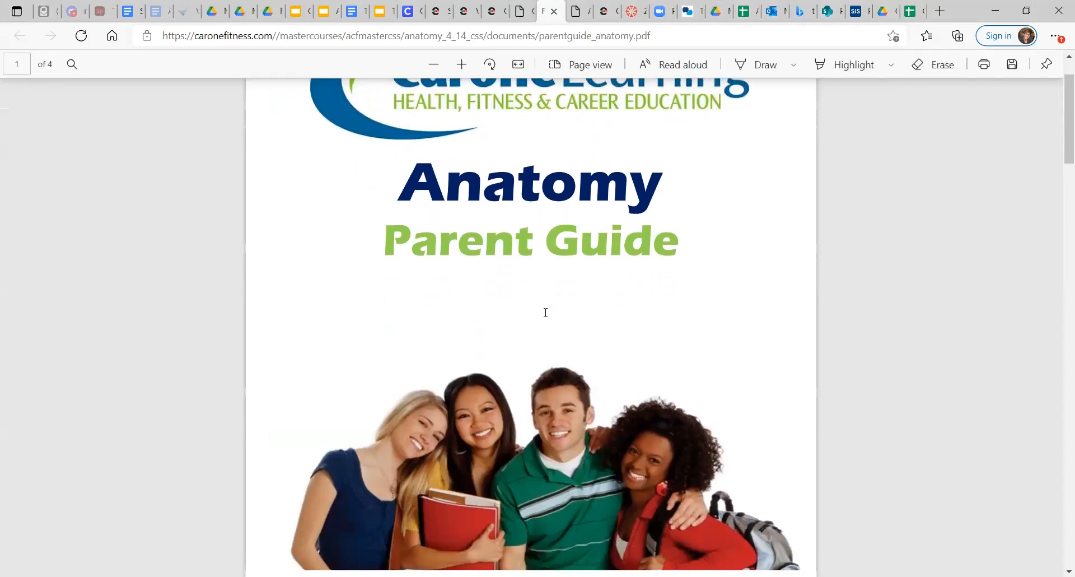
{"action": "scroll", "scroll_direction": "down", "scroll_amount": 3}
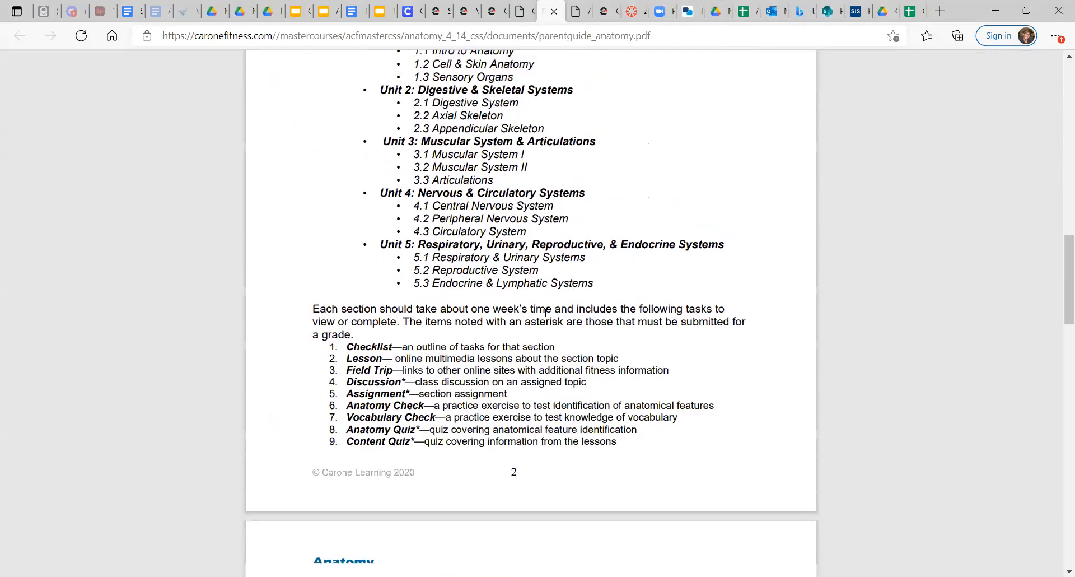
{"action": "scroll", "scroll_direction": "down", "scroll_amount": 3}
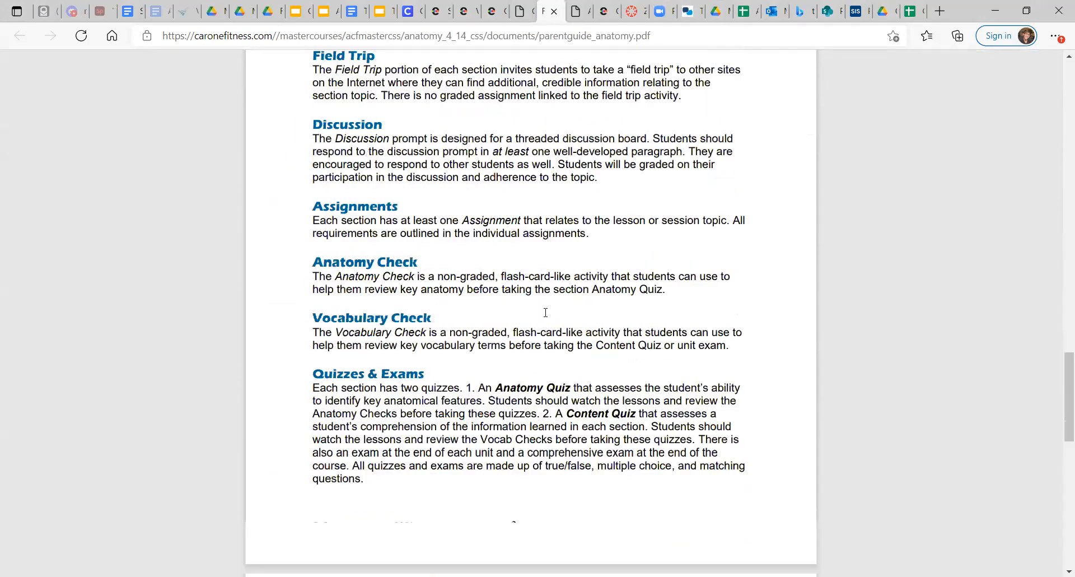
{"action": "scroll", "scroll_direction": "down", "scroll_amount": 3}
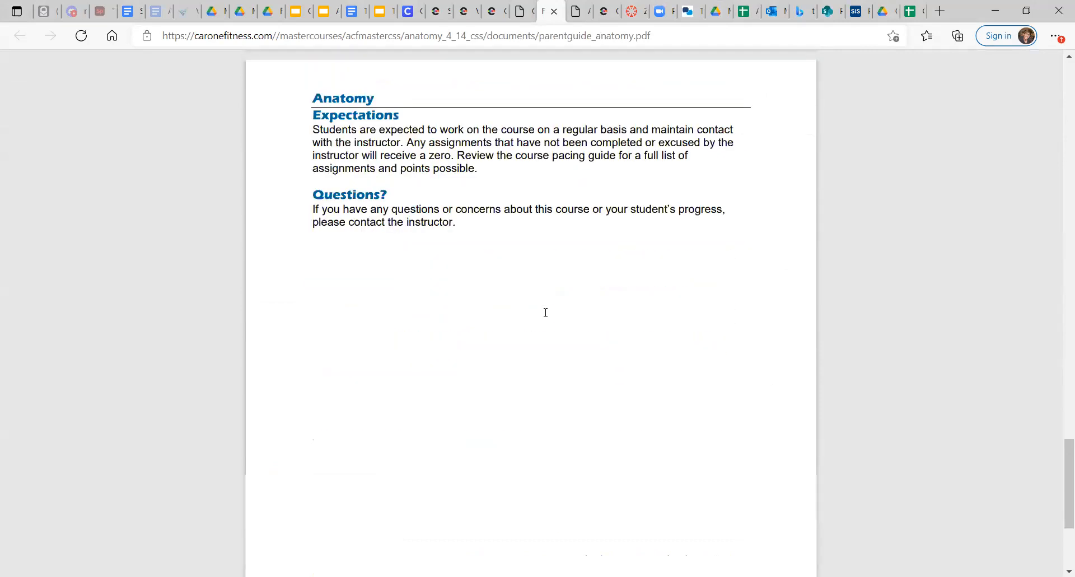
{"action": "scroll", "scroll_direction": "up", "scroll_amount": 3}
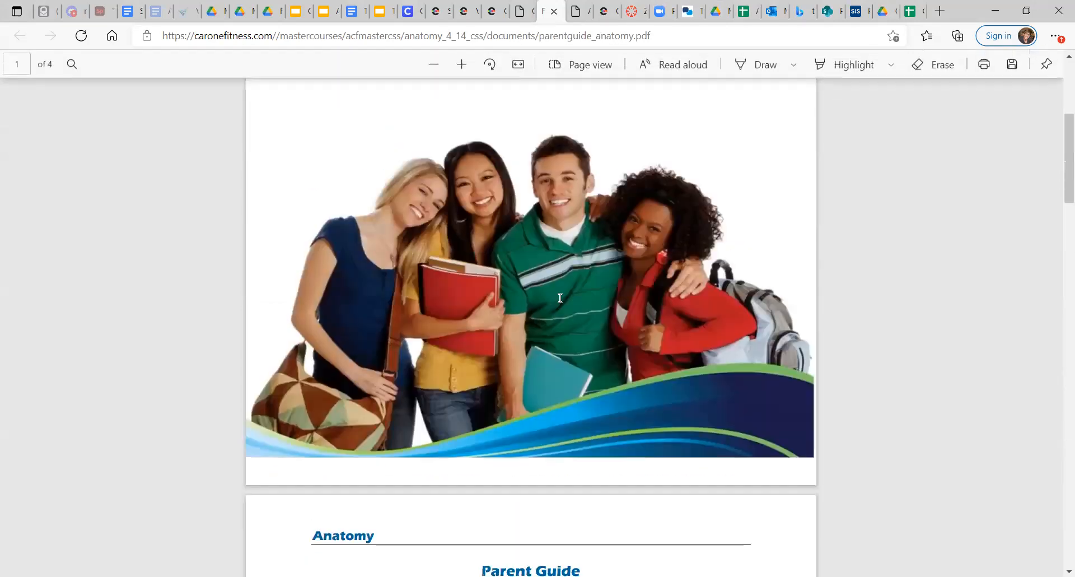
{"action": "mouse_move", "coordinate": [846, 104]}
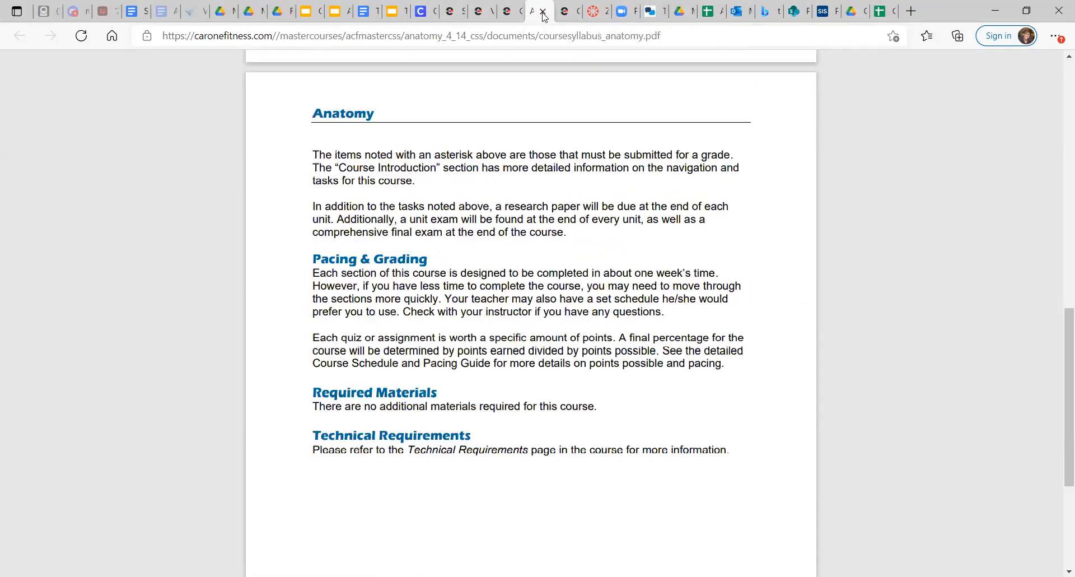
Step: Close the syllabus PDF and return to the Getting Started: Course Resources page
{"action": "left_click", "coordinate": [541, 14]}
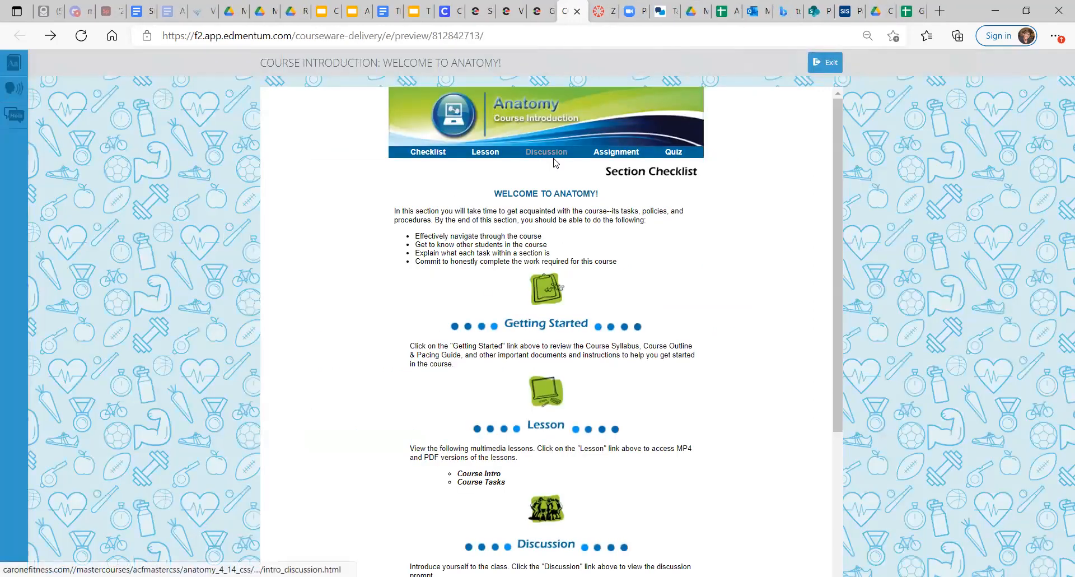
{"action": "mouse_move", "coordinate": [484, 151]}
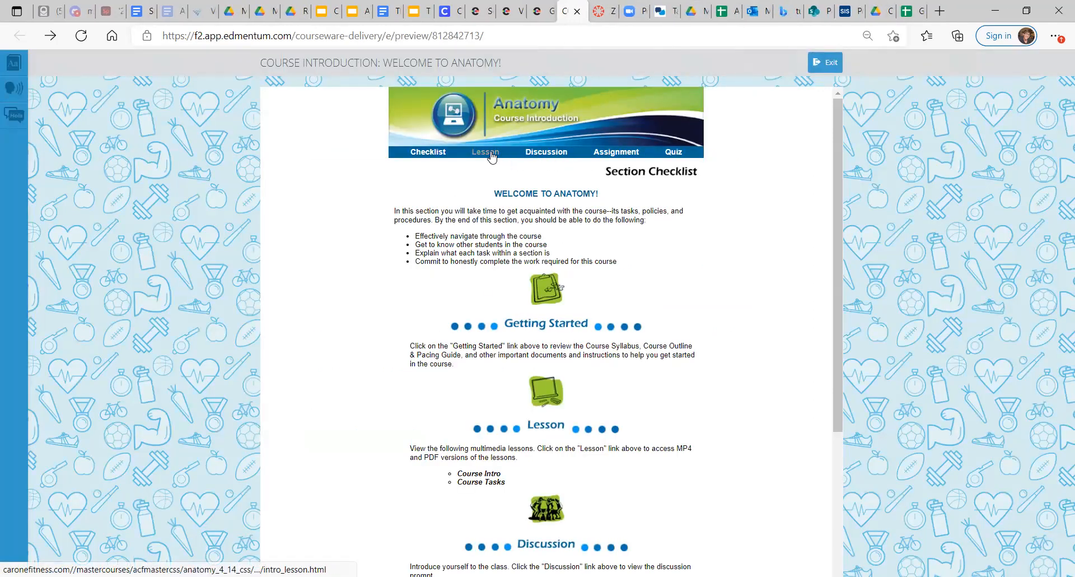
{"action": "left_click", "coordinate": [491, 151]}
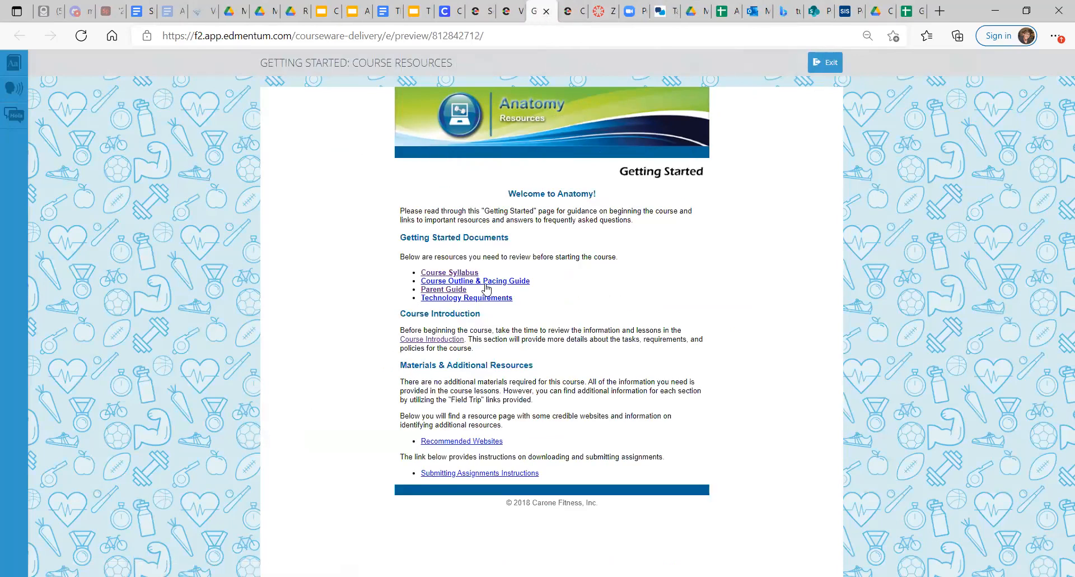
{"action": "mouse_move", "coordinate": [443, 289]}
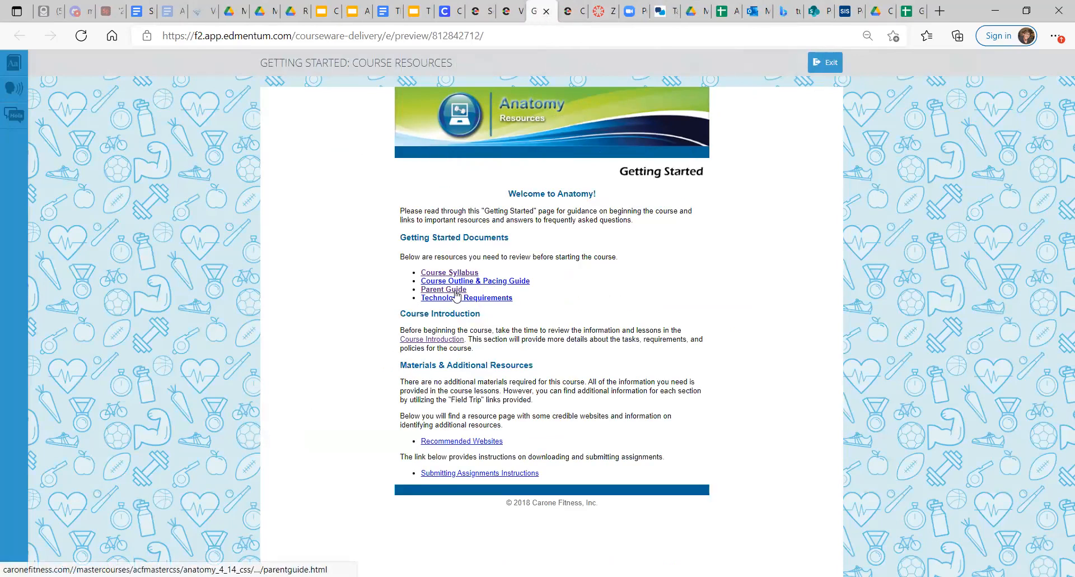
{"action": "mouse_move", "coordinate": [465, 433]}
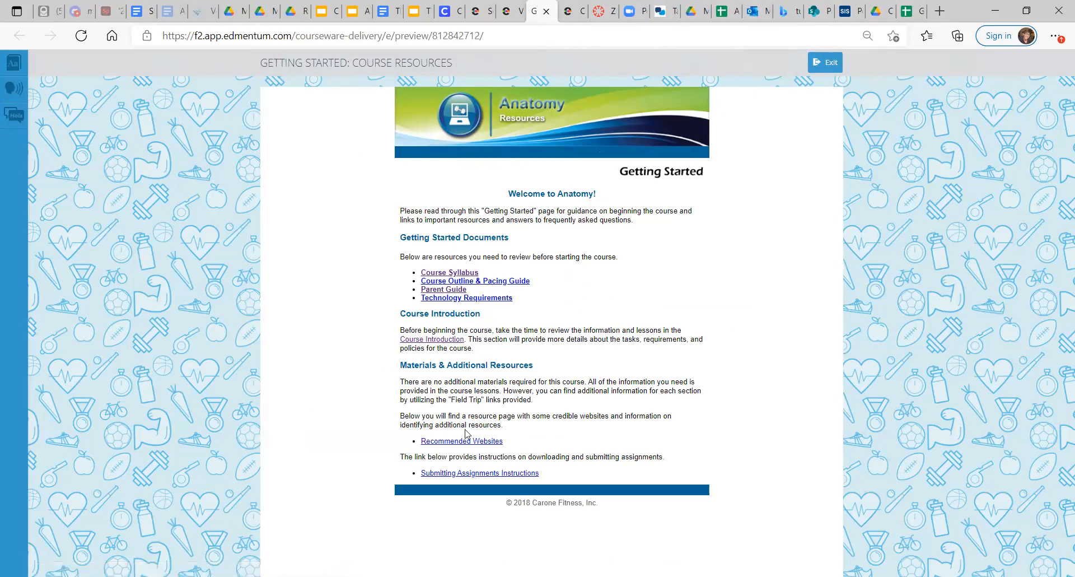
{"action": "mouse_move", "coordinate": [455, 368]}
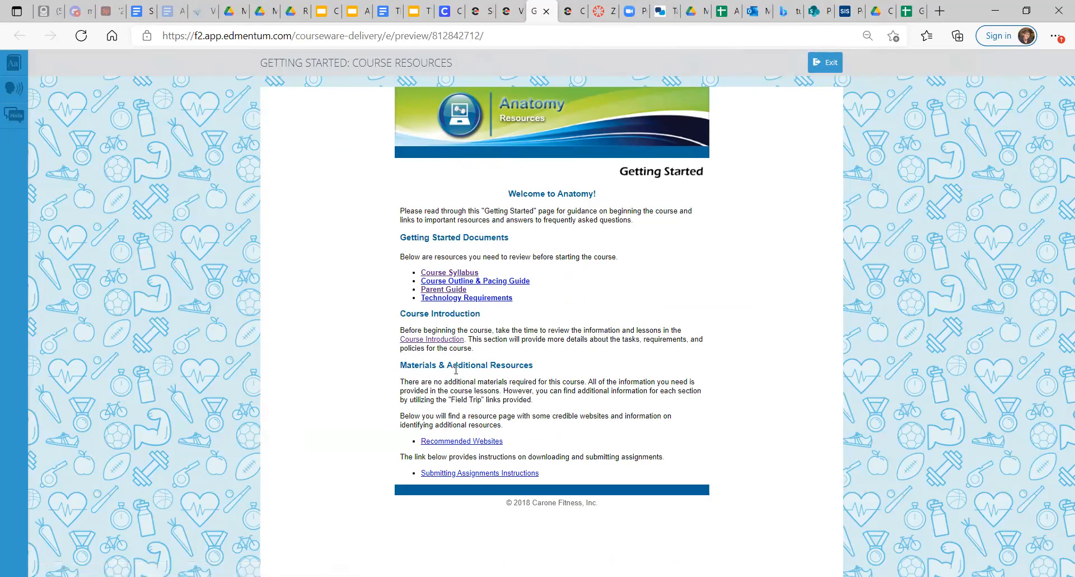
{"action": "mouse_move", "coordinate": [462, 440]}
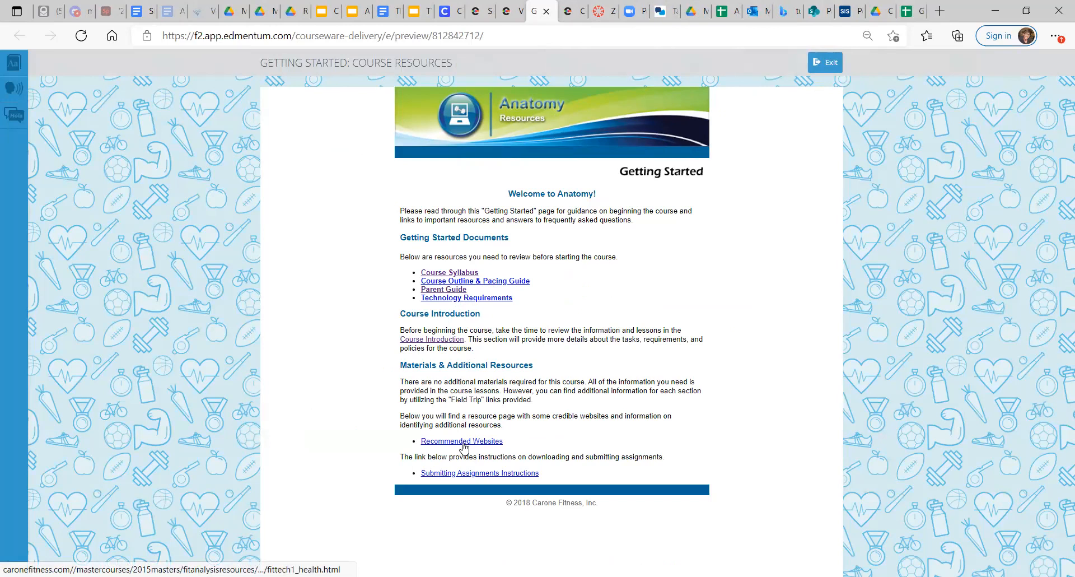
{"action": "left_click", "coordinate": [462, 440]}
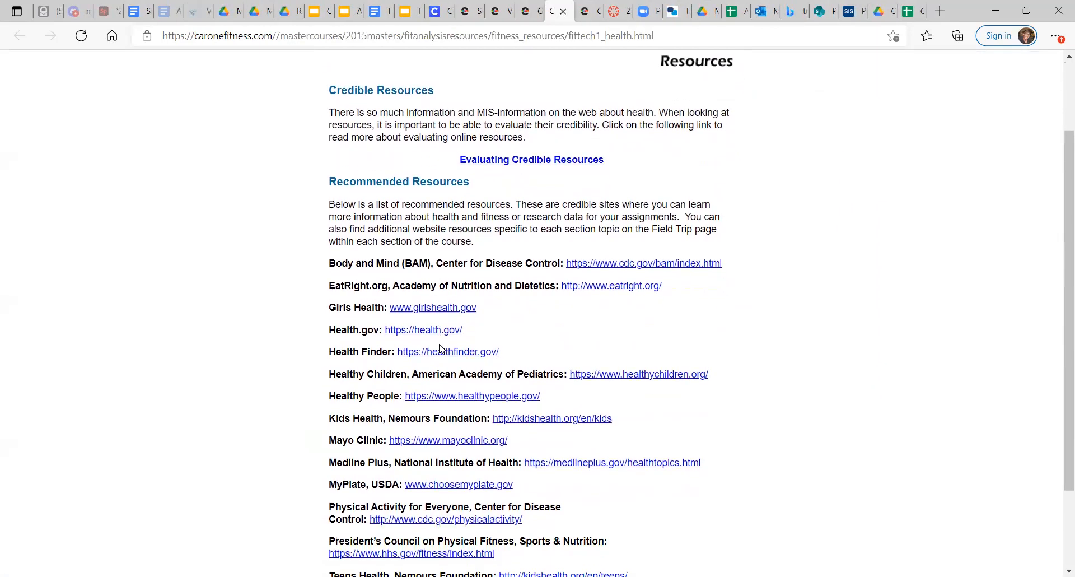
{"action": "scroll", "scroll_direction": "down", "scroll_amount": 3}
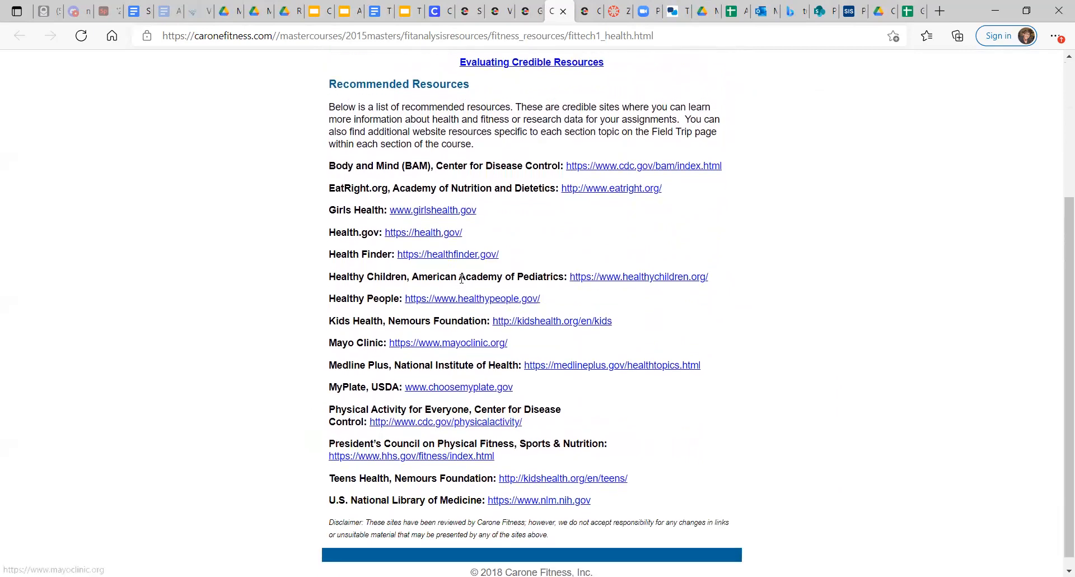
{"action": "mouse_move", "coordinate": [510, 179]}
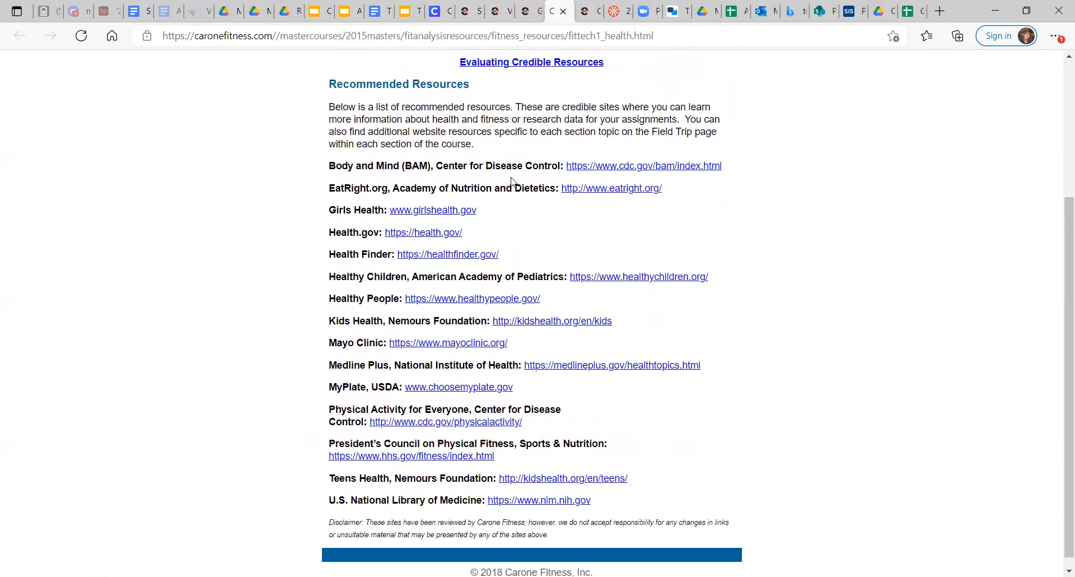
{"action": "mouse_move", "coordinate": [579, 172]}
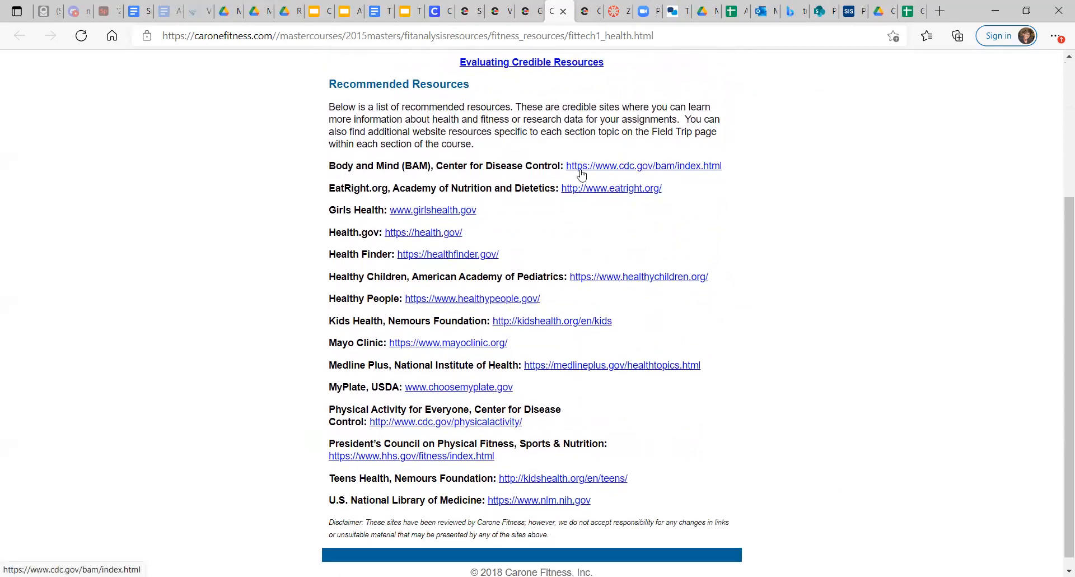
{"action": "mouse_move", "coordinate": [626, 210]}
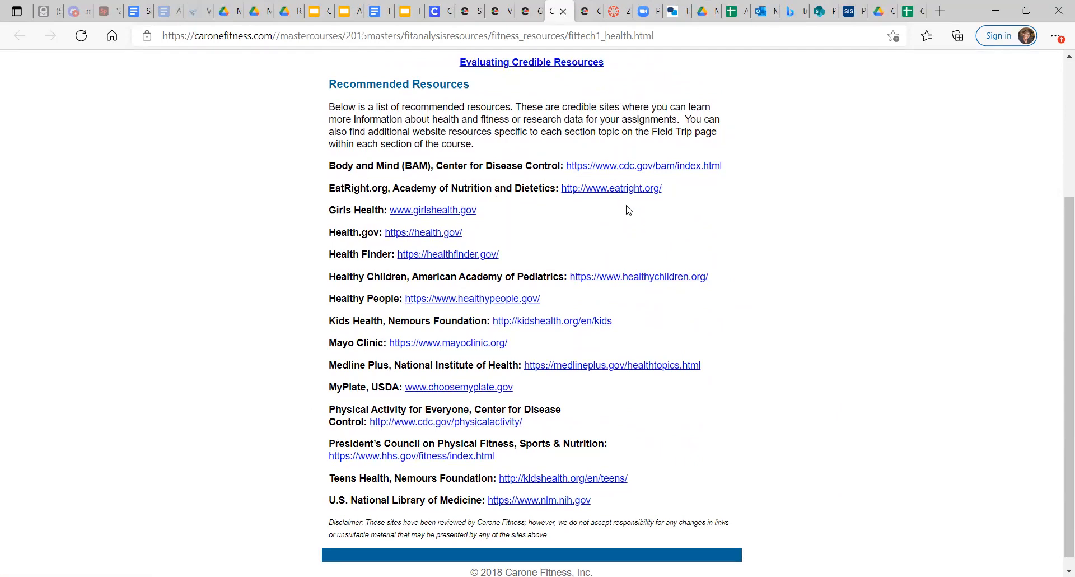
{"action": "mouse_move", "coordinate": [388, 275]}
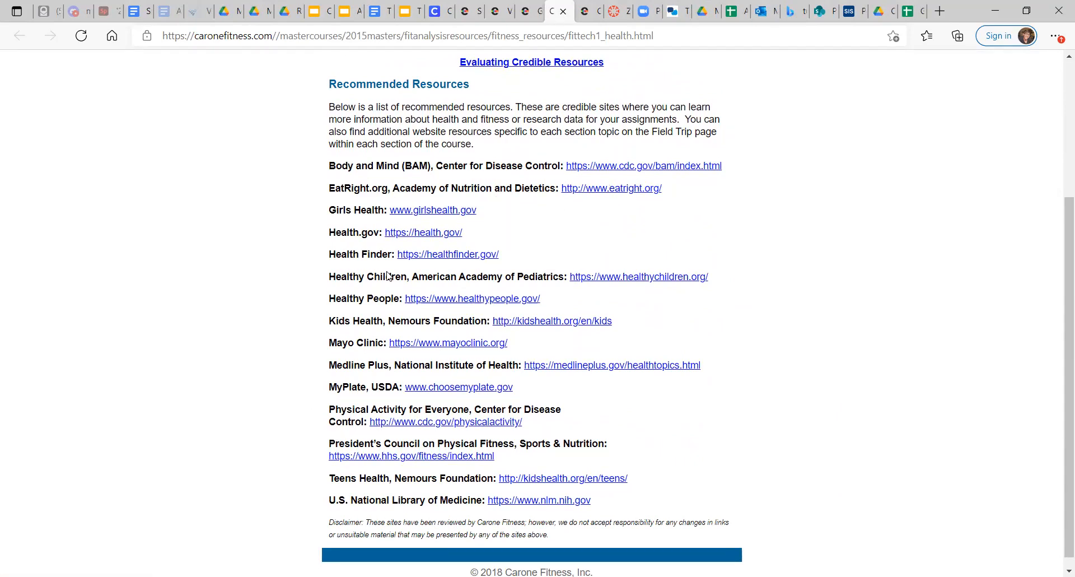
{"action": "scroll", "scroll_direction": "up", "scroll_amount": 3}
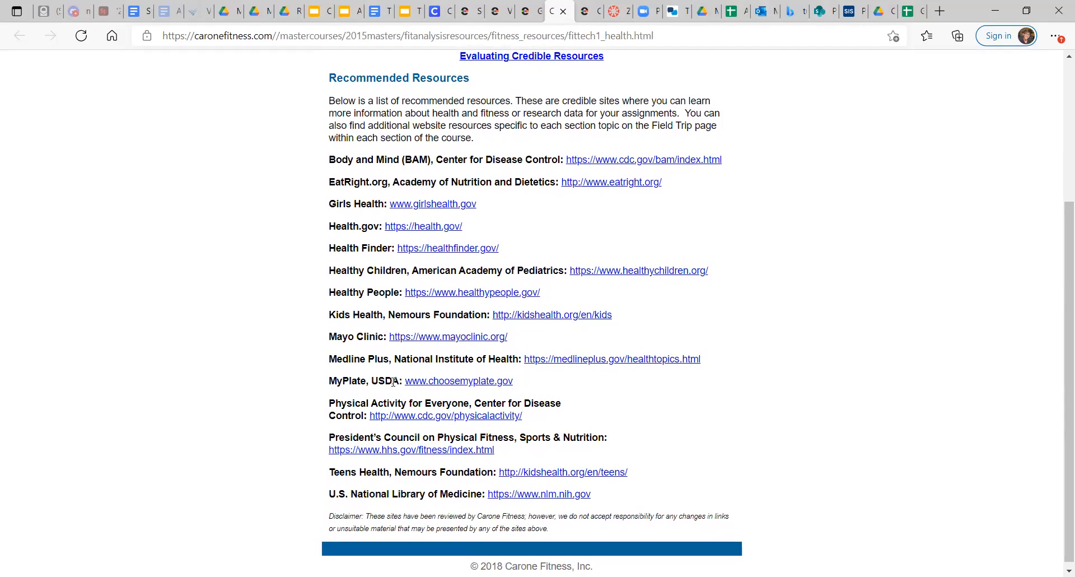
{"action": "mouse_move", "coordinate": [402, 464]}
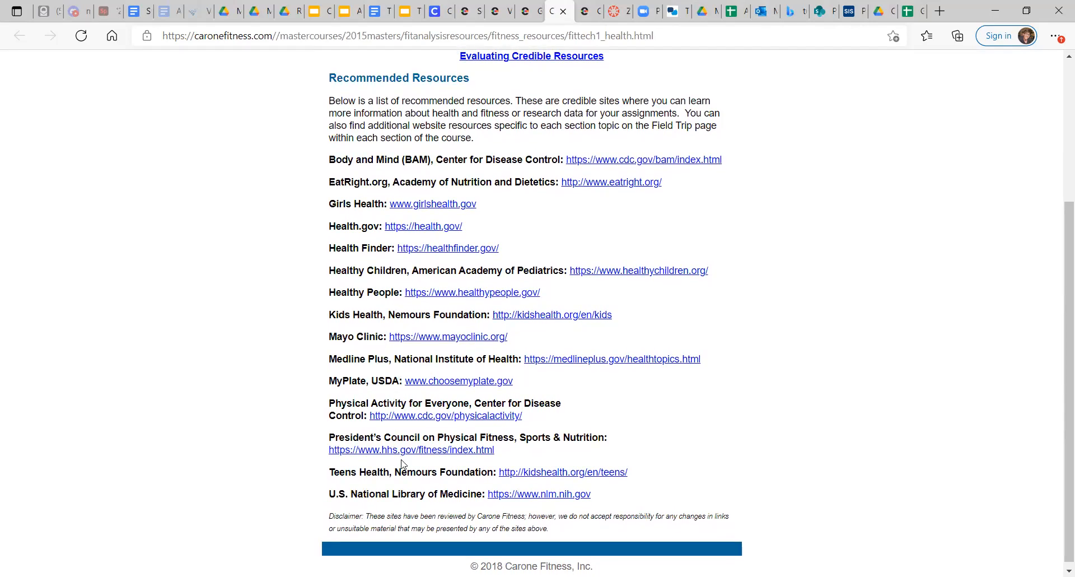
{"action": "mouse_move", "coordinate": [407, 514]}
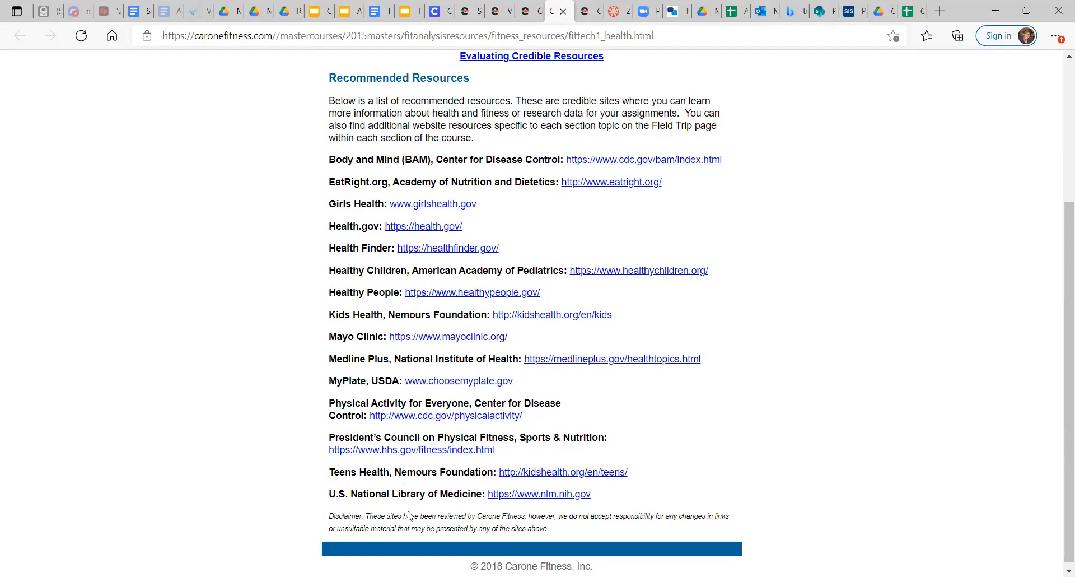
{"action": "scroll", "scroll_direction": "up", "scroll_amount": 3}
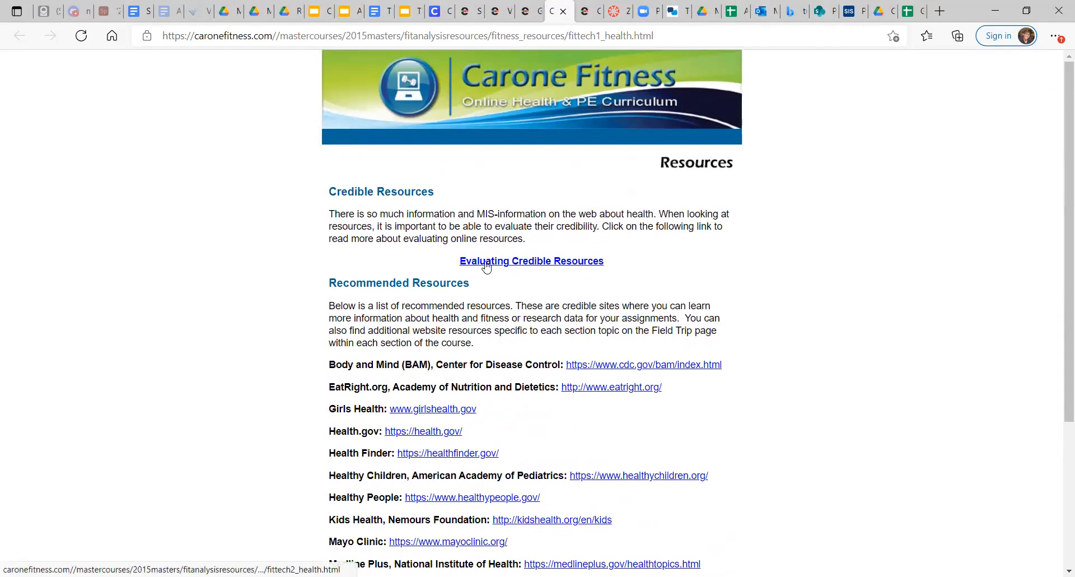
{"action": "mouse_move", "coordinate": [536, 279]}
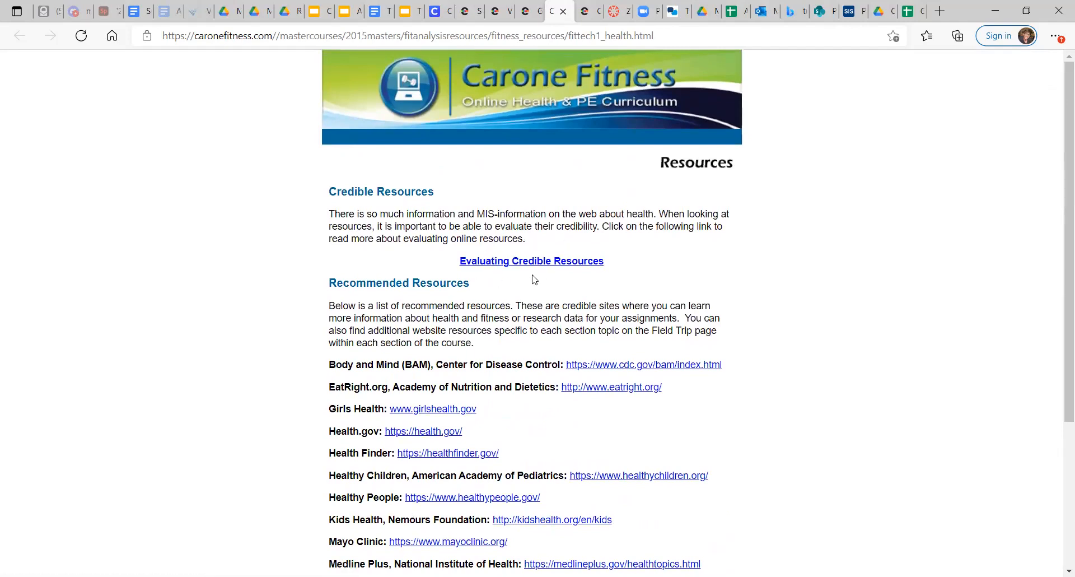
{"action": "left_click", "coordinate": [531, 260]}
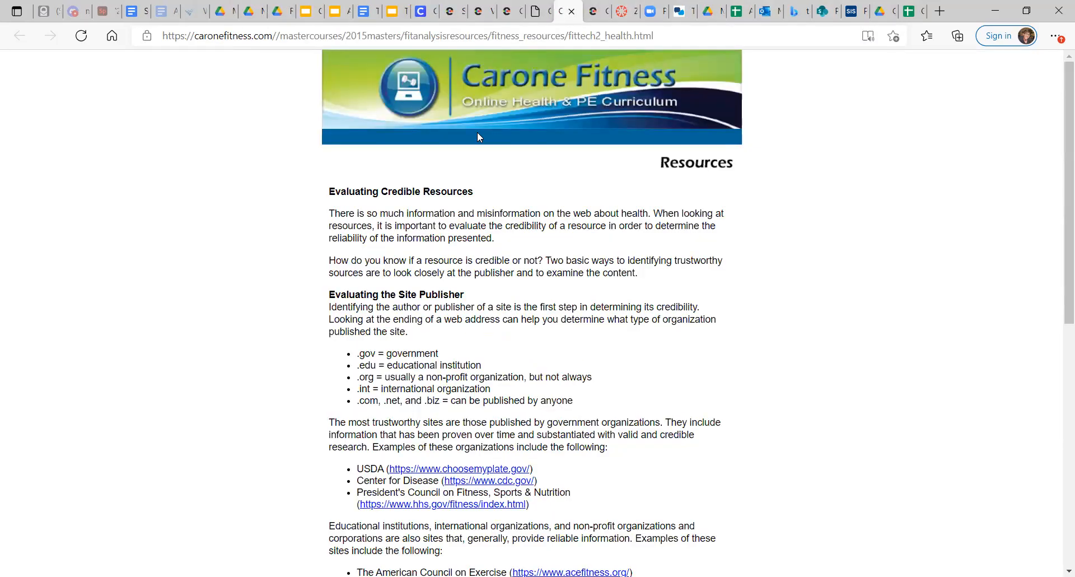
{"action": "scroll", "scroll_direction": "down", "scroll_amount": 3}
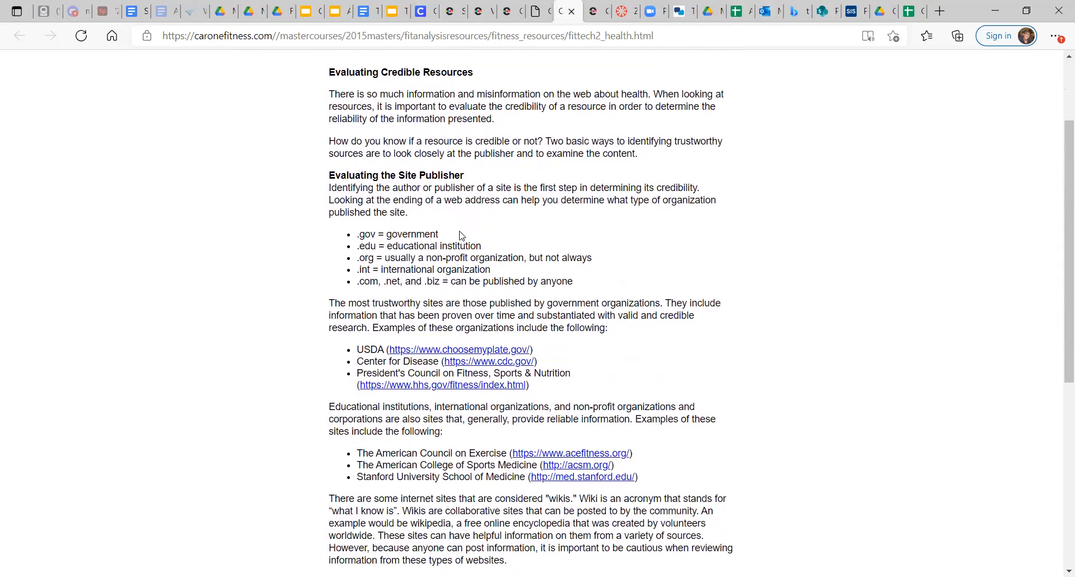
{"action": "scroll", "scroll_direction": "down", "scroll_amount": 3}
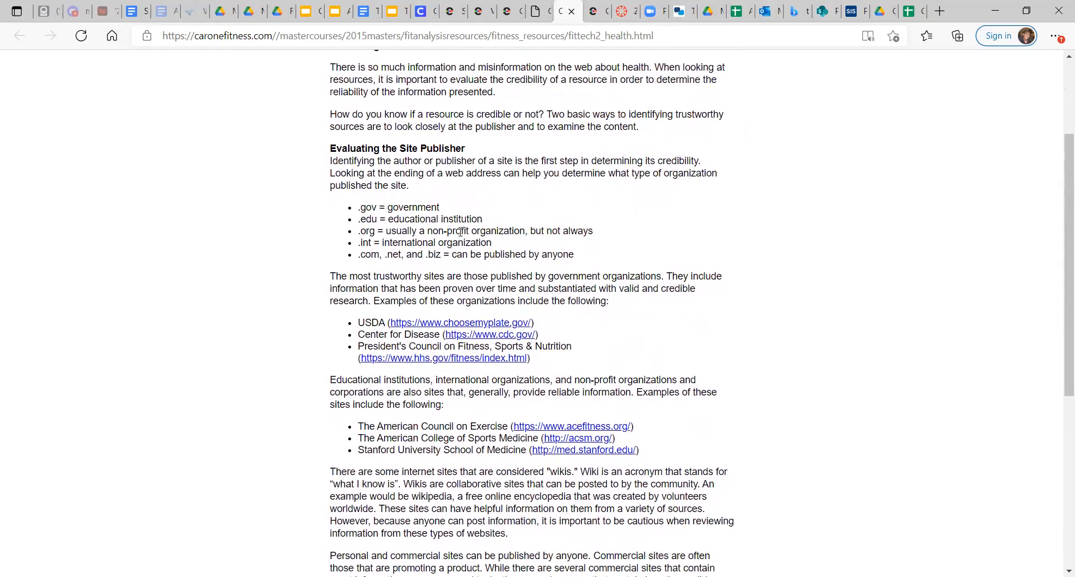
{"action": "scroll", "scroll_direction": "up", "scroll_amount": 3}
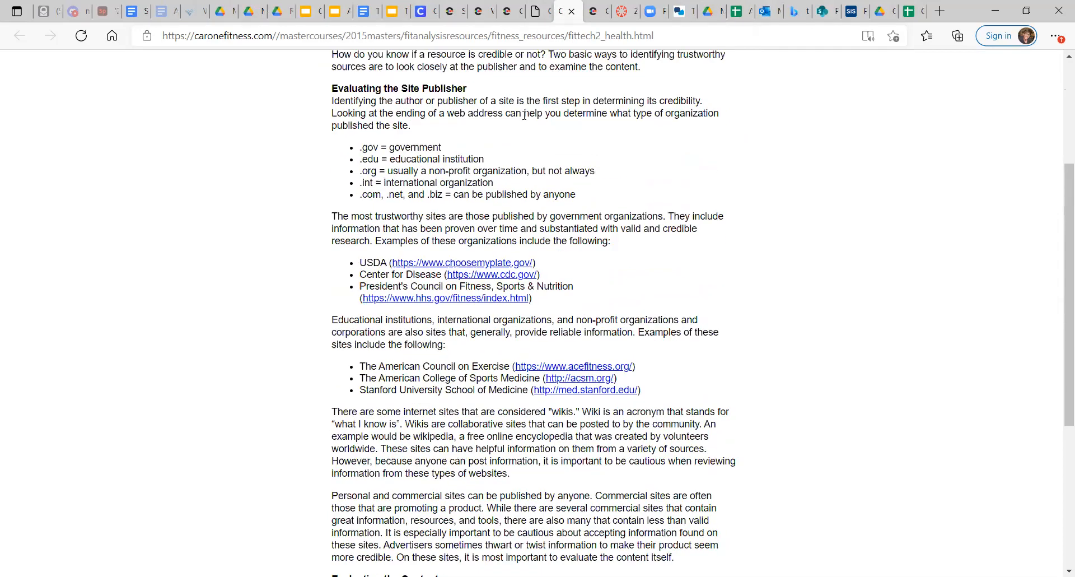
{"action": "scroll", "scroll_direction": "down", "scroll_amount": 3}
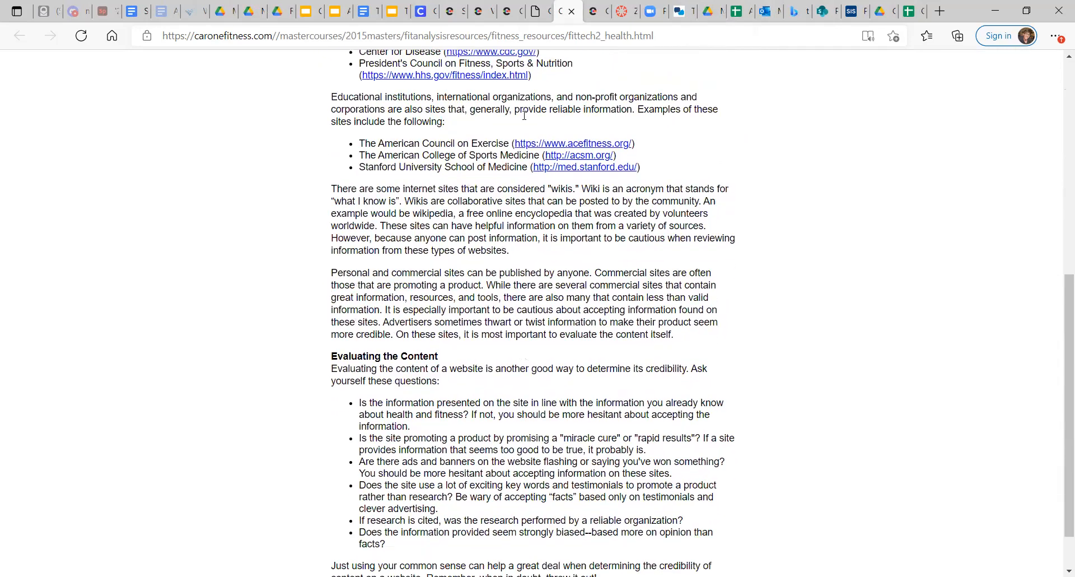
{"action": "scroll", "scroll_direction": "up", "scroll_amount": 3}
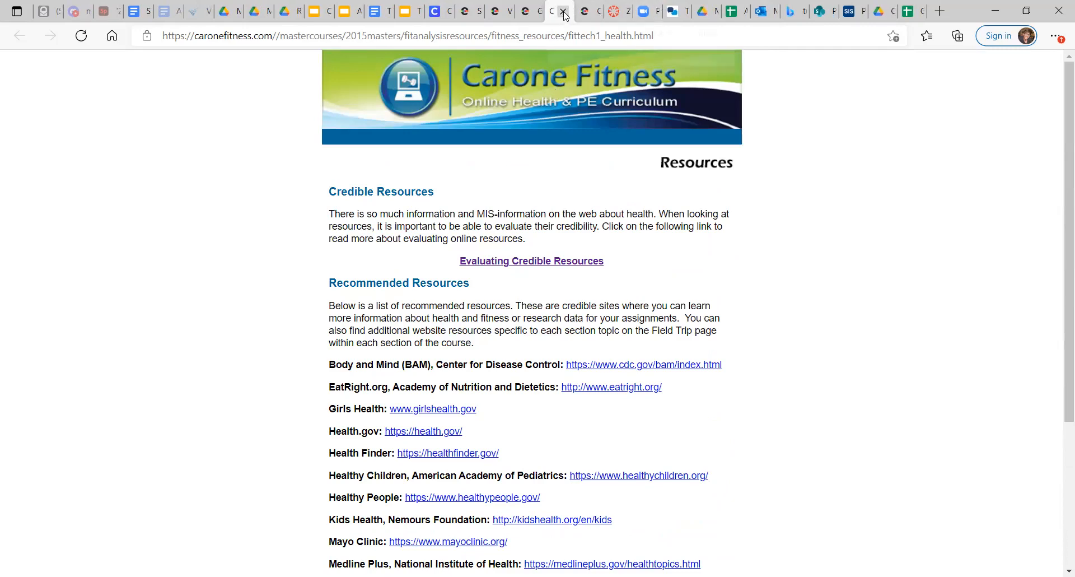
Step: Close the recommended websites and Getting Started pages and view the Course Introduction checklist
{"action": "left_click", "coordinate": [570, 11]}
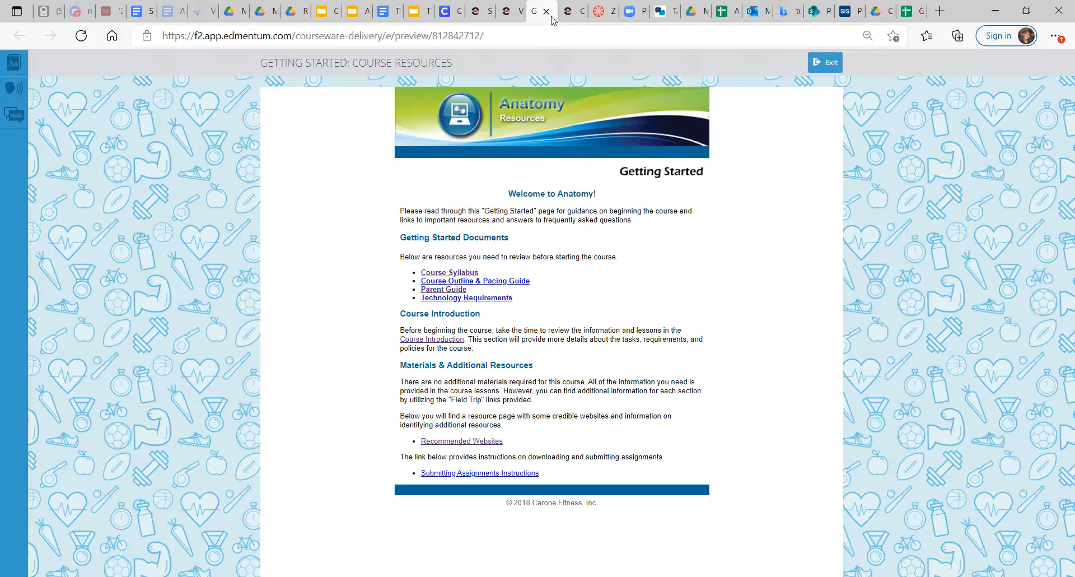
{"action": "left_click", "coordinate": [431, 340]}
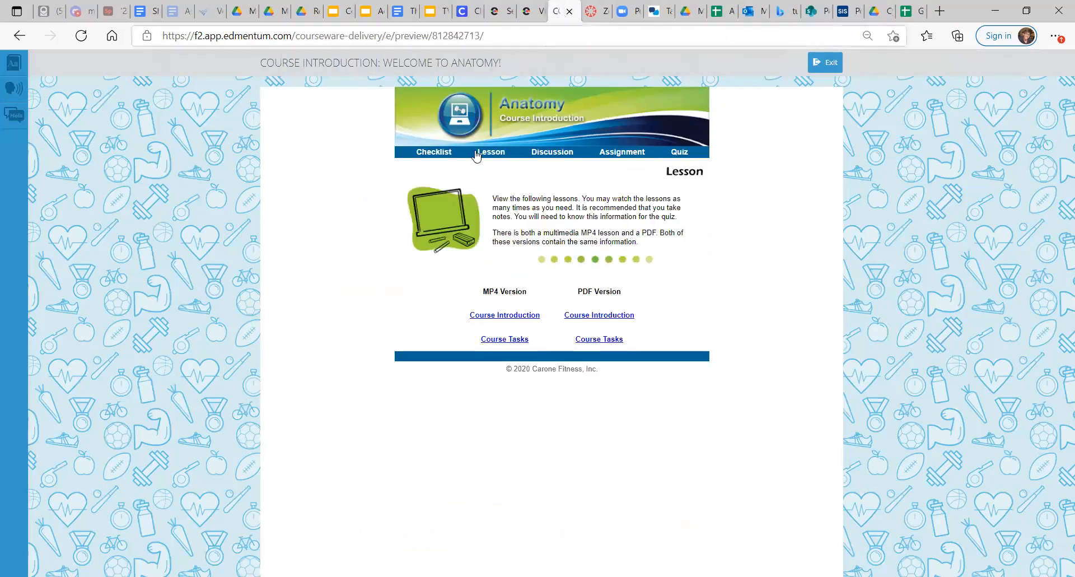
{"action": "left_click", "coordinate": [433, 151]}
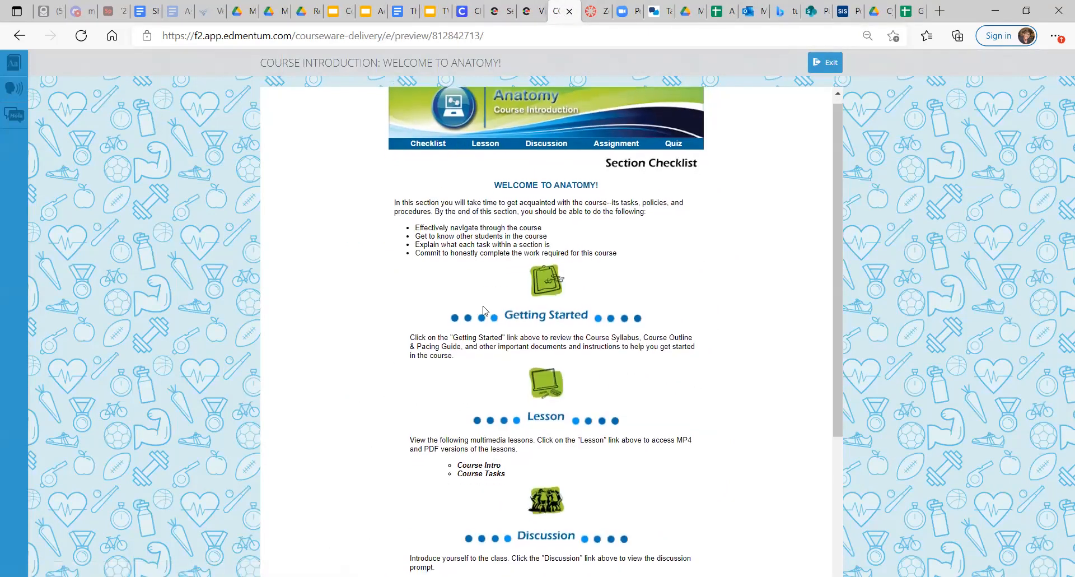
Step: Look through the checklist, then go to the Course Introduction lesson links
{"action": "scroll", "scroll_direction": "down", "scroll_amount": 3}
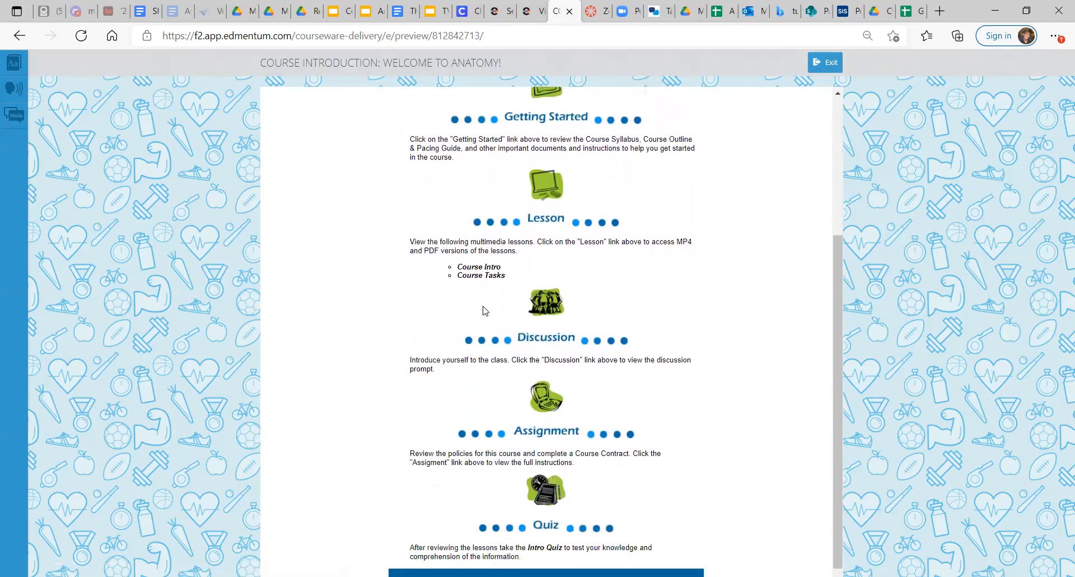
{"action": "scroll", "scroll_direction": "up", "scroll_amount": 3}
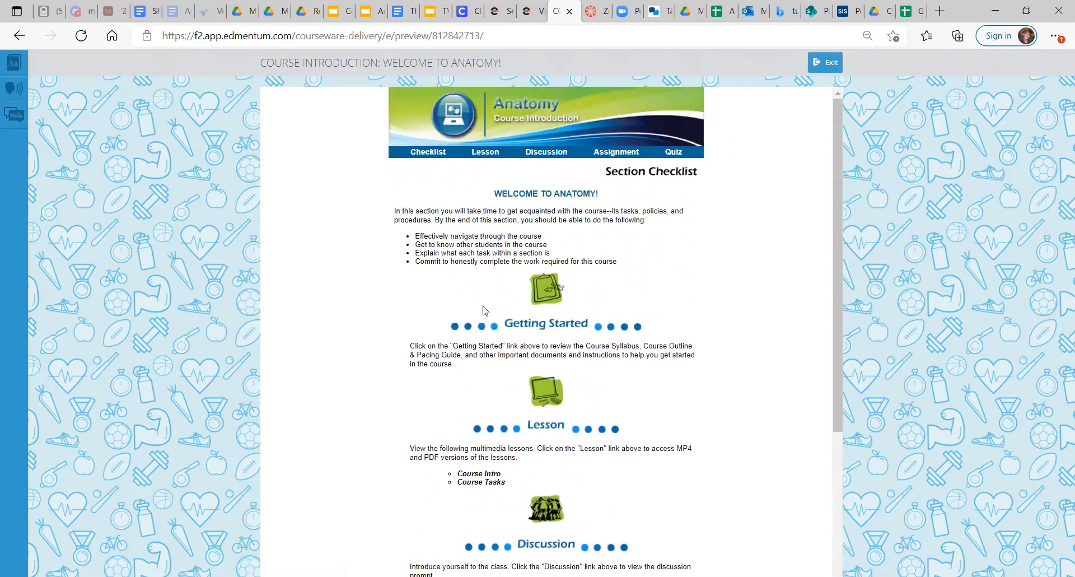
{"action": "mouse_move", "coordinate": [526, 446]}
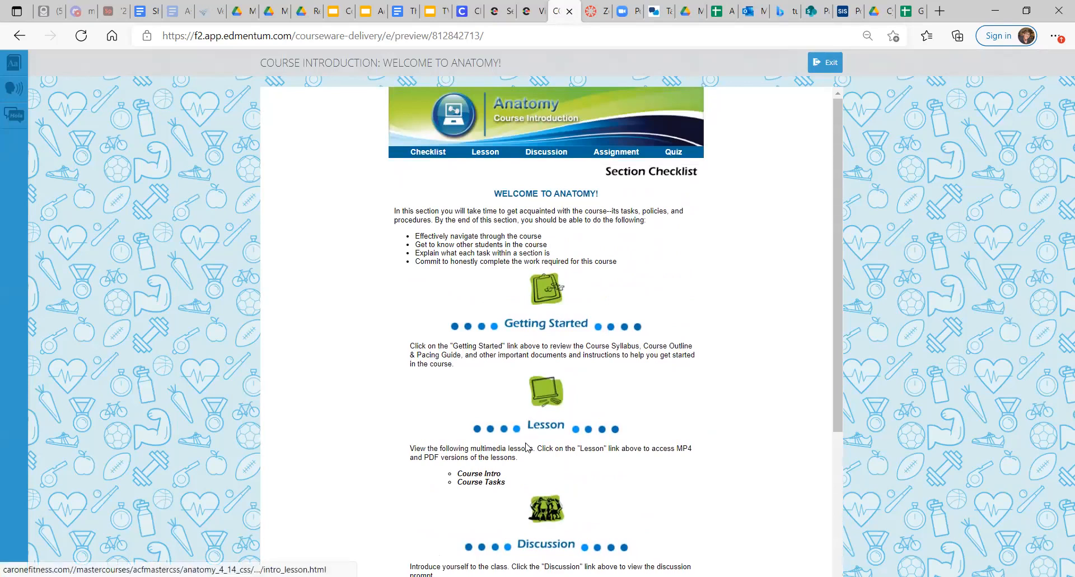
{"action": "left_click", "coordinate": [491, 151]}
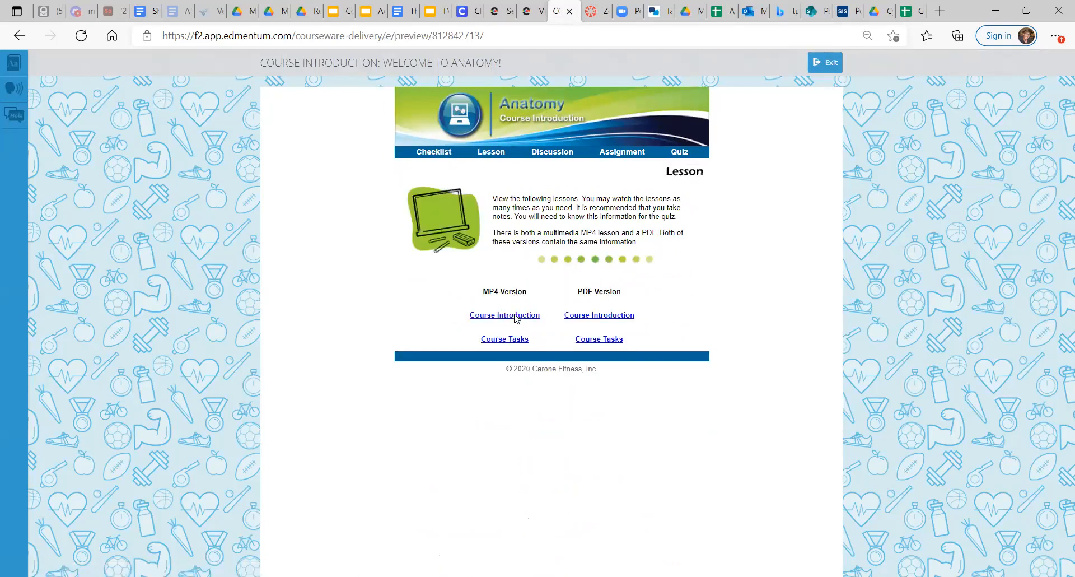
{"action": "left_click", "coordinate": [504, 315]}
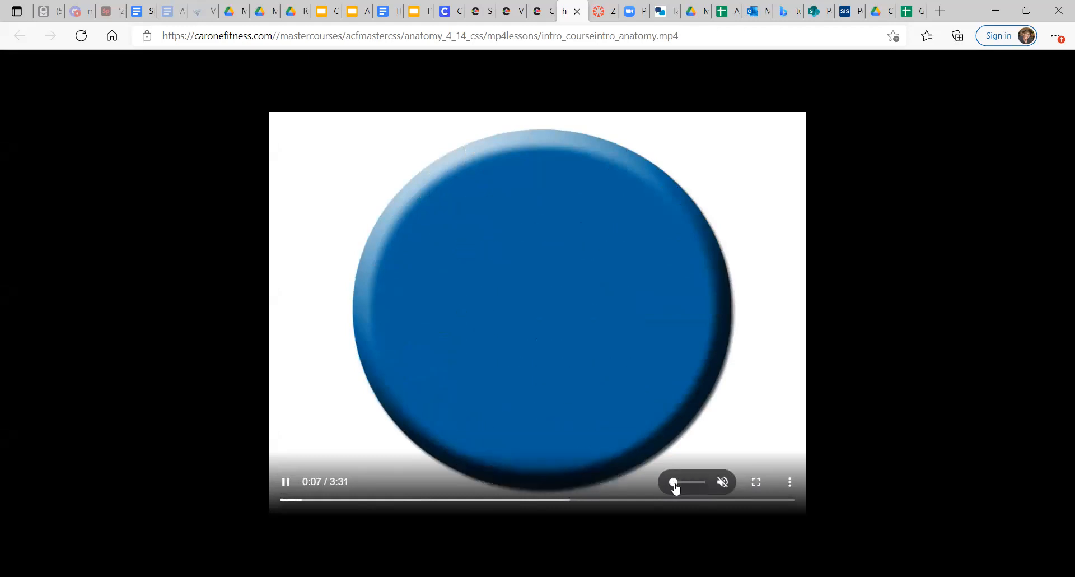
{"action": "left_click", "coordinate": [722, 482]}
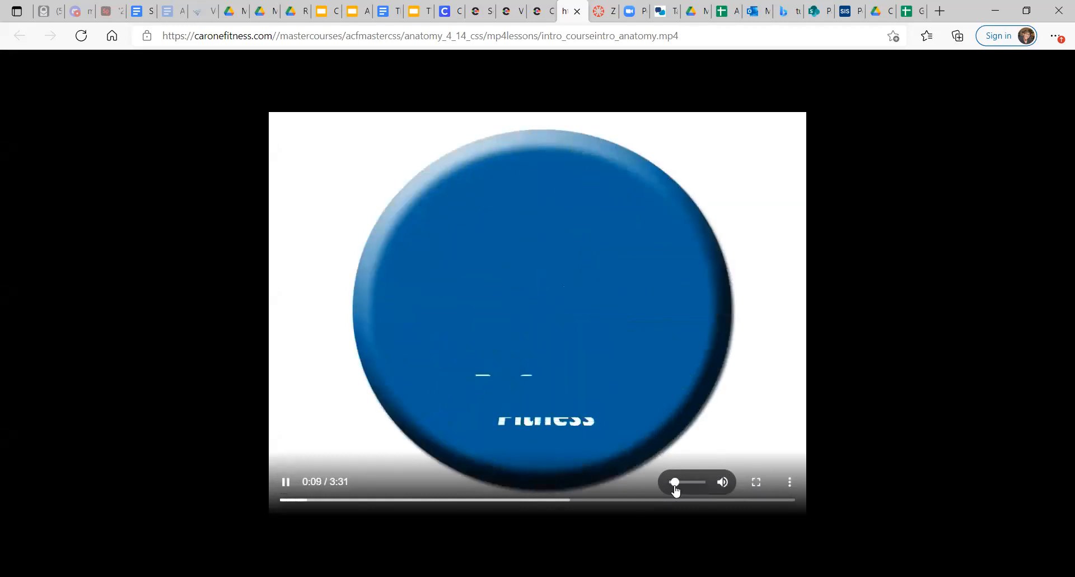
{"action": "mouse_move", "coordinate": [748, 81]}
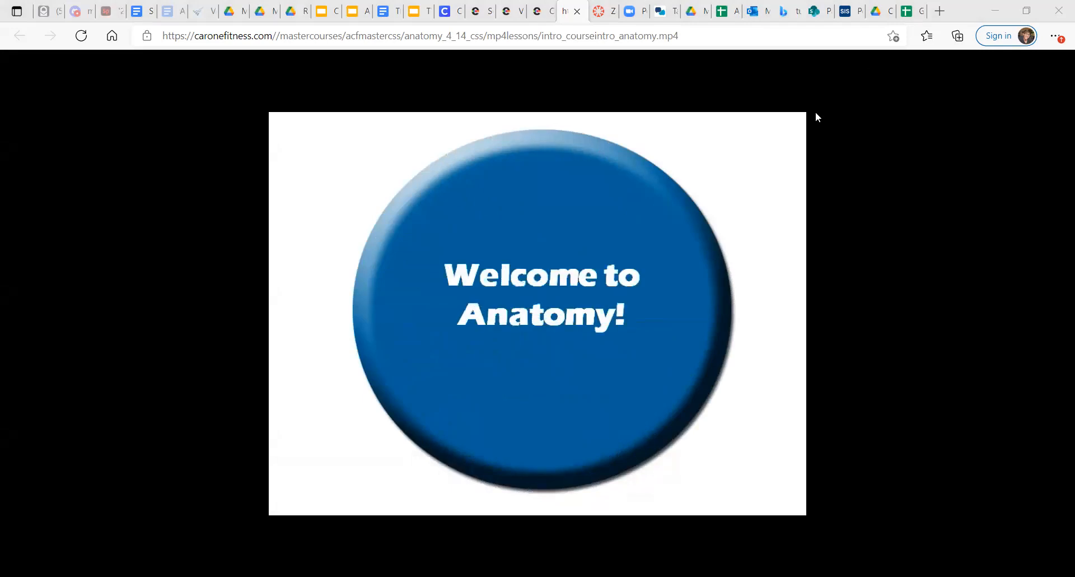
{"action": "left_click", "coordinate": [536, 312]}
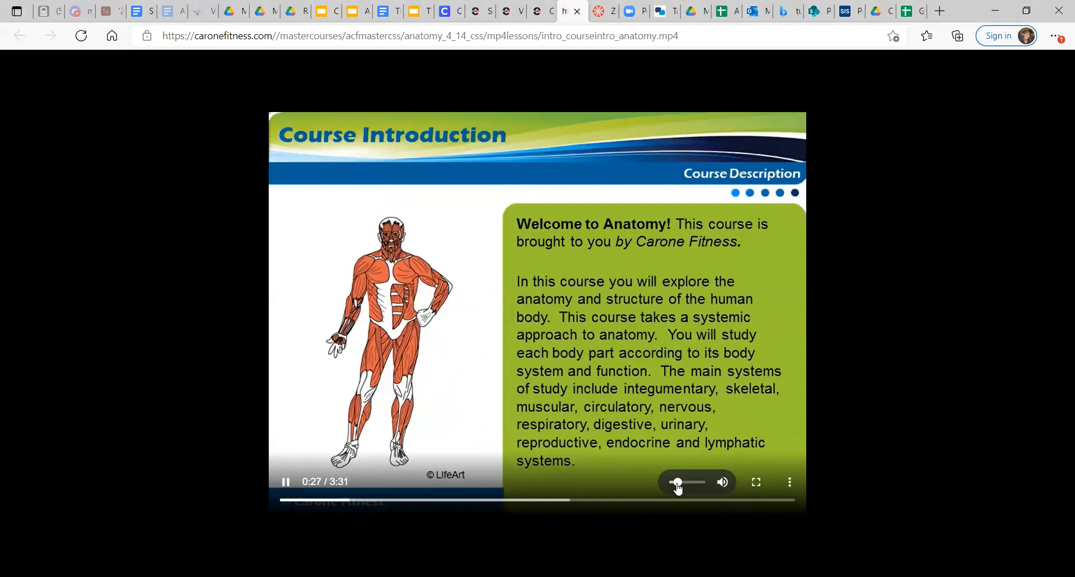
{"action": "mouse_move", "coordinate": [391, 501]}
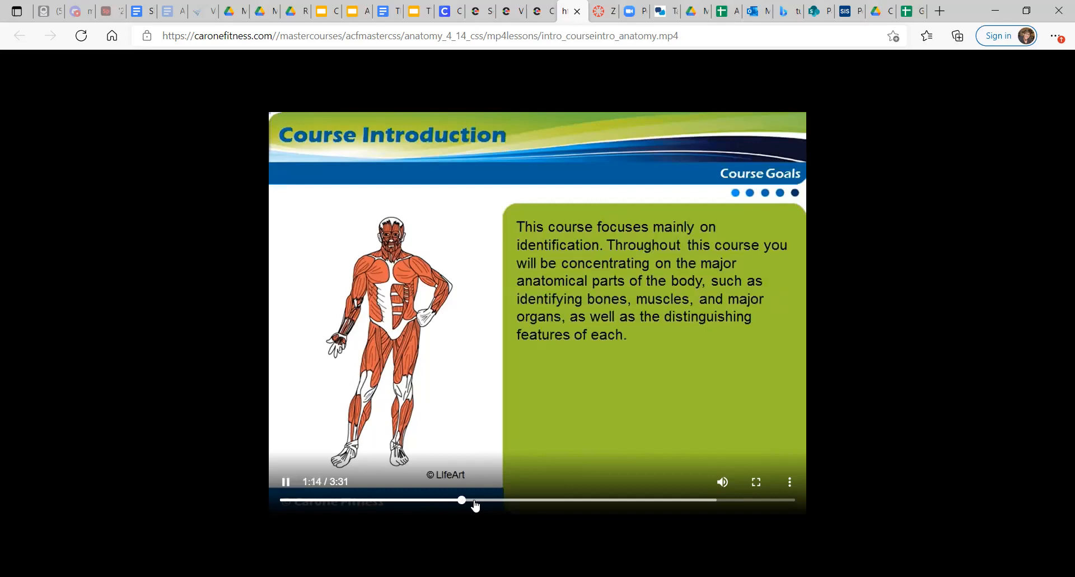
{"action": "left_click_drag", "start_coordinate": [462, 499], "coordinate": [524, 500]}
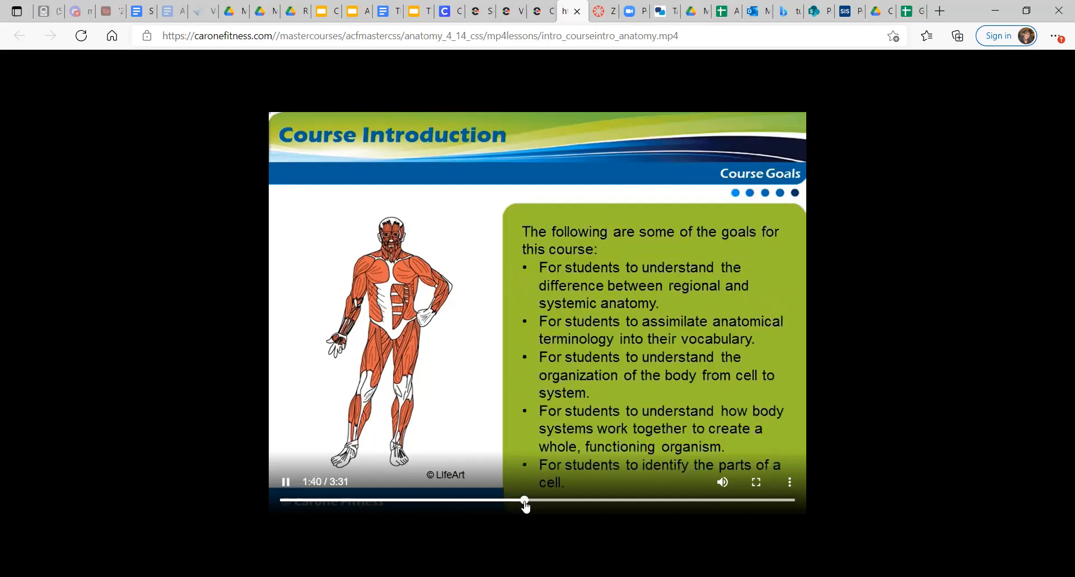
{"action": "left_click_drag", "start_coordinate": [524, 500], "coordinate": [603, 500]}
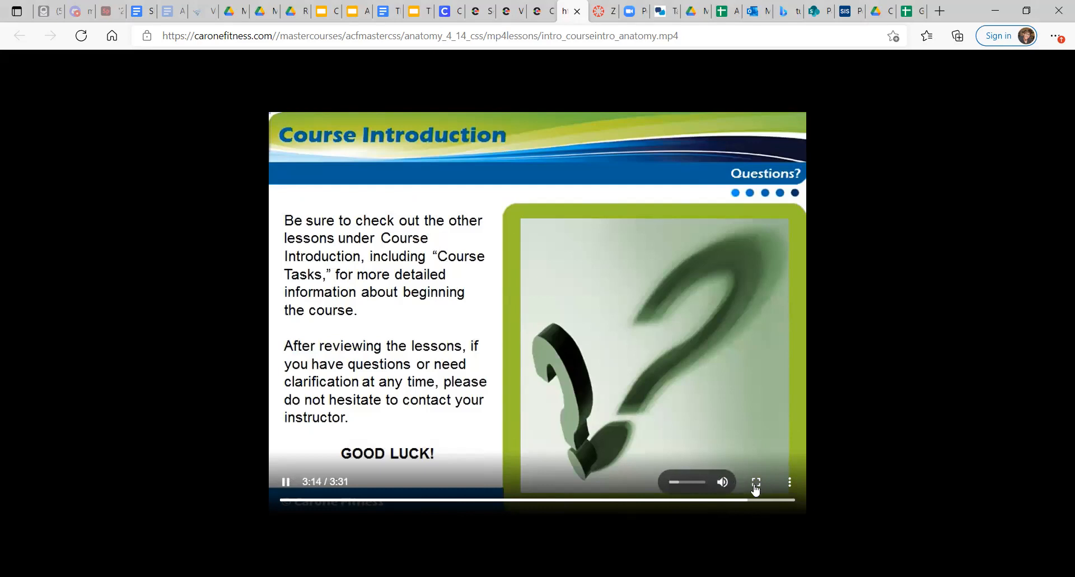
{"action": "left_click", "coordinate": [789, 482]}
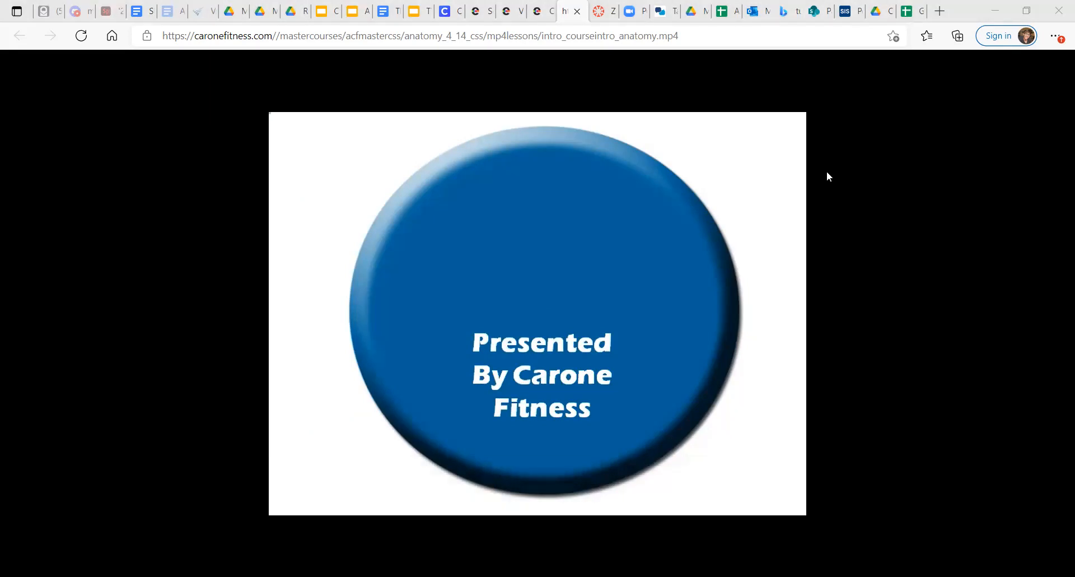
{"action": "mouse_move", "coordinate": [567, 121]}
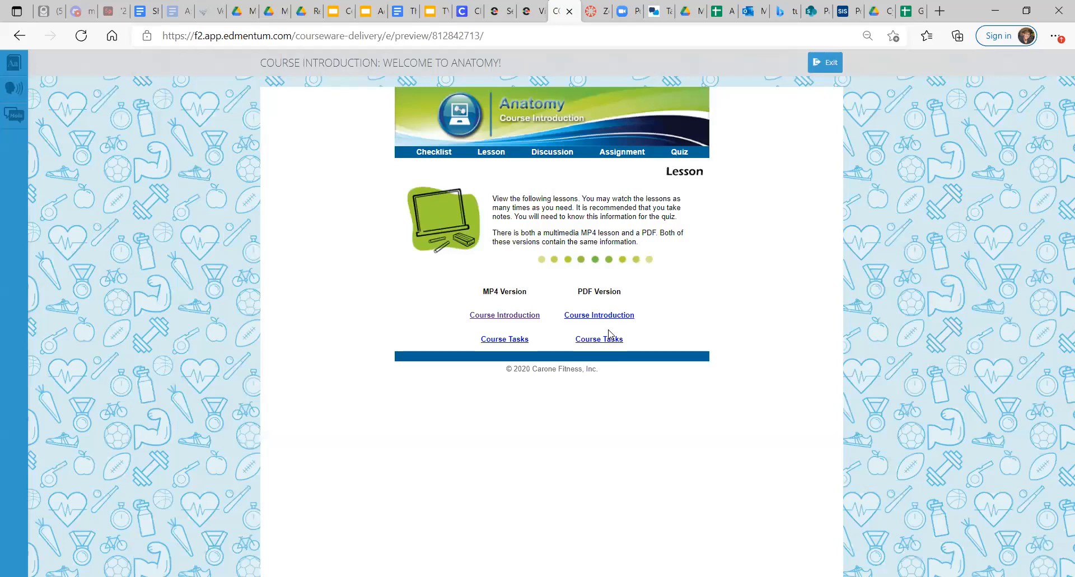
Step: Open the intro_courseintro_anatomy PDF and read its course description and goals
{"action": "left_click", "coordinate": [598, 314]}
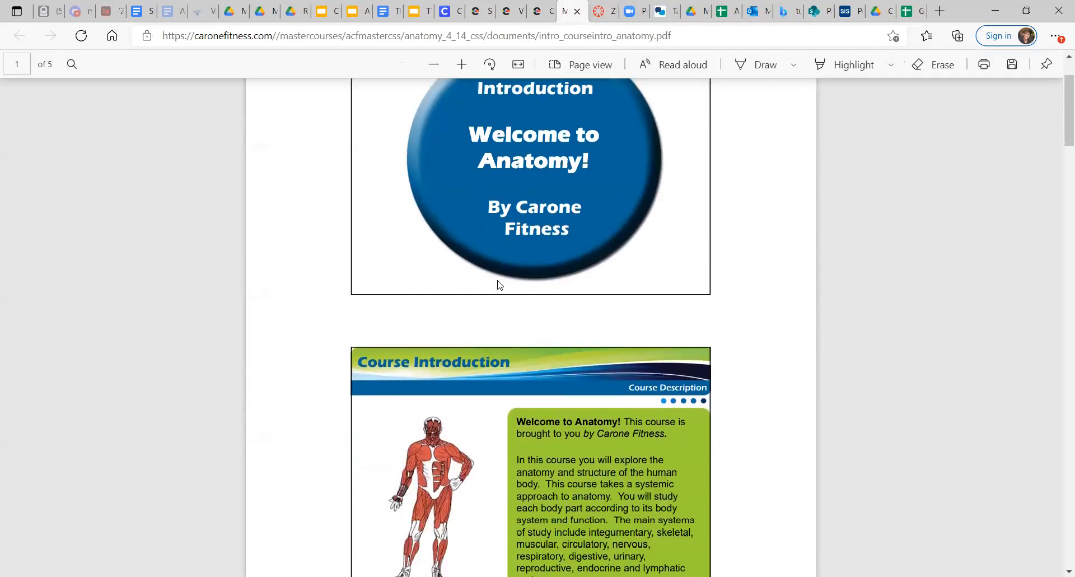
{"action": "scroll", "scroll_direction": "down", "scroll_amount": 3}
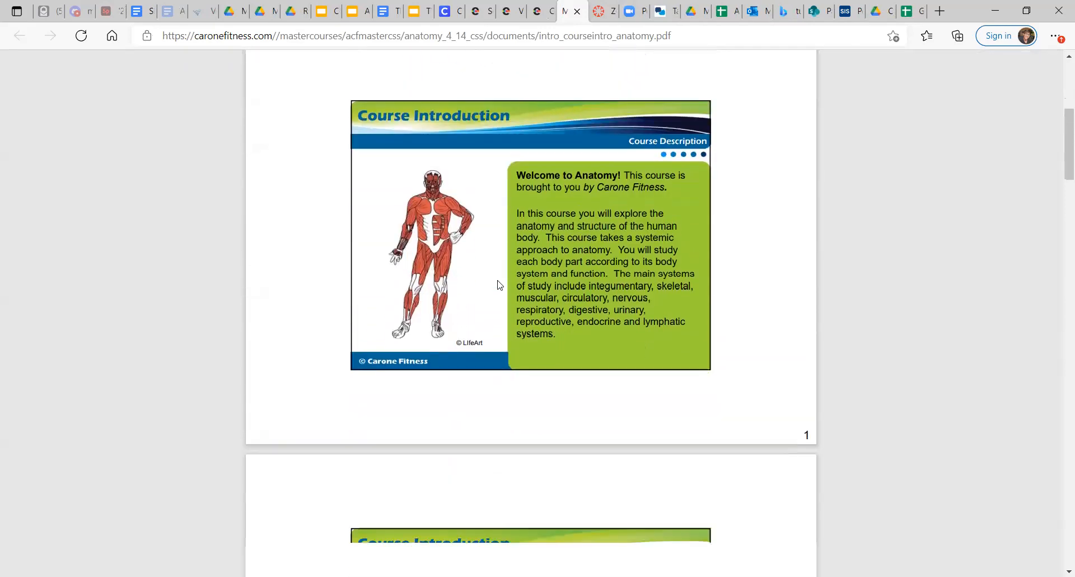
{"action": "scroll", "scroll_direction": "down", "scroll_amount": 3}
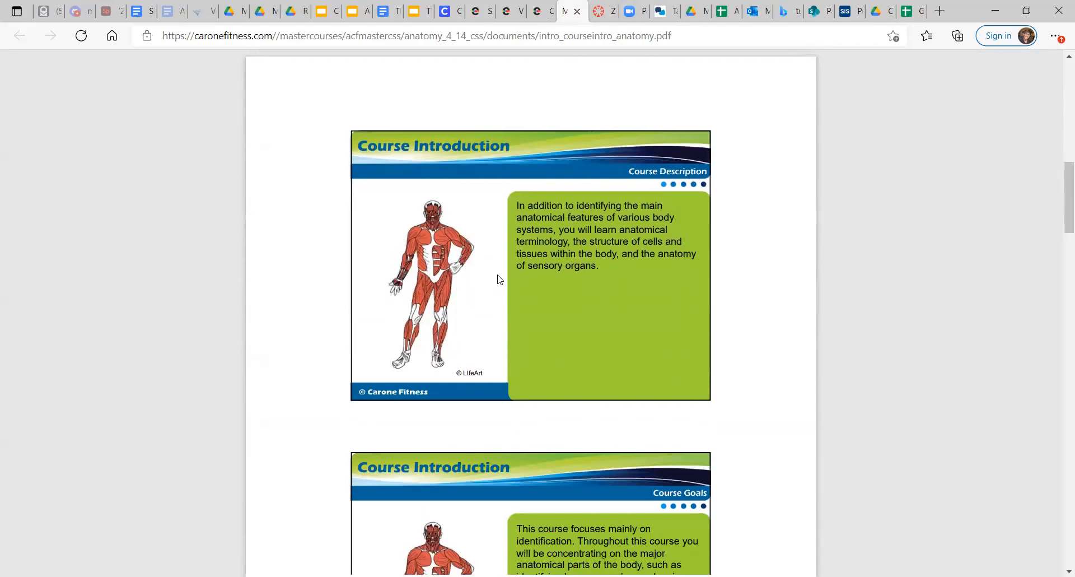
{"action": "scroll", "scroll_direction": "down", "scroll_amount": 3}
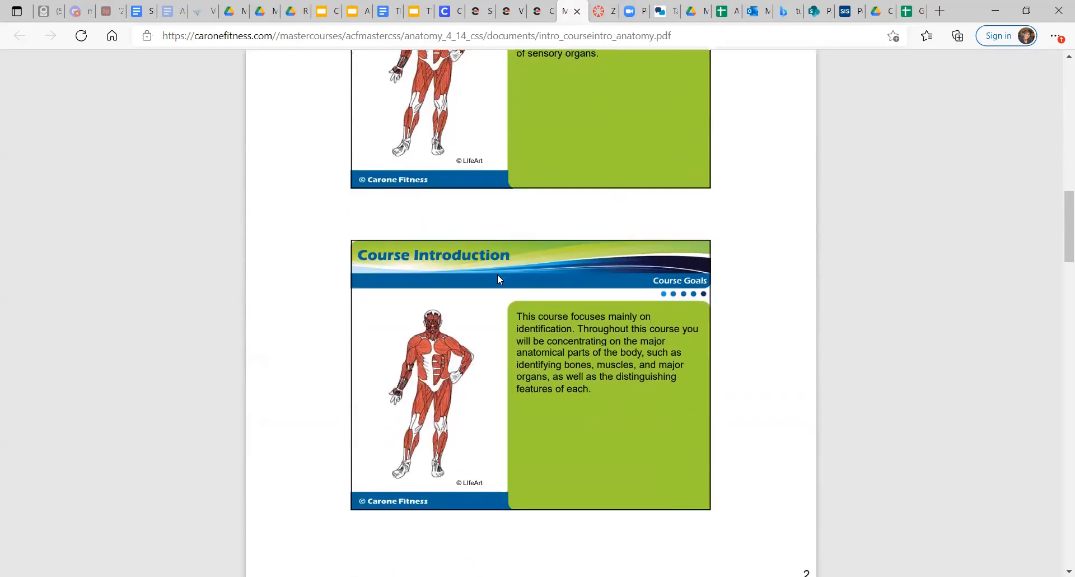
{"action": "scroll", "scroll_direction": "down", "scroll_amount": 3}
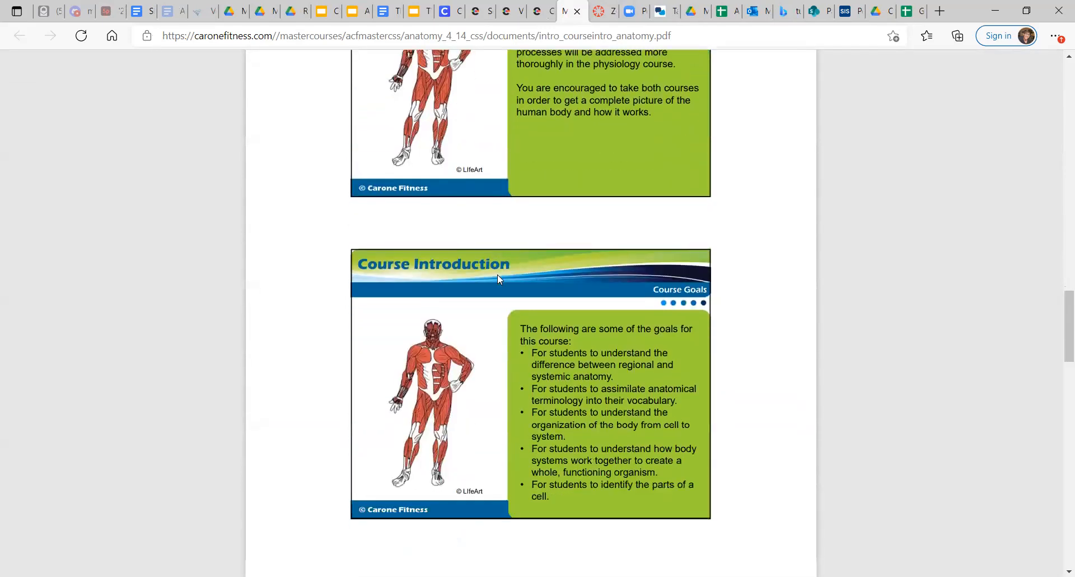
{"action": "scroll", "scroll_direction": "up", "scroll_amount": 3}
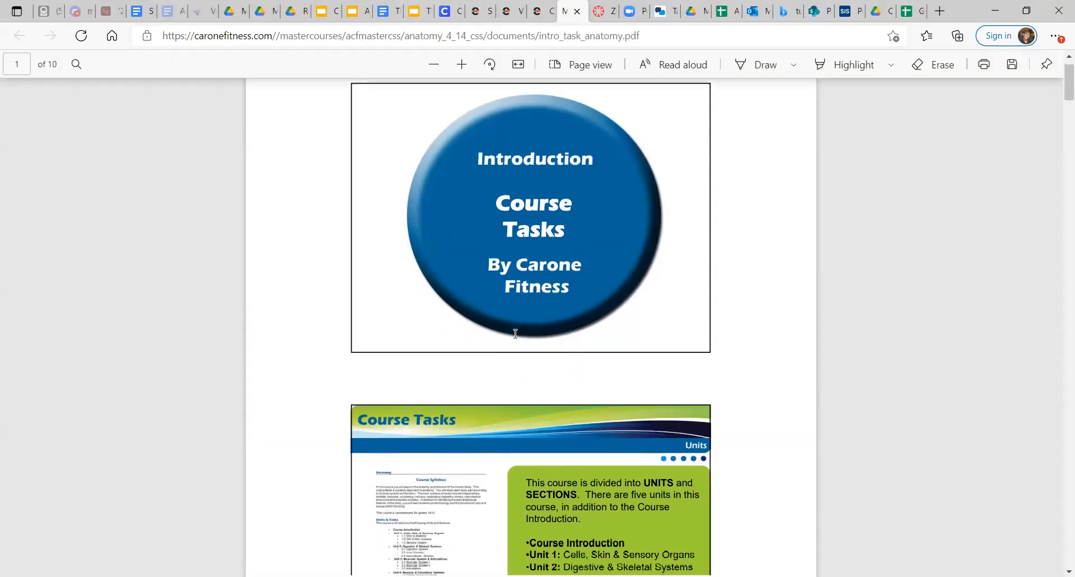
Step: Scroll the intro_task_anatomy PDF past Units, Sections and Course Tasks to Graded Assignments
{"action": "scroll", "scroll_direction": "down", "scroll_amount": 3}
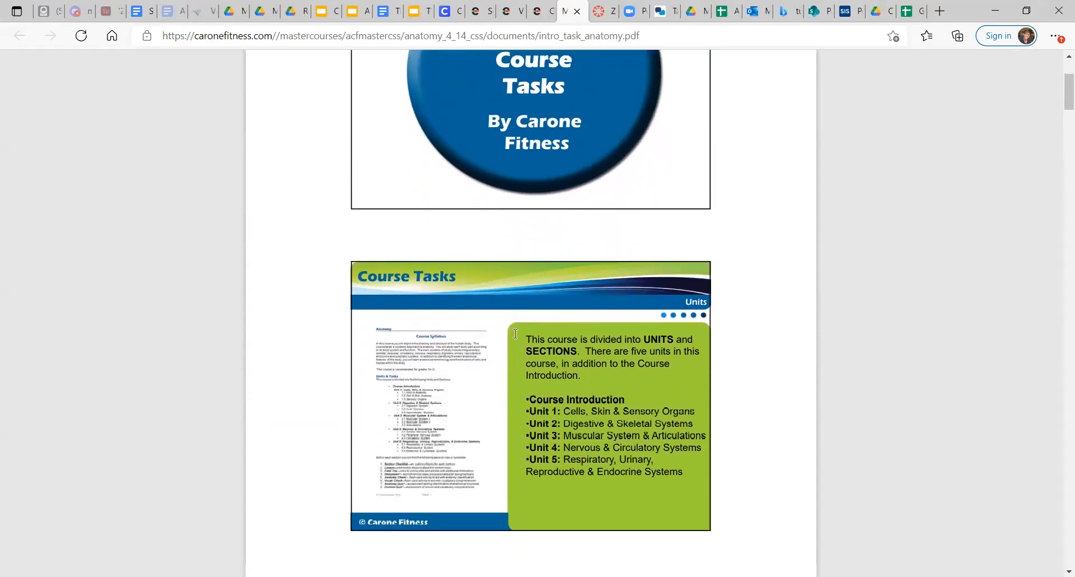
{"action": "scroll", "scroll_direction": "down", "scroll_amount": 3}
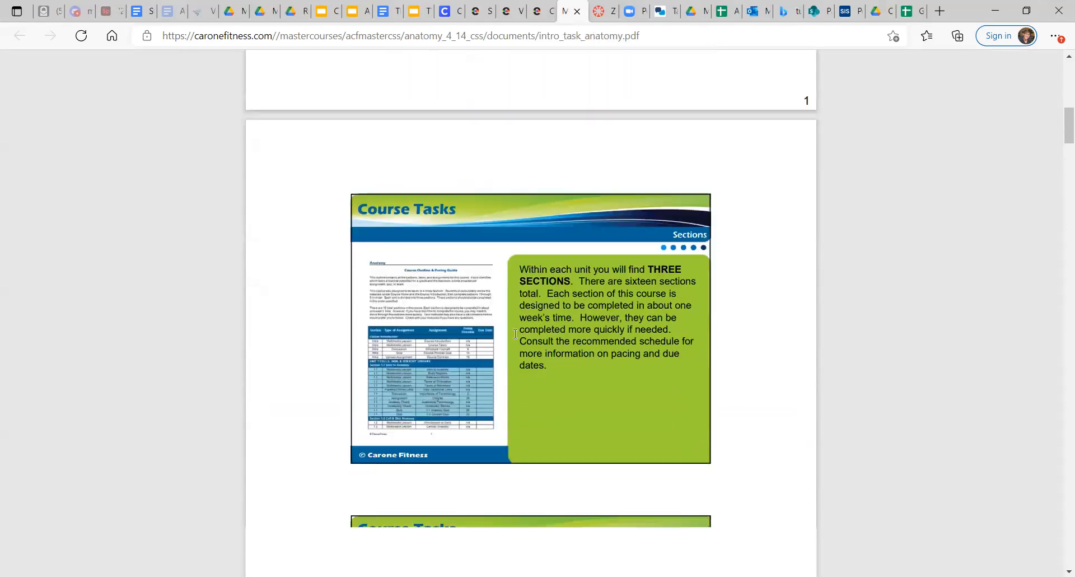
{"action": "scroll", "scroll_direction": "down", "scroll_amount": 3}
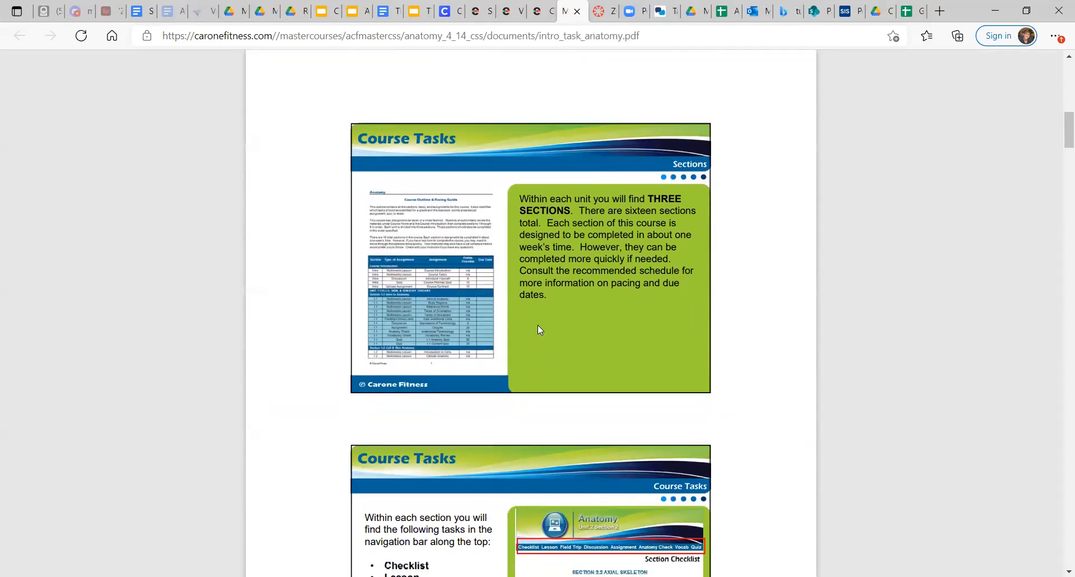
{"action": "scroll", "scroll_direction": "down", "scroll_amount": 3}
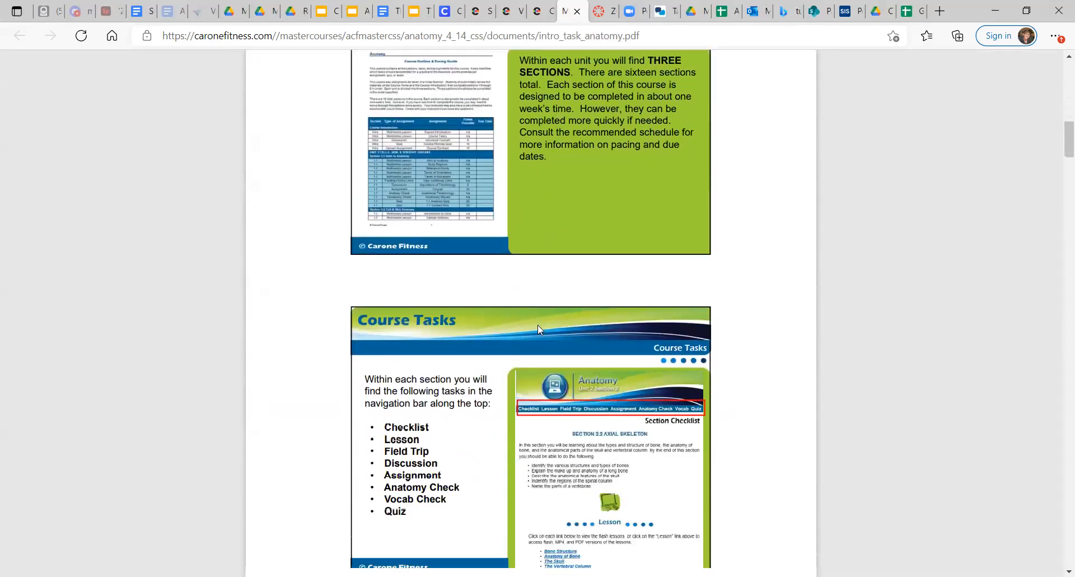
{"action": "scroll", "scroll_direction": "down", "scroll_amount": 3}
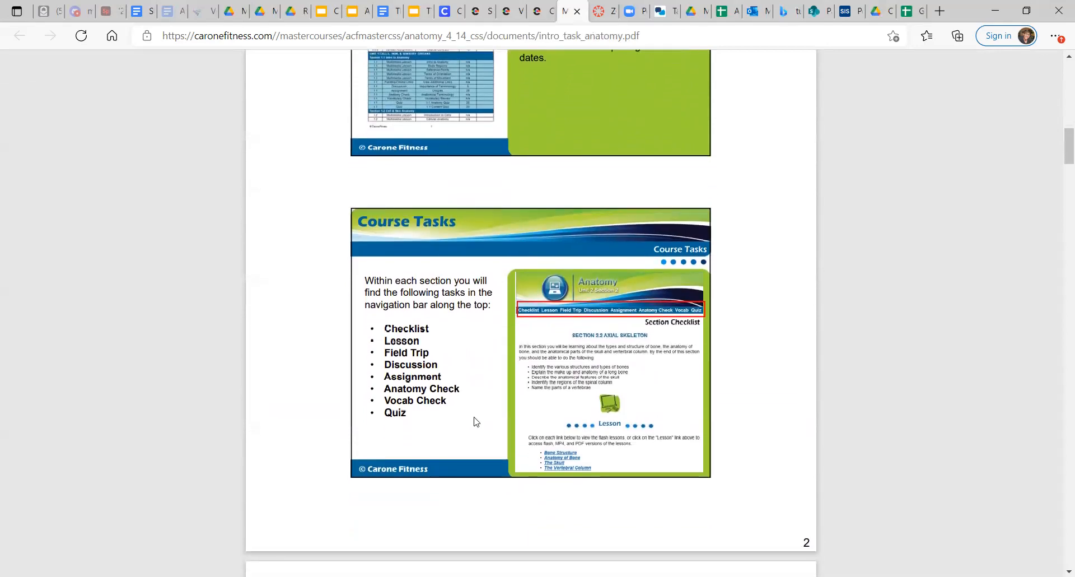
{"action": "scroll", "scroll_direction": "down", "scroll_amount": 3}
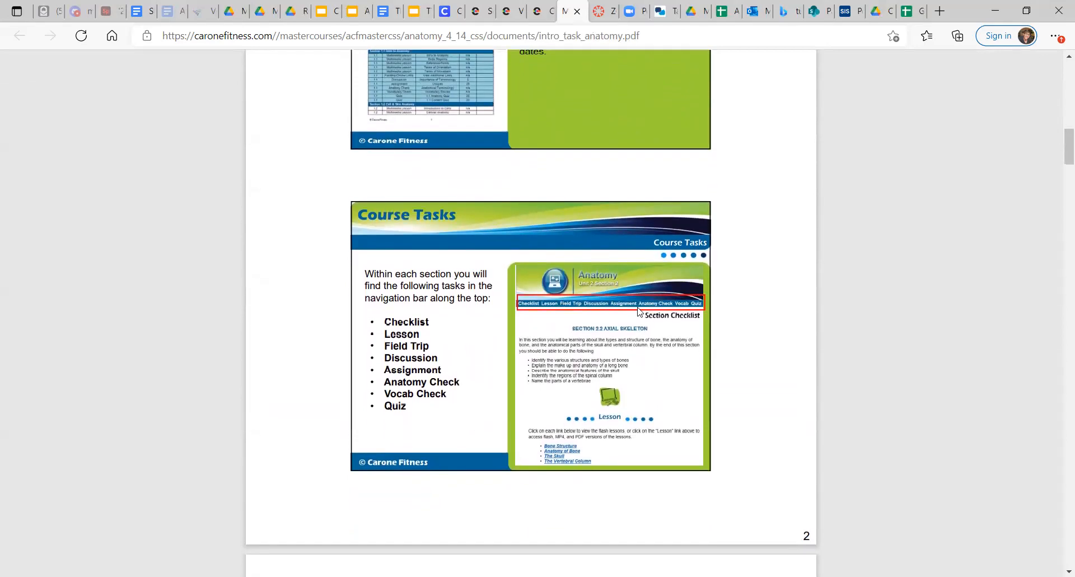
{"action": "mouse_move", "coordinate": [572, 417]}
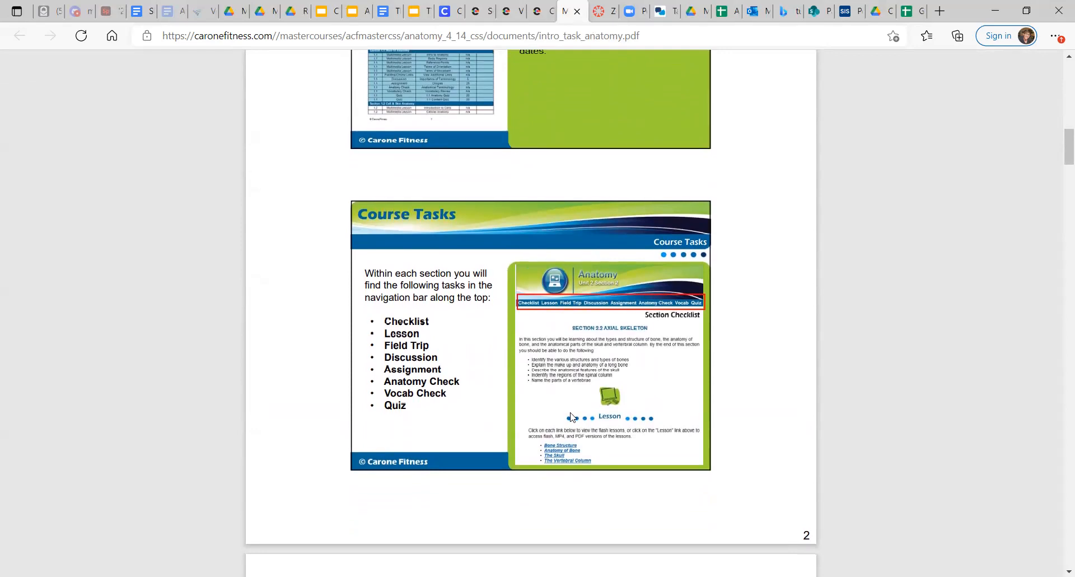
{"action": "scroll", "scroll_direction": "down", "scroll_amount": 3}
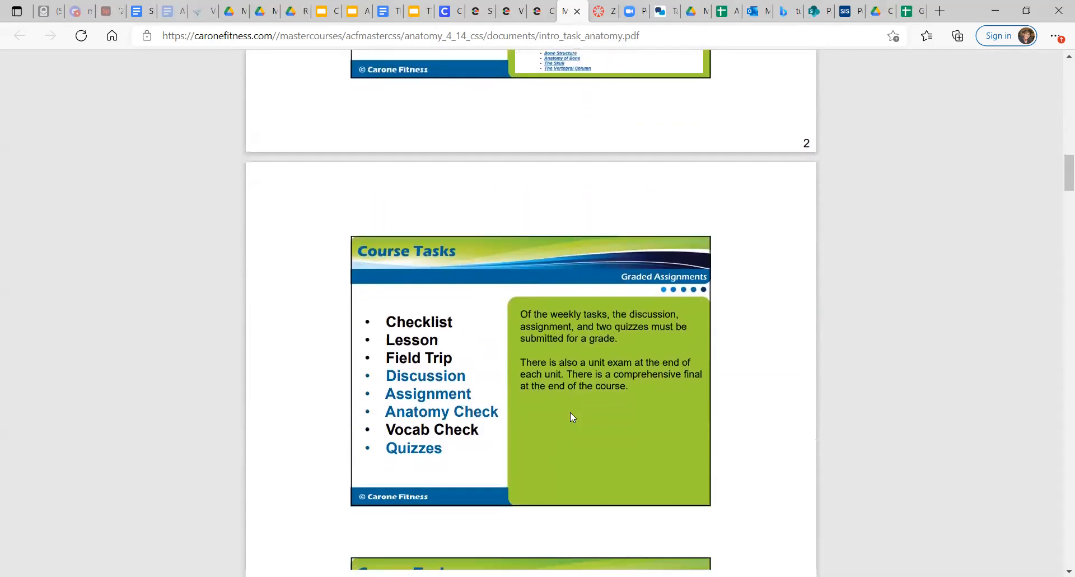
{"action": "scroll", "scroll_direction": "down", "scroll_amount": 3}
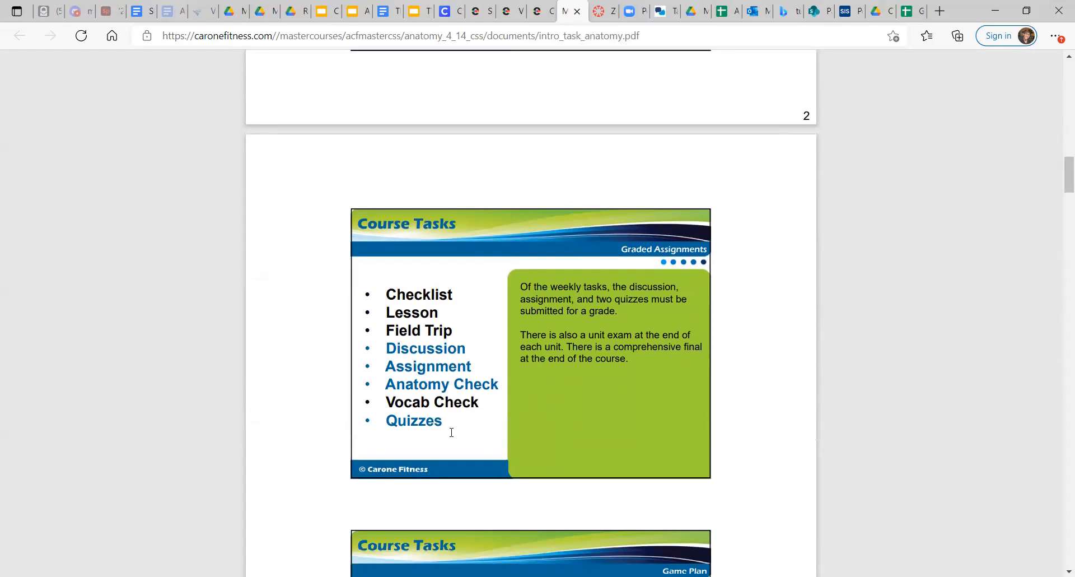
{"action": "mouse_move", "coordinate": [569, 329]}
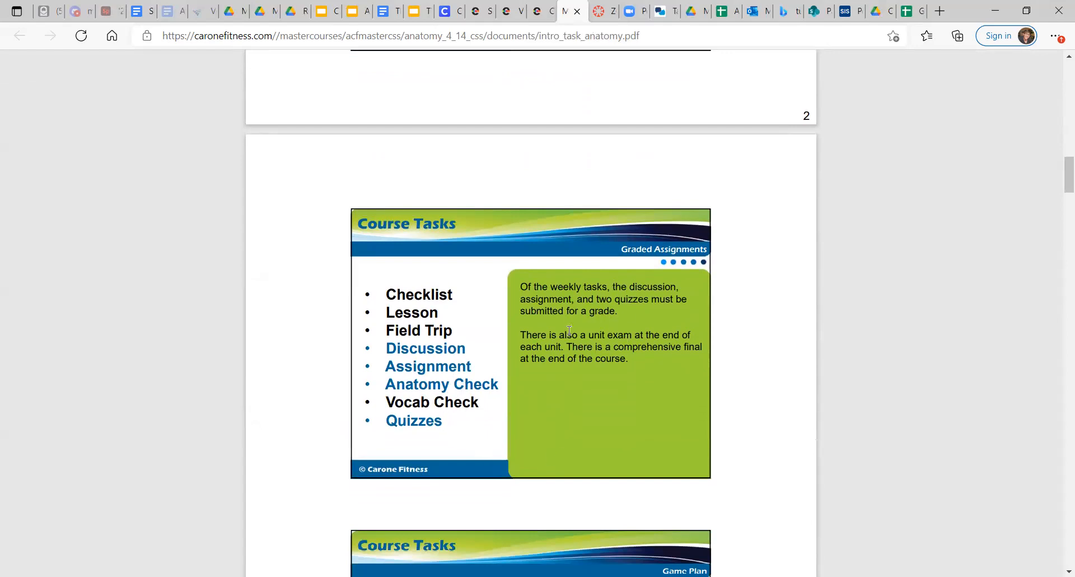
{"action": "mouse_move", "coordinate": [613, 286]}
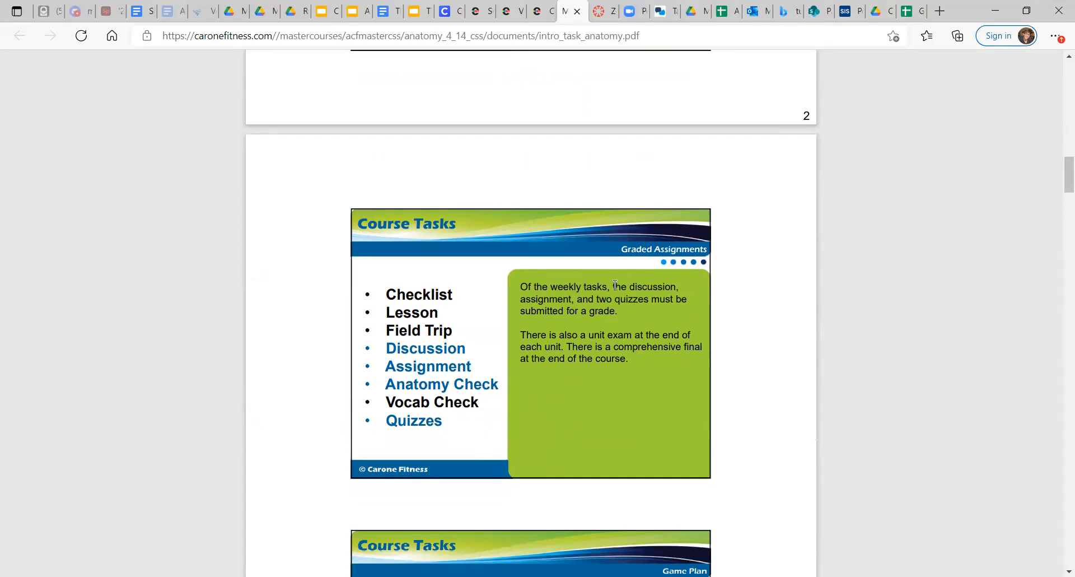
{"action": "mouse_move", "coordinate": [566, 403]}
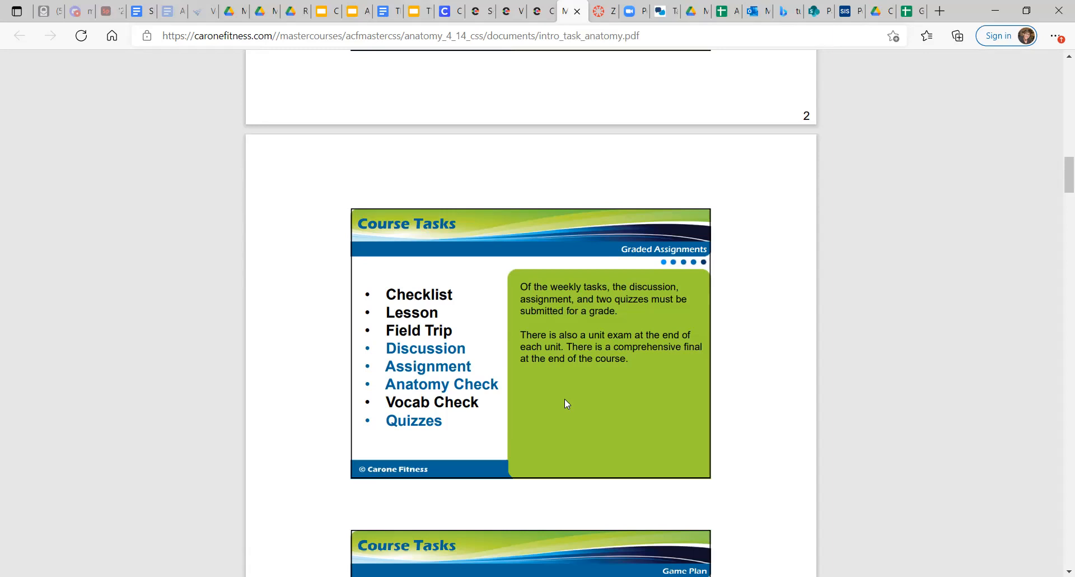
{"action": "mouse_move", "coordinate": [579, 348]}
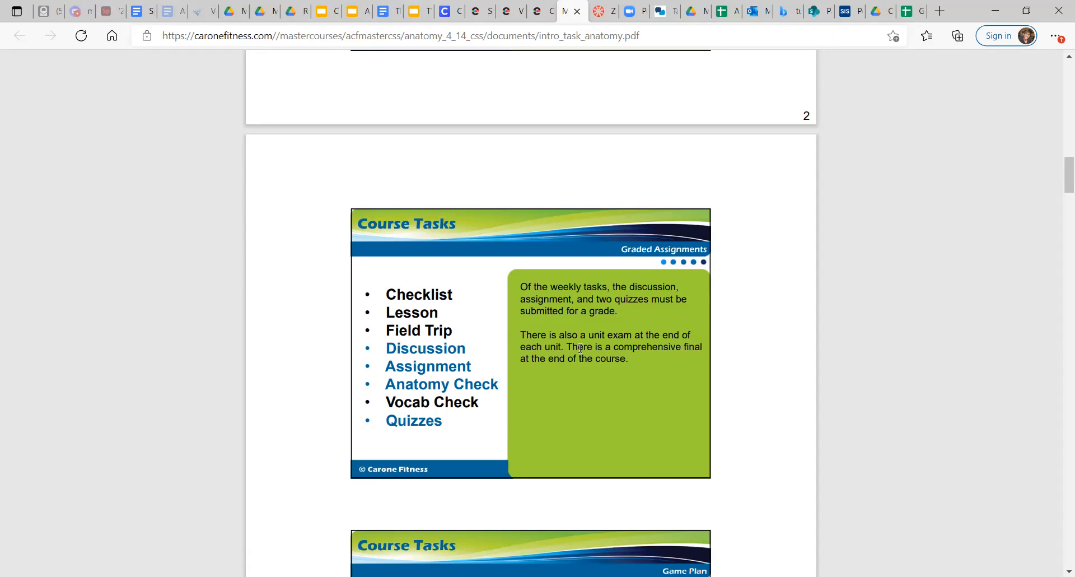
{"action": "scroll", "scroll_direction": "down", "scroll_amount": 3}
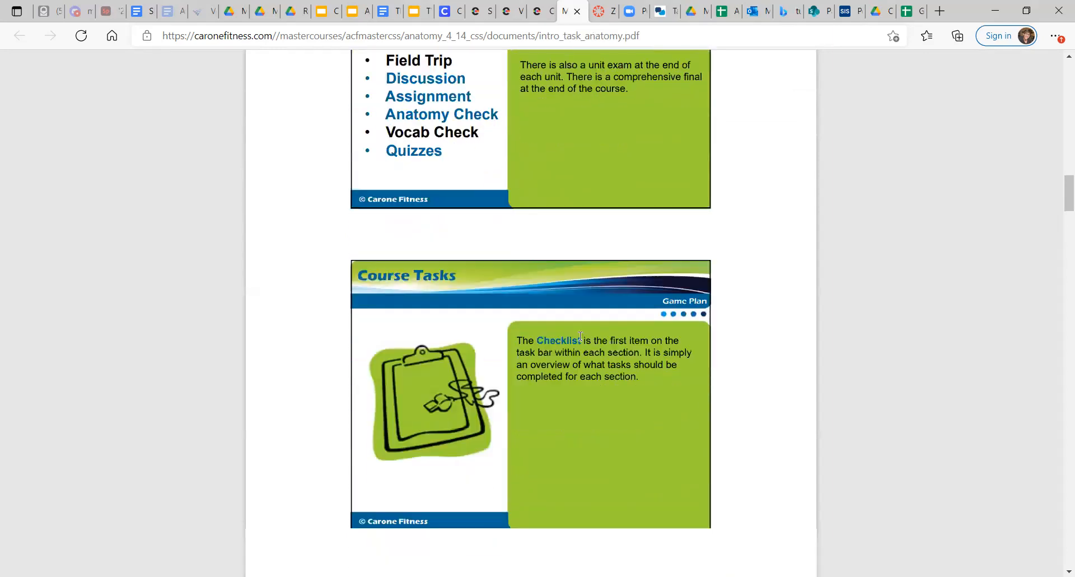
Step: Page through the intro_task_anatomy Course Tasks PDF to the Quizzes and Exams slide, then close it
{"action": "scroll", "scroll_direction": "down", "scroll_amount": 3}
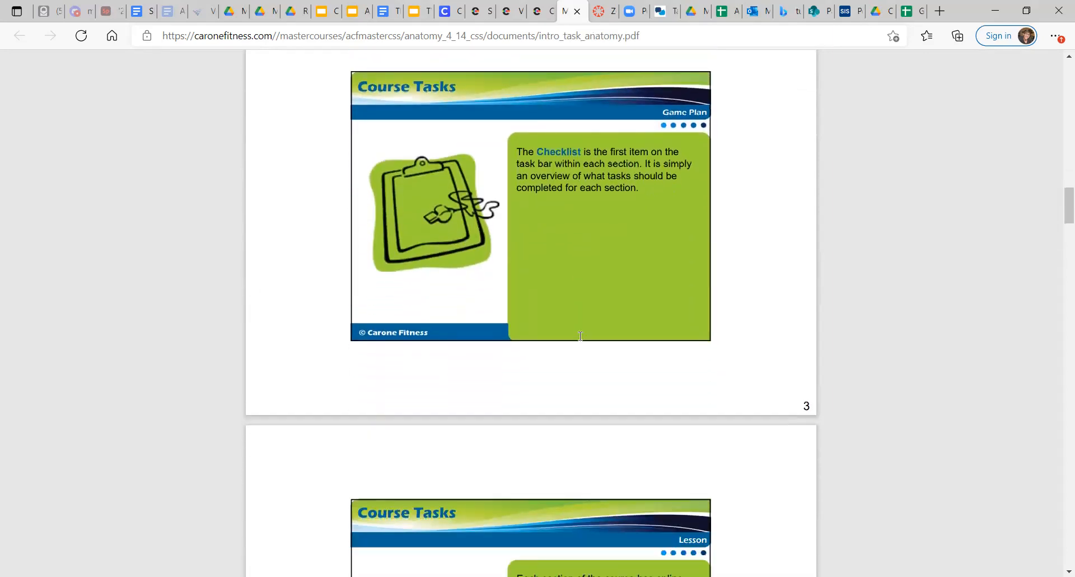
{"action": "scroll", "scroll_direction": "down", "scroll_amount": 3}
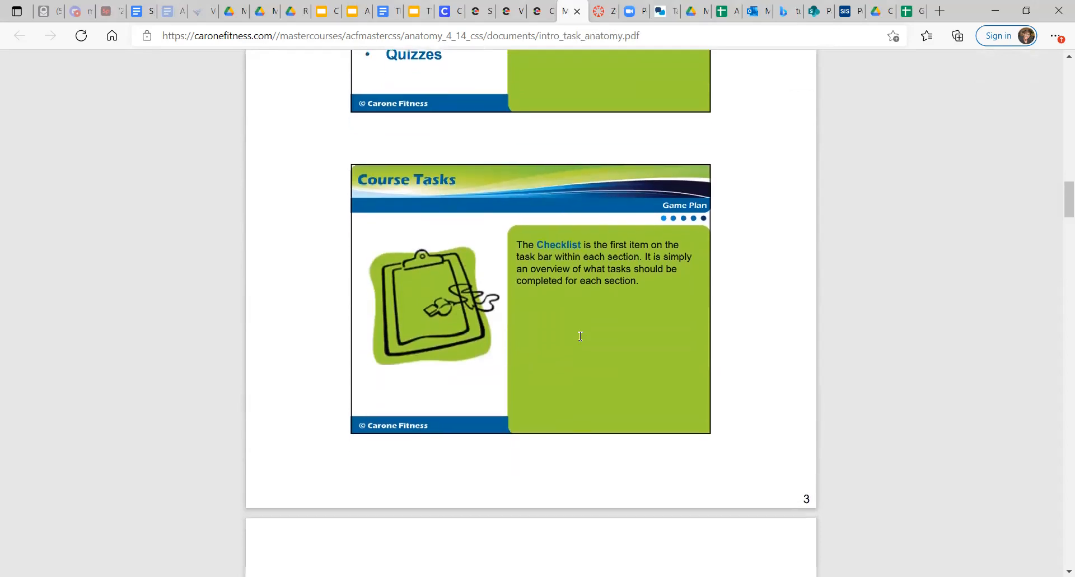
{"action": "scroll", "scroll_direction": "down", "scroll_amount": 3}
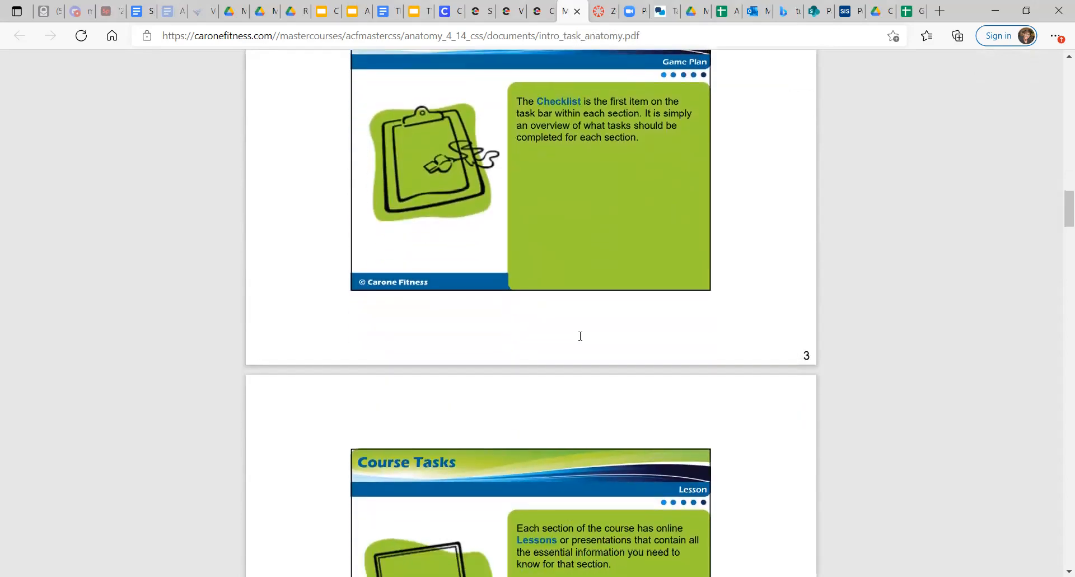
{"action": "scroll", "scroll_direction": "down", "scroll_amount": 3}
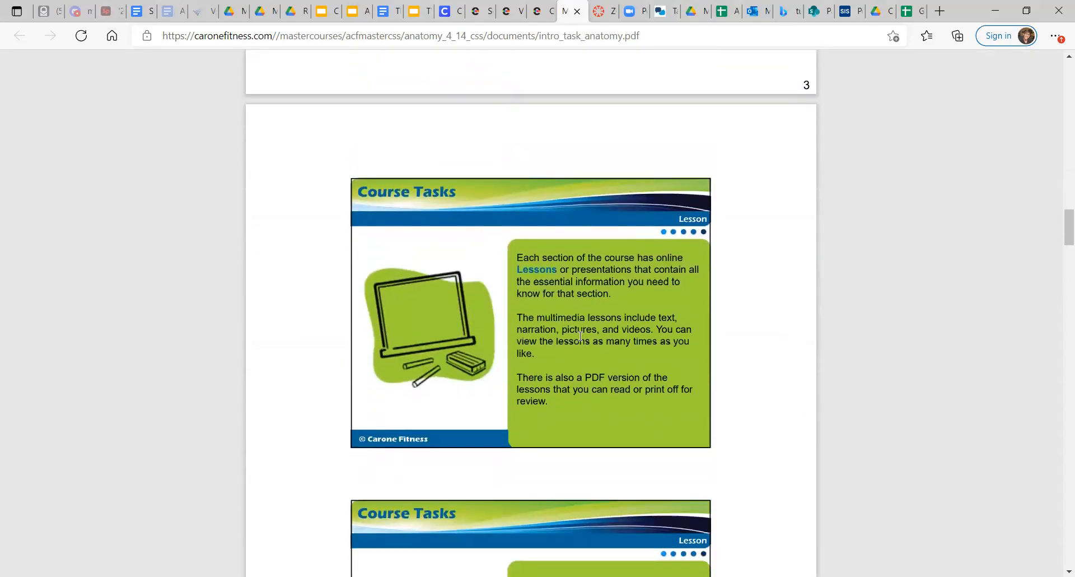
{"action": "scroll", "scroll_direction": "down", "scroll_amount": 3}
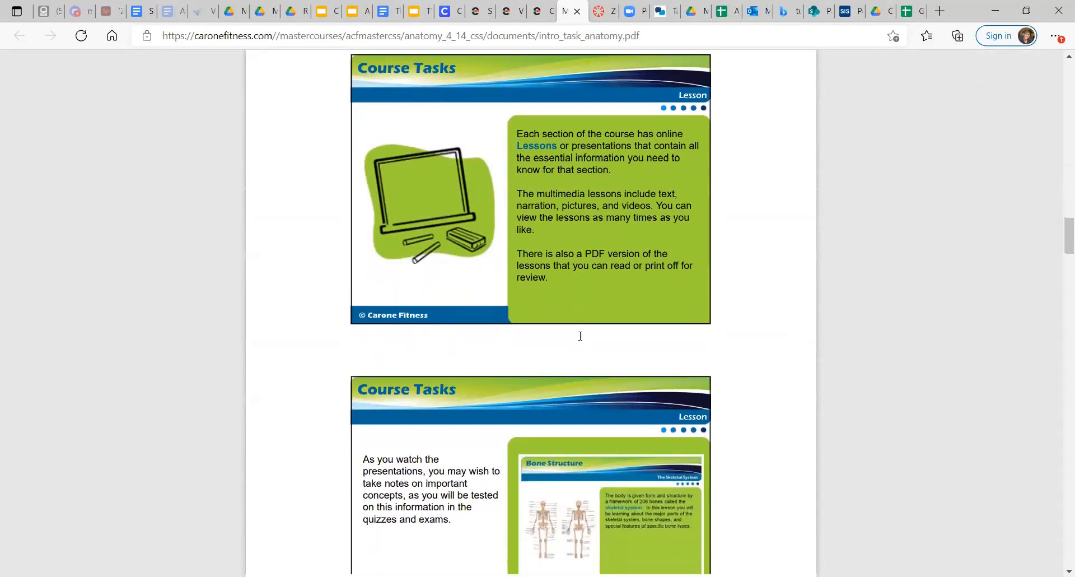
{"action": "scroll", "scroll_direction": "down", "scroll_amount": 3}
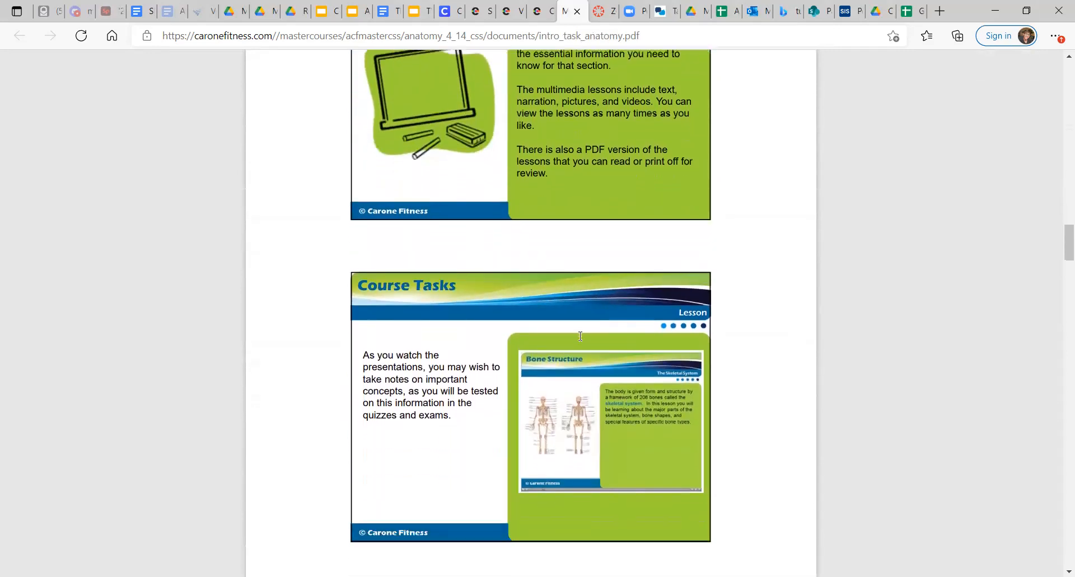
{"action": "scroll", "scroll_direction": "down", "scroll_amount": 3}
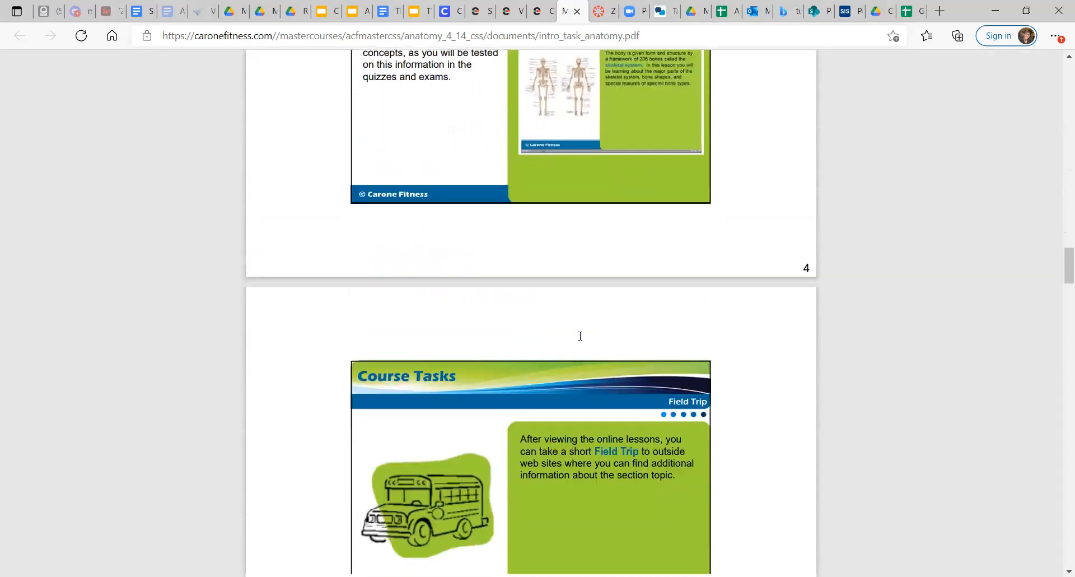
{"action": "scroll", "scroll_direction": "down", "scroll_amount": 3}
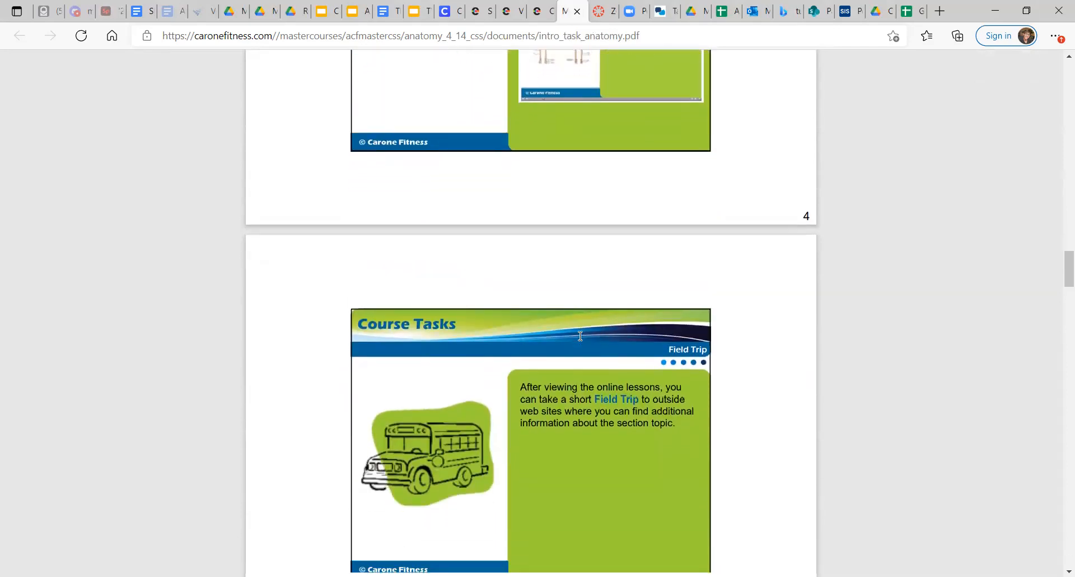
{"action": "scroll", "scroll_direction": "down", "scroll_amount": 3}
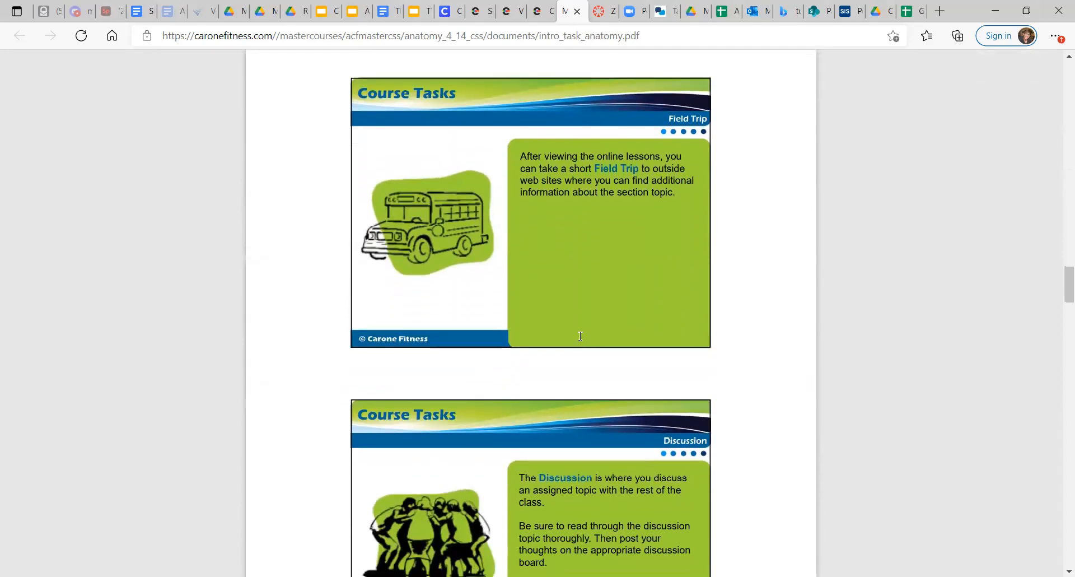
{"action": "scroll", "scroll_direction": "down", "scroll_amount": 3}
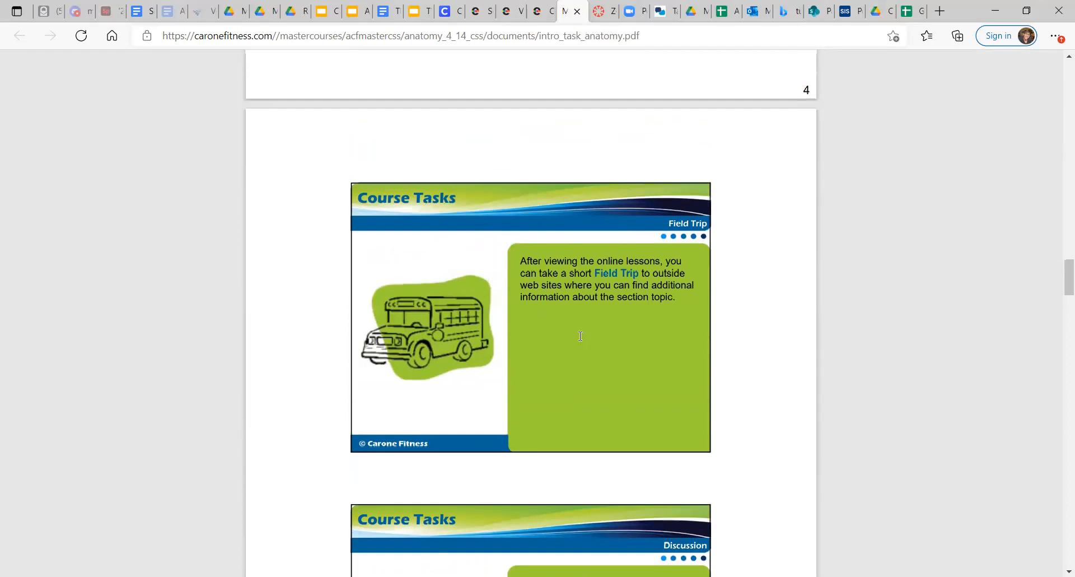
{"action": "scroll", "scroll_direction": "down", "scroll_amount": 3}
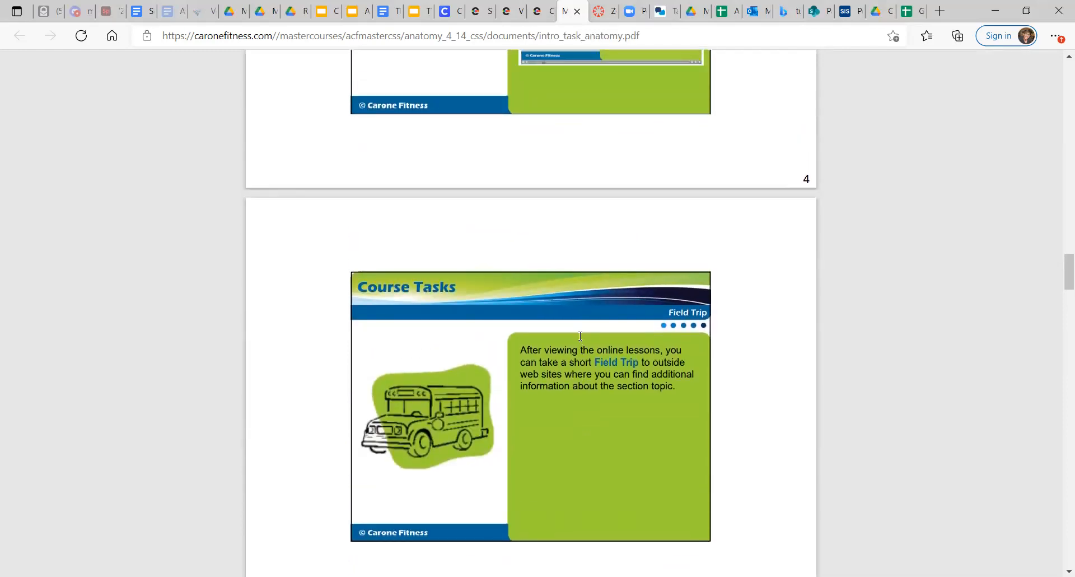
{"action": "scroll", "scroll_direction": "down", "scroll_amount": 3}
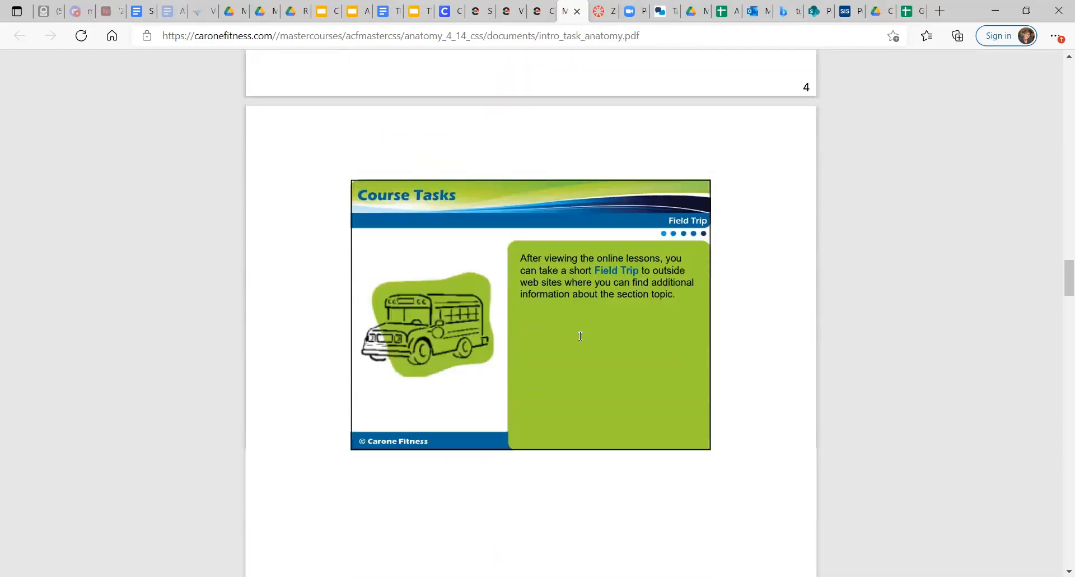
{"action": "scroll", "scroll_direction": "down", "scroll_amount": 3}
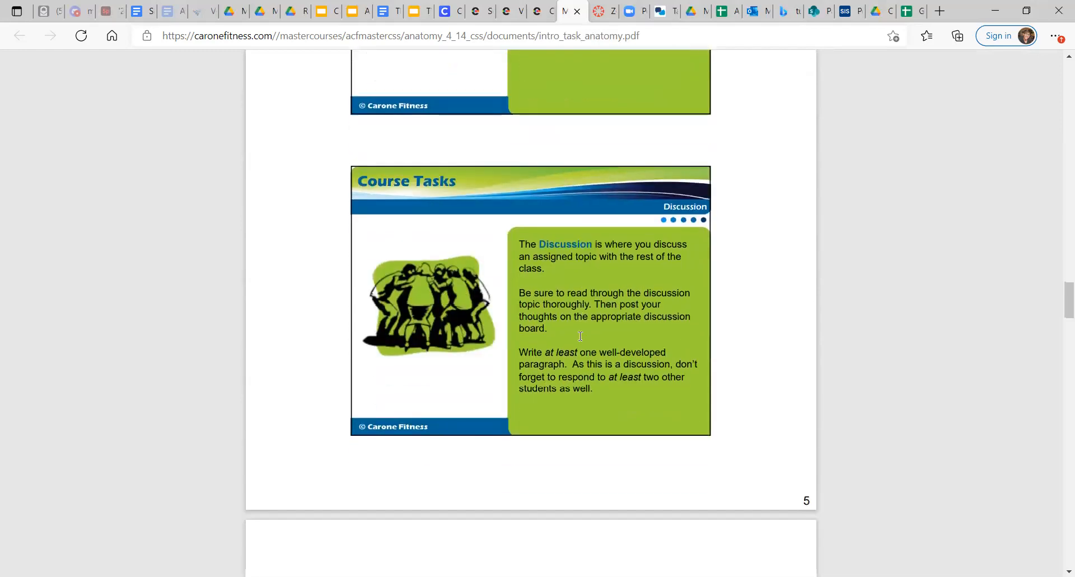
{"action": "scroll", "scroll_direction": "down", "scroll_amount": 3}
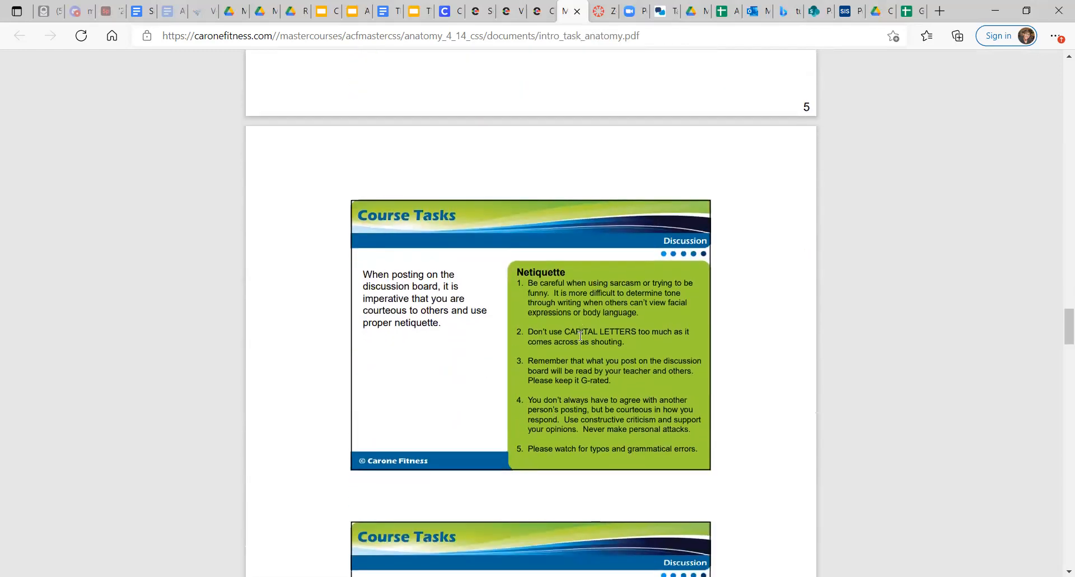
{"action": "scroll", "scroll_direction": "down", "scroll_amount": 3}
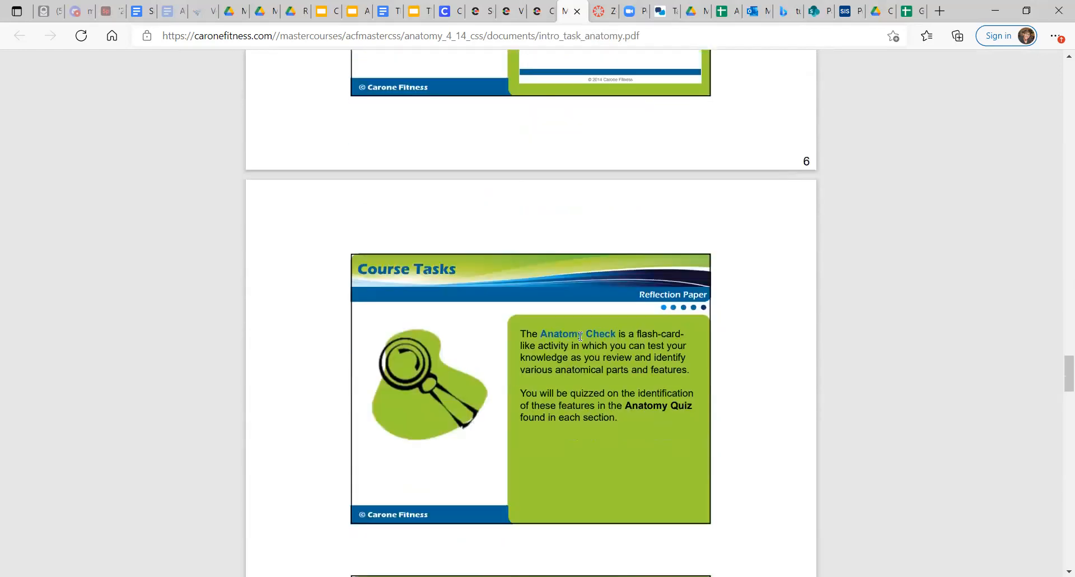
{"action": "scroll", "scroll_direction": "down", "scroll_amount": 3}
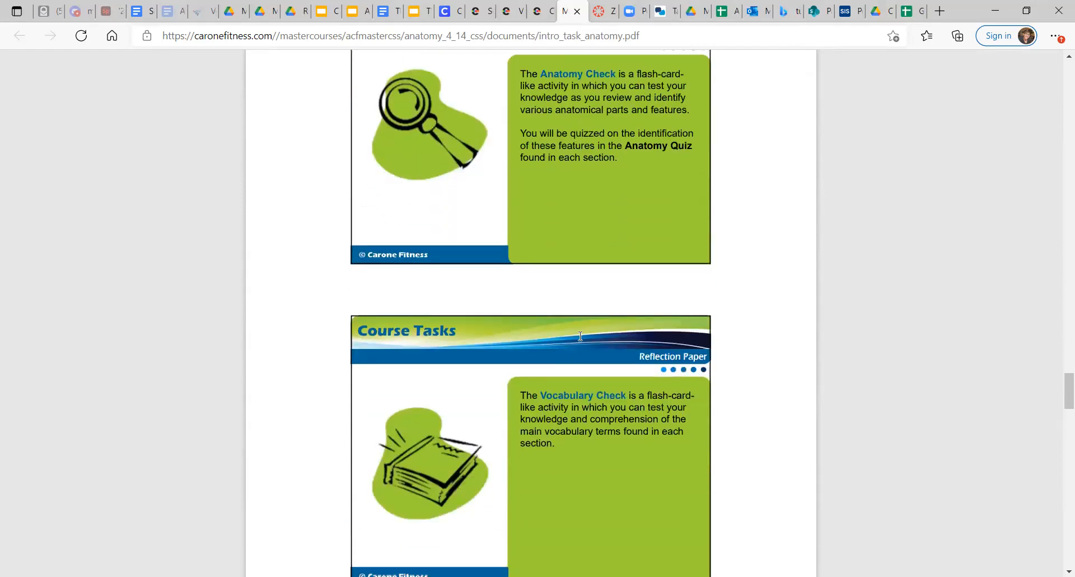
{"action": "scroll", "scroll_direction": "down", "scroll_amount": 3}
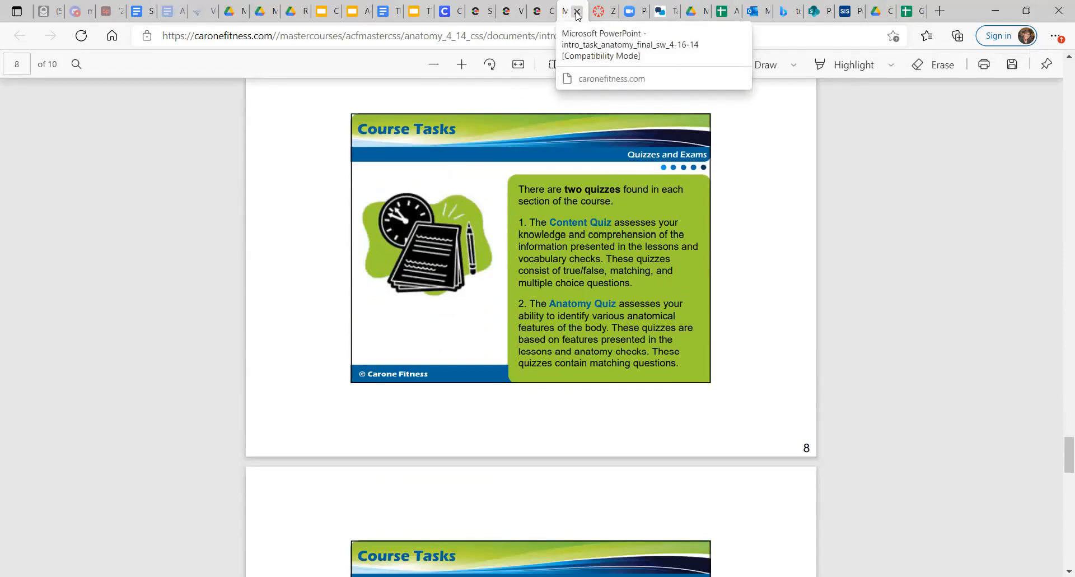
{"action": "left_click", "coordinate": [563, 11]}
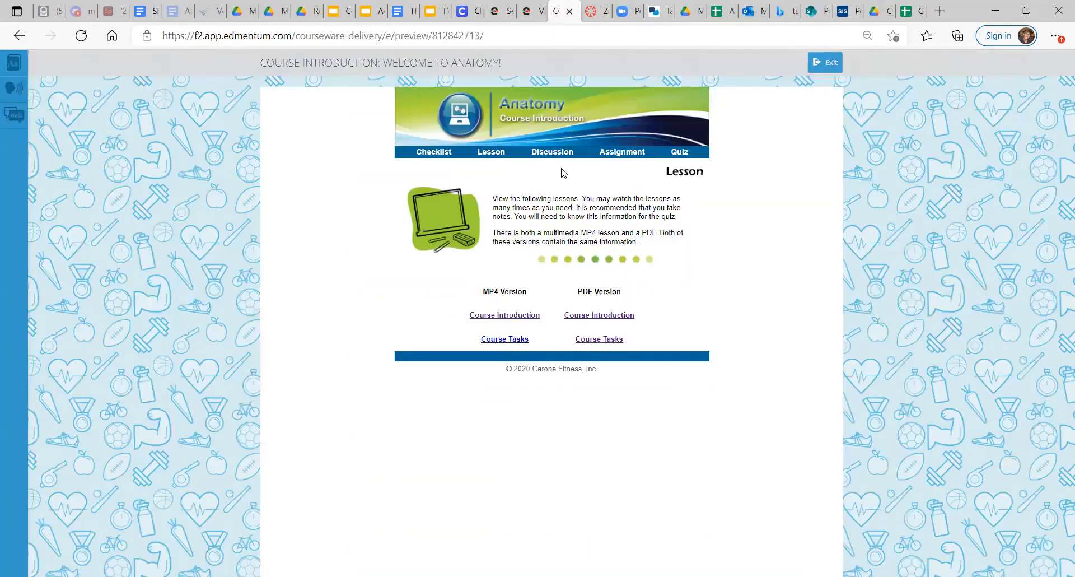
Step: Read the Discussion section's Introduce Yourself prompt, then move on to the Assignment section
{"action": "left_click", "coordinate": [551, 151]}
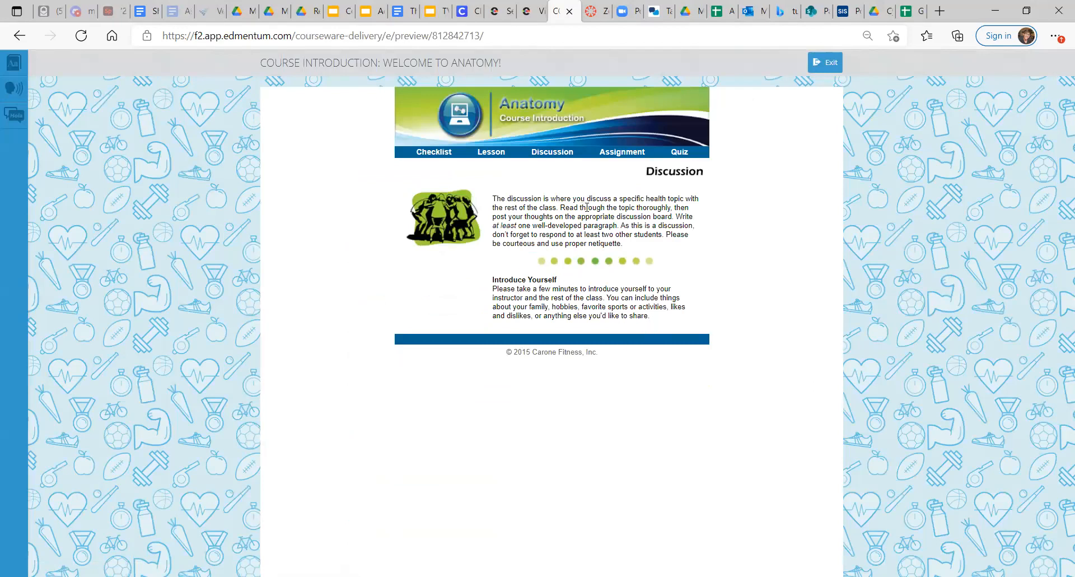
{"action": "mouse_move", "coordinate": [603, 179]}
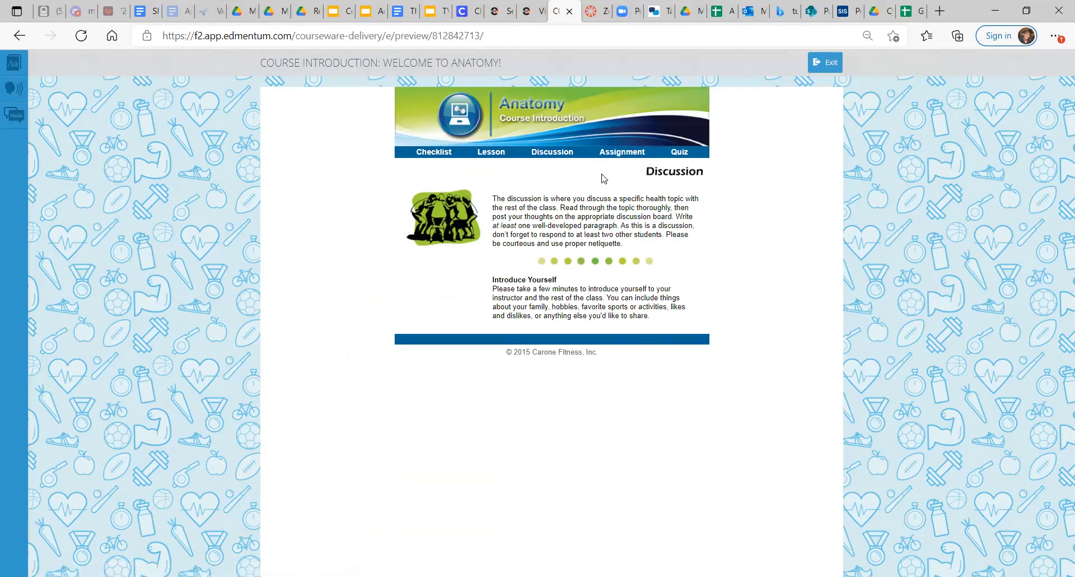
{"action": "mouse_move", "coordinate": [572, 187]}
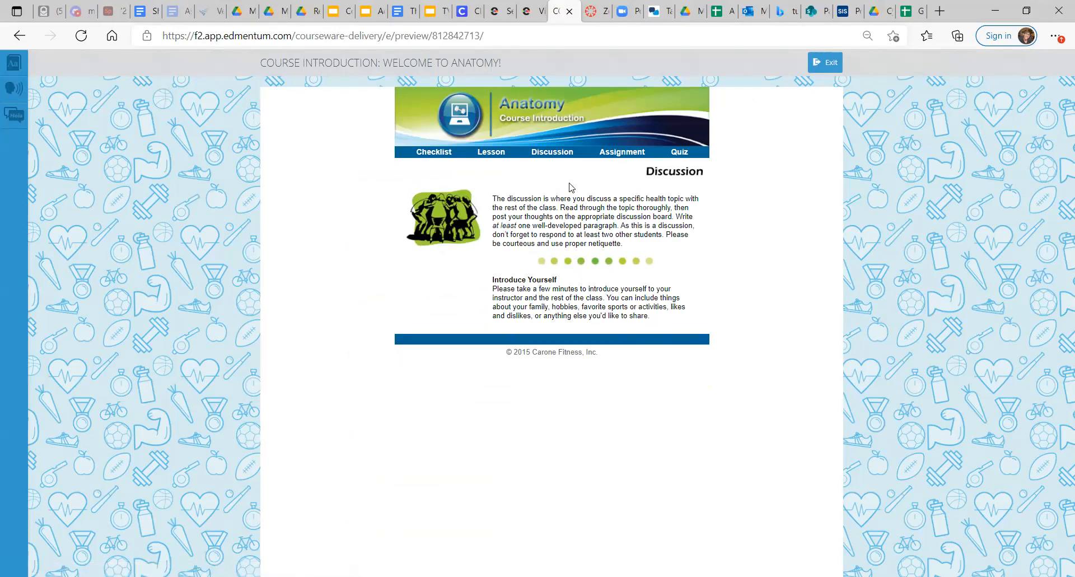
{"action": "mouse_move", "coordinate": [582, 341]}
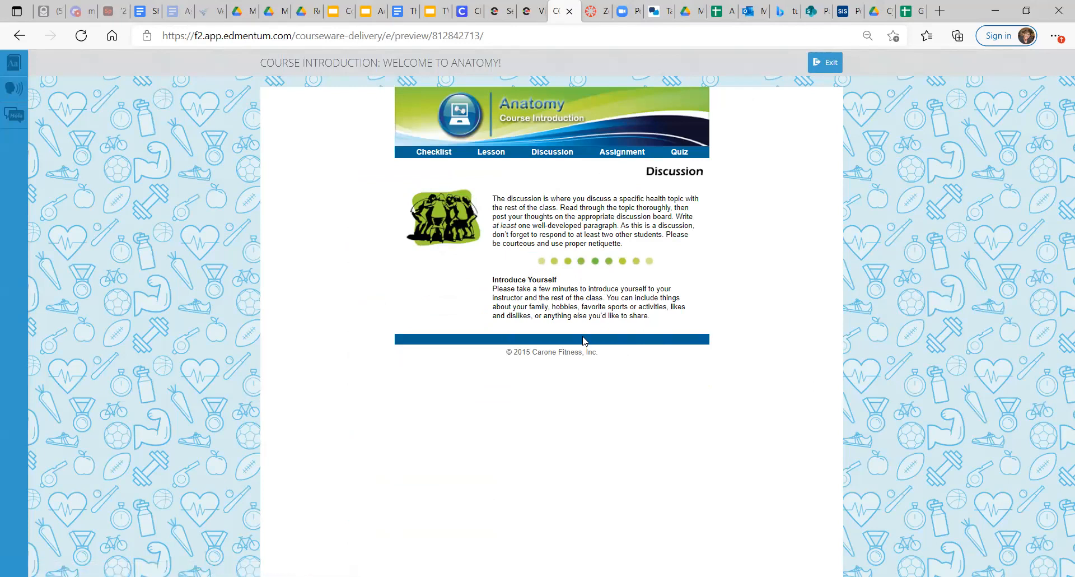
{"action": "mouse_move", "coordinate": [604, 337]}
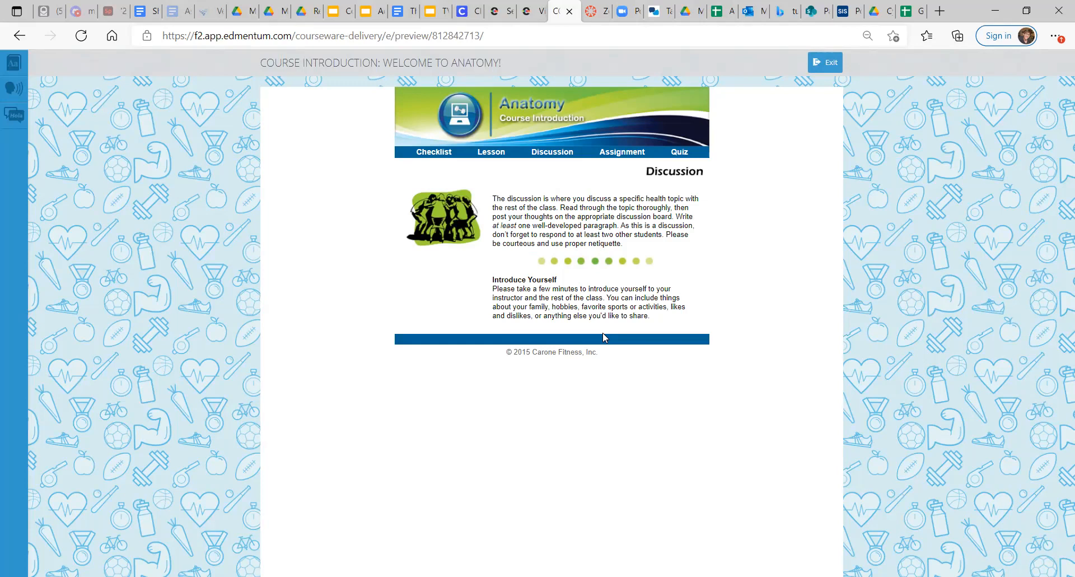
{"action": "mouse_move", "coordinate": [621, 151]}
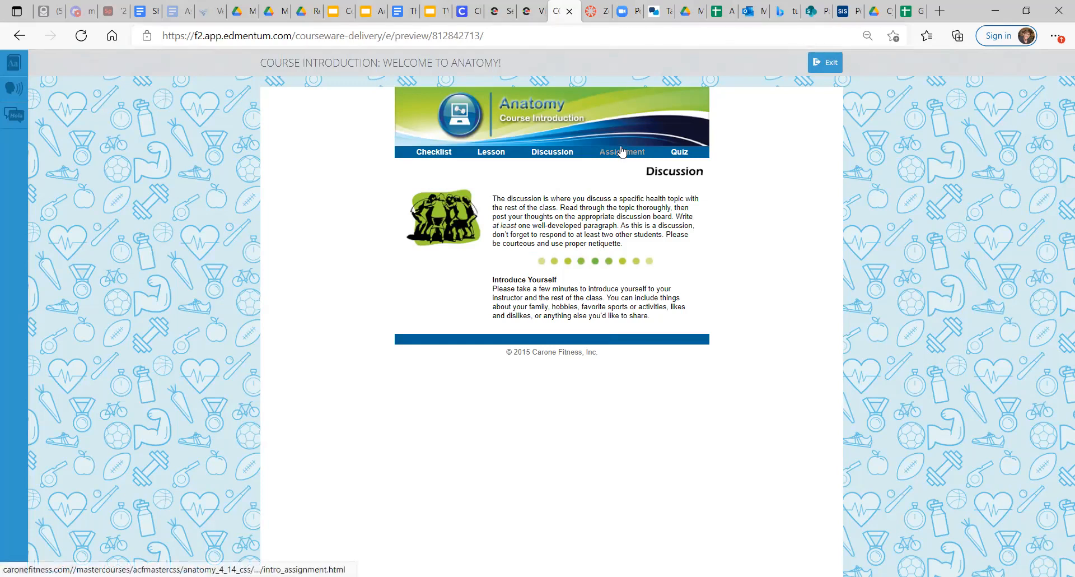
{"action": "left_click", "coordinate": [620, 151]}
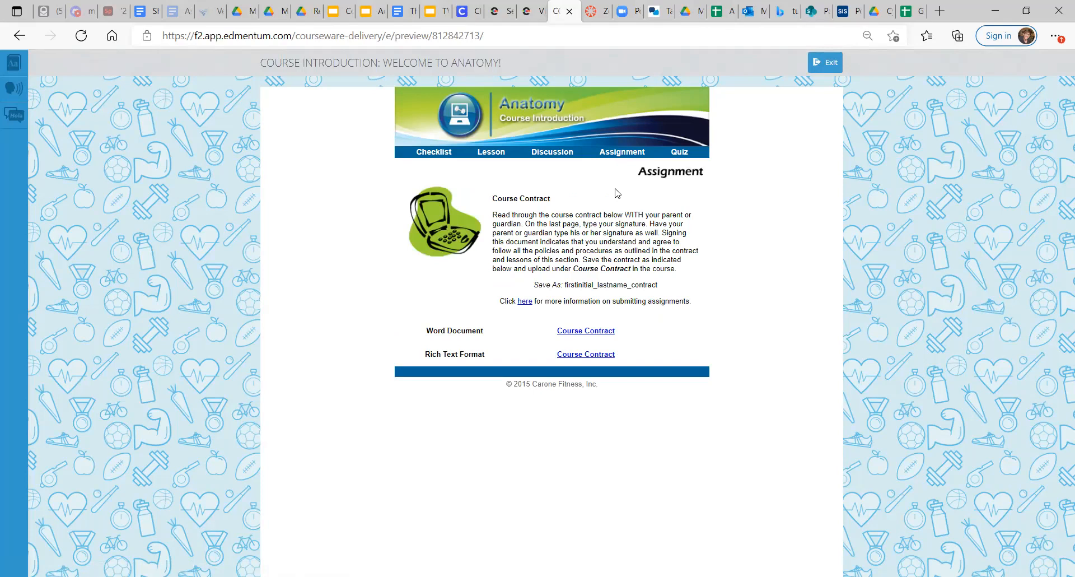
{"action": "mouse_move", "coordinate": [598, 190]}
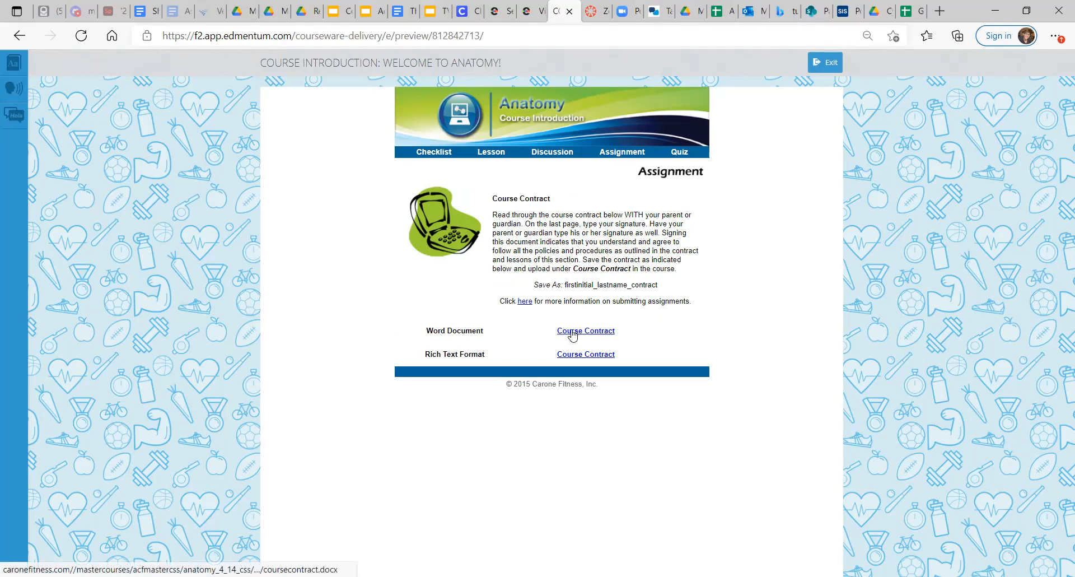
{"action": "mouse_move", "coordinate": [625, 153]}
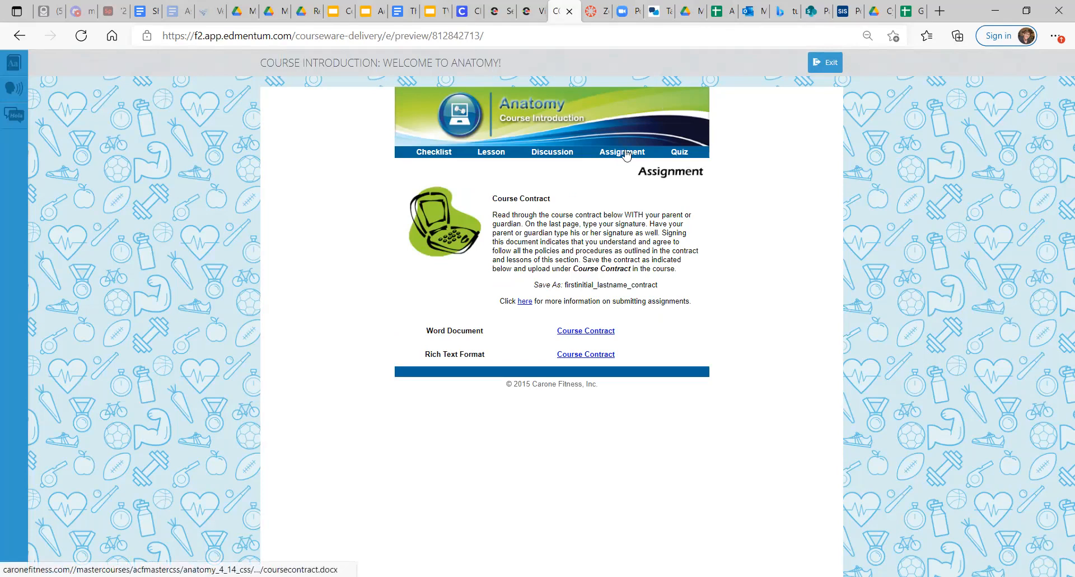
{"action": "mouse_move", "coordinate": [581, 339]}
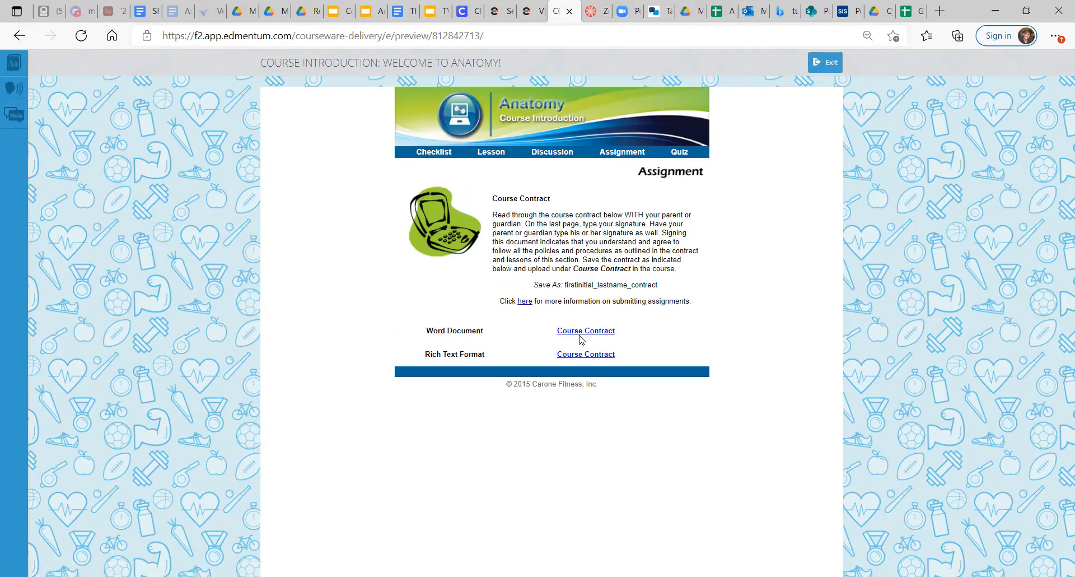
Step: Download the Word version of the Course Contract and open coursecontract.docx from Downloads
{"action": "left_click", "coordinate": [584, 330]}
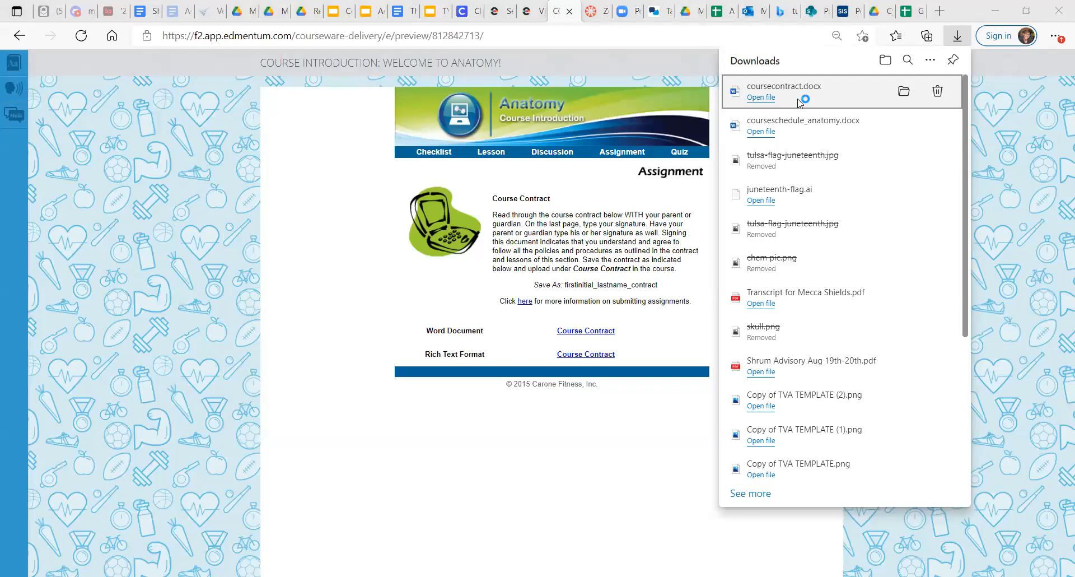
{"action": "left_click", "coordinate": [760, 98]}
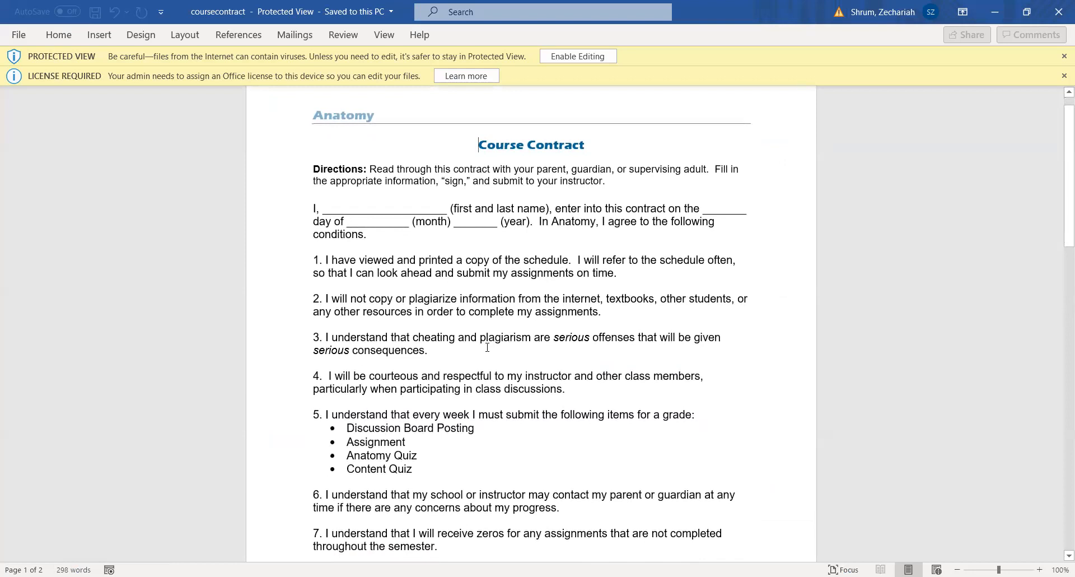
{"action": "scroll", "scroll_direction": "down", "scroll_amount": 3}
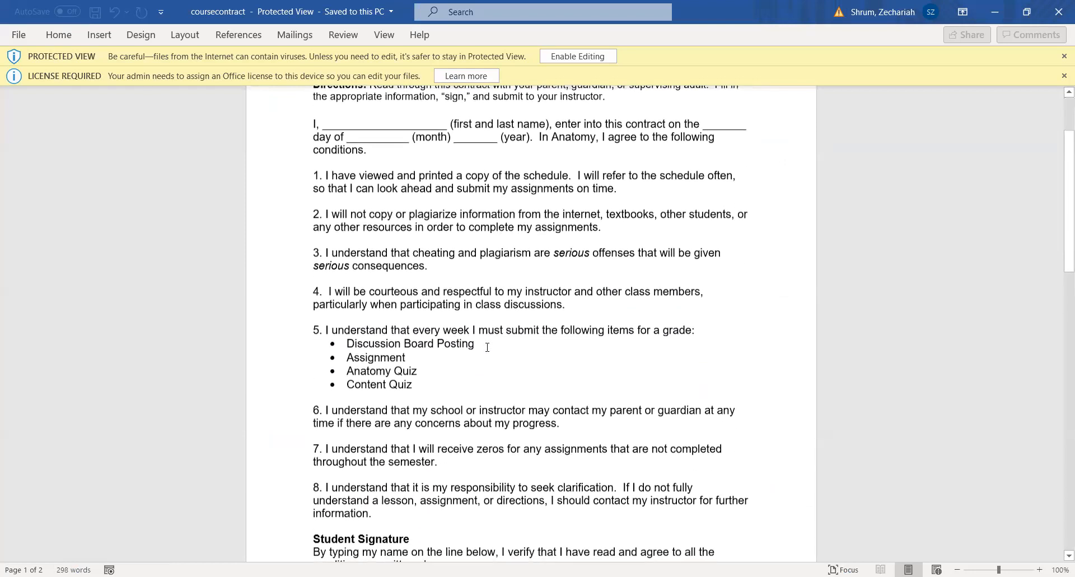
{"action": "scroll", "scroll_direction": "down", "scroll_amount": 3}
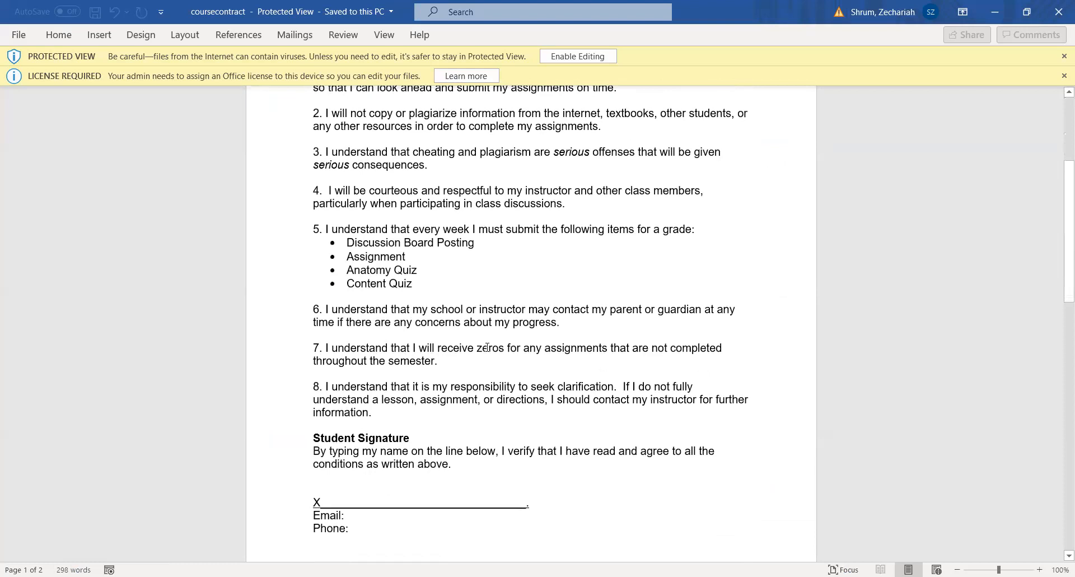
{"action": "scroll", "scroll_direction": "up", "scroll_amount": 3}
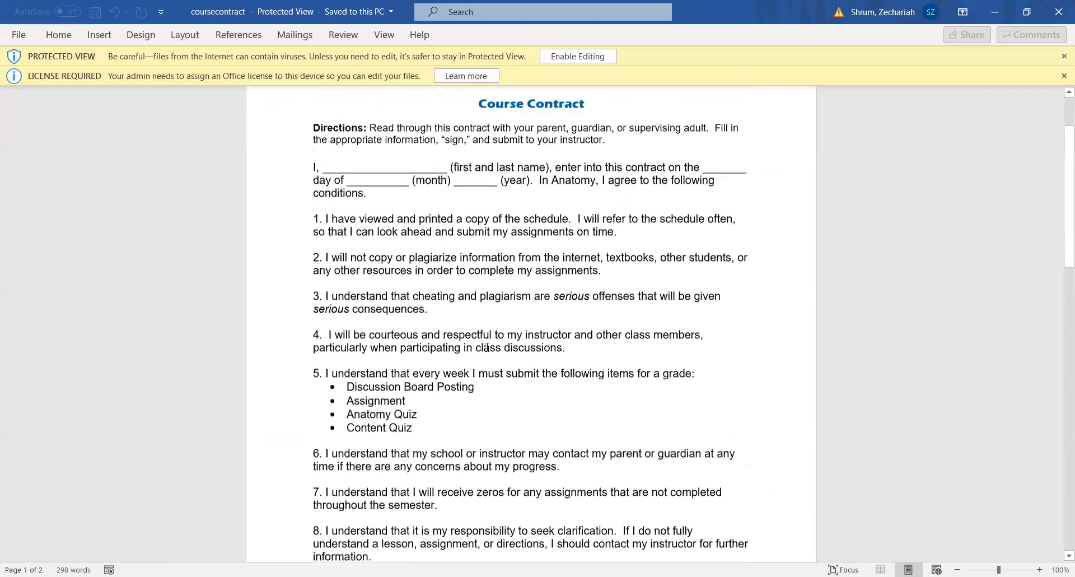
{"action": "scroll", "scroll_direction": "up", "scroll_amount": 3}
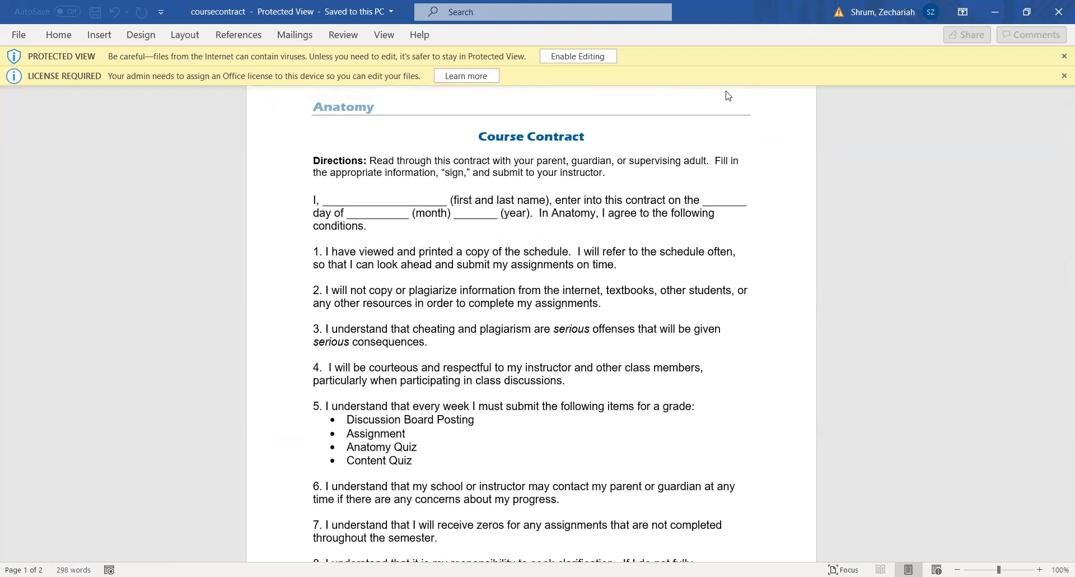
{"action": "mouse_move", "coordinate": [802, 81]}
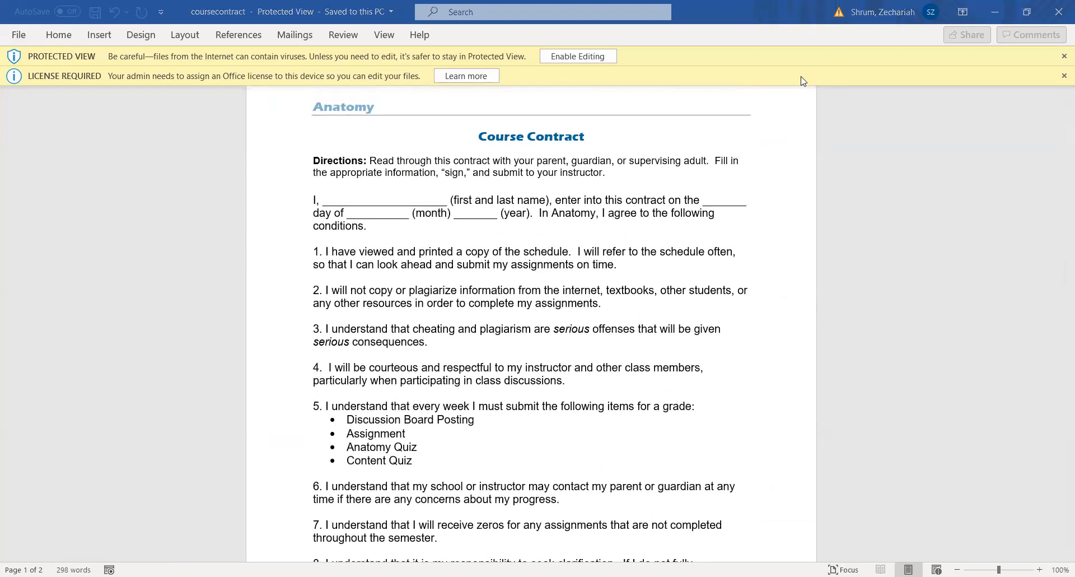
{"action": "mouse_move", "coordinate": [998, 13]}
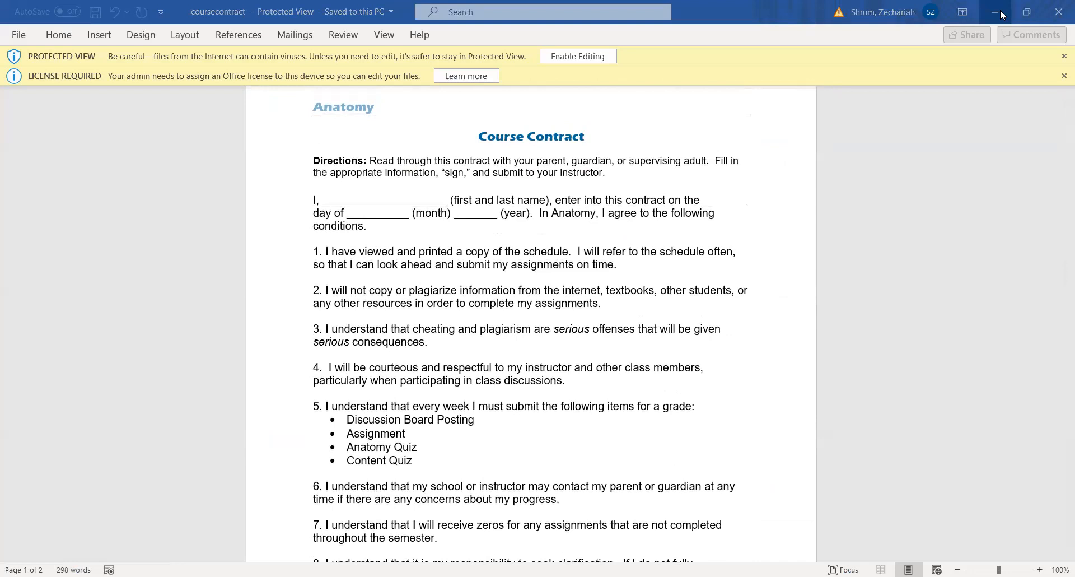
Step: Leave the contract document, review the introduction's Quiz section, then close the preview tab
{"action": "left_click", "coordinate": [997, 11]}
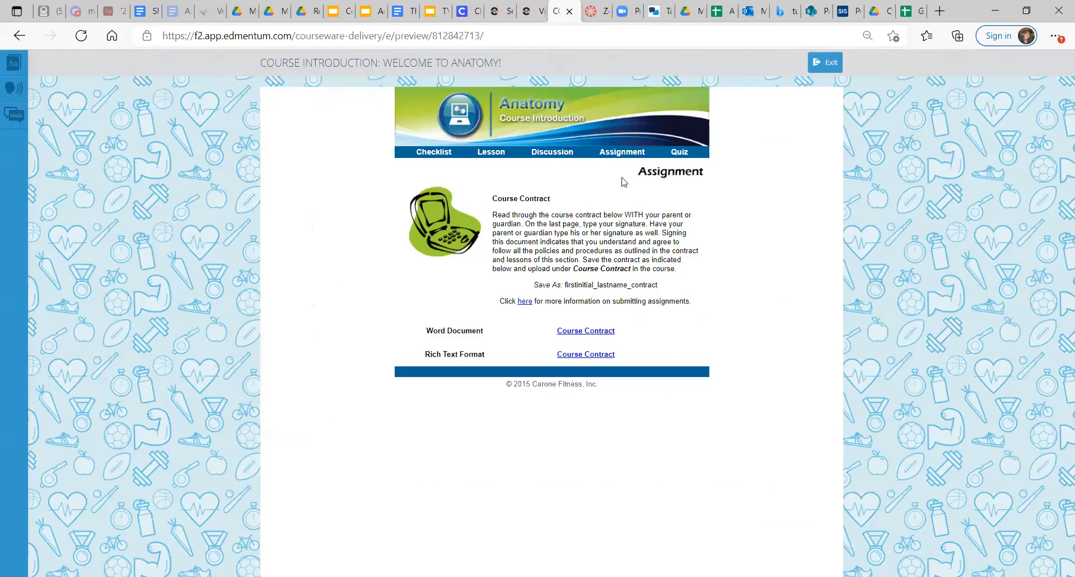
{"action": "left_click", "coordinate": [679, 151]}
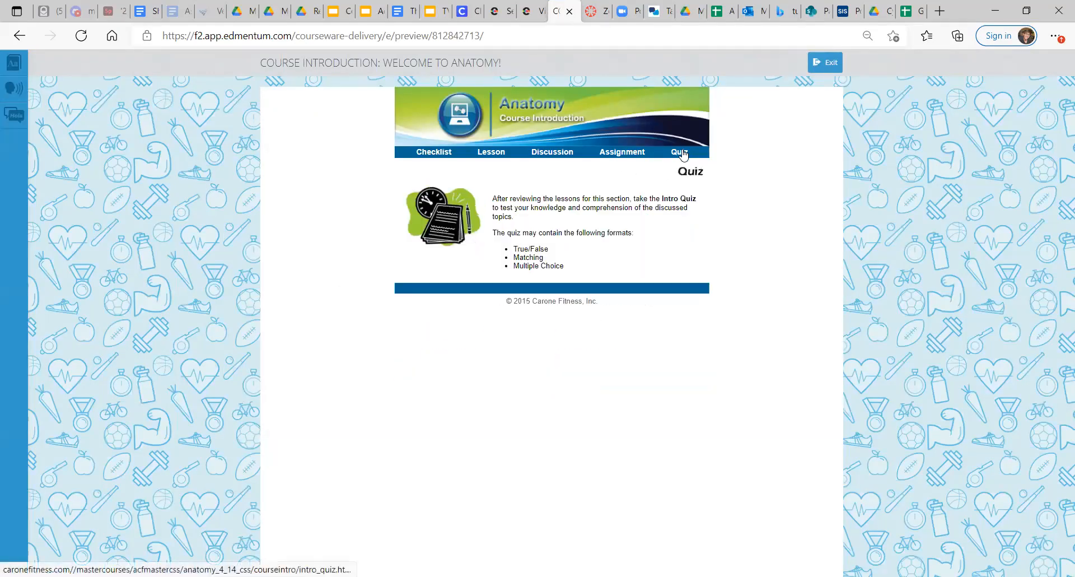
{"action": "mouse_move", "coordinate": [594, 310]}
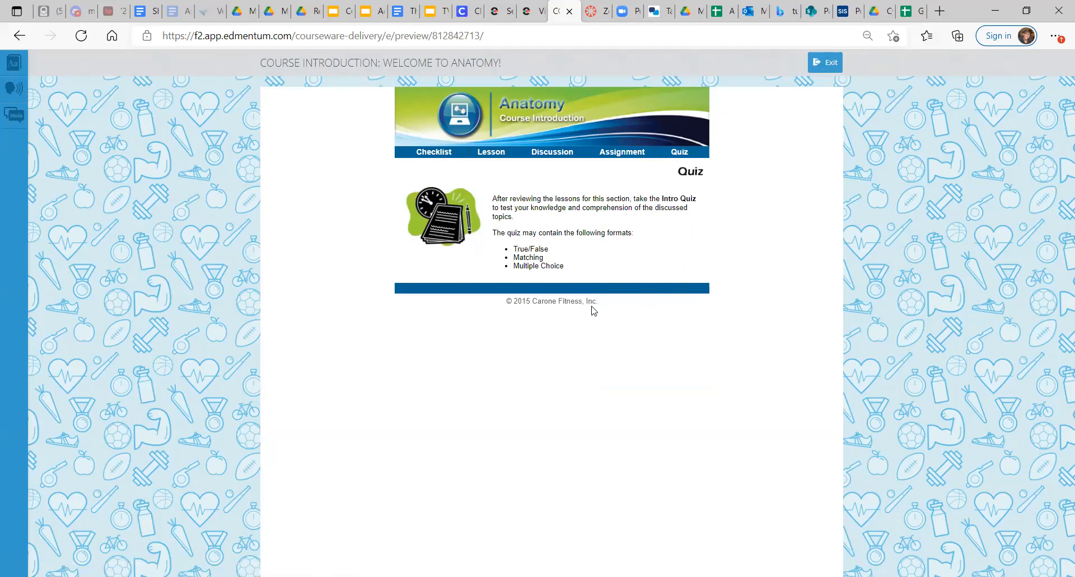
{"action": "mouse_move", "coordinate": [565, 332]}
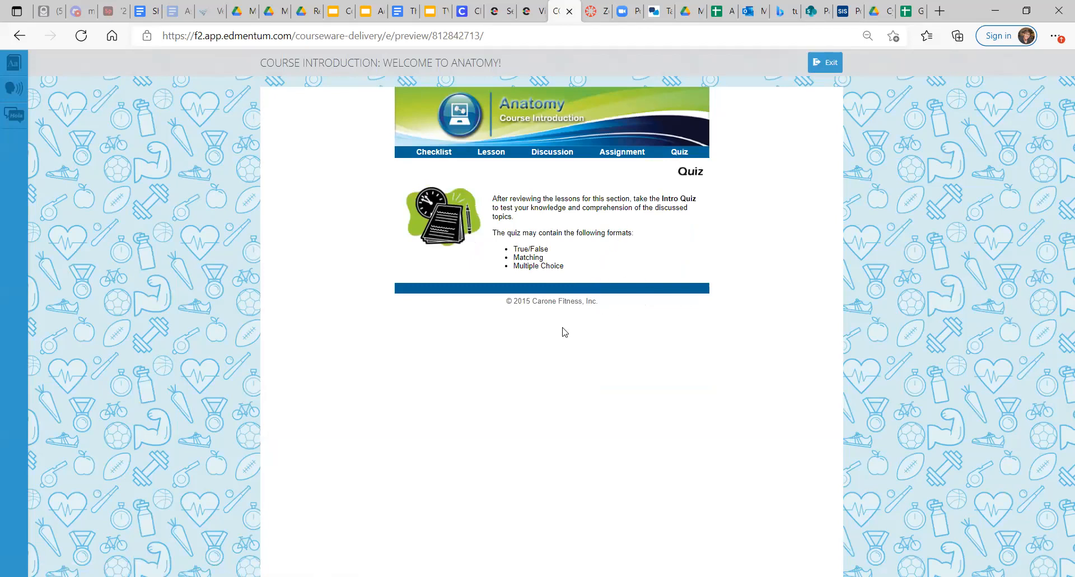
{"action": "mouse_move", "coordinate": [621, 352]}
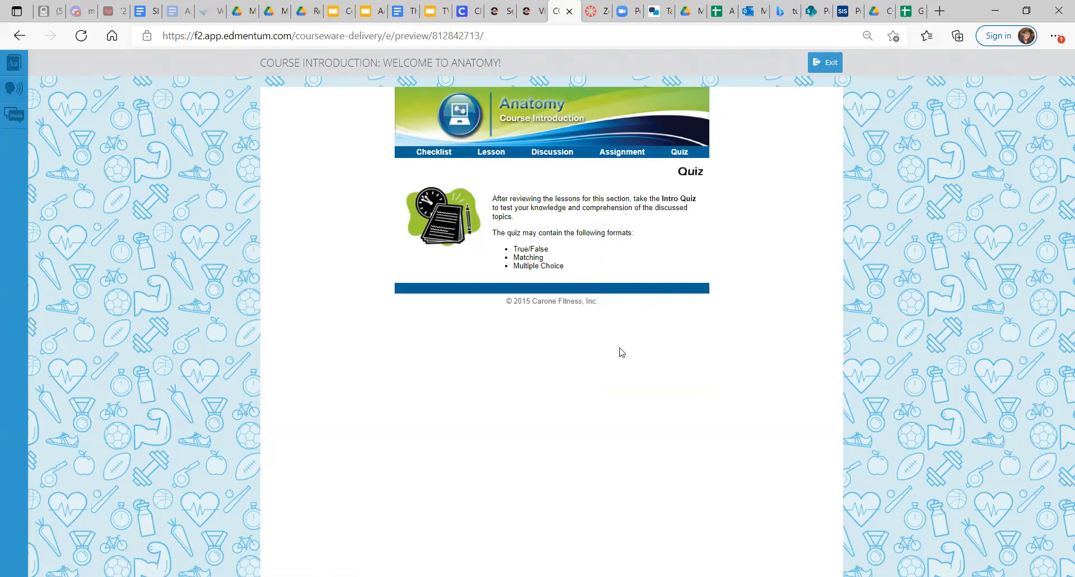
{"action": "mouse_move", "coordinate": [554, 252]}
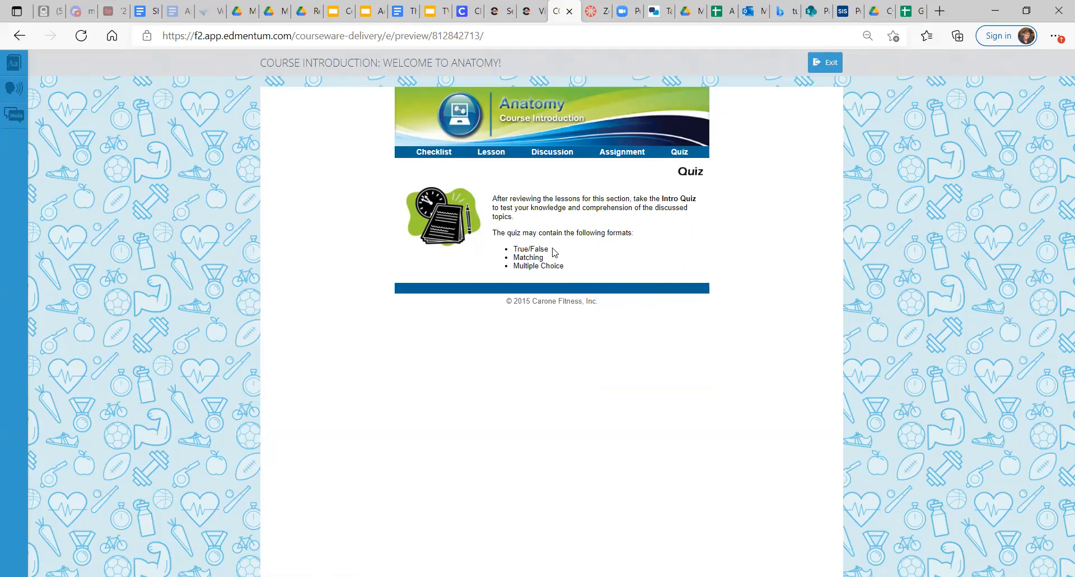
{"action": "mouse_move", "coordinate": [543, 296]}
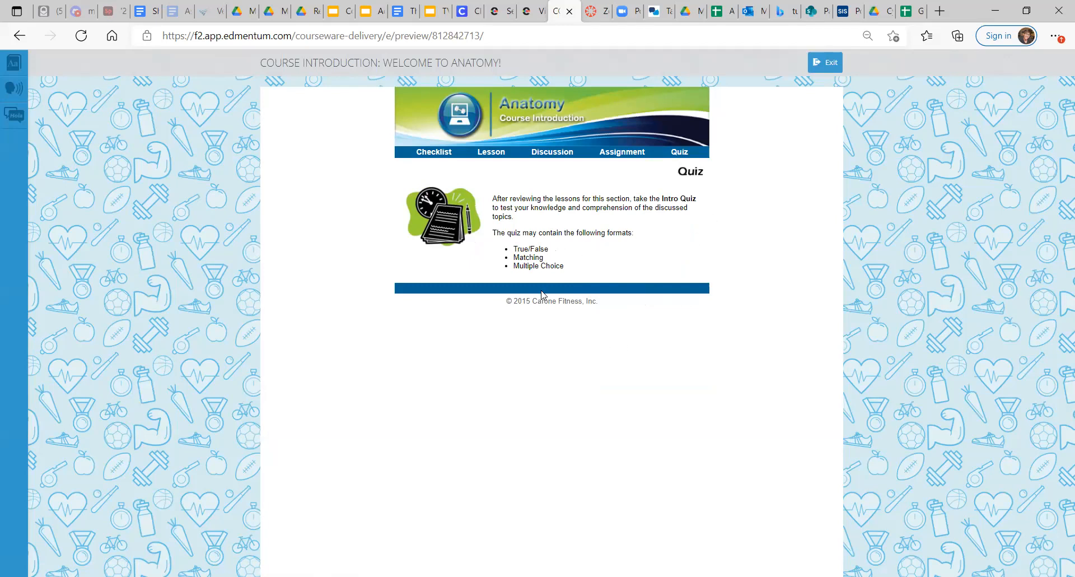
{"action": "mouse_move", "coordinate": [692, 74]}
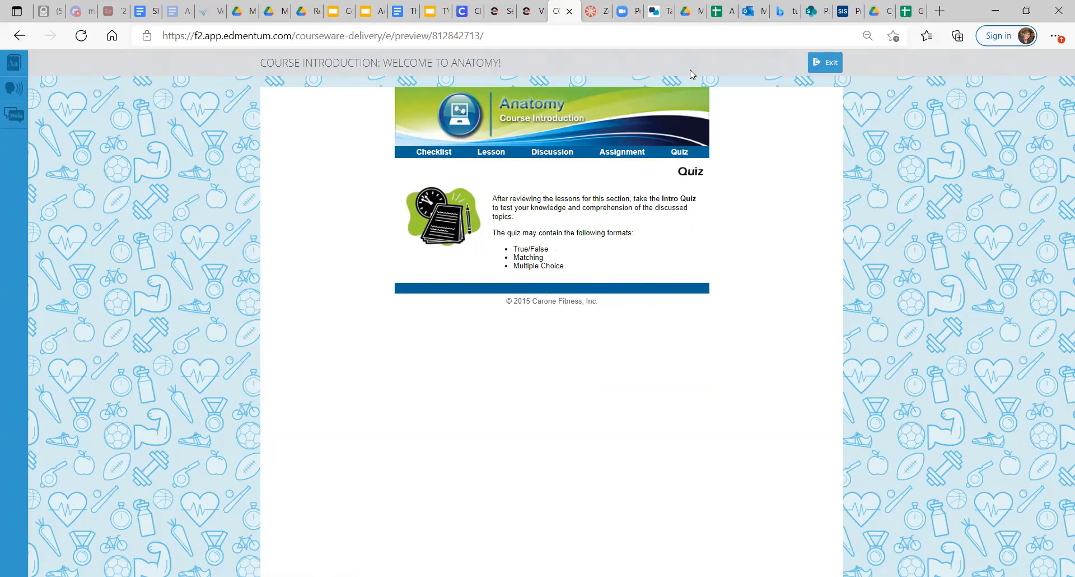
{"action": "mouse_move", "coordinate": [814, 221]}
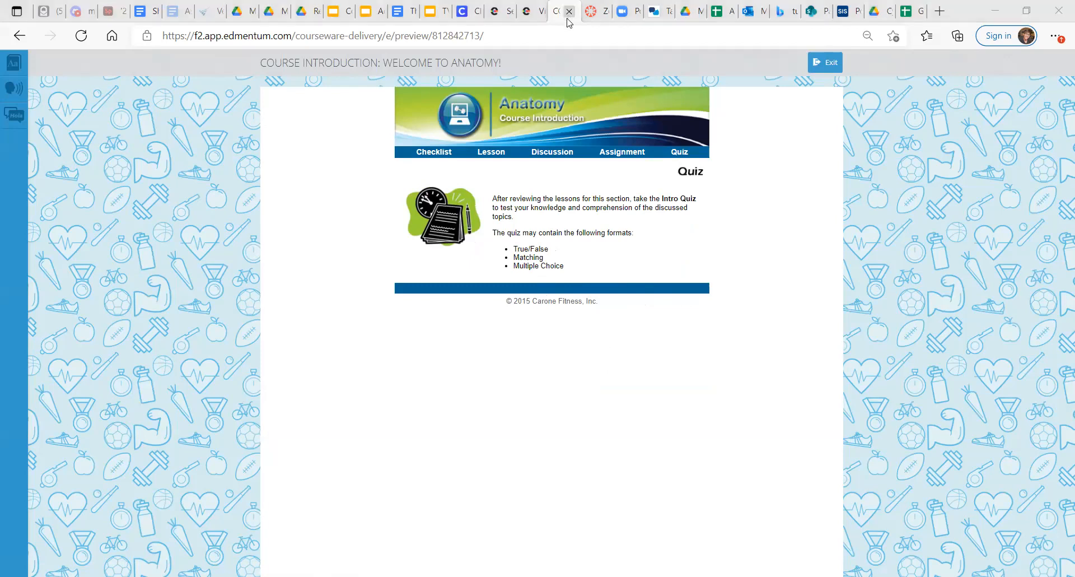
{"action": "left_click", "coordinate": [579, 11]}
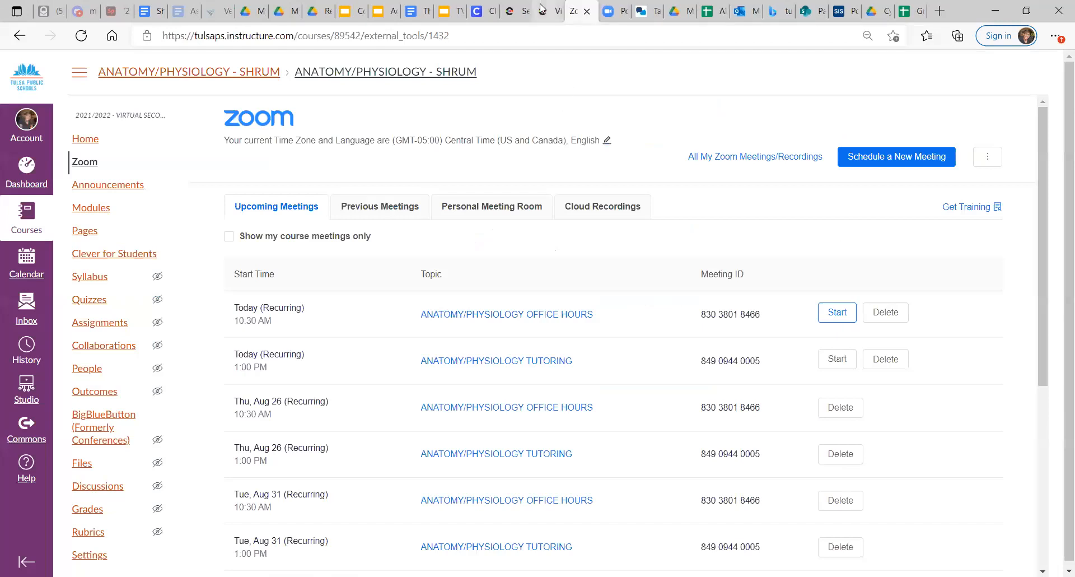
Step: From the curriculum list, preview Intro Discussion: Introduce Yourself, exit it, and select the next activity
{"action": "left_click", "coordinate": [546, 10]}
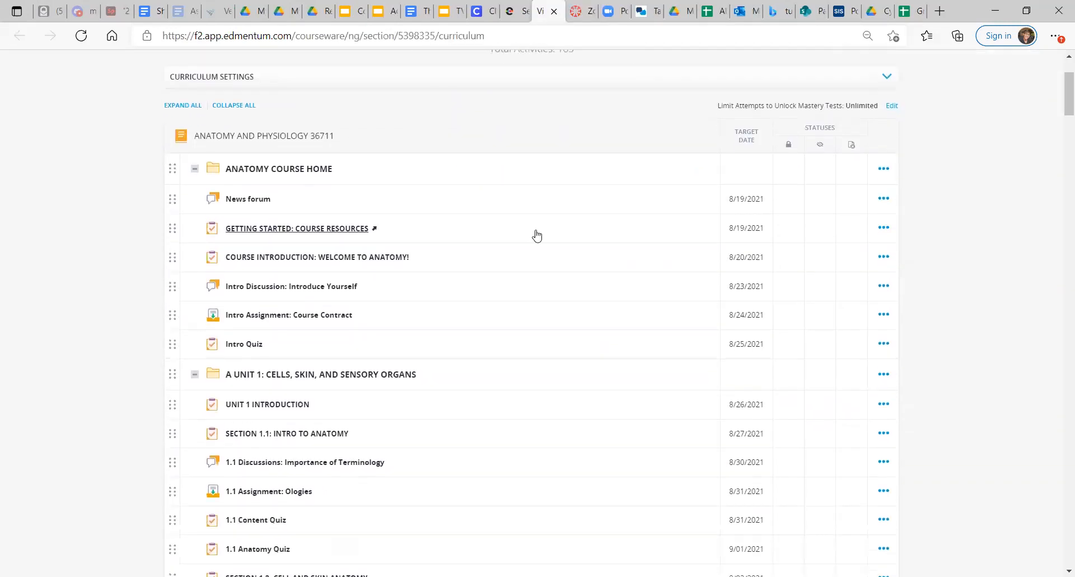
{"action": "scroll", "scroll_direction": "up", "scroll_amount": 3}
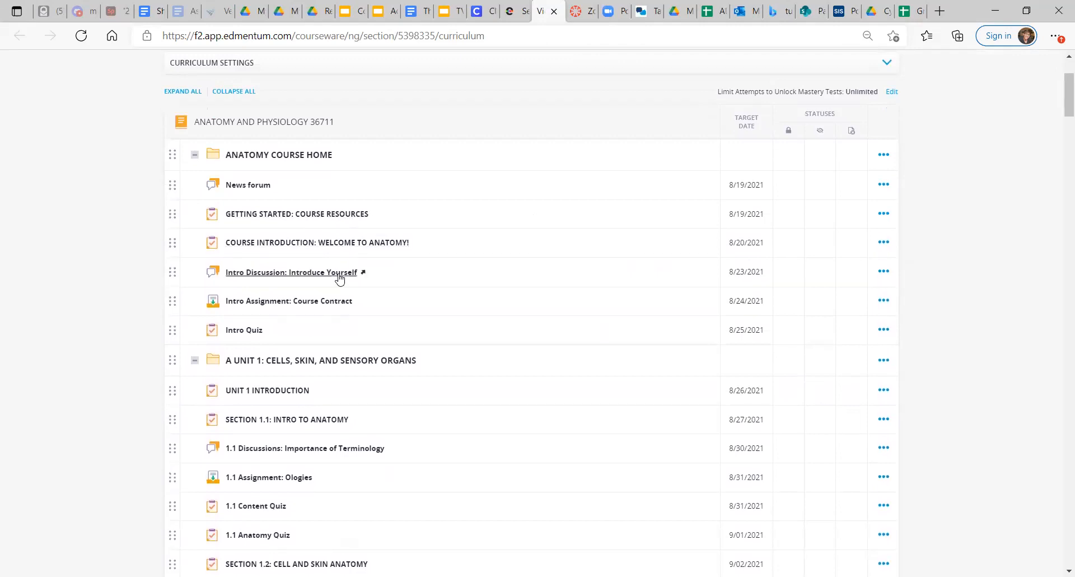
{"action": "left_click", "coordinate": [291, 271]}
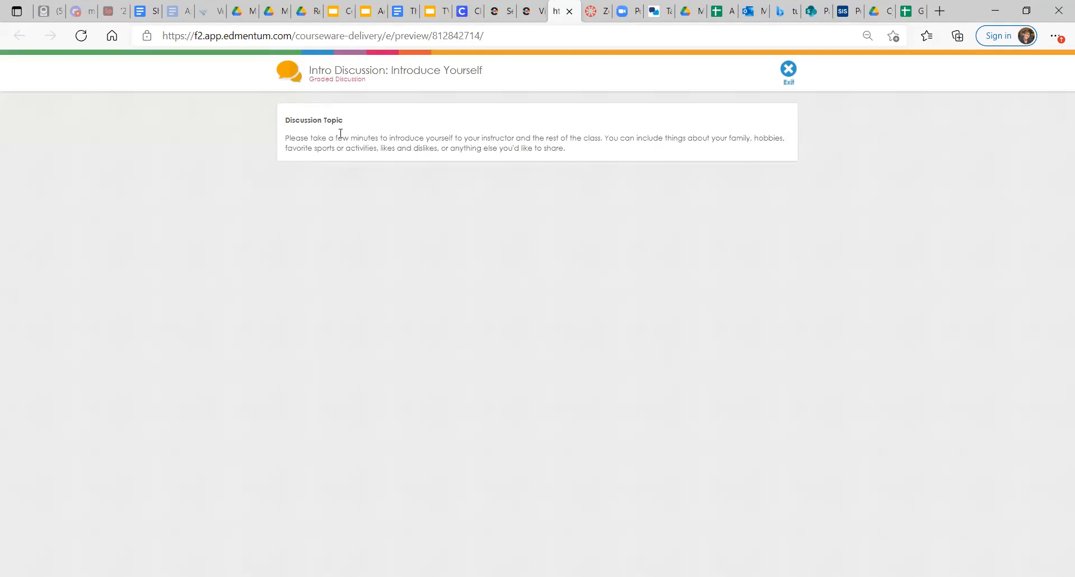
{"action": "mouse_move", "coordinate": [413, 410]}
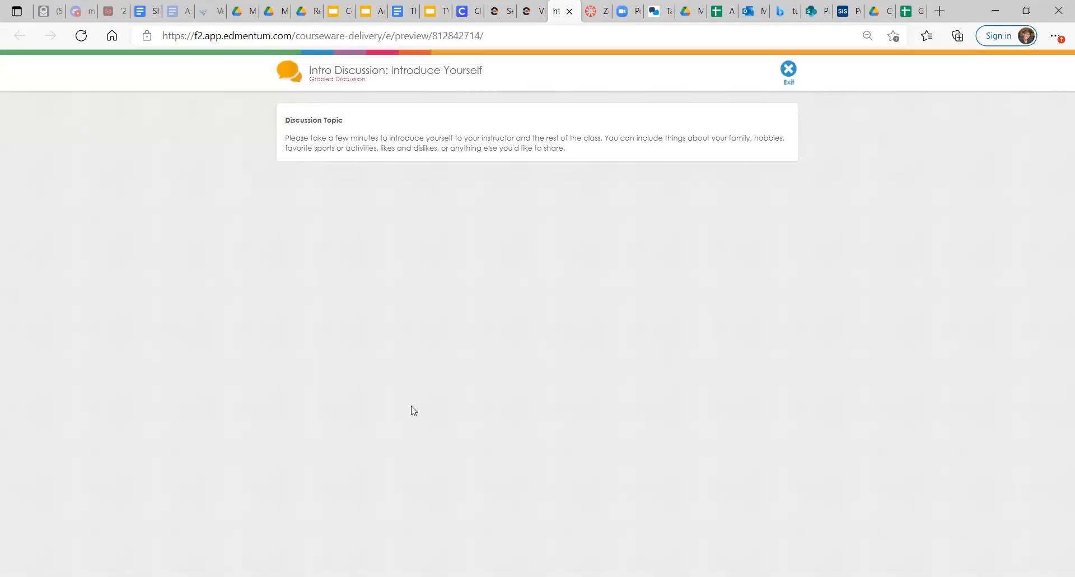
{"action": "mouse_move", "coordinate": [679, 5]}
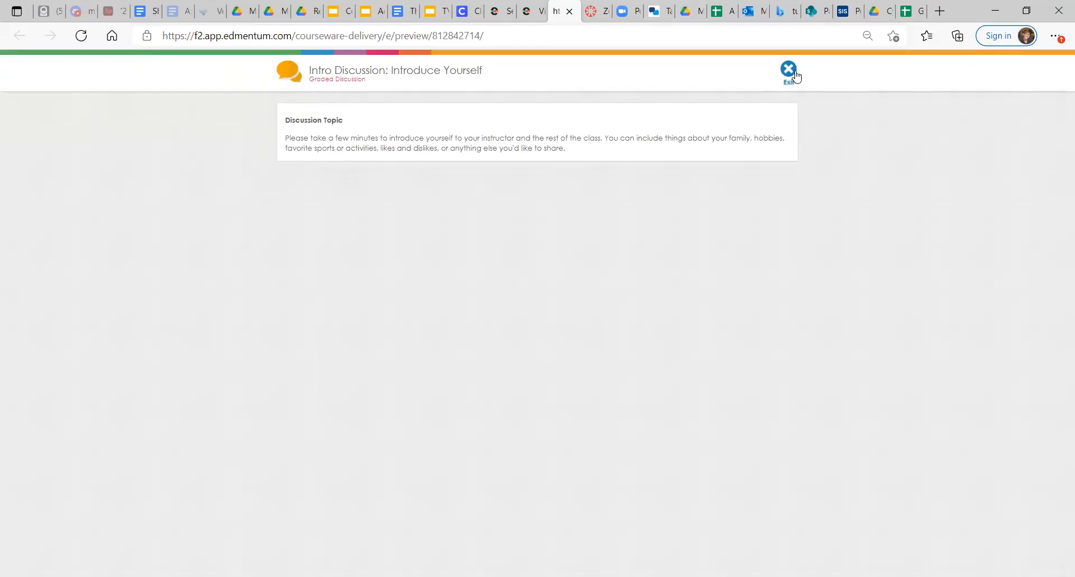
{"action": "left_click", "coordinate": [787, 71]}
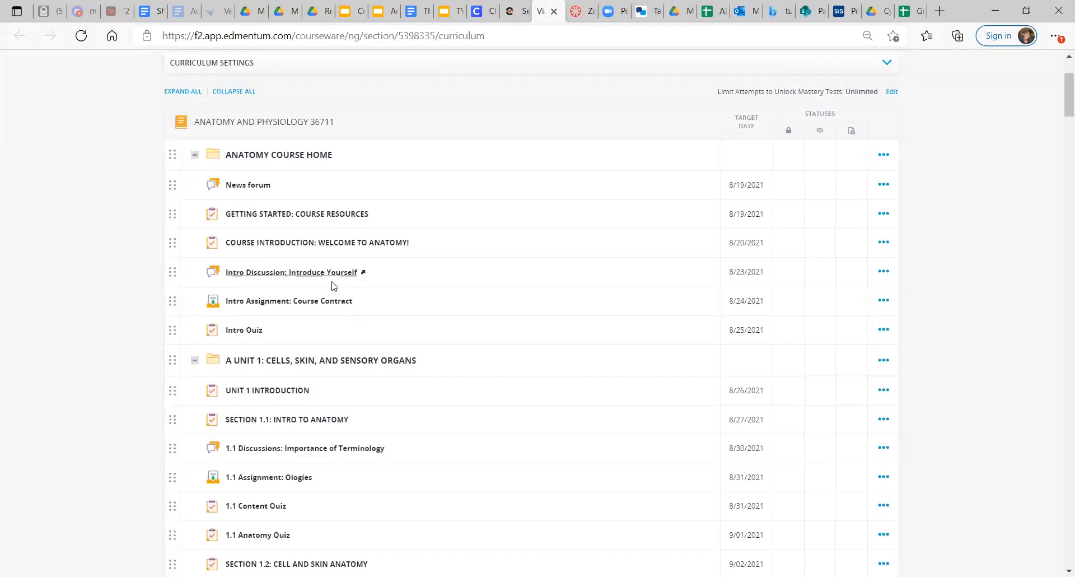
{"action": "left_click", "coordinate": [288, 300]}
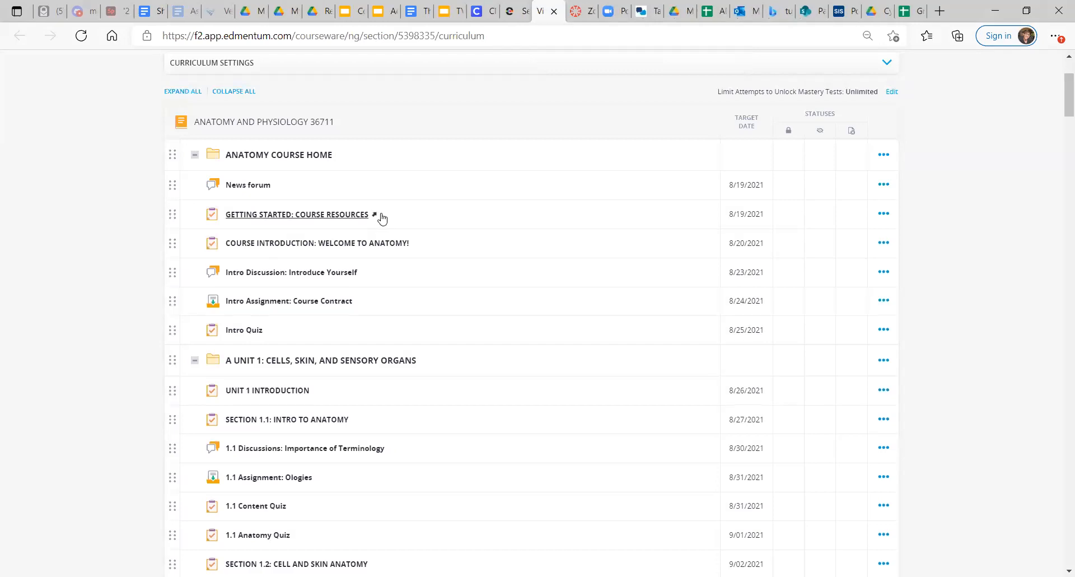
{"action": "mouse_move", "coordinate": [328, 321]}
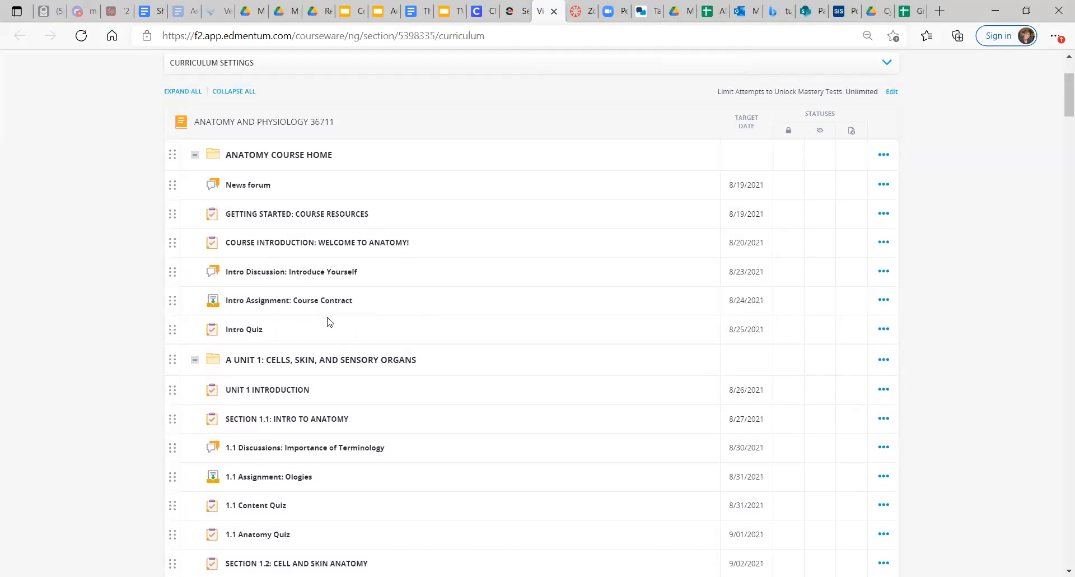
{"action": "mouse_move", "coordinate": [336, 347]}
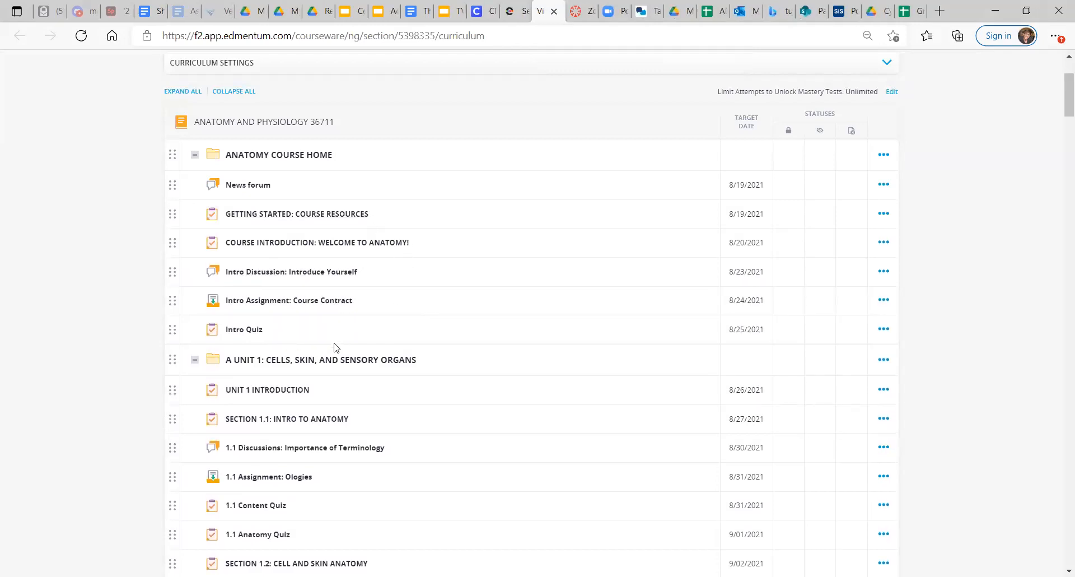
{"action": "mouse_move", "coordinate": [286, 419]}
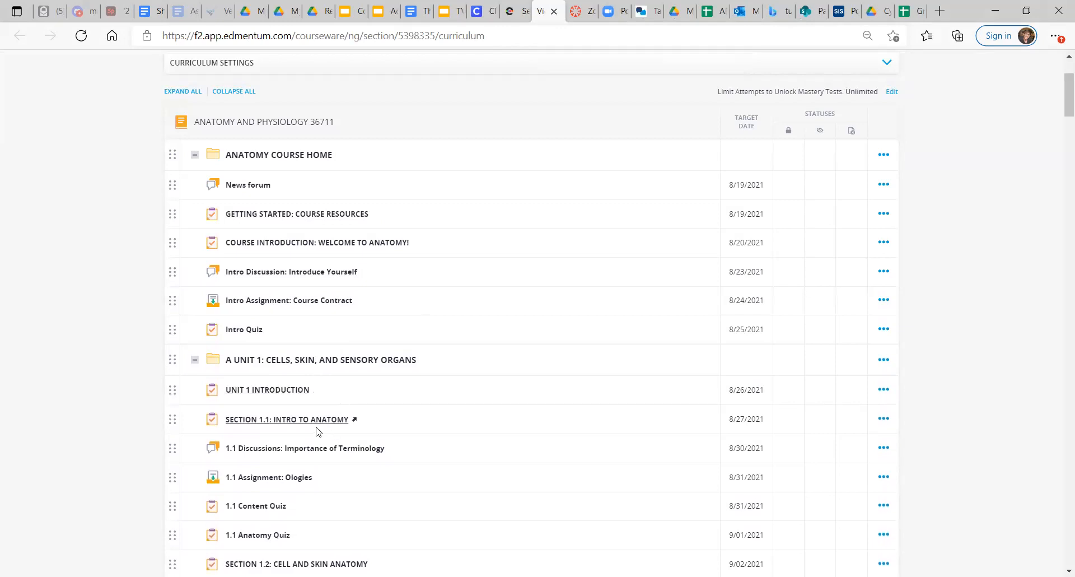
{"action": "mouse_move", "coordinate": [312, 496]}
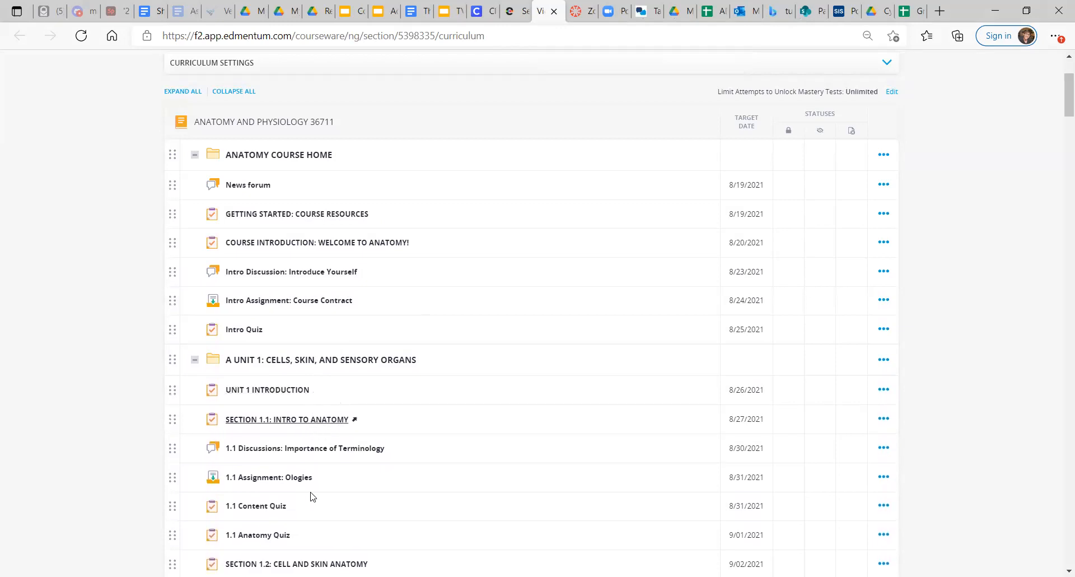
{"action": "mouse_move", "coordinate": [586, 413]}
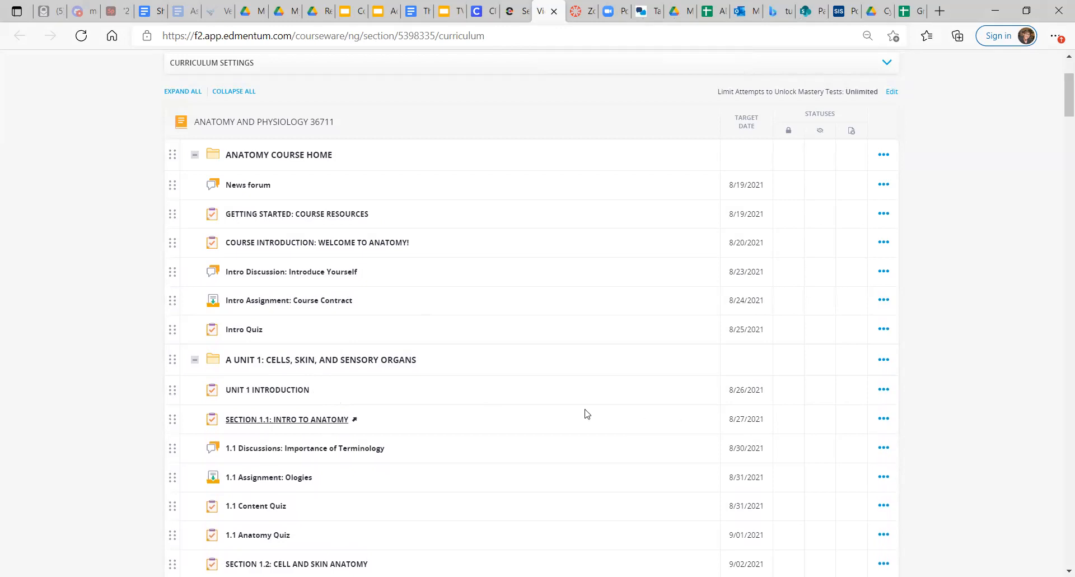
{"action": "mouse_move", "coordinate": [258, 406]}
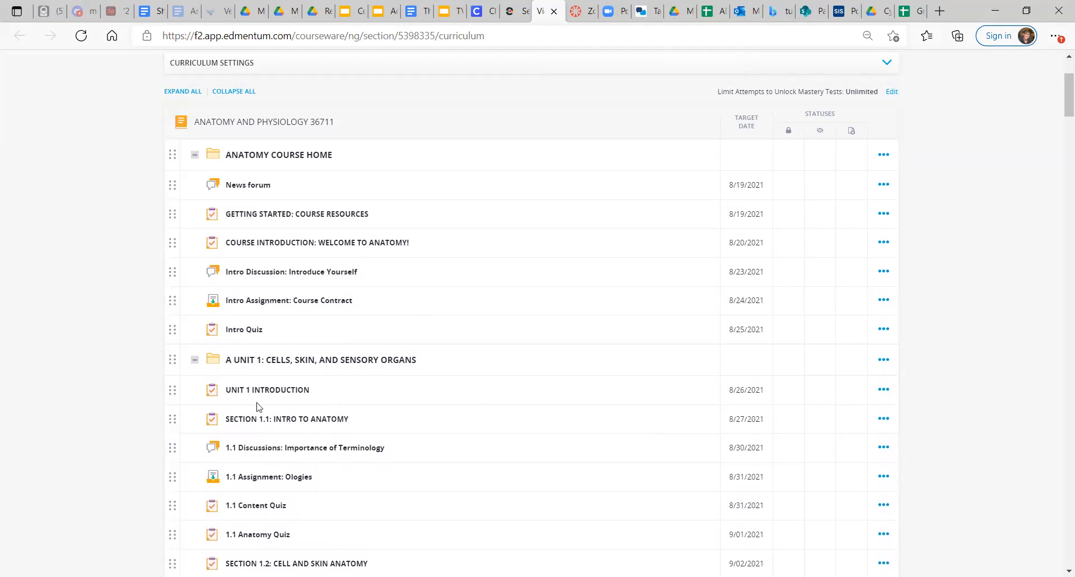
{"action": "mouse_move", "coordinate": [243, 330]}
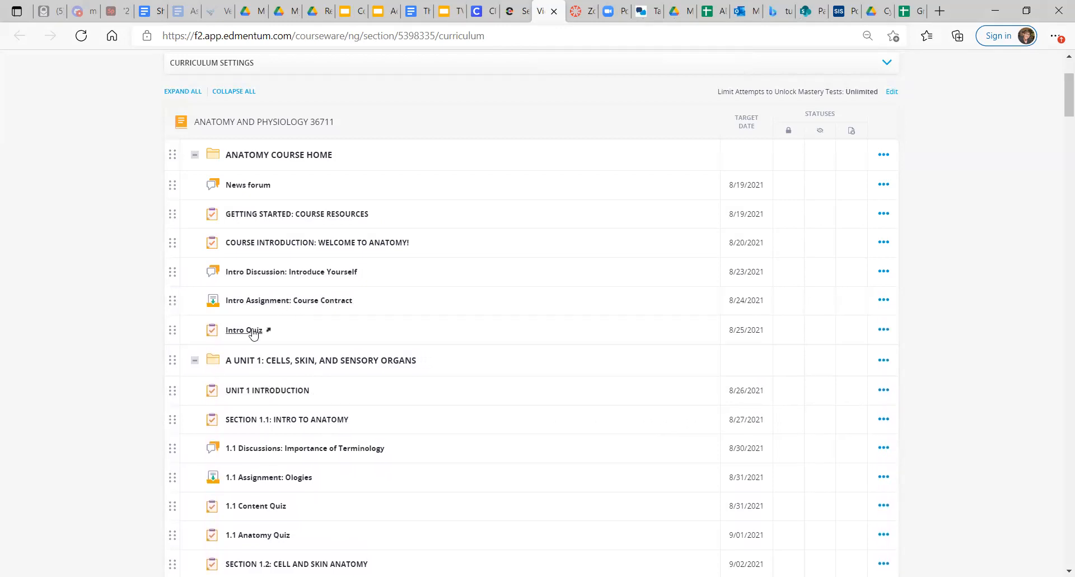
Step: Preview the Intro Quiz without the answer key and advance through the first three questions
{"action": "left_click", "coordinate": [243, 330]}
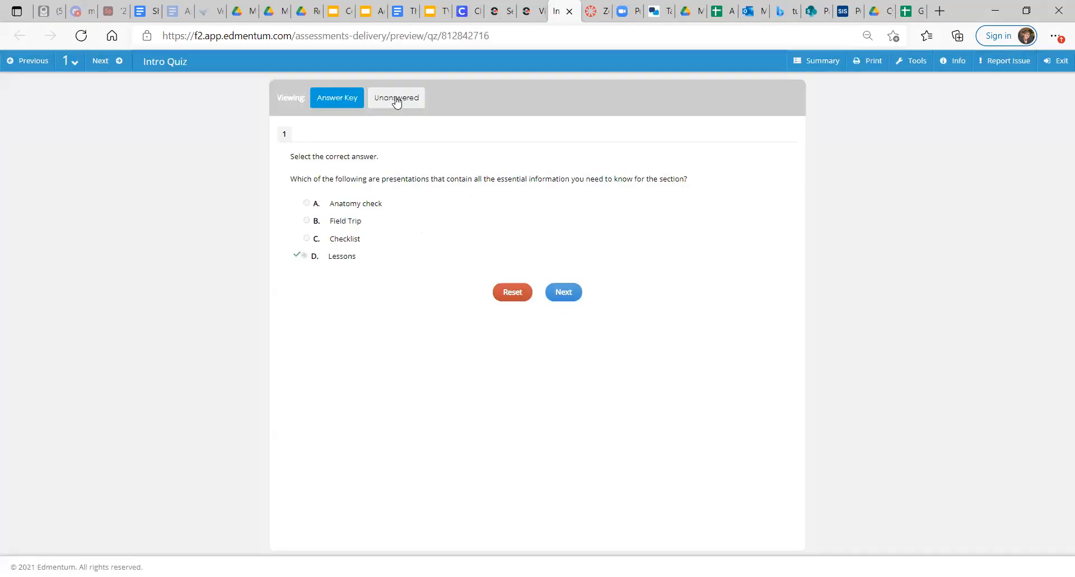
{"action": "left_click", "coordinate": [395, 98]}
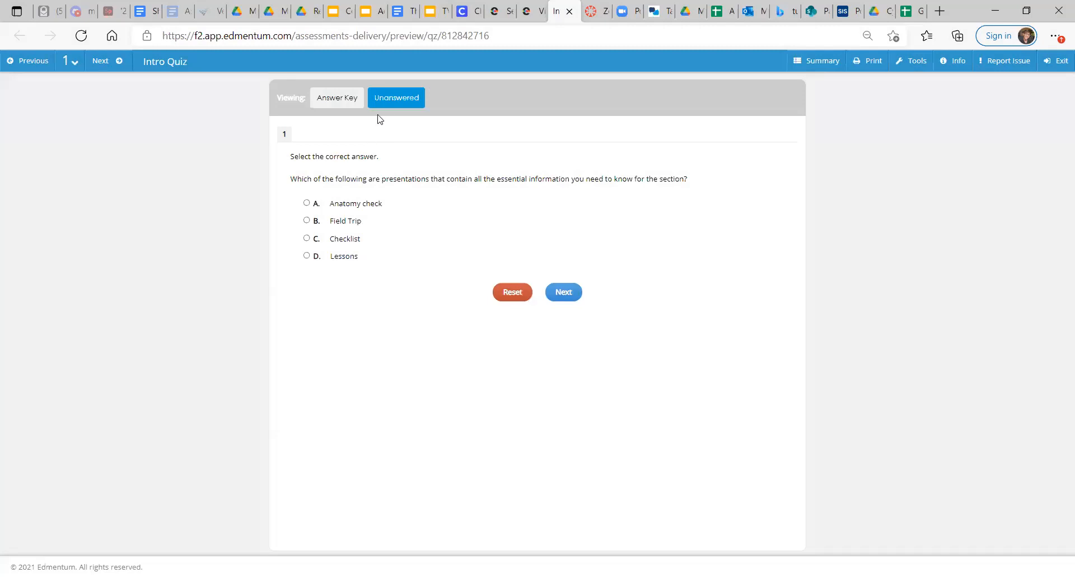
{"action": "mouse_move", "coordinate": [333, 199]}
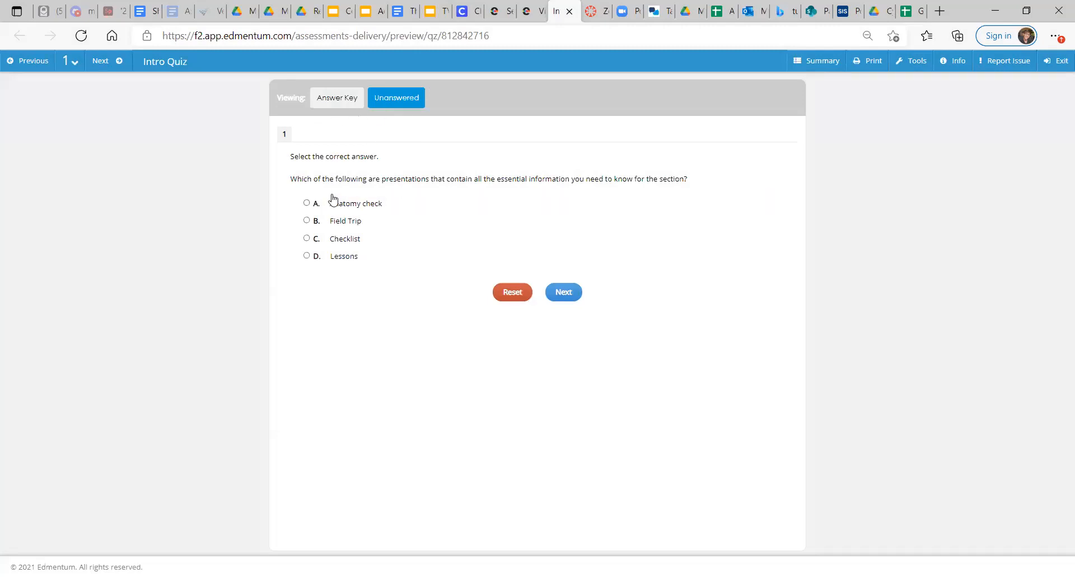
{"action": "mouse_move", "coordinate": [534, 193]}
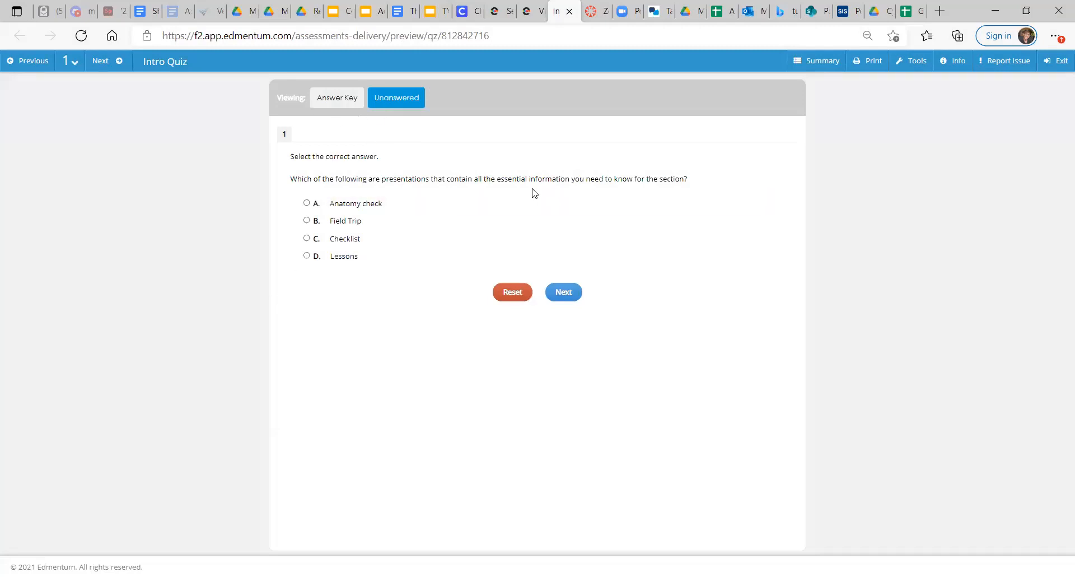
{"action": "mouse_move", "coordinate": [563, 291]}
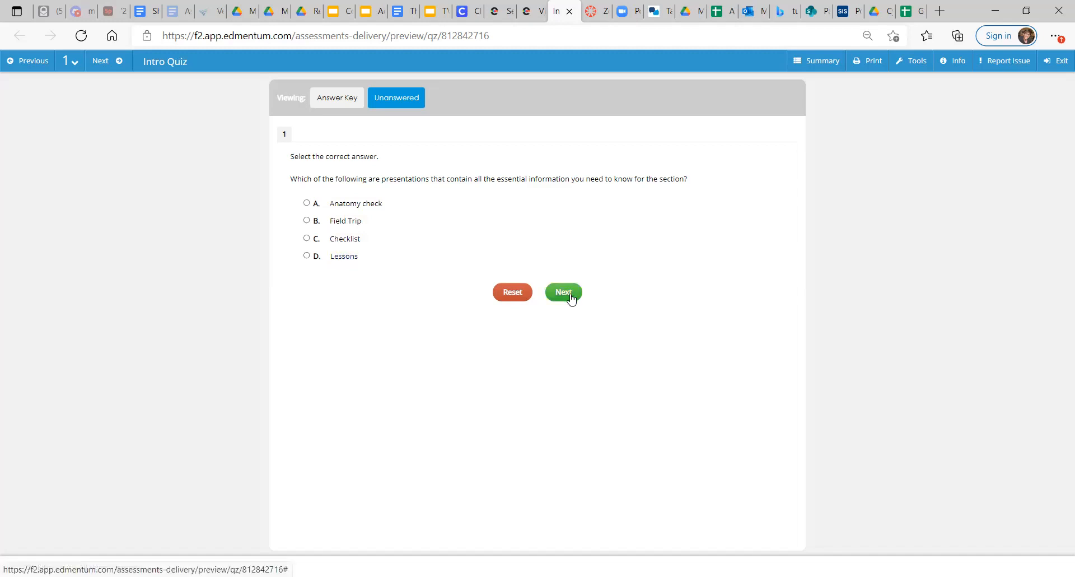
{"action": "left_click", "coordinate": [563, 292]}
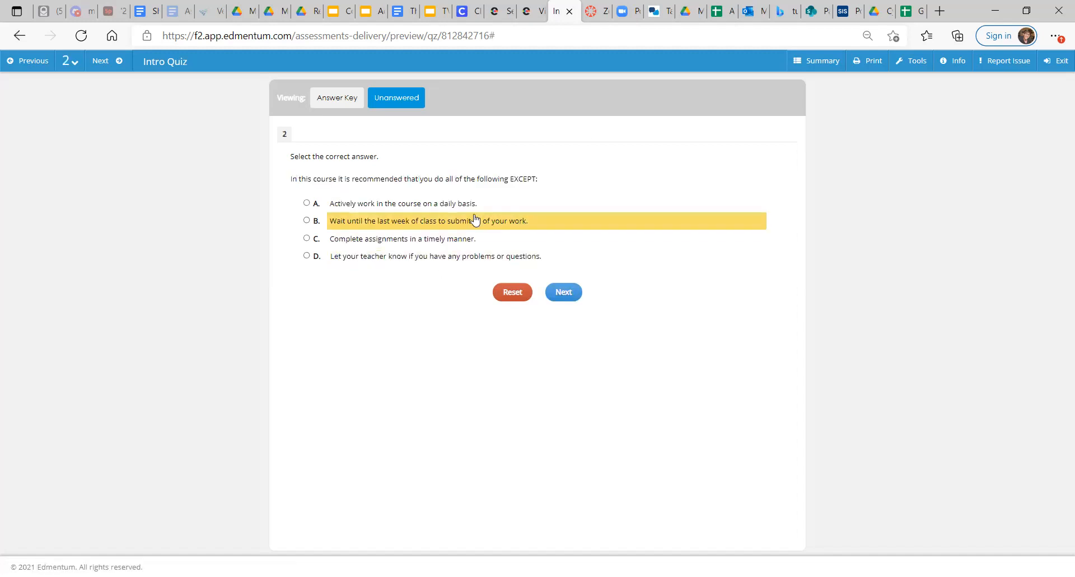
{"action": "mouse_move", "coordinate": [533, 187]}
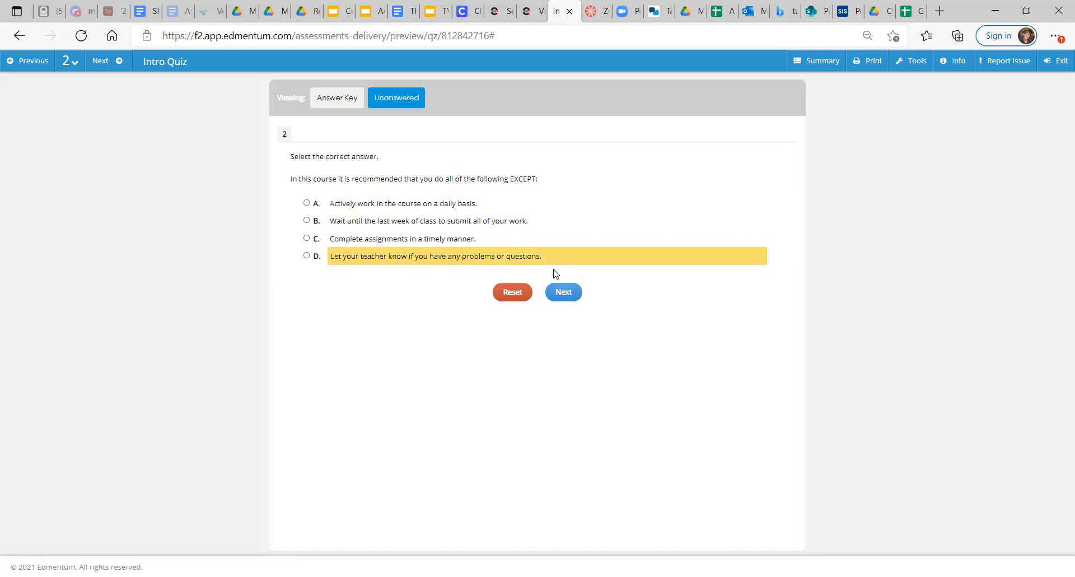
{"action": "left_click", "coordinate": [563, 291]}
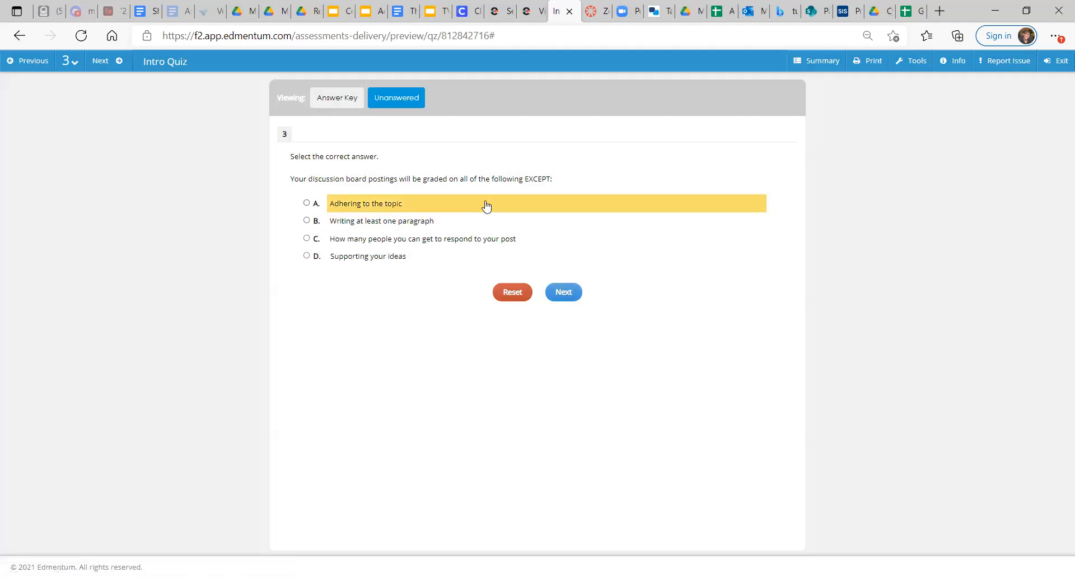
{"action": "mouse_move", "coordinate": [457, 210]}
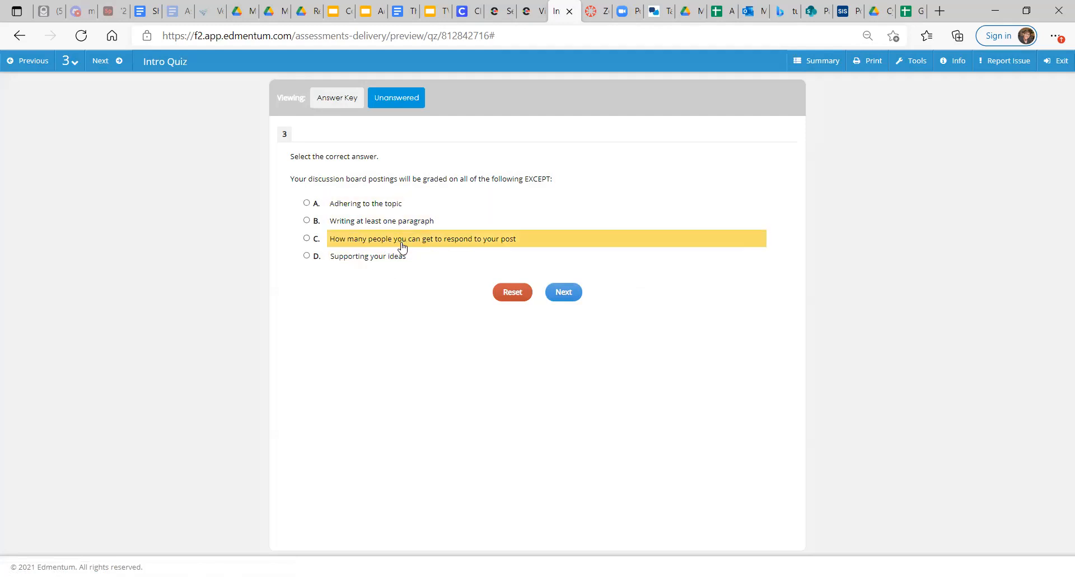
{"action": "mouse_move", "coordinate": [417, 244]}
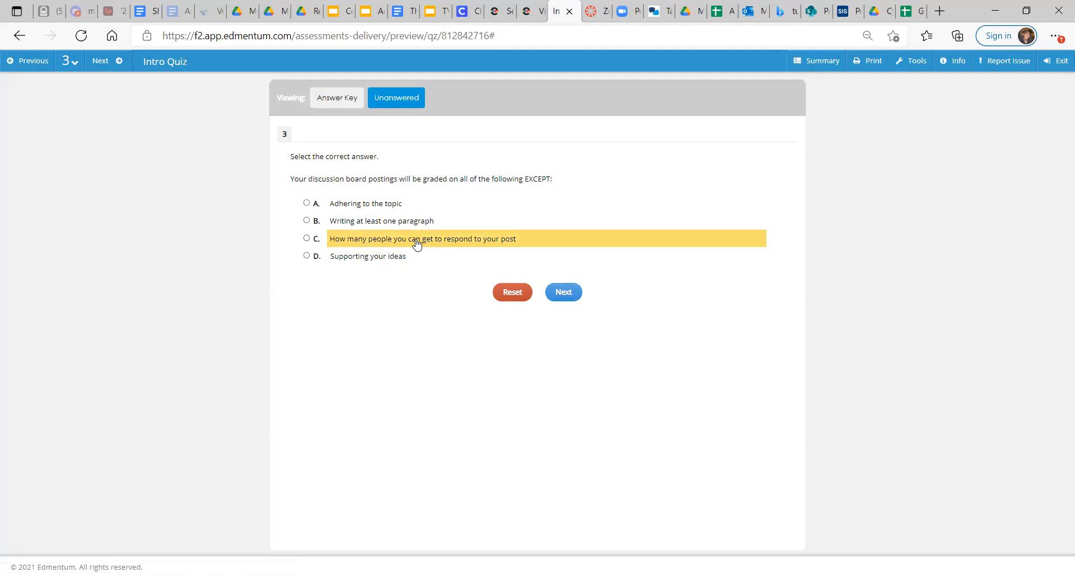
Step: Show the answer key, advance toward question 5, view the ten-question overview, then close the quiz preview
{"action": "left_click", "coordinate": [336, 97]}
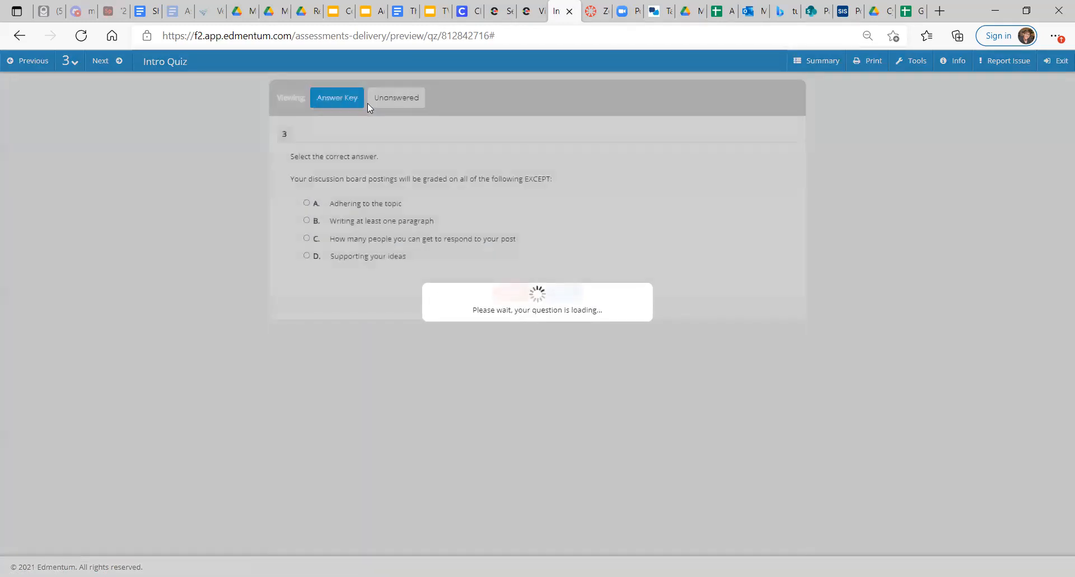
{"action": "left_click", "coordinate": [100, 61]}
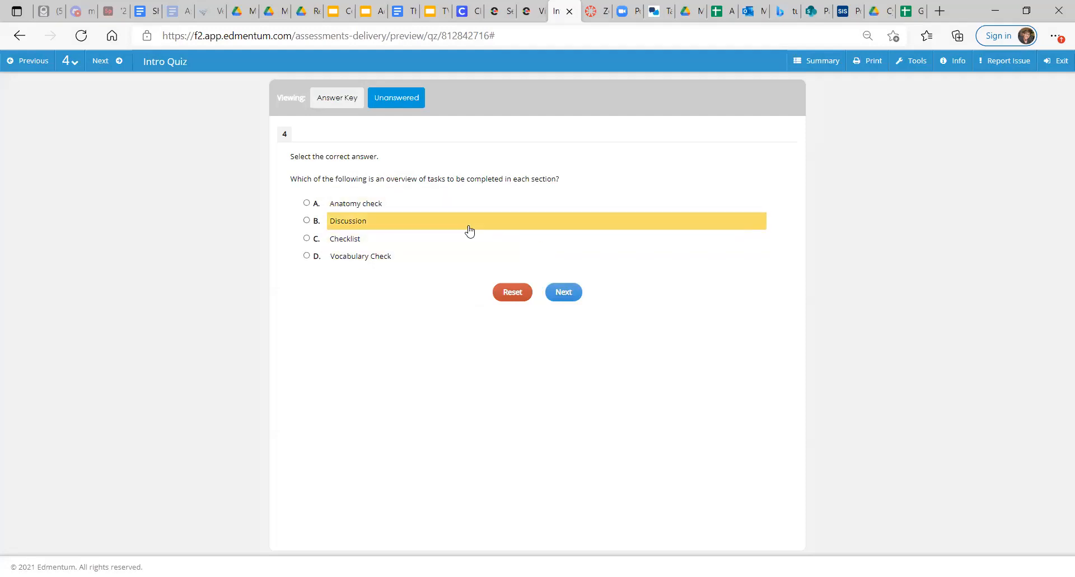
{"action": "mouse_move", "coordinate": [450, 221]}
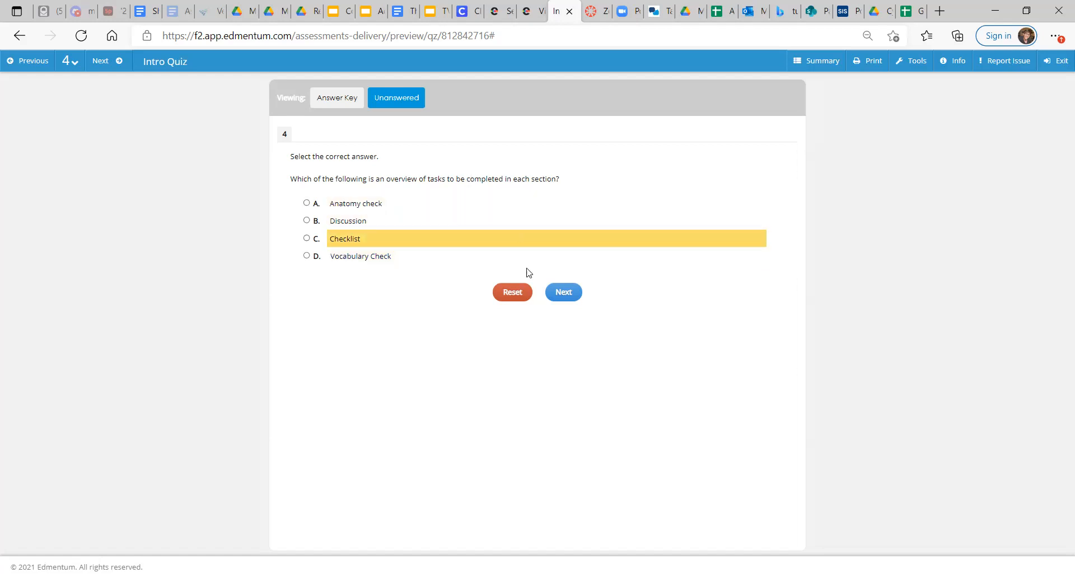
{"action": "left_click", "coordinate": [563, 291]}
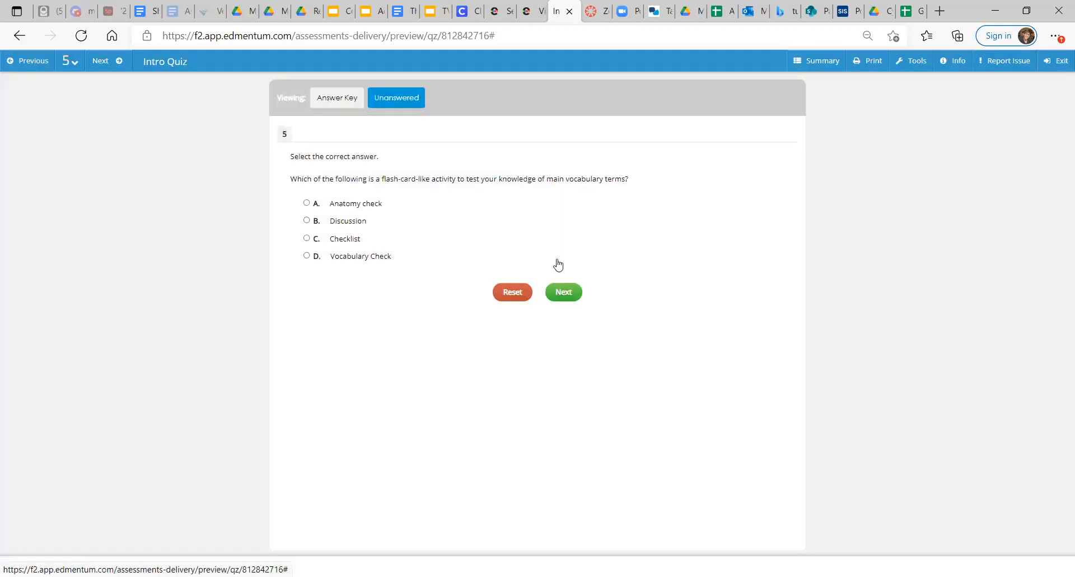
{"action": "mouse_move", "coordinate": [553, 191]}
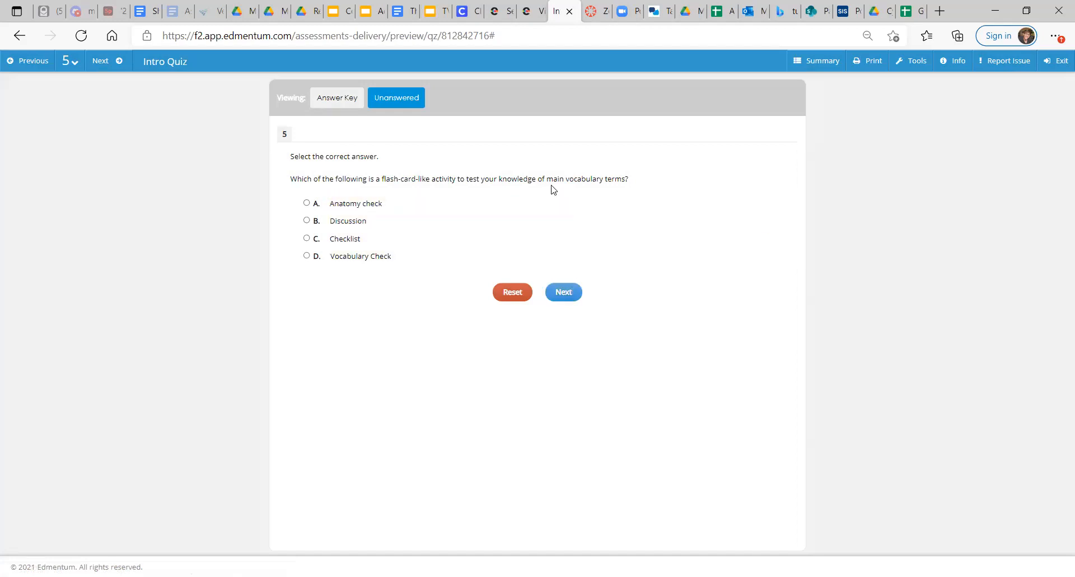
{"action": "left_click", "coordinate": [68, 61]}
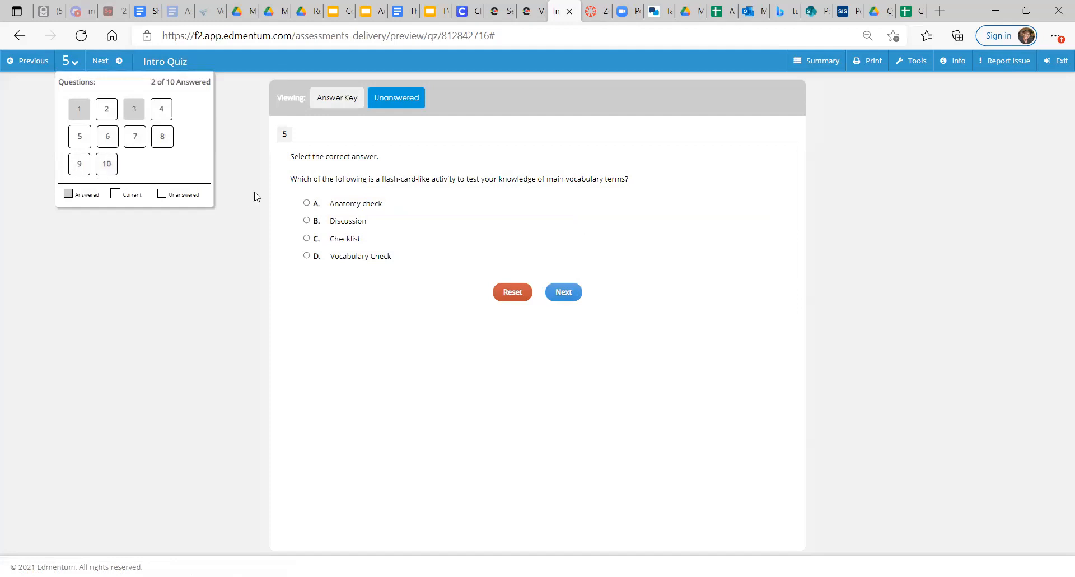
{"action": "mouse_move", "coordinate": [527, 17]}
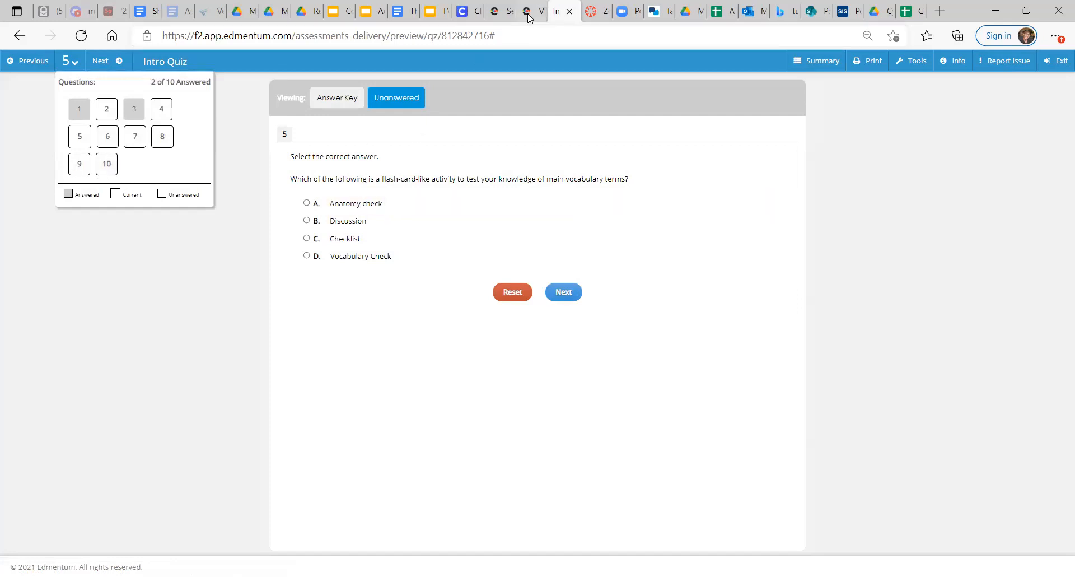
{"action": "mouse_move", "coordinate": [535, 19]}
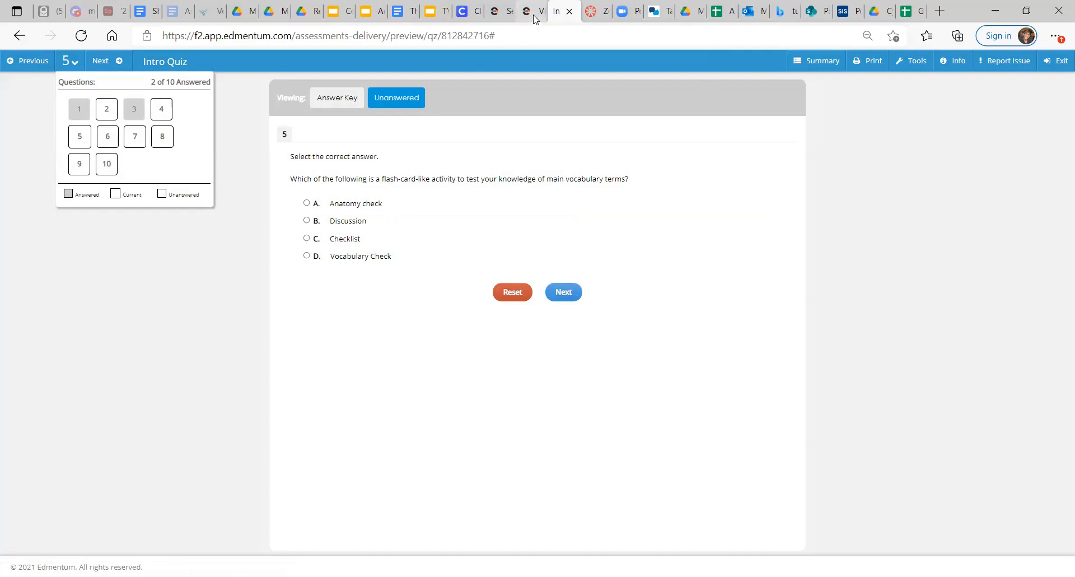
{"action": "mouse_move", "coordinate": [562, 169]}
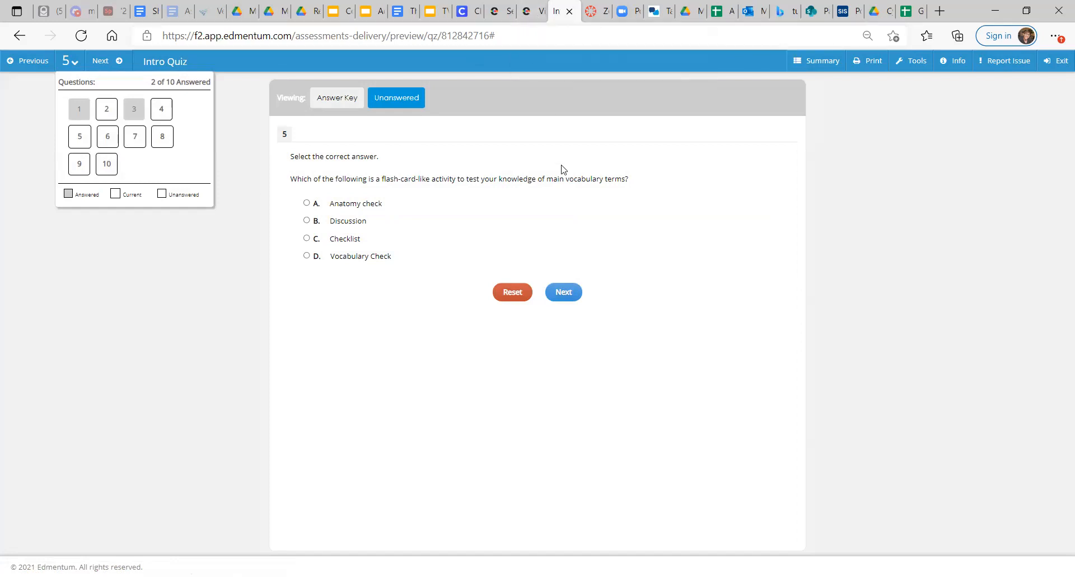
{"action": "left_click", "coordinate": [527, 11]}
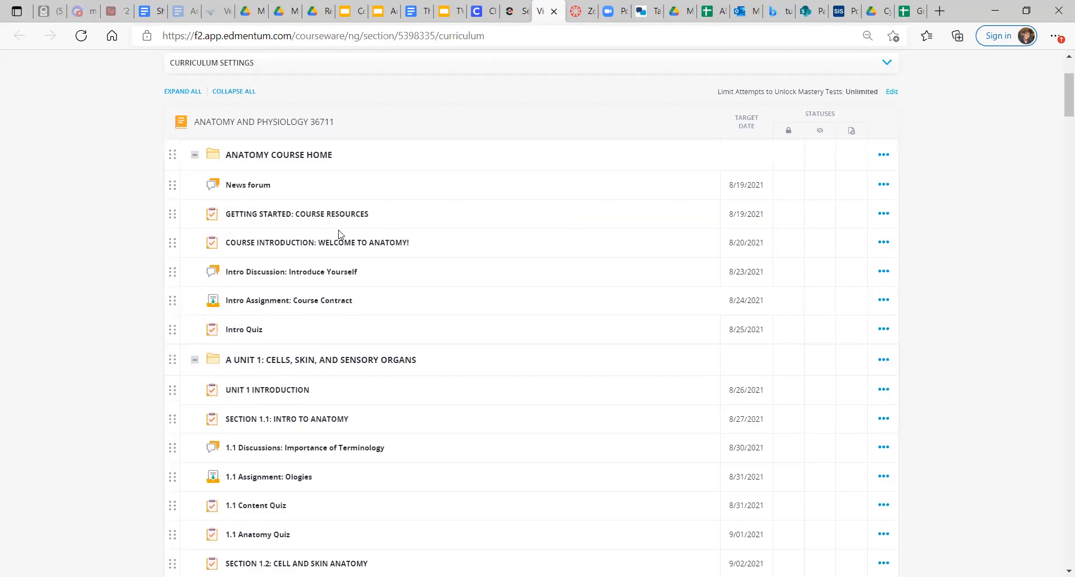
{"action": "mouse_move", "coordinate": [389, 294]}
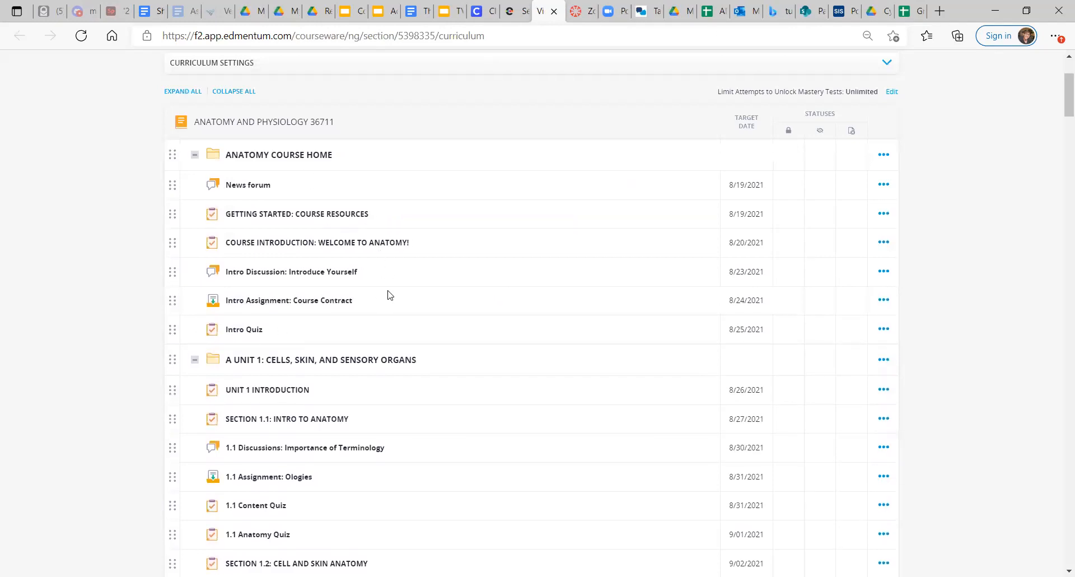
{"action": "mouse_move", "coordinate": [422, 114]}
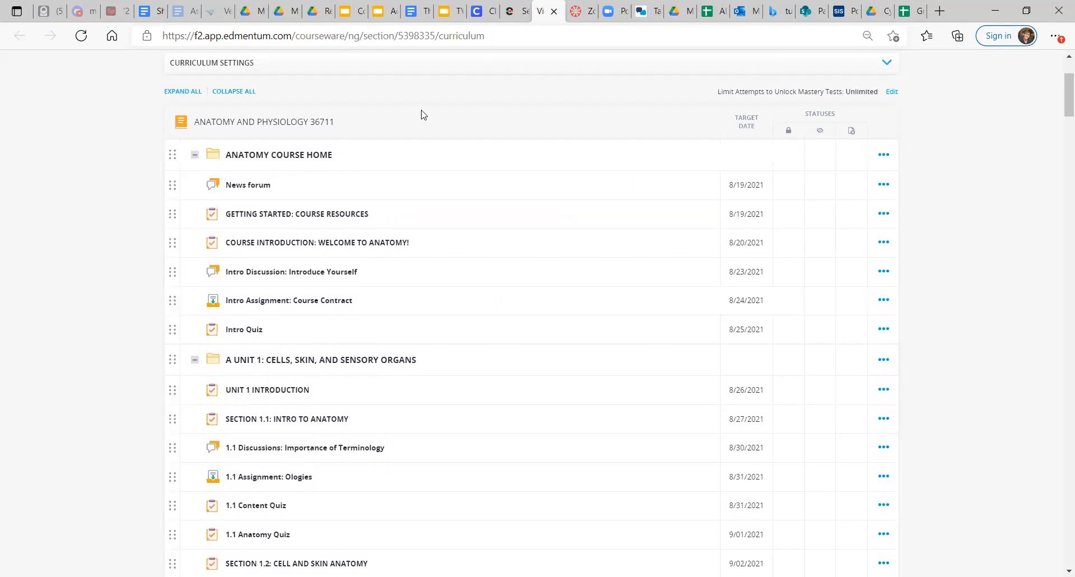
{"action": "scroll", "scroll_direction": "up", "scroll_amount": 3}
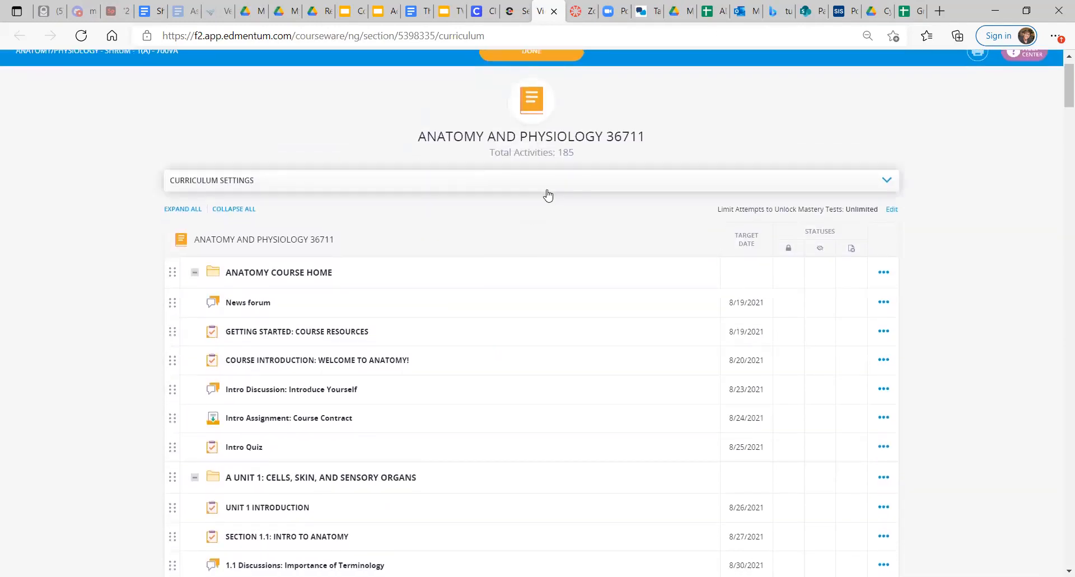
{"action": "left_click", "coordinate": [885, 179]}
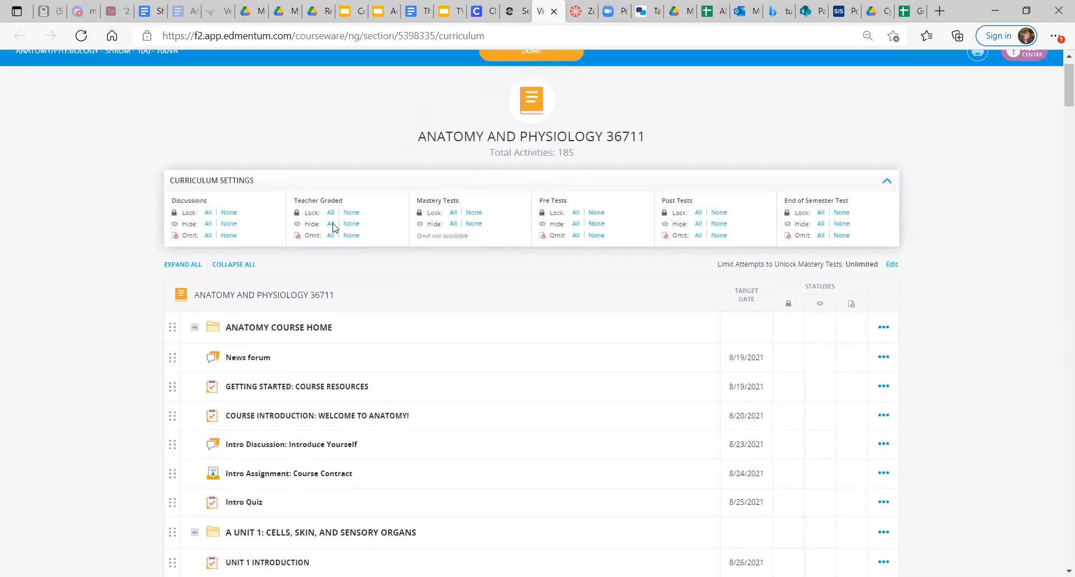
{"action": "mouse_move", "coordinate": [591, 192]}
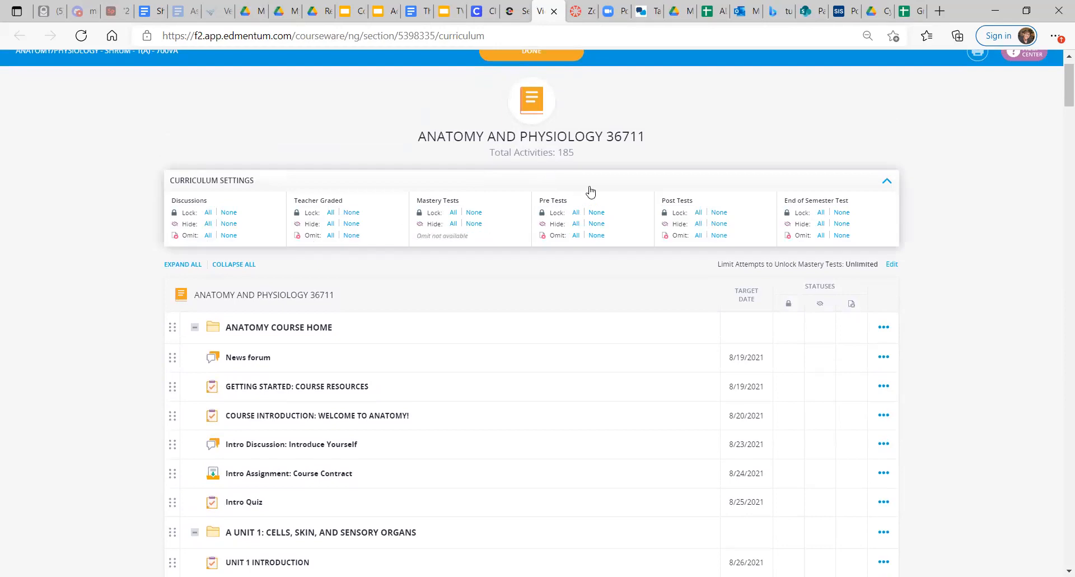
{"action": "left_click", "coordinate": [885, 180]}
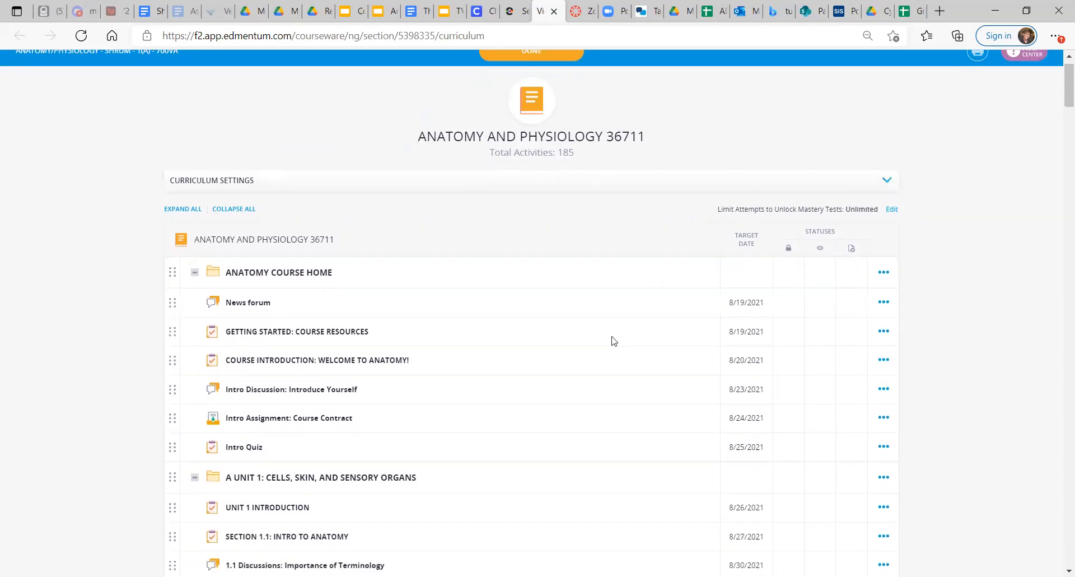
{"action": "scroll", "scroll_direction": "down", "scroll_amount": 3}
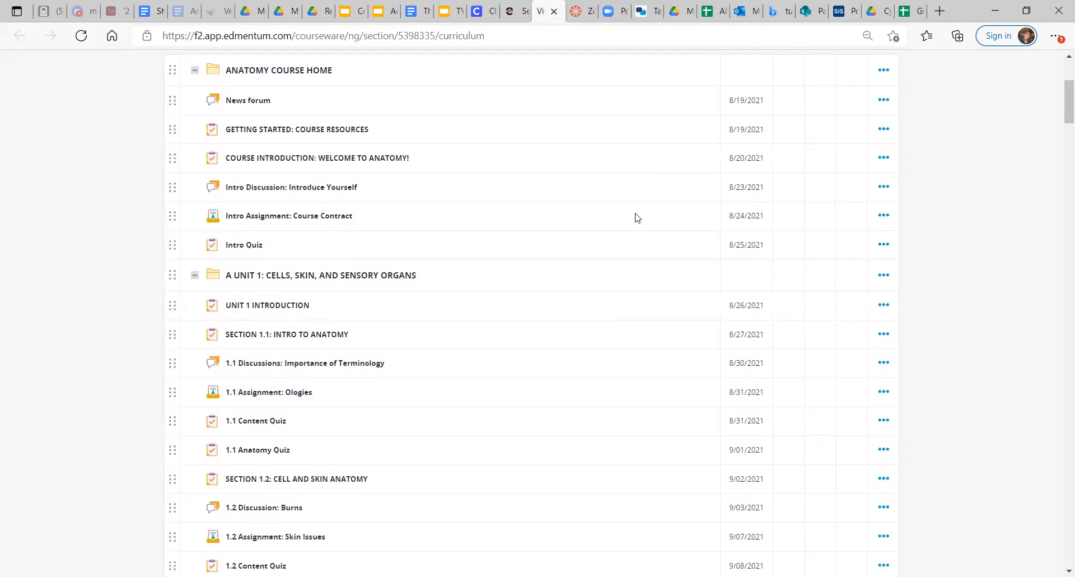
{"action": "mouse_move", "coordinate": [639, 259]}
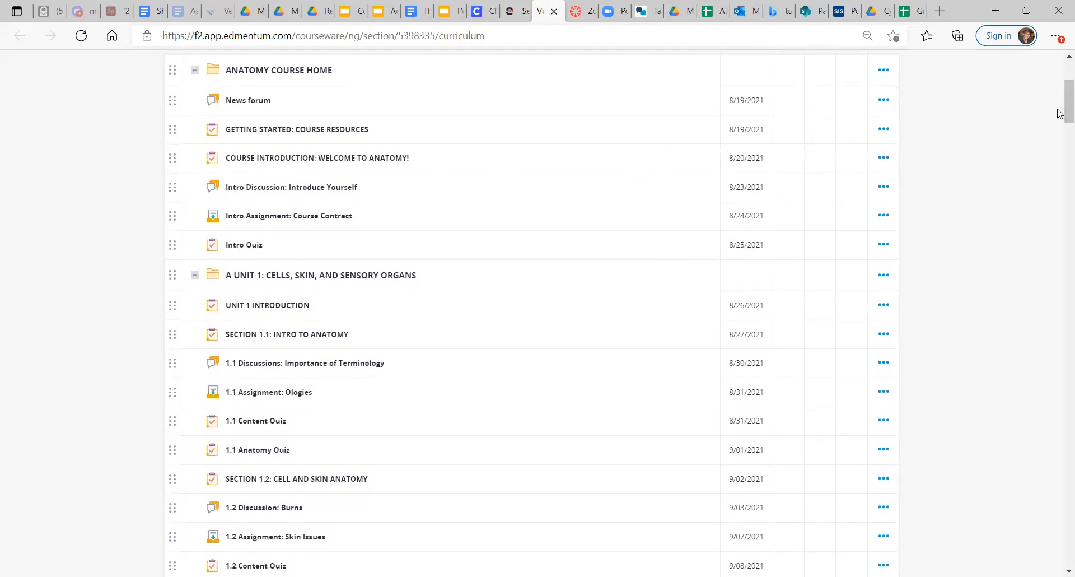
{"action": "scroll", "scroll_direction": "down", "scroll_amount": 3}
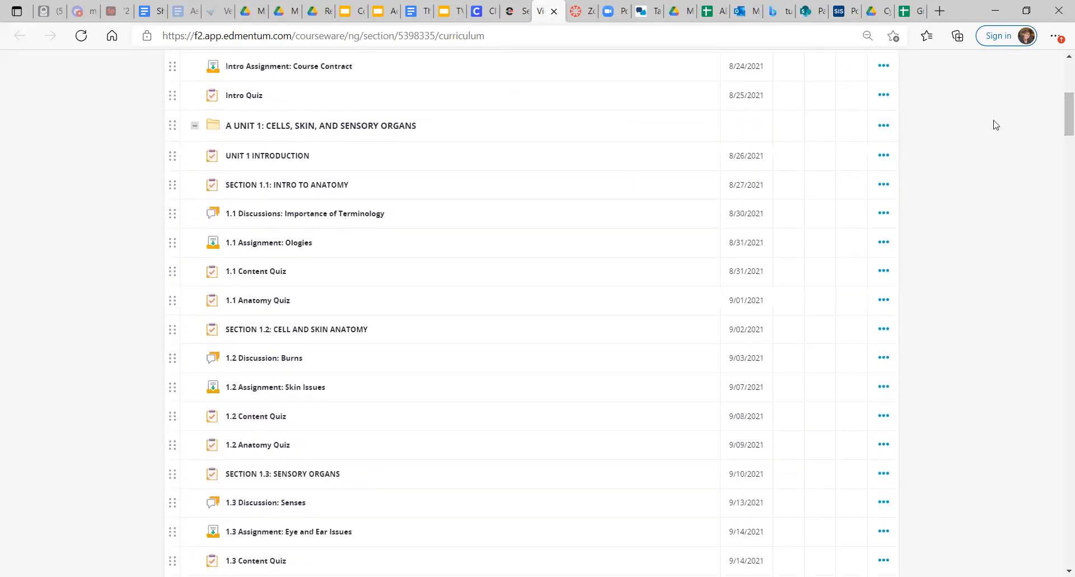
{"action": "mouse_move", "coordinate": [739, 208]}
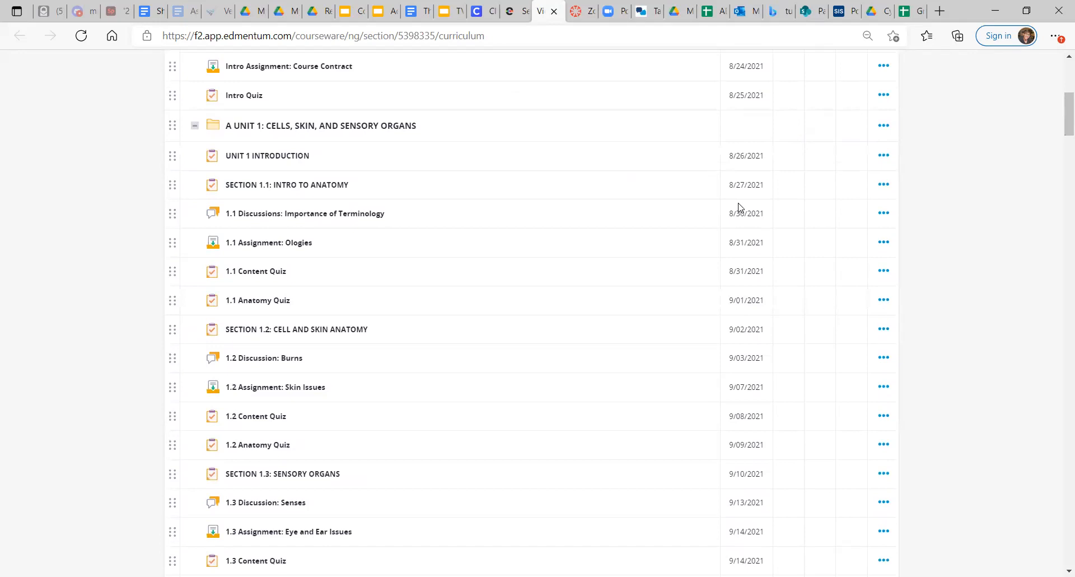
{"action": "mouse_move", "coordinate": [745, 364]}
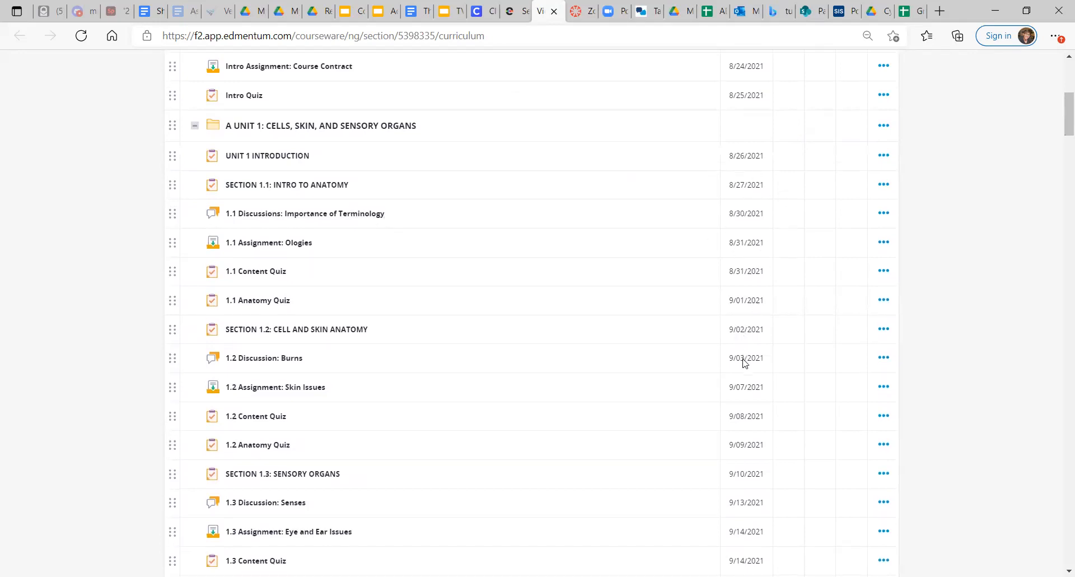
{"action": "scroll", "scroll_direction": "up", "scroll_amount": 3}
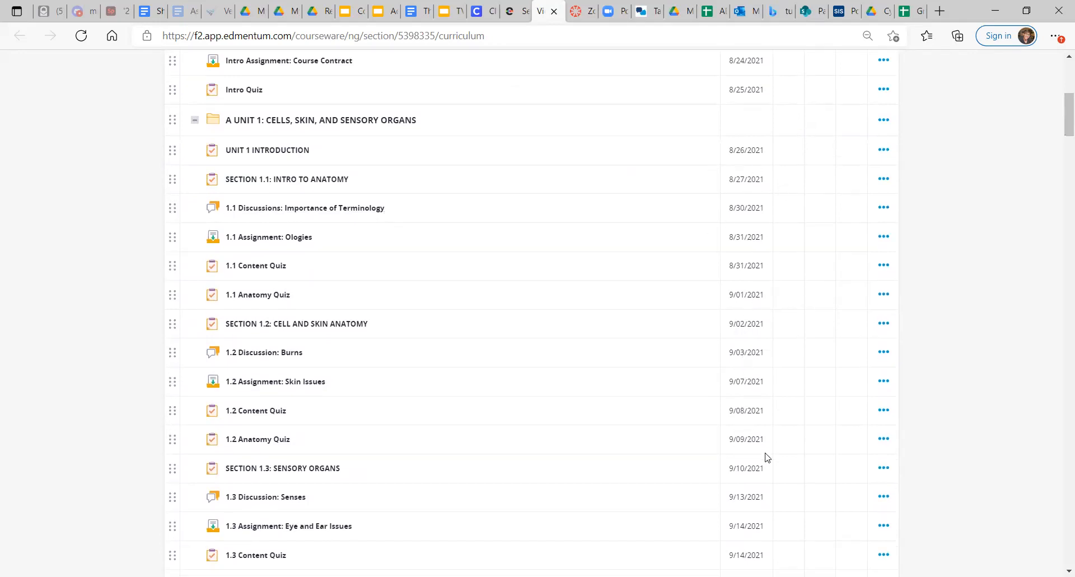
{"action": "scroll", "scroll_direction": "down", "scroll_amount": 3}
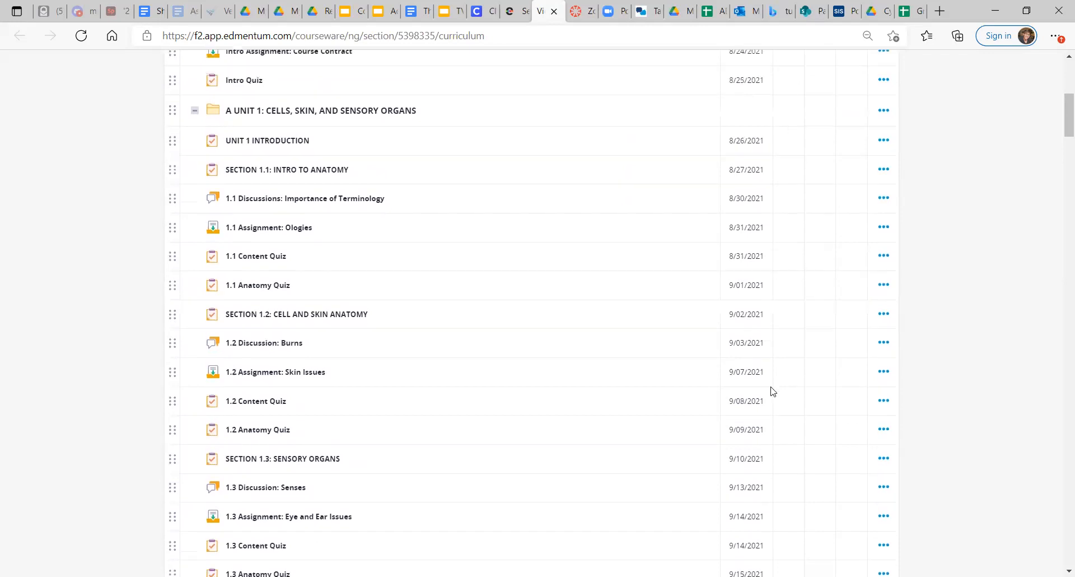
{"action": "scroll", "scroll_direction": "up", "scroll_amount": 3}
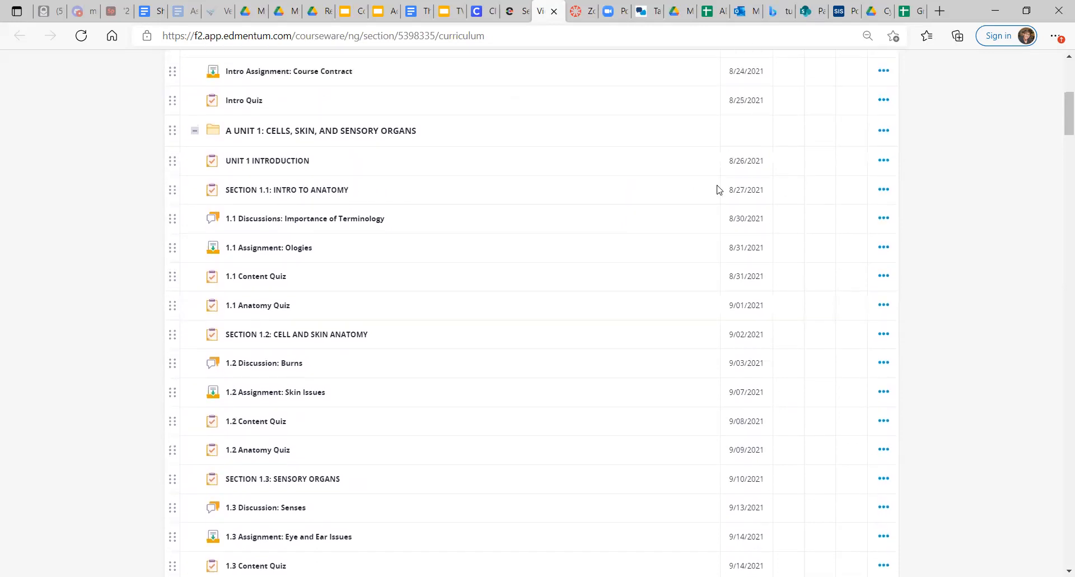
{"action": "mouse_move", "coordinate": [764, 184]}
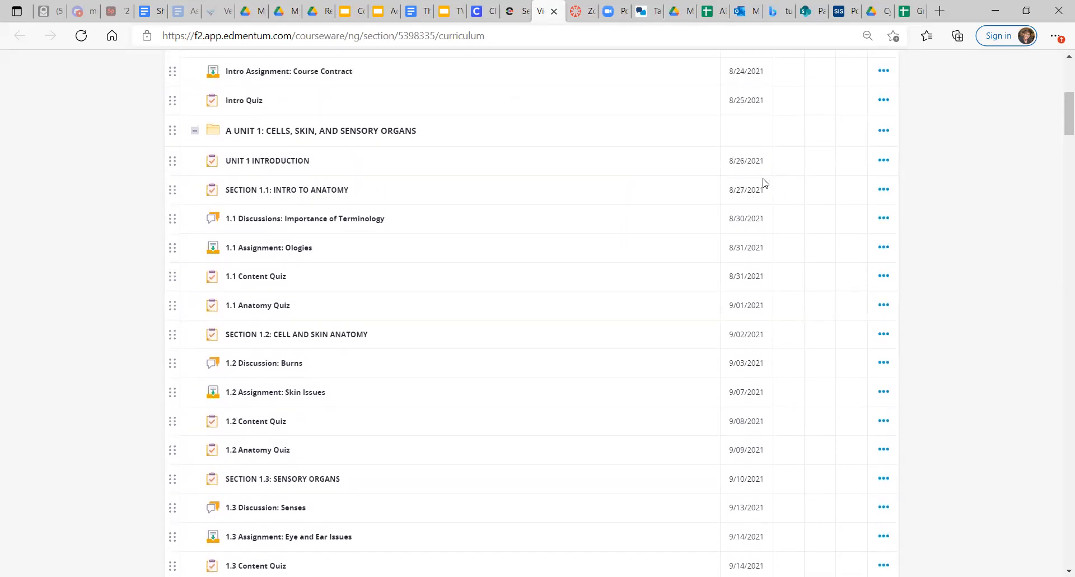
{"action": "mouse_move", "coordinate": [744, 242]}
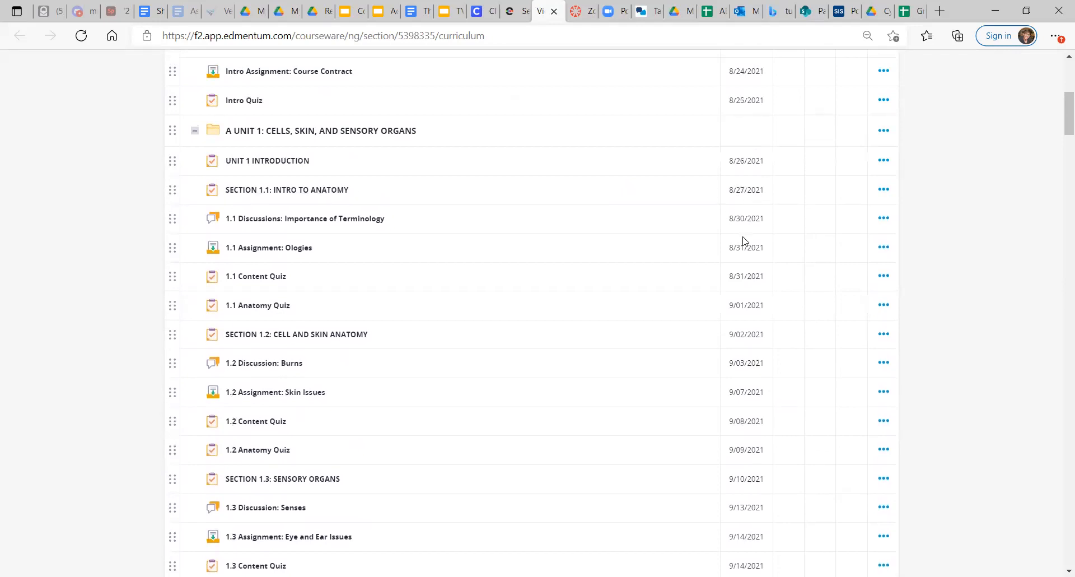
{"action": "mouse_move", "coordinate": [782, 209]}
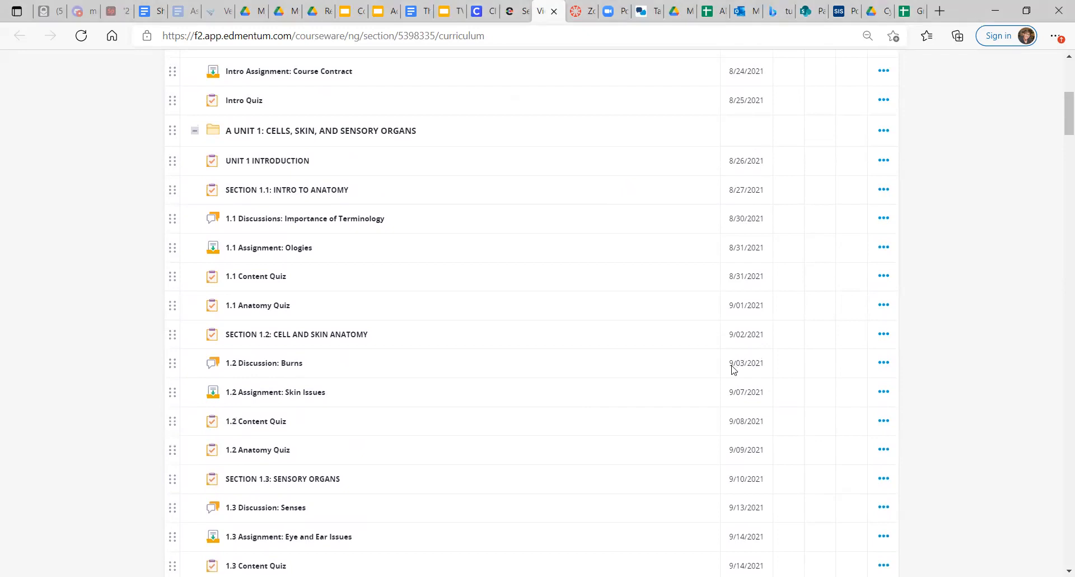
{"action": "mouse_move", "coordinate": [265, 364]}
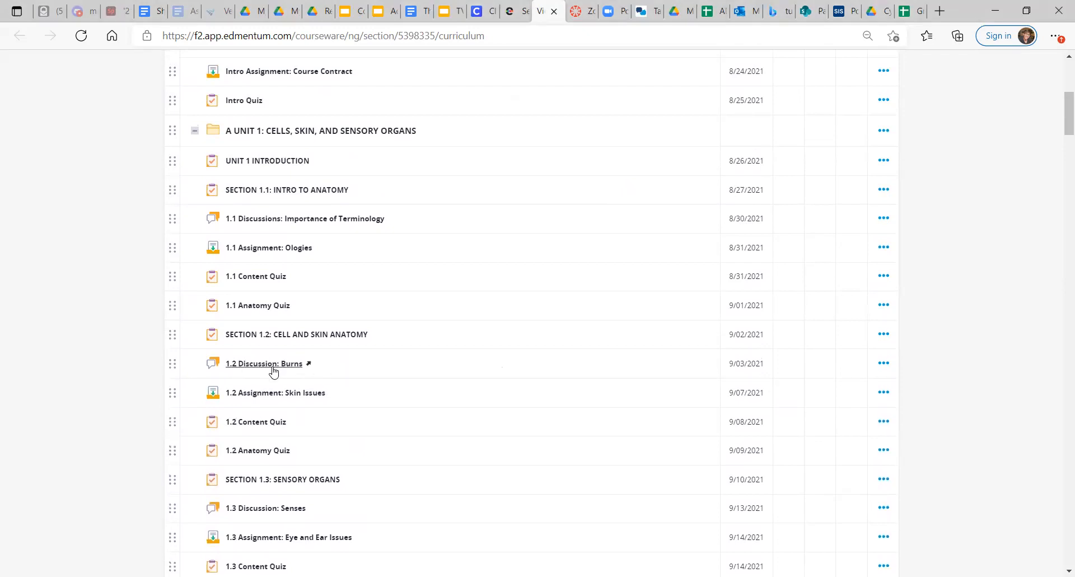
{"action": "mouse_move", "coordinate": [251, 199]}
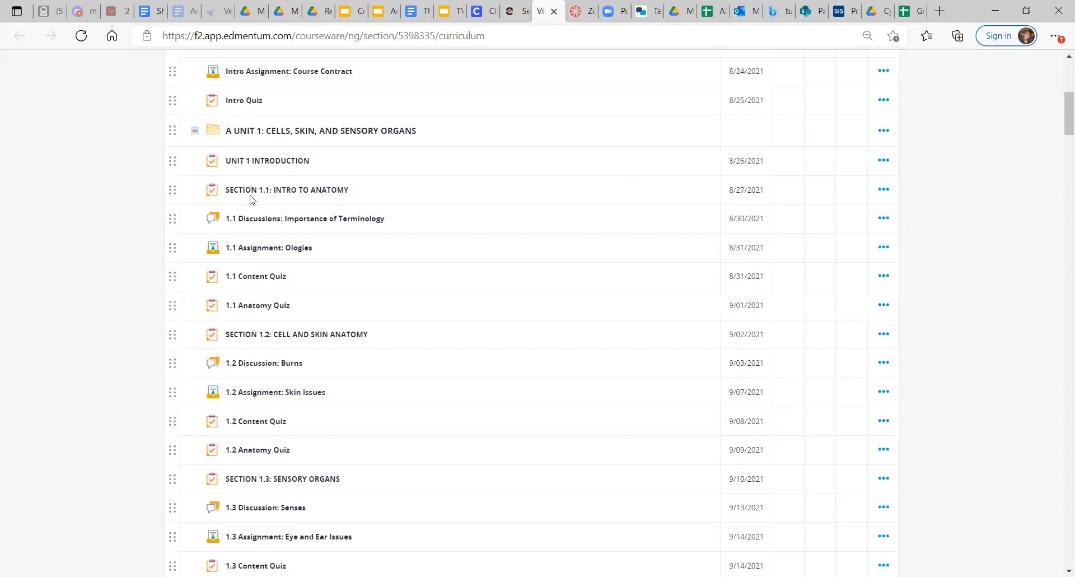
{"action": "mouse_move", "coordinate": [336, 214]}
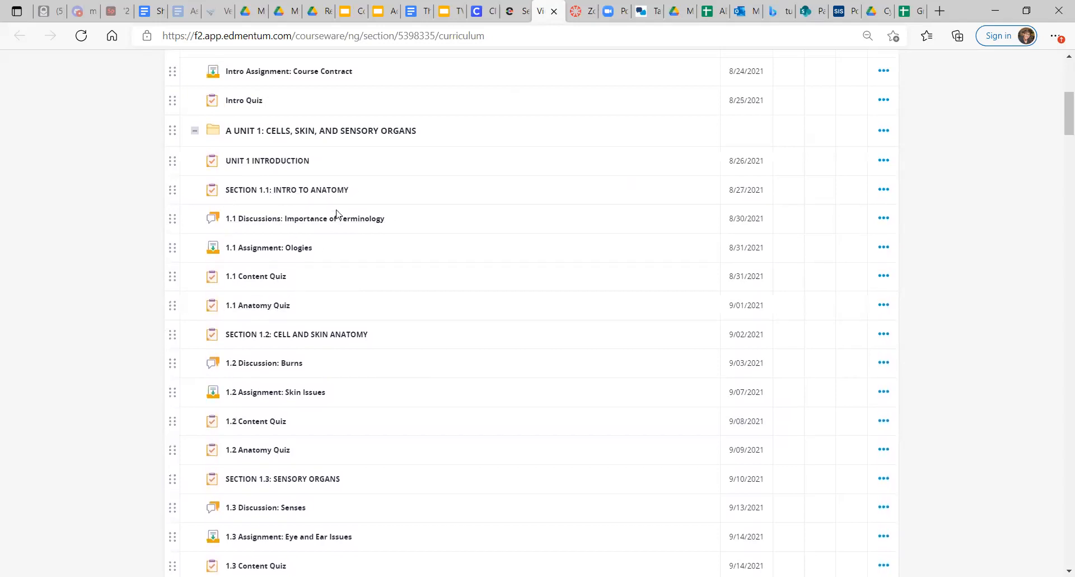
Step: Scroll the curriculum past the Comprehensive Final Exam to Physiology Course Home and its Unit 1 activities
{"action": "scroll", "scroll_direction": "down", "scroll_amount": 3}
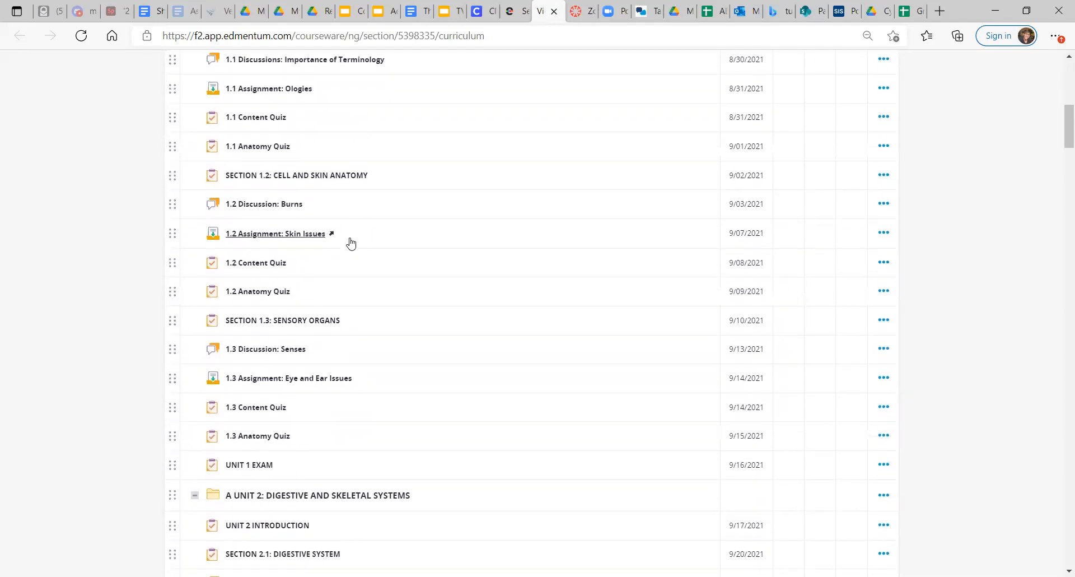
{"action": "scroll", "scroll_direction": "down", "scroll_amount": 3}
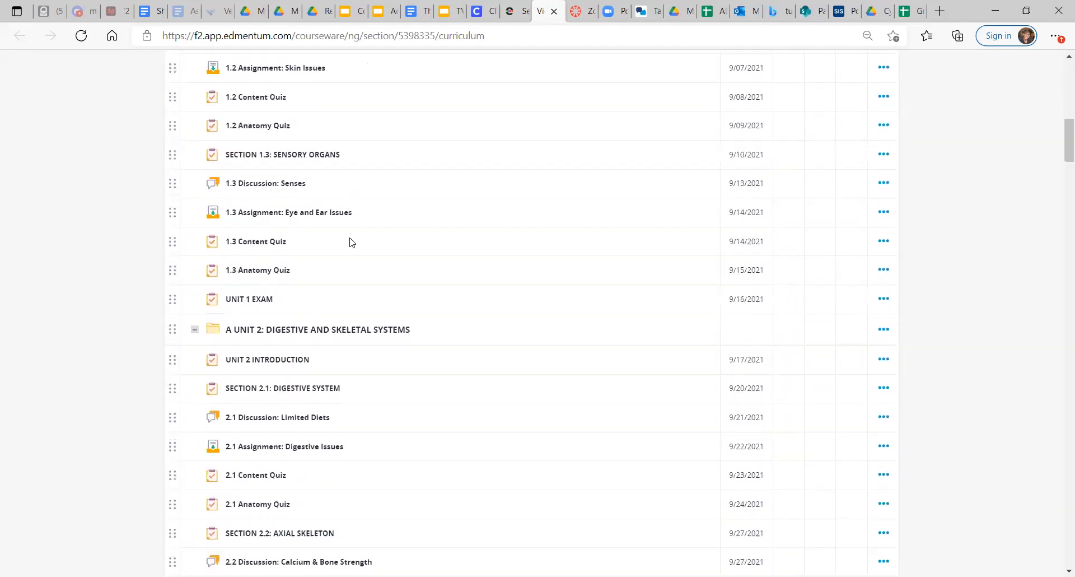
{"action": "scroll", "scroll_direction": "down", "scroll_amount": 3}
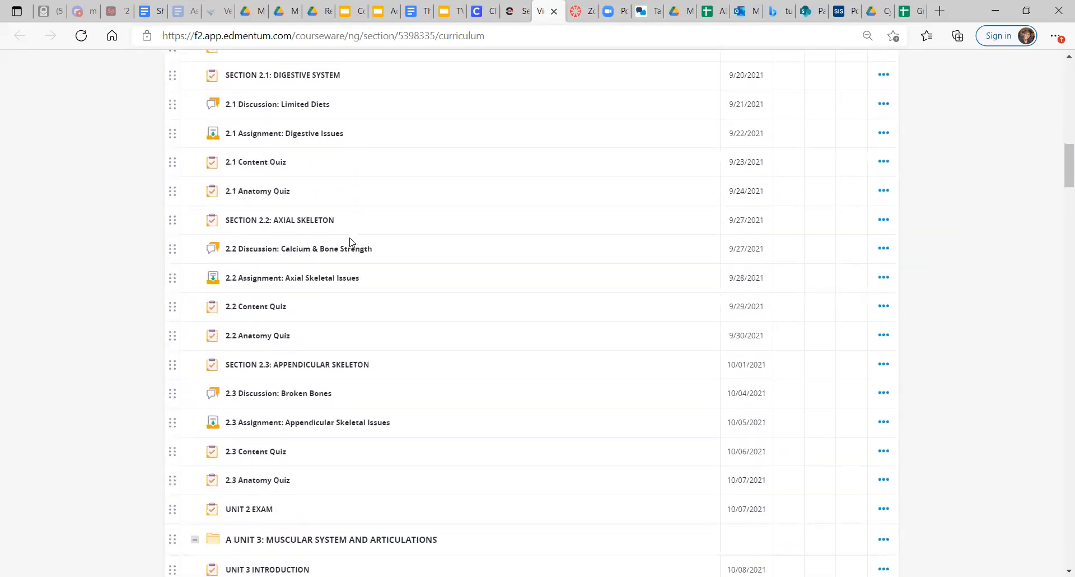
{"action": "scroll", "scroll_direction": "up", "scroll_amount": 3}
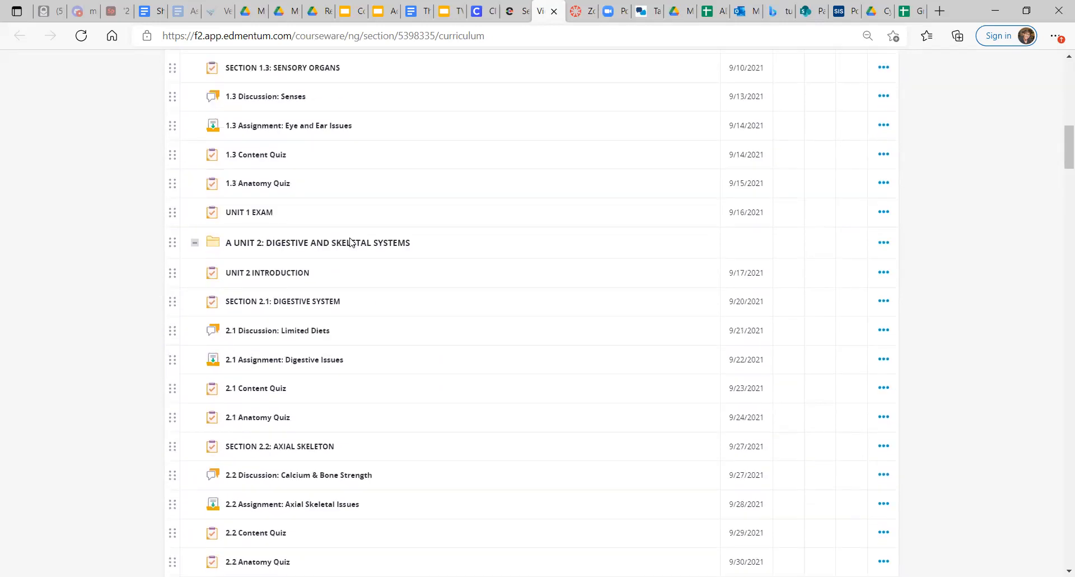
{"action": "scroll", "scroll_direction": "up", "scroll_amount": 3}
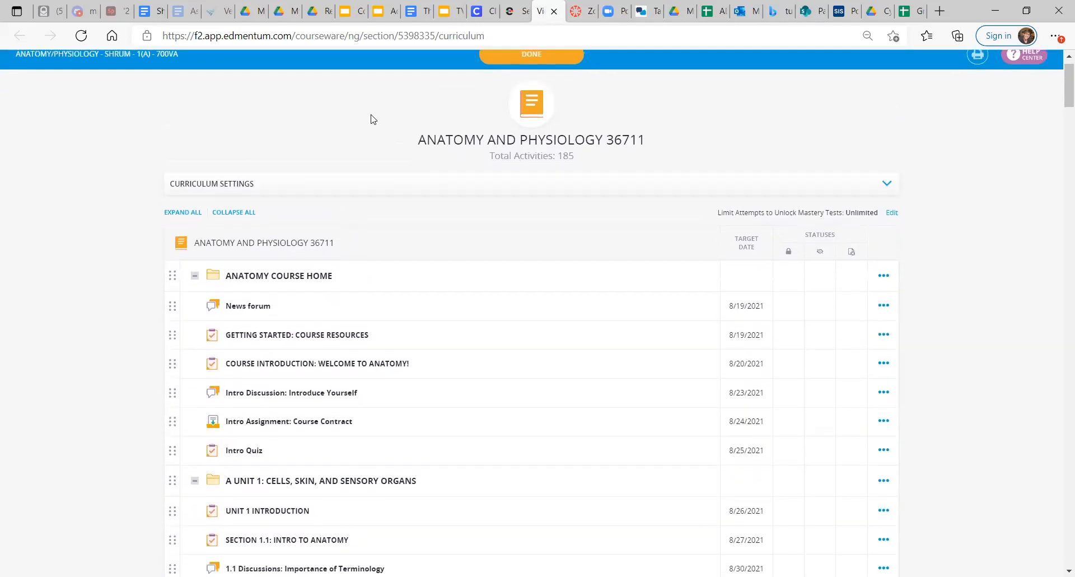
{"action": "scroll", "scroll_direction": "down", "scroll_amount": 3}
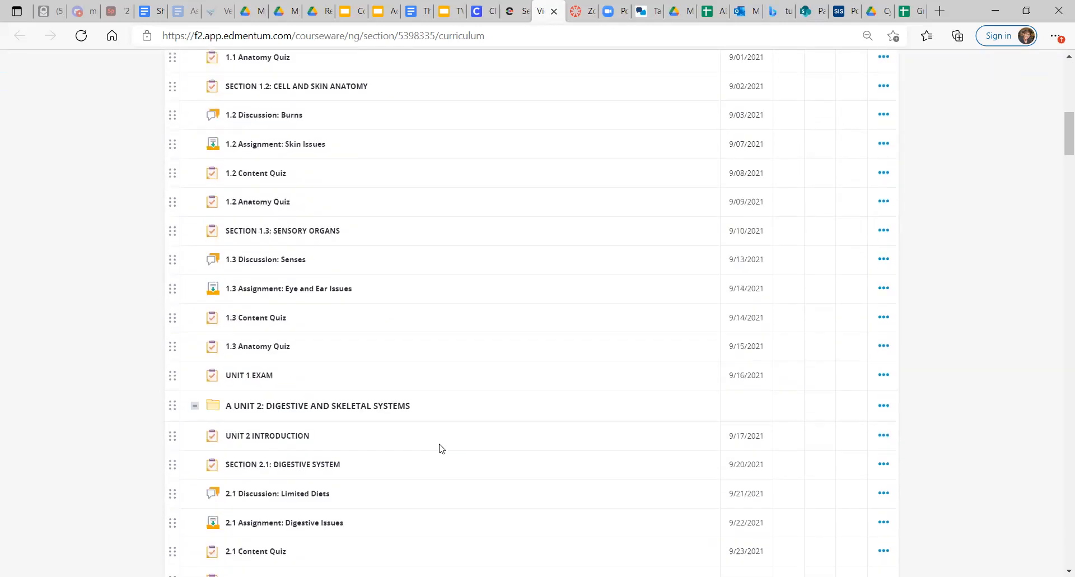
{"action": "scroll", "scroll_direction": "down", "scroll_amount": 3}
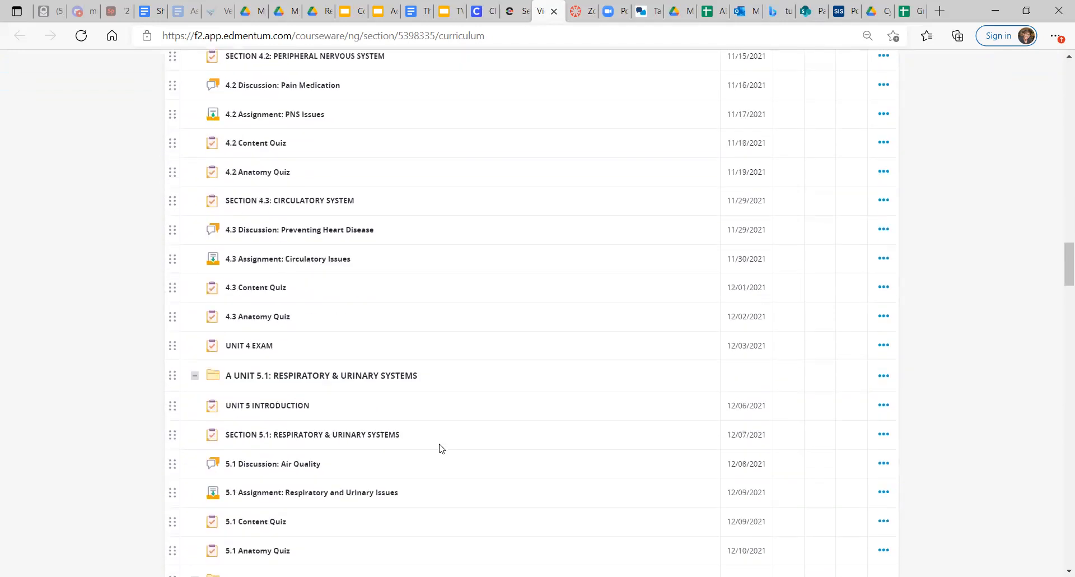
{"action": "scroll", "scroll_direction": "down", "scroll_amount": 3}
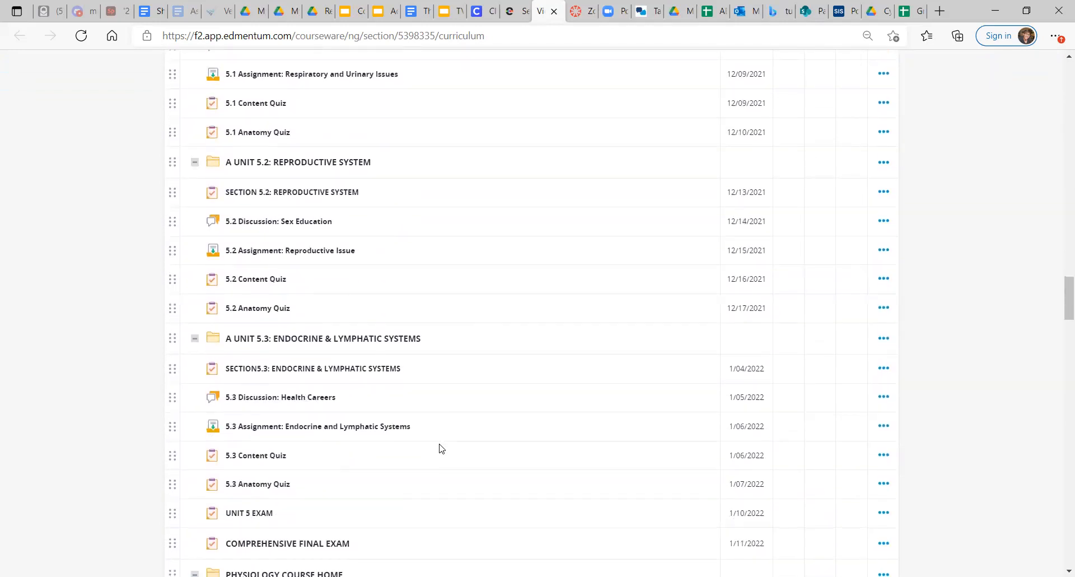
{"action": "scroll", "scroll_direction": "down", "scroll_amount": 3}
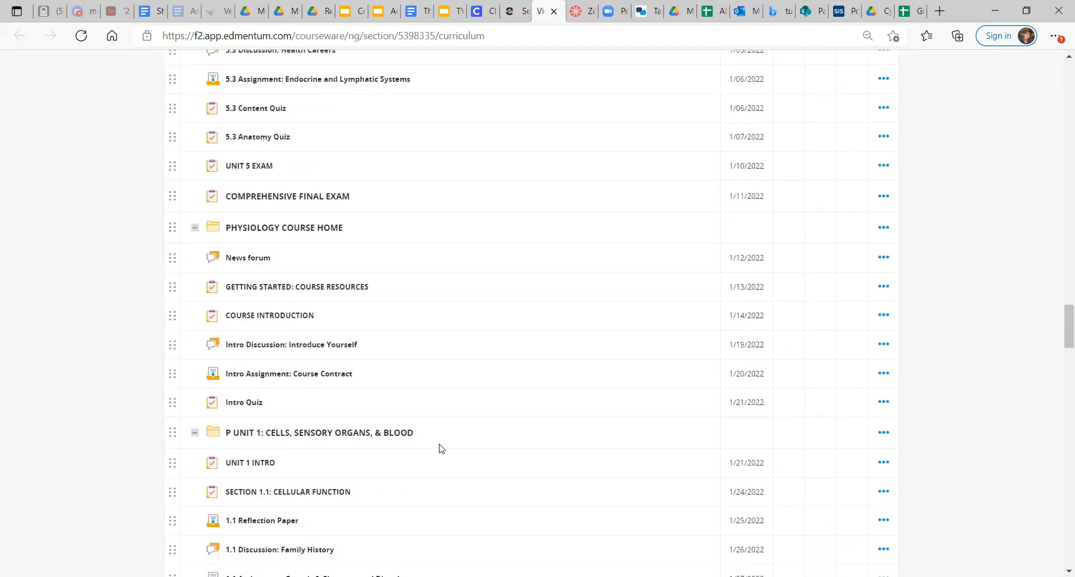
{"action": "scroll", "scroll_direction": "down", "scroll_amount": 3}
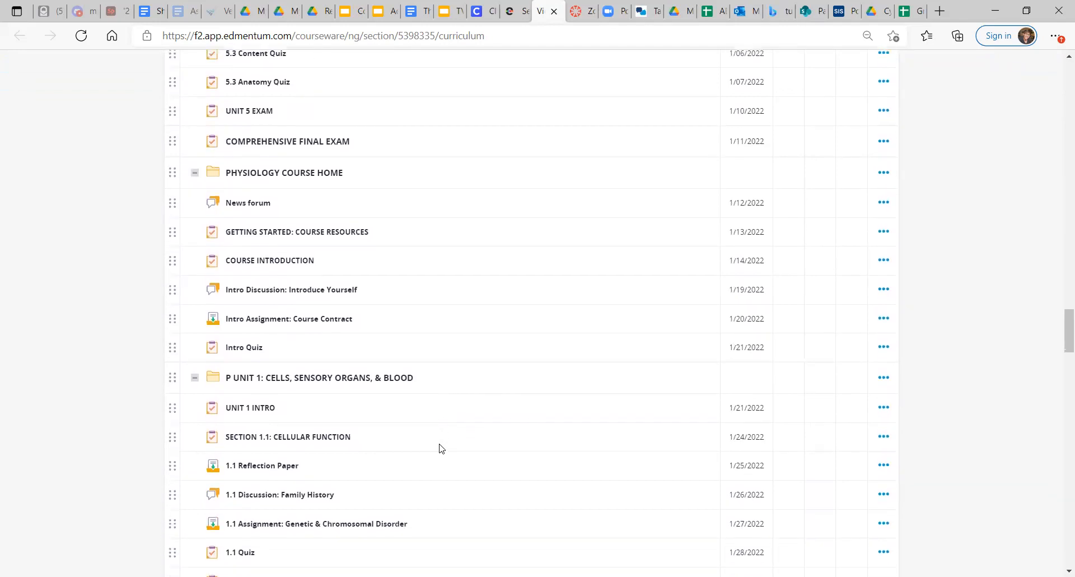
{"action": "scroll", "scroll_direction": "down", "scroll_amount": 3}
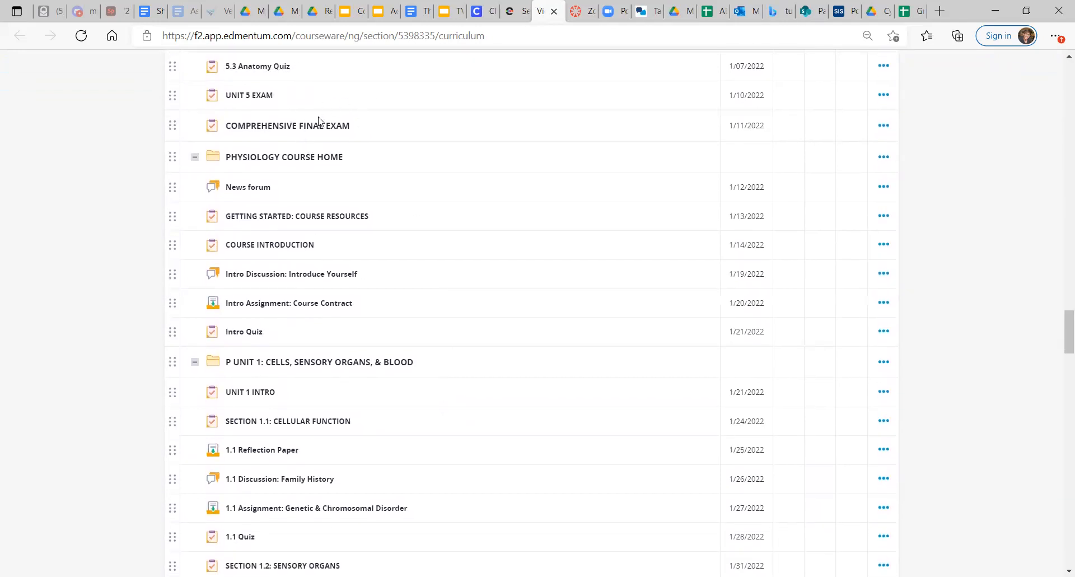
{"action": "mouse_move", "coordinate": [336, 234]}
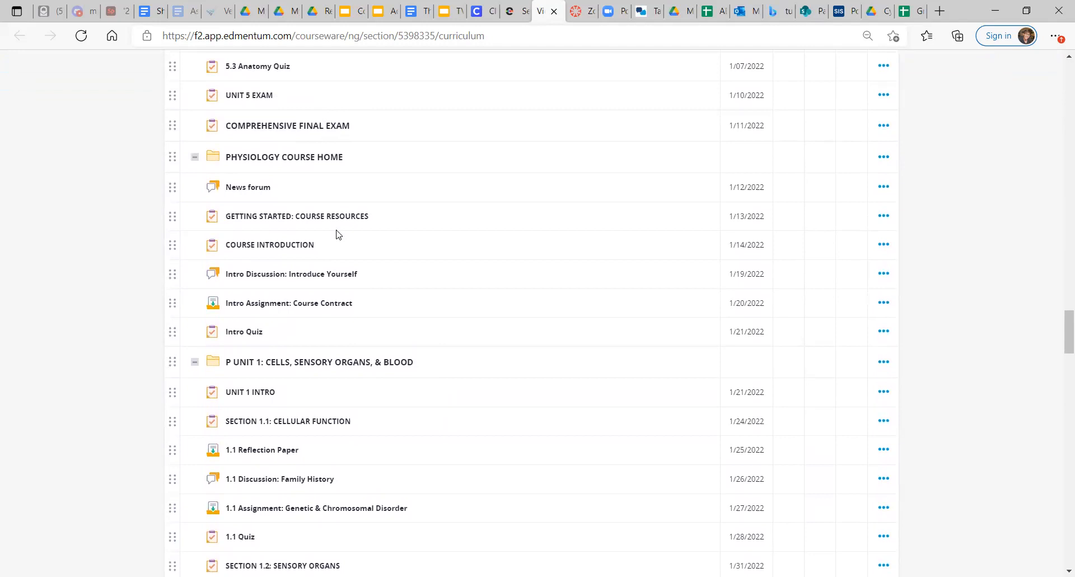
{"action": "mouse_move", "coordinate": [261, 161]}
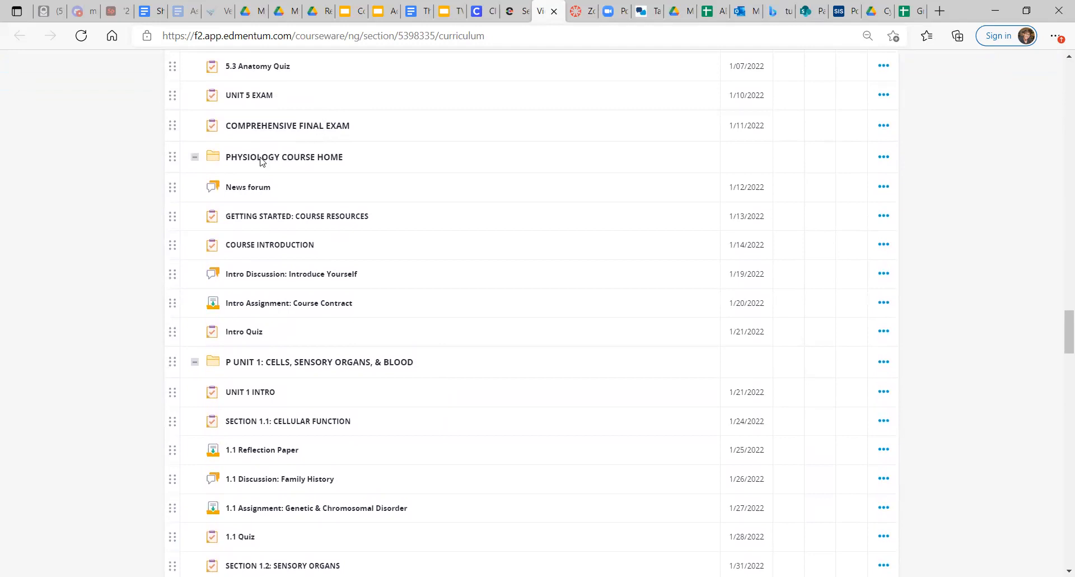
{"action": "mouse_move", "coordinate": [549, 142]}
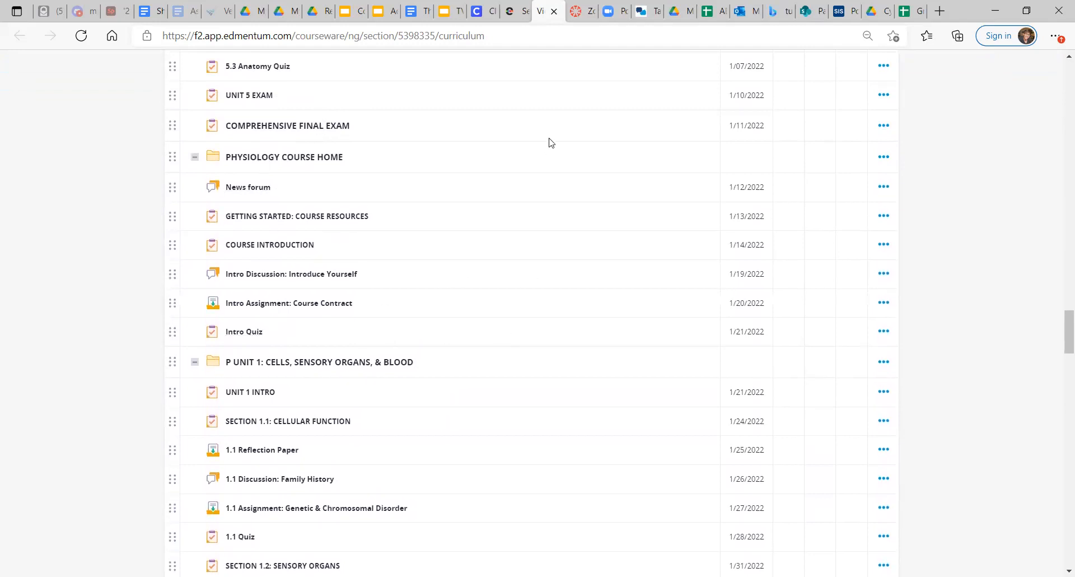
{"action": "mouse_move", "coordinate": [500, 161]}
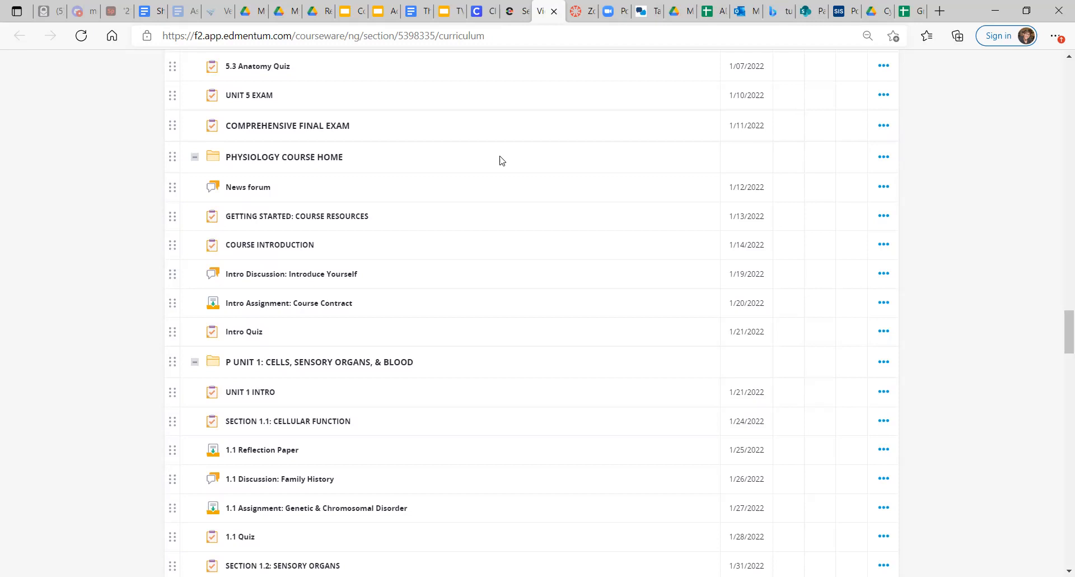
{"action": "mouse_move", "coordinate": [478, 300]}
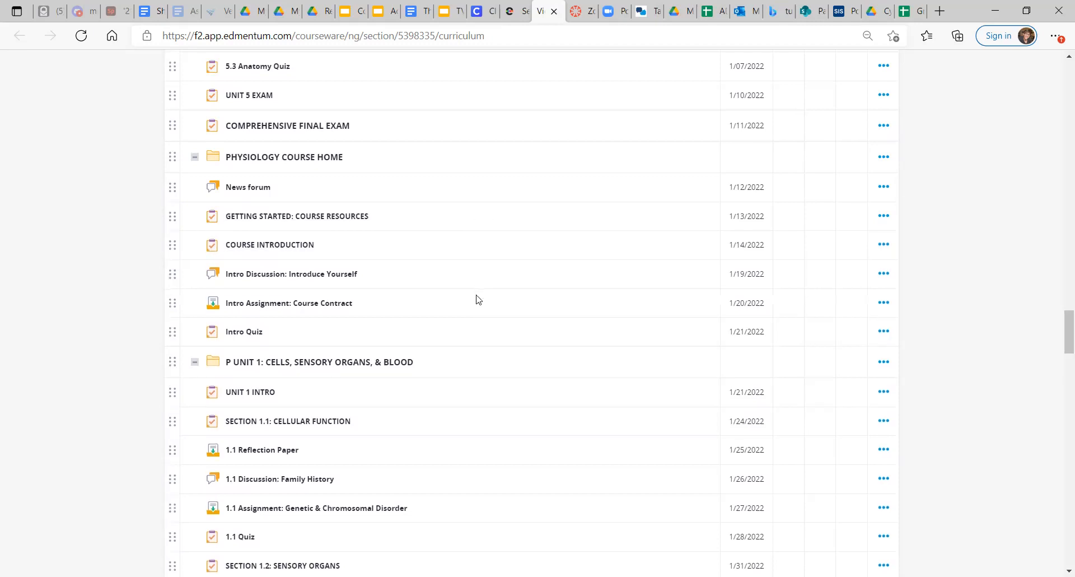
Step: Scroll through Physiology Units 2–4 target dates, then back up to the Anatomy and Physiology 36711 header
{"action": "scroll", "scroll_direction": "down", "scroll_amount": 3}
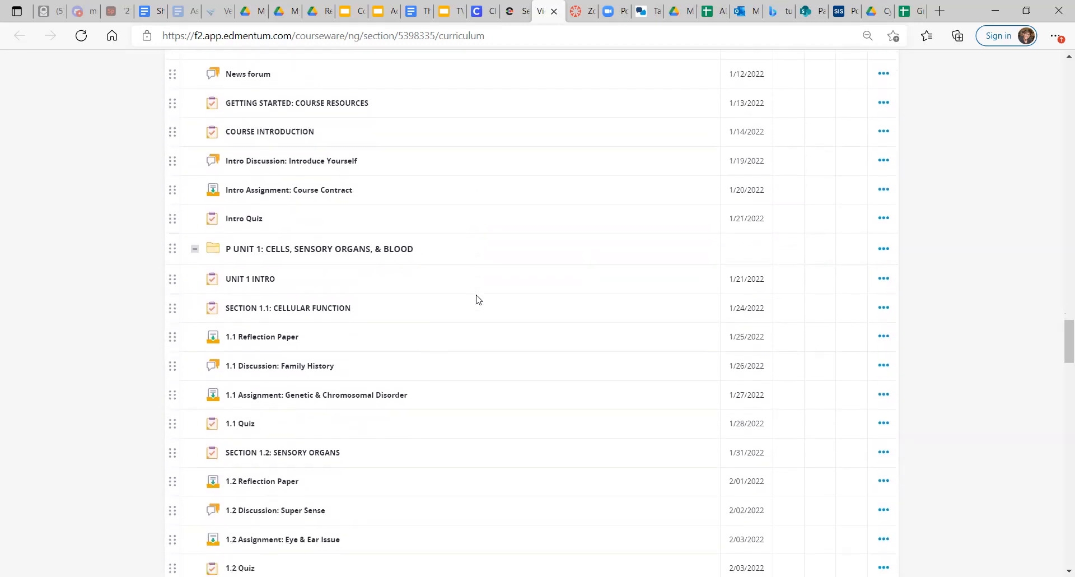
{"action": "scroll", "scroll_direction": "down", "scroll_amount": 3}
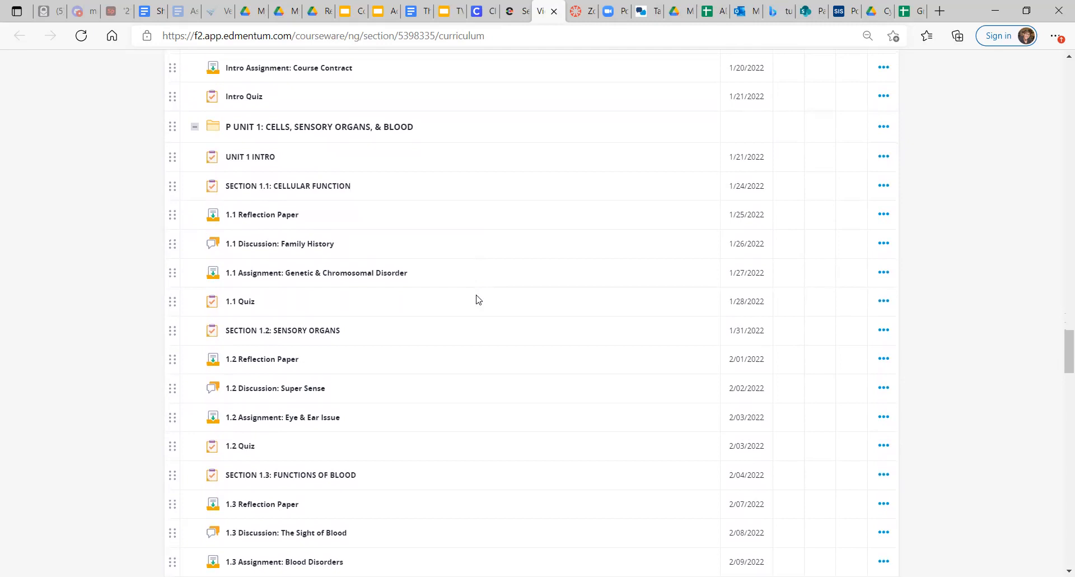
{"action": "scroll", "scroll_direction": "down", "scroll_amount": 3}
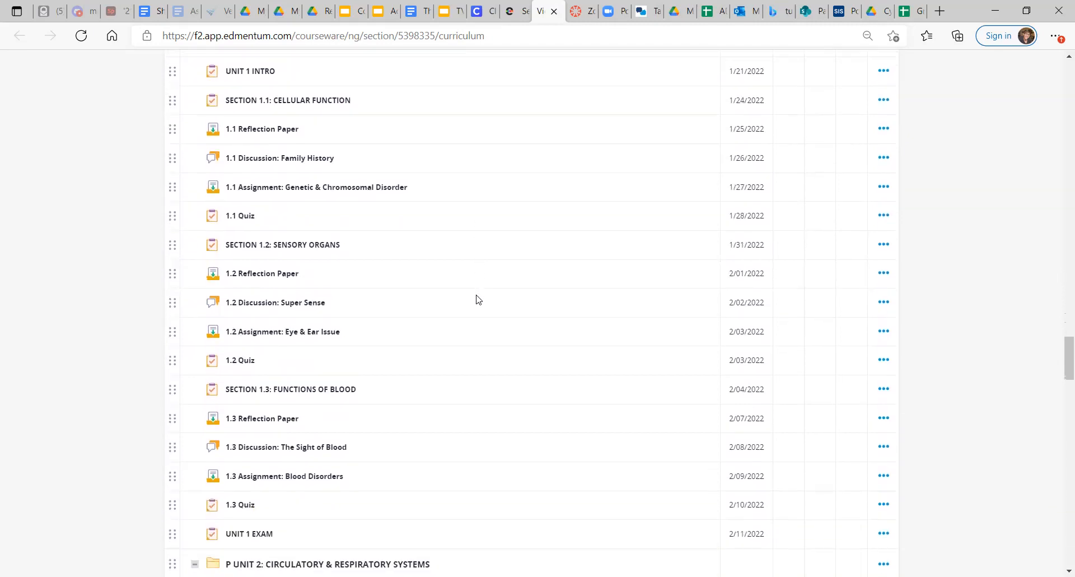
{"action": "scroll", "scroll_direction": "down", "scroll_amount": 3}
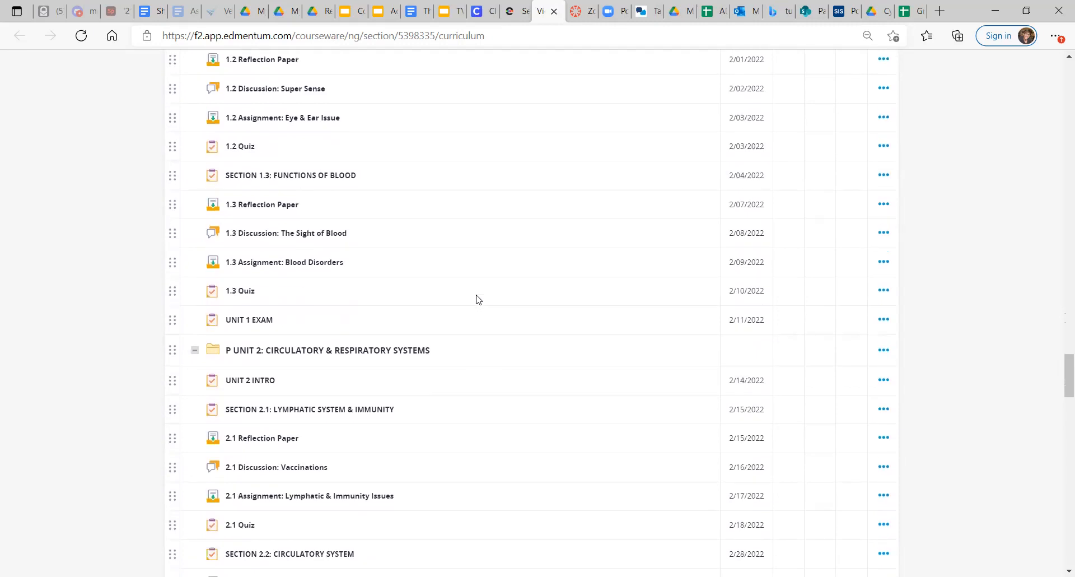
{"action": "scroll", "scroll_direction": "down", "scroll_amount": 3}
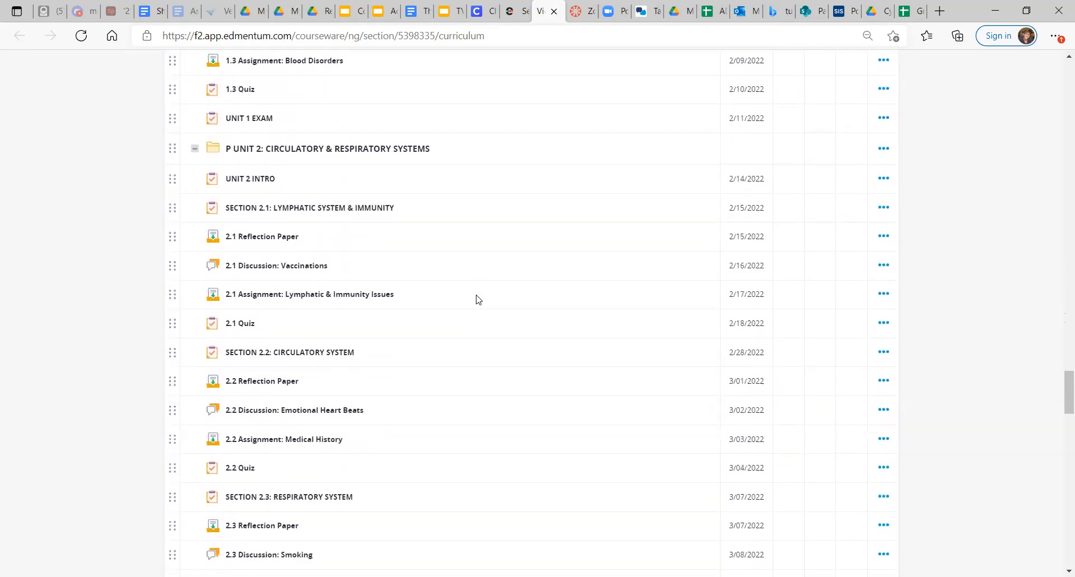
{"action": "scroll", "scroll_direction": "down", "scroll_amount": 3}
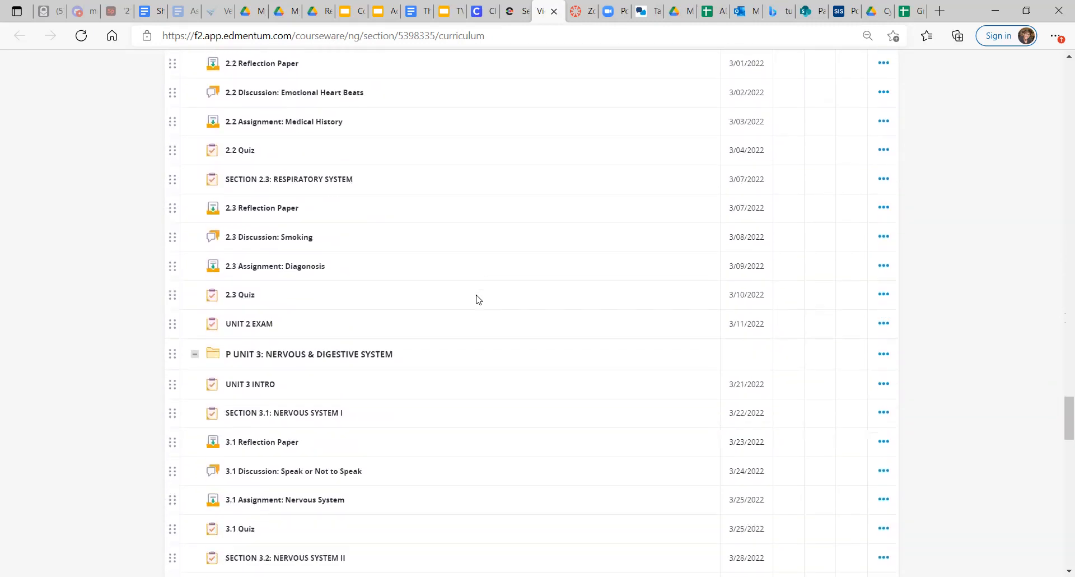
{"action": "scroll", "scroll_direction": "down", "scroll_amount": 3}
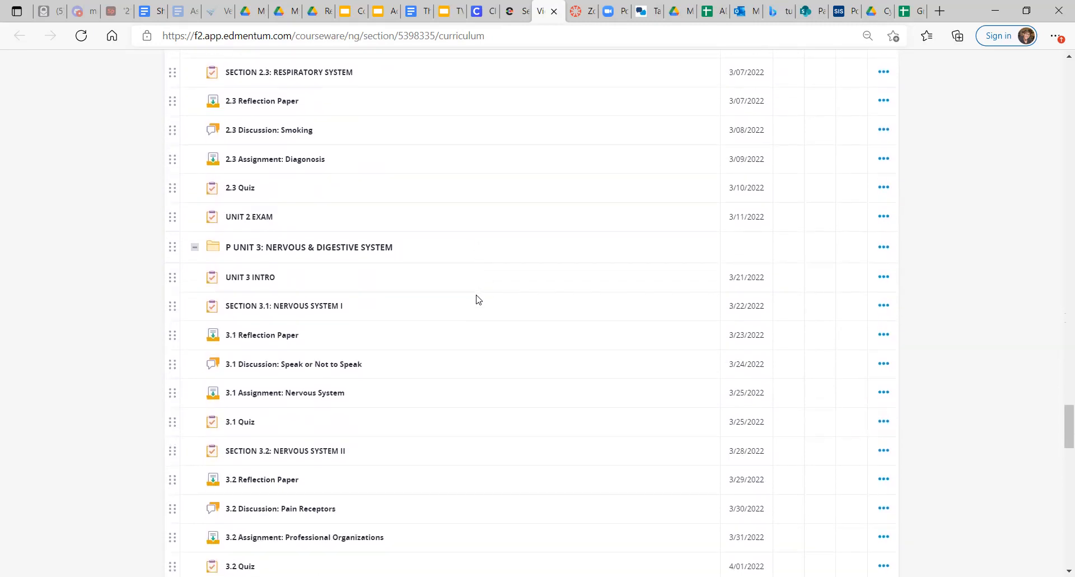
{"action": "scroll", "scroll_direction": "down", "scroll_amount": 3}
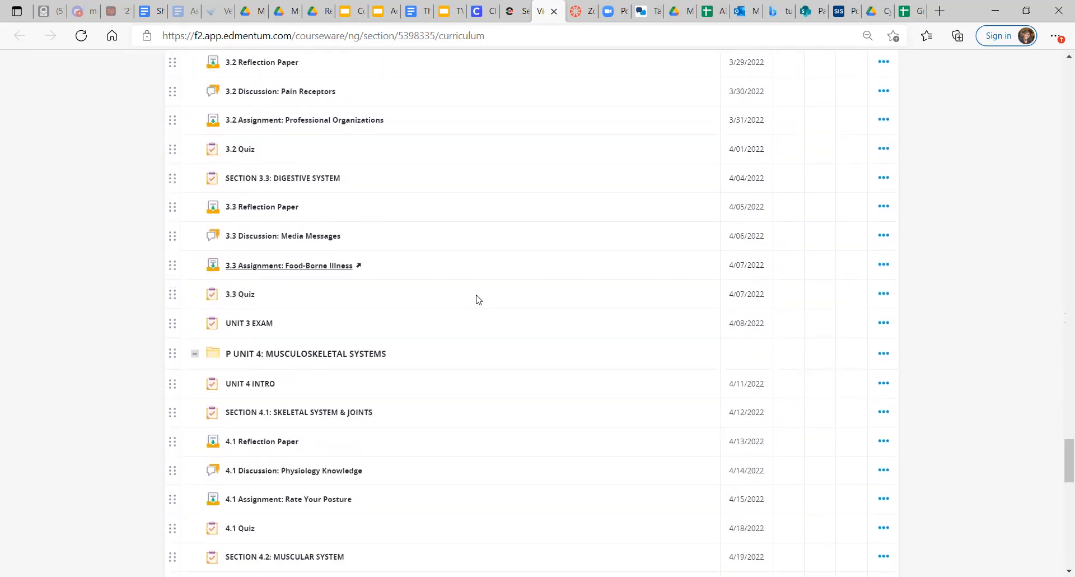
{"action": "scroll", "scroll_direction": "up", "scroll_amount": 3}
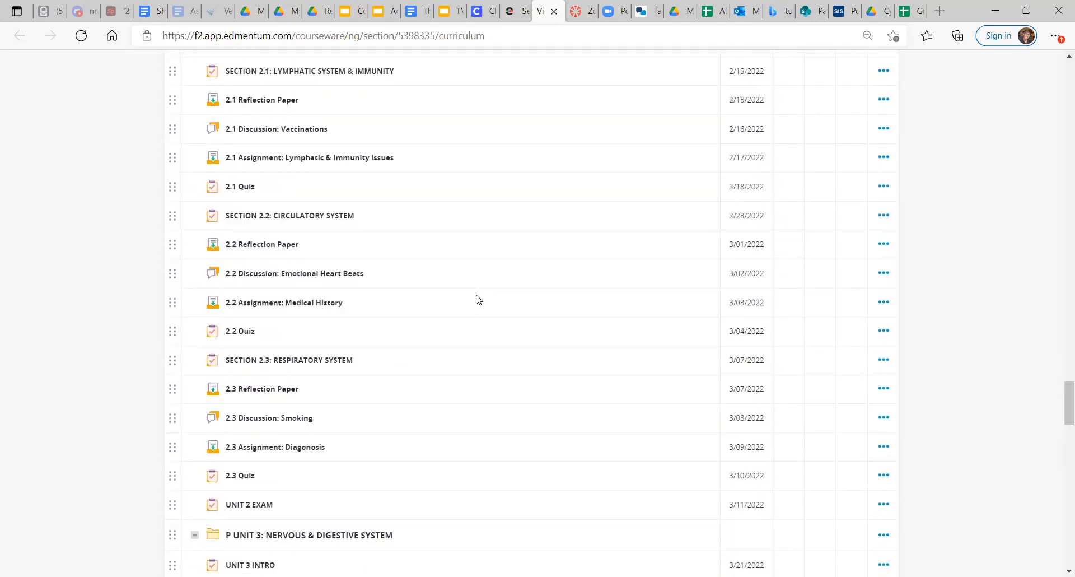
{"action": "scroll", "scroll_direction": "up", "scroll_amount": 3}
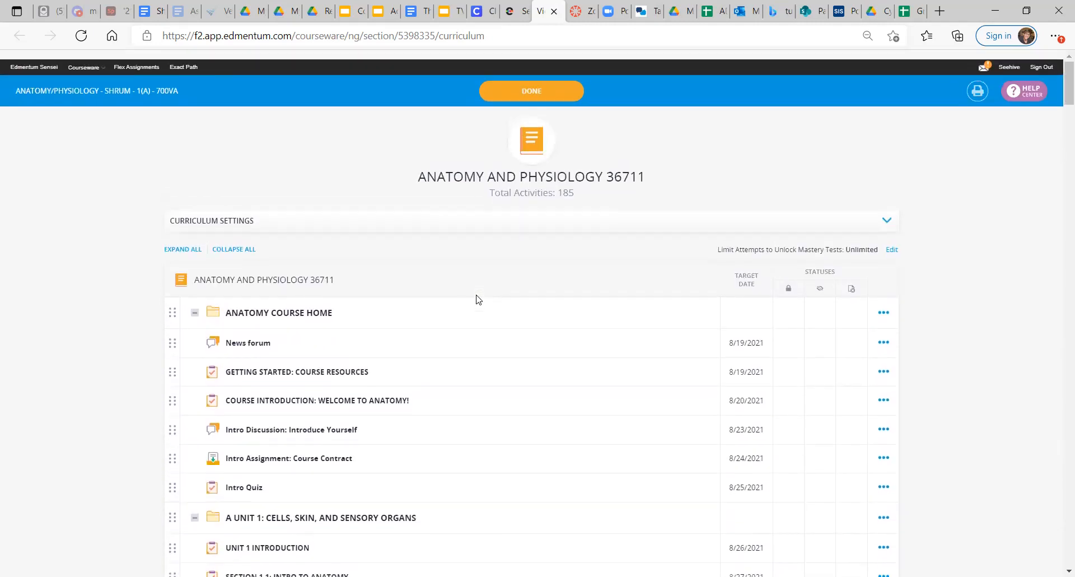
{"action": "scroll", "scroll_direction": "up", "scroll_amount": 3}
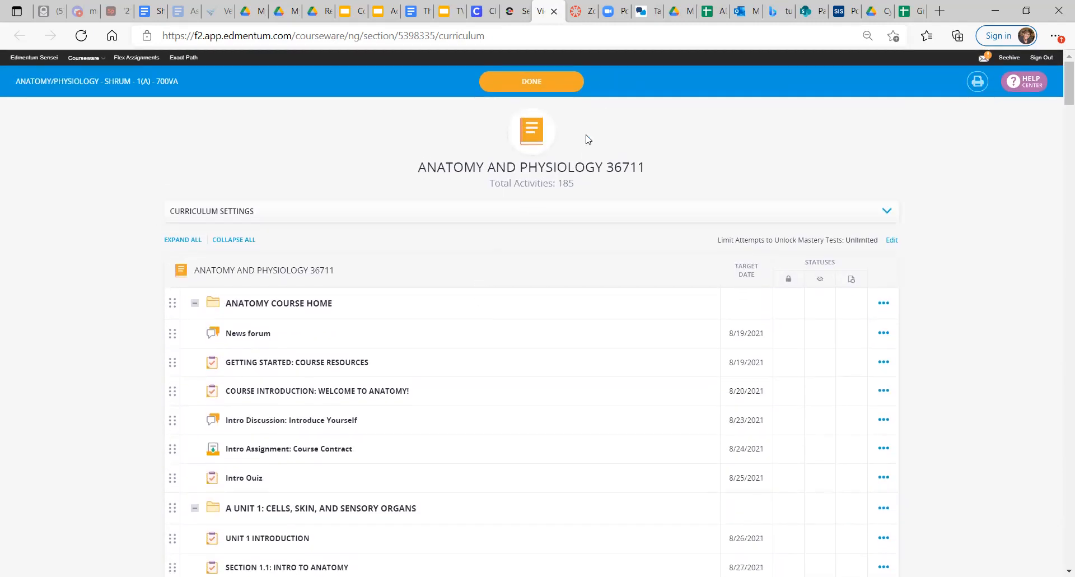